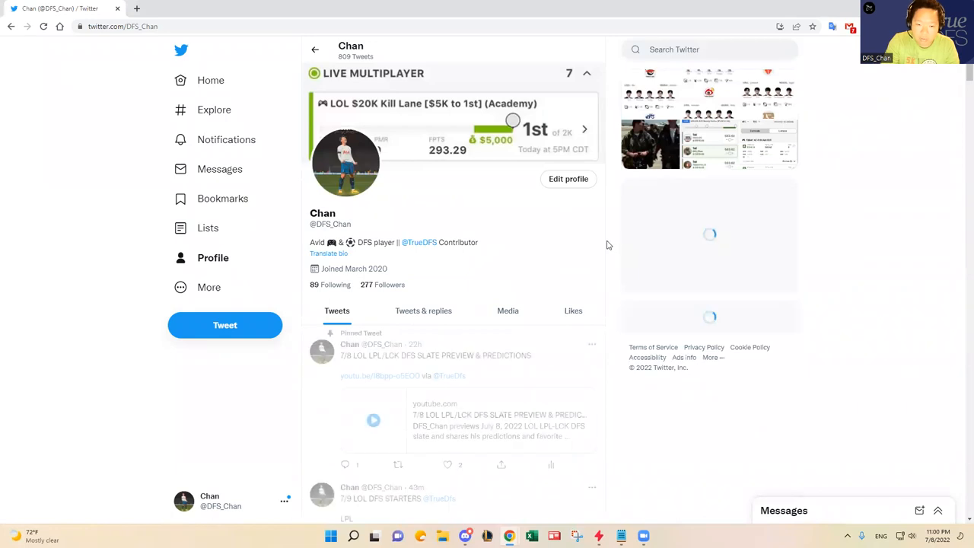
Step: Scroll the profile, close the contest photo and continue down toward the 7/9 LOL DFS starters tweet
scroll("down", 3)
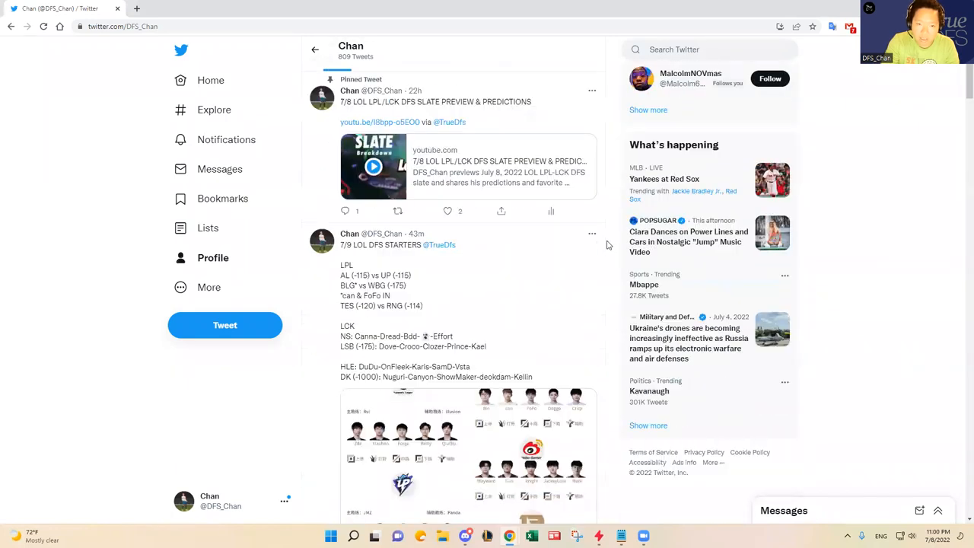
scroll("down", 3)
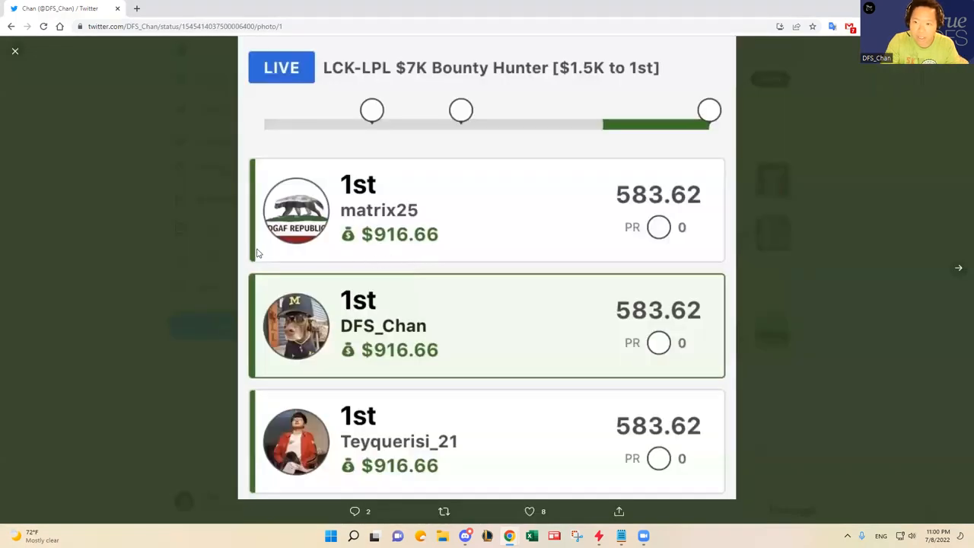
mouse_move(155, 261)
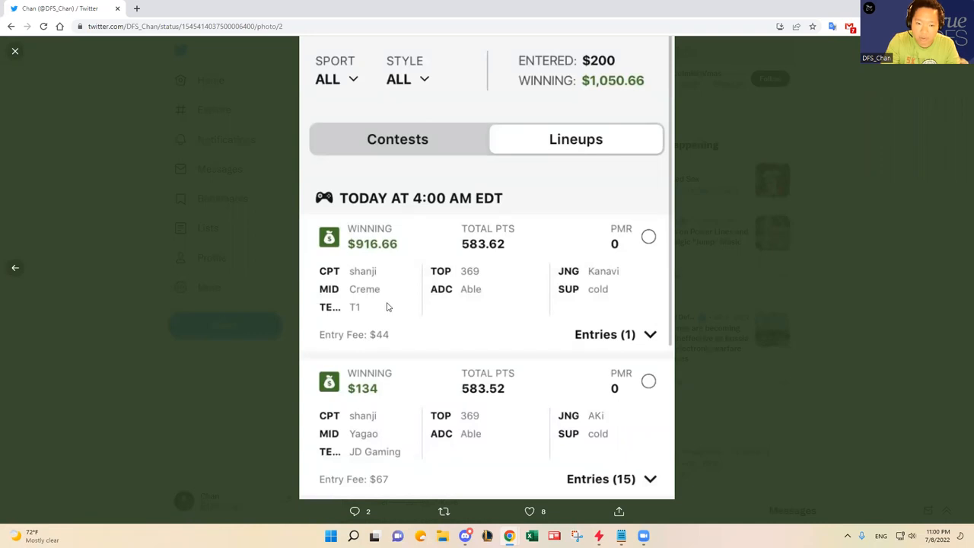
mouse_move(360, 289)
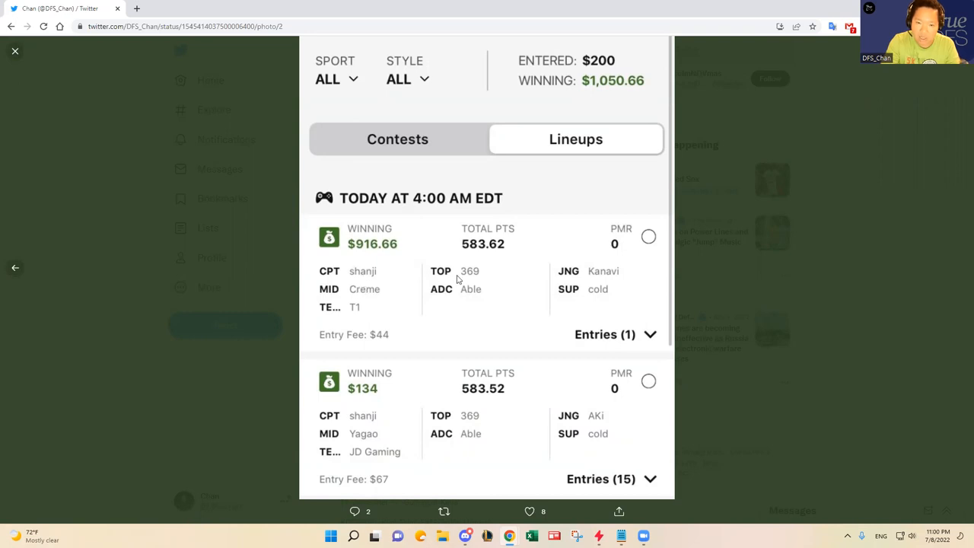
mouse_move(354, 277)
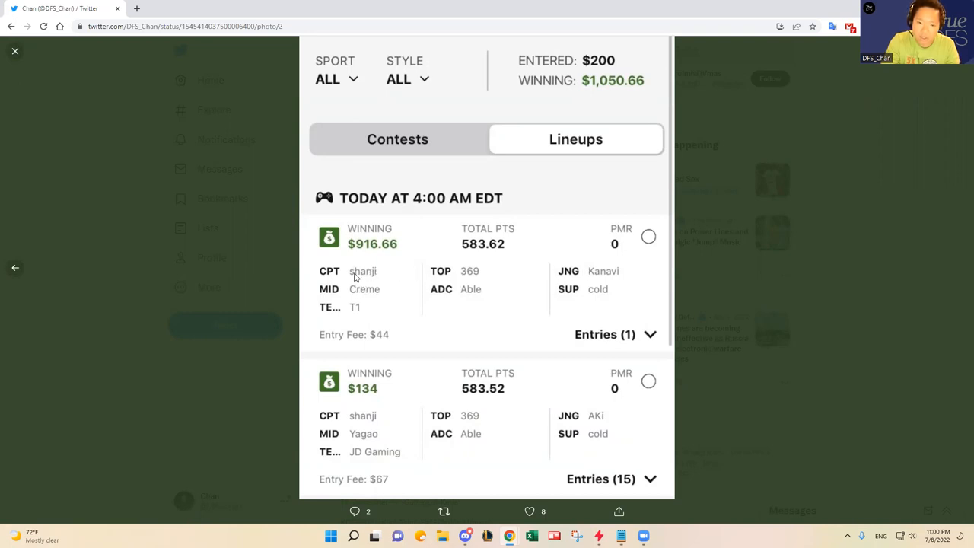
mouse_move(596, 280)
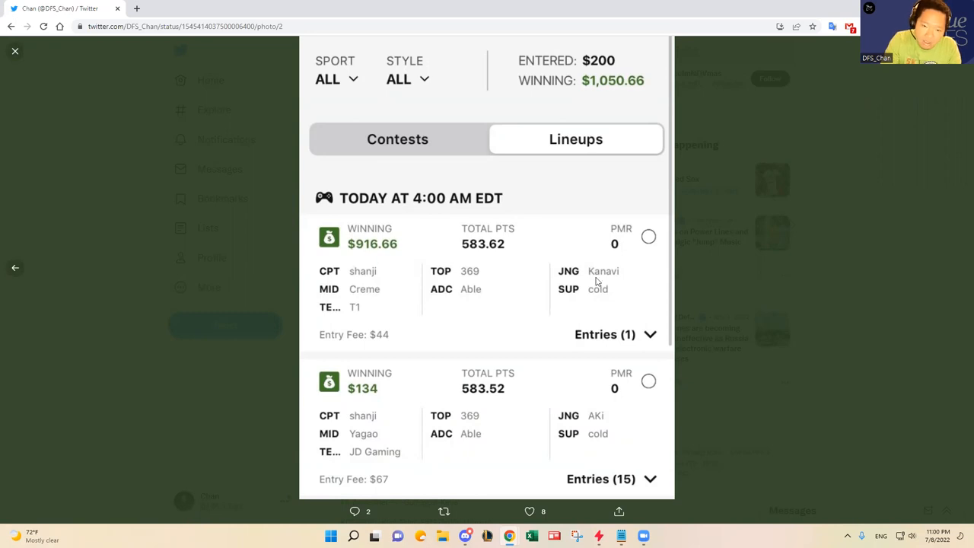
mouse_move(569, 279)
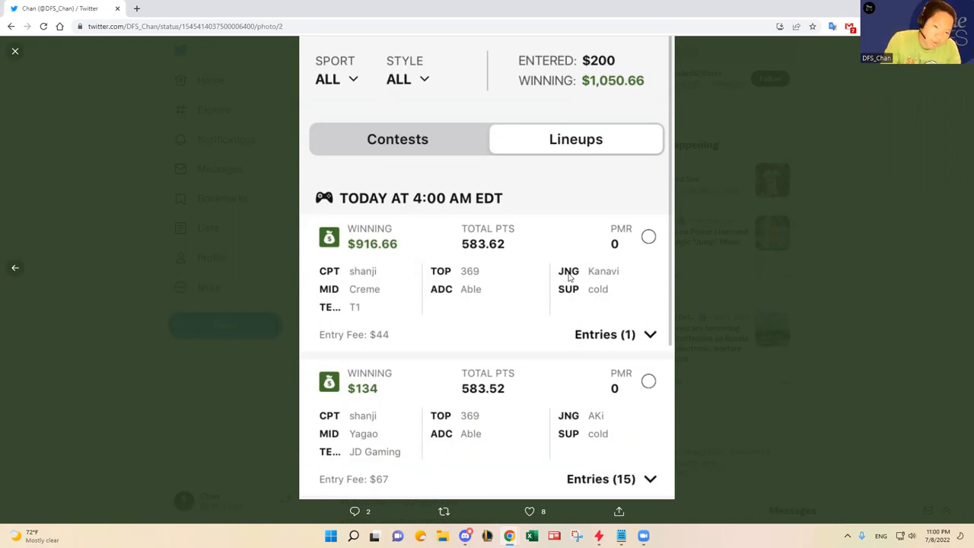
mouse_move(364, 315)
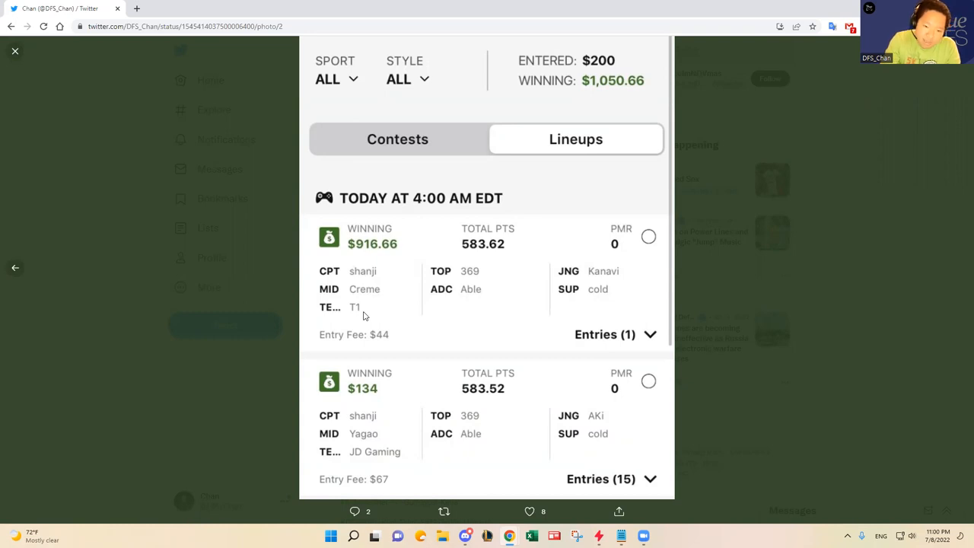
mouse_move(396, 441)
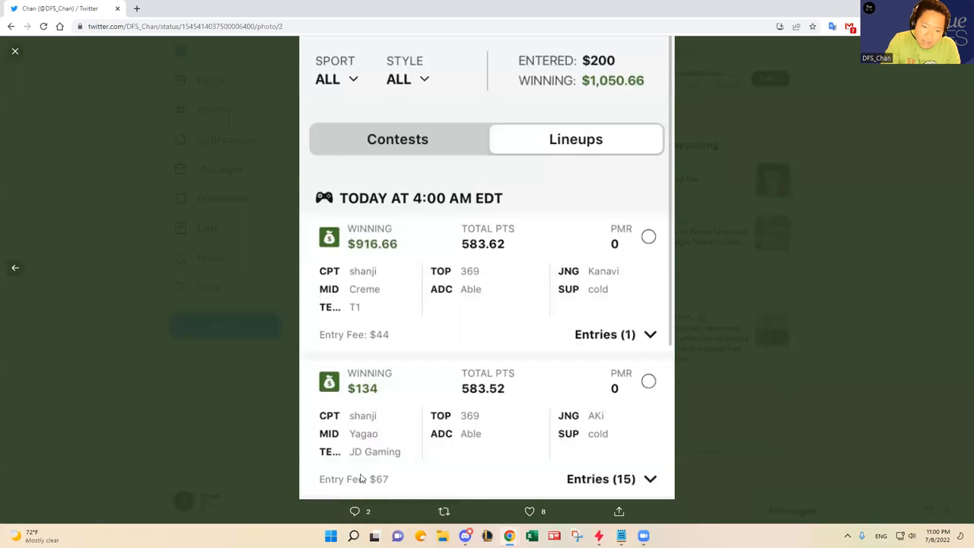
mouse_move(383, 456)
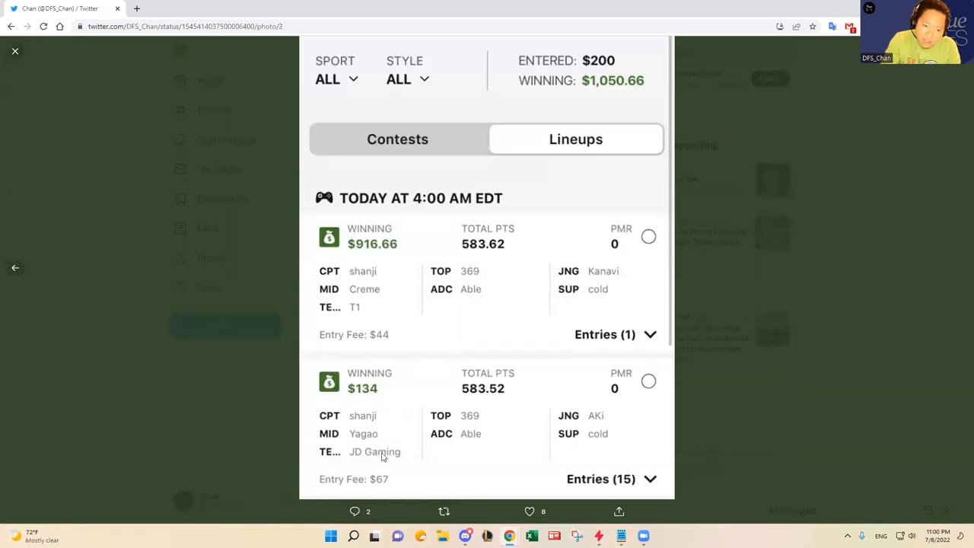
mouse_move(390, 484)
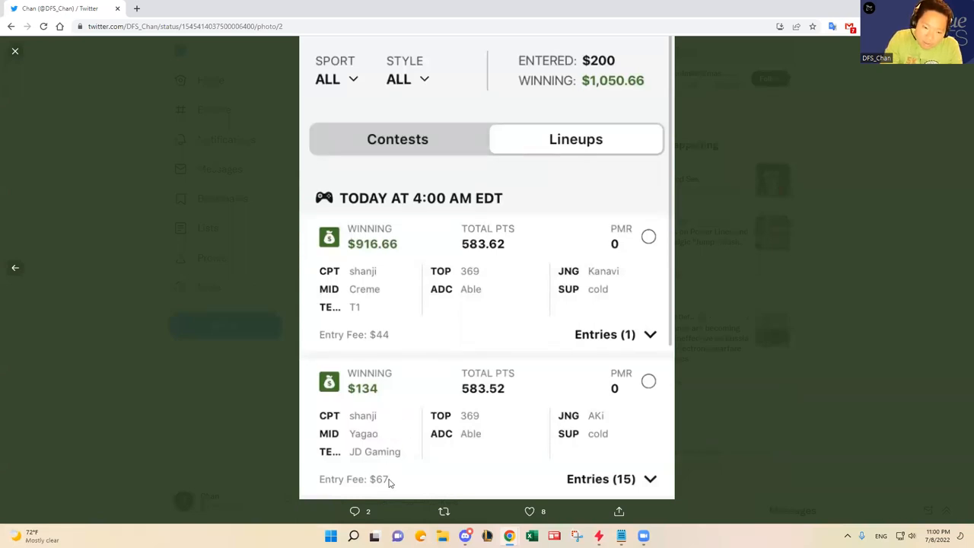
mouse_move(364, 429)
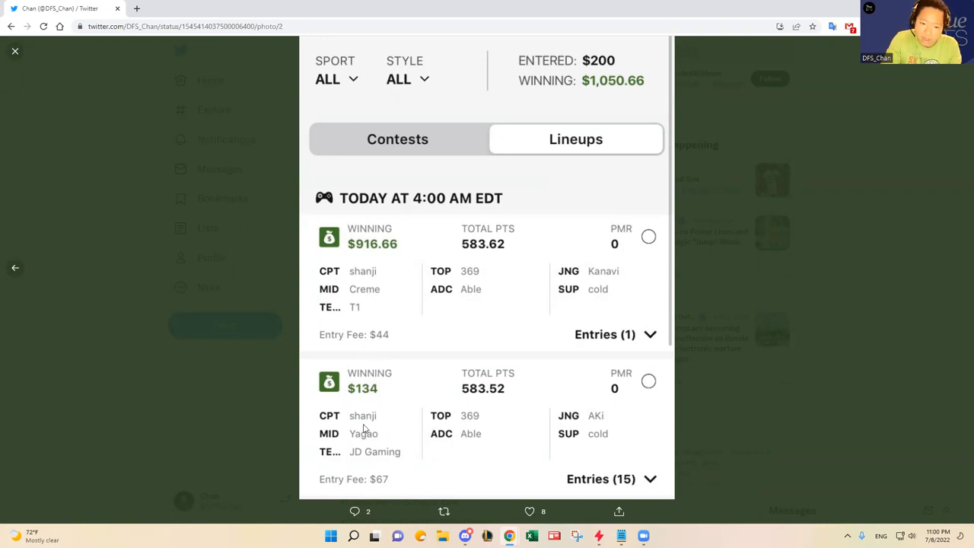
mouse_move(478, 423)
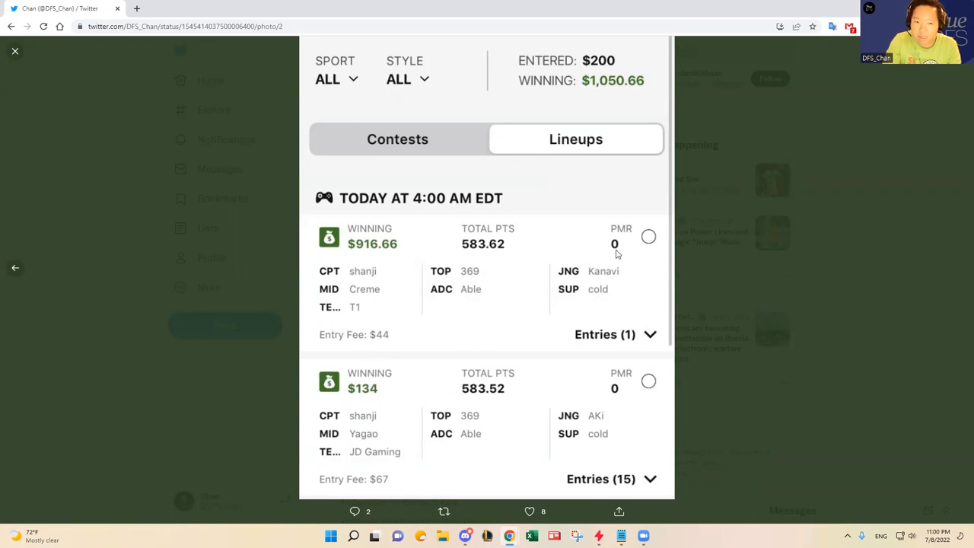
mouse_move(476, 278)
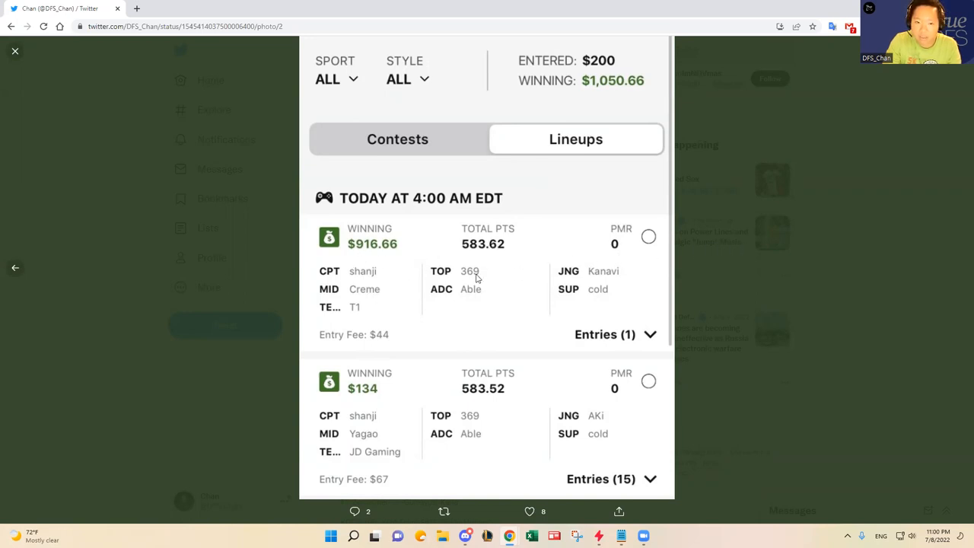
left_click(16, 52)
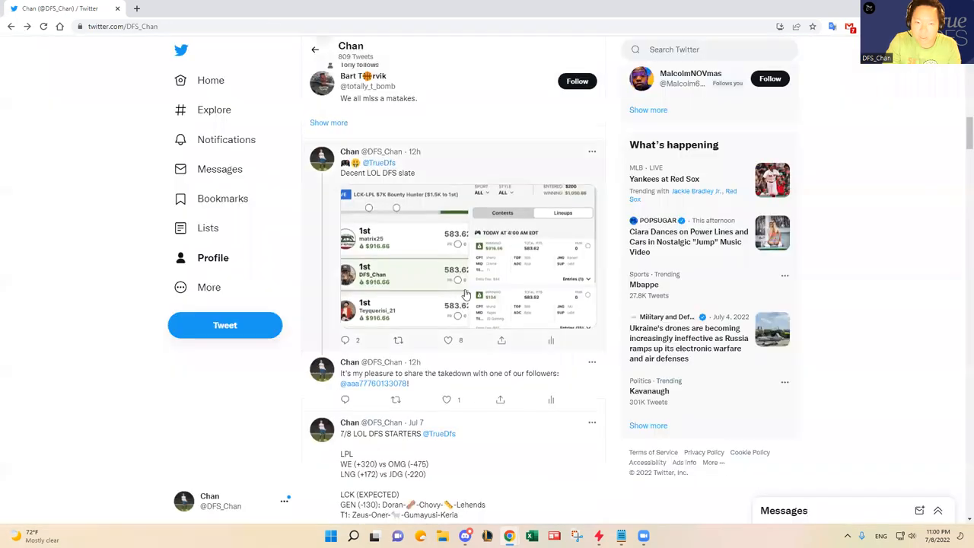
scroll("down", 3)
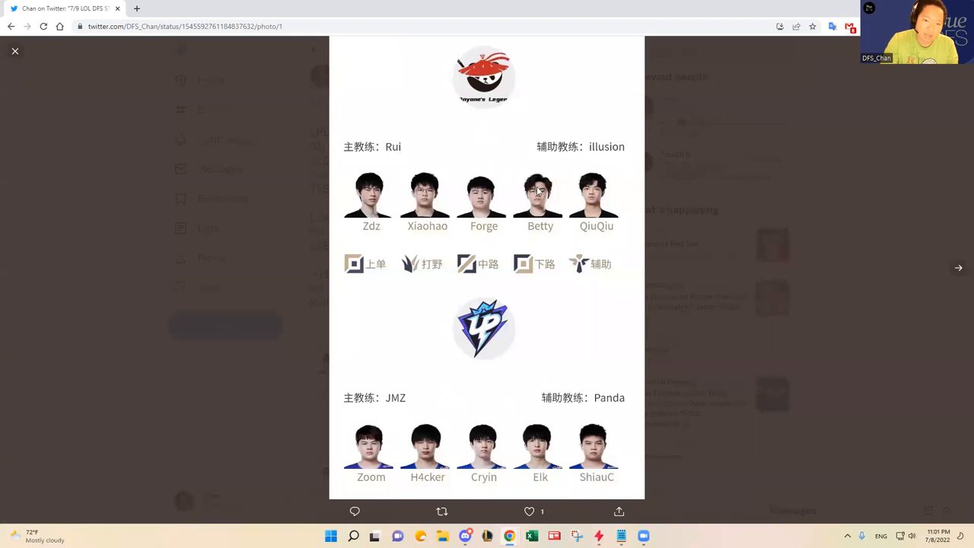
mouse_move(957, 275)
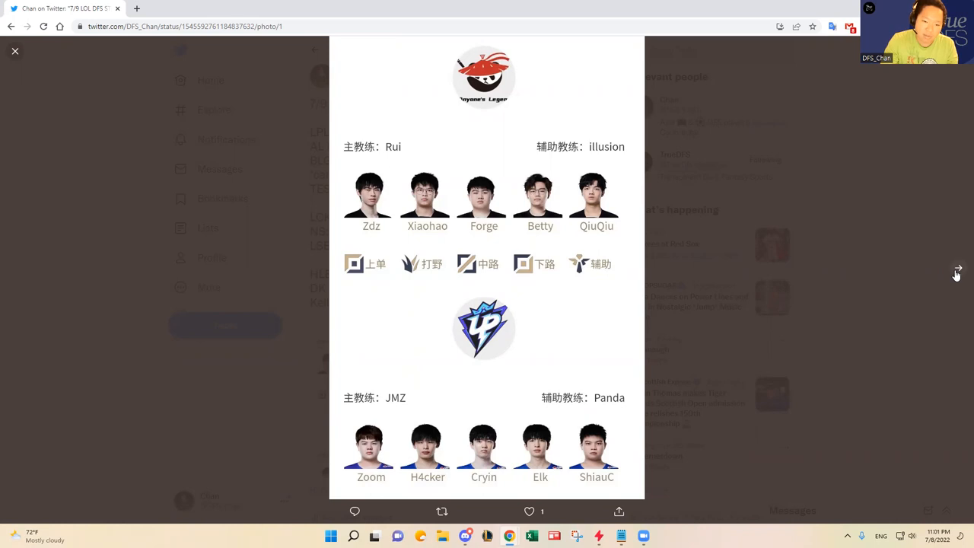
Step: Advance to the next roster image listing Bilibili Gaming and Weibo Gaming lineups
left_click(958, 268)
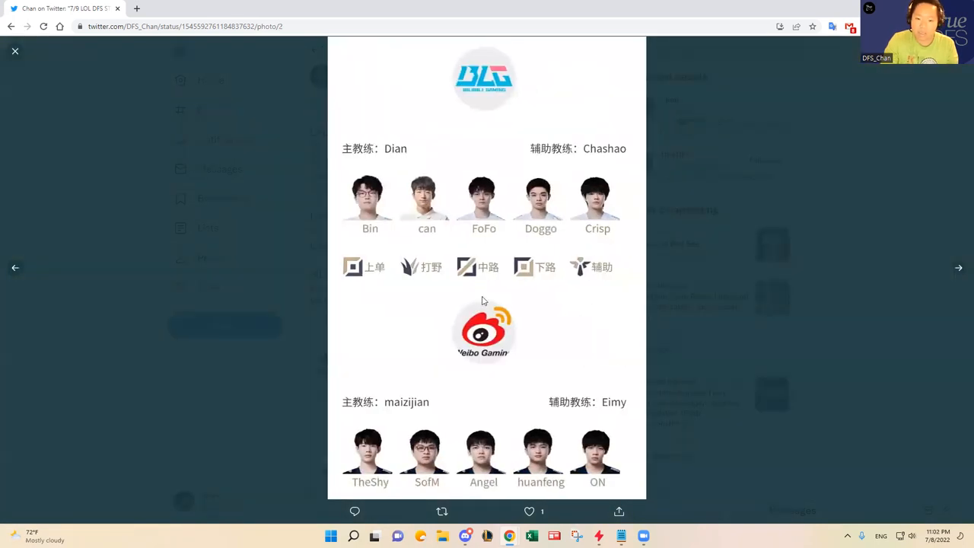
mouse_move(586, 326)
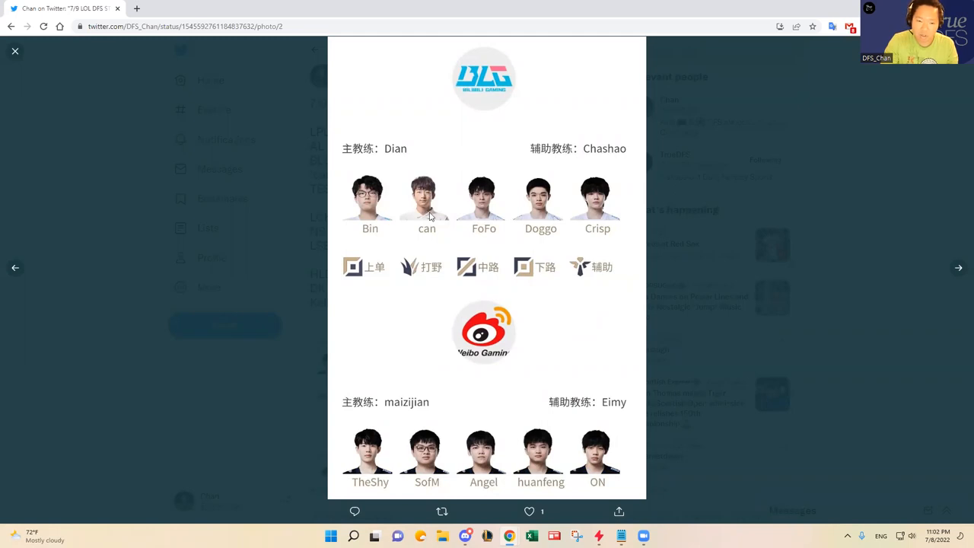
mouse_move(429, 238)
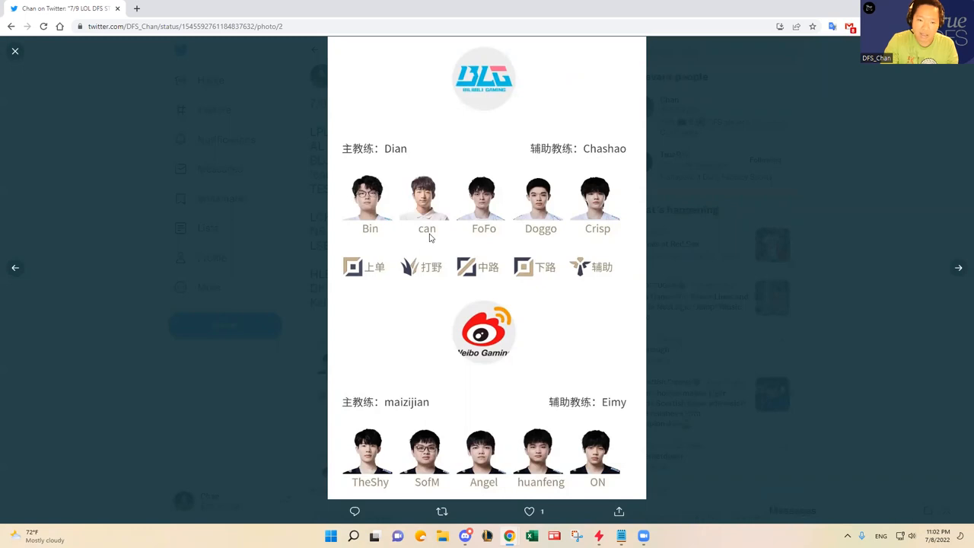
mouse_move(435, 213)
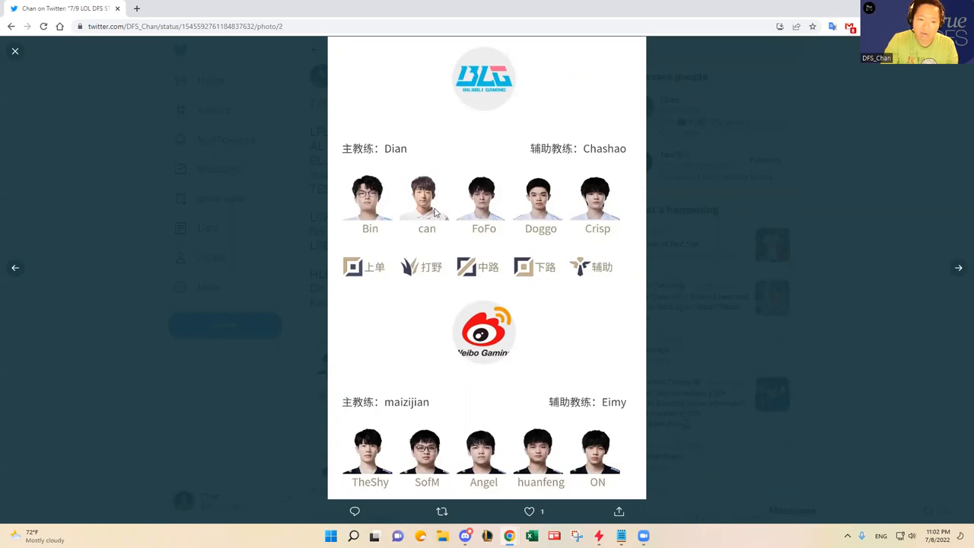
mouse_move(443, 210)
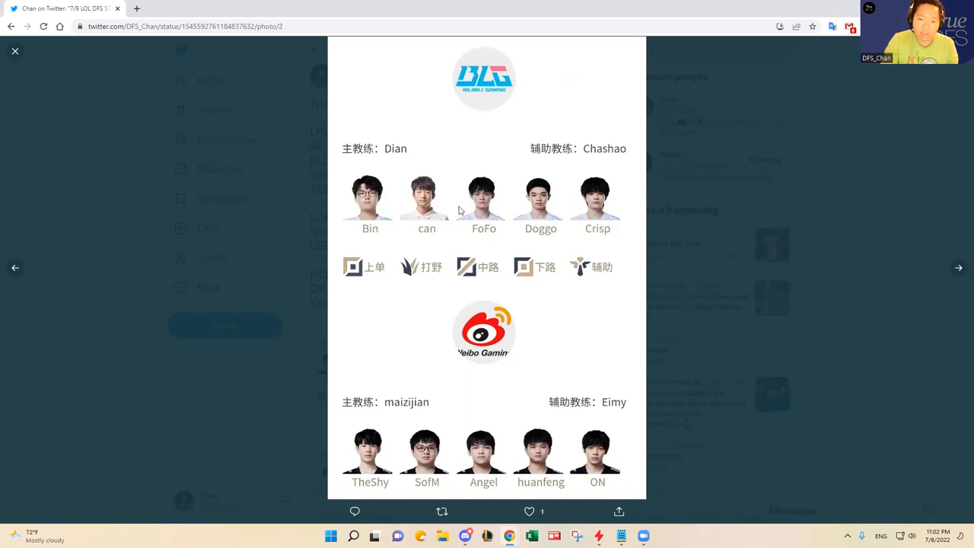
mouse_move(476, 210)
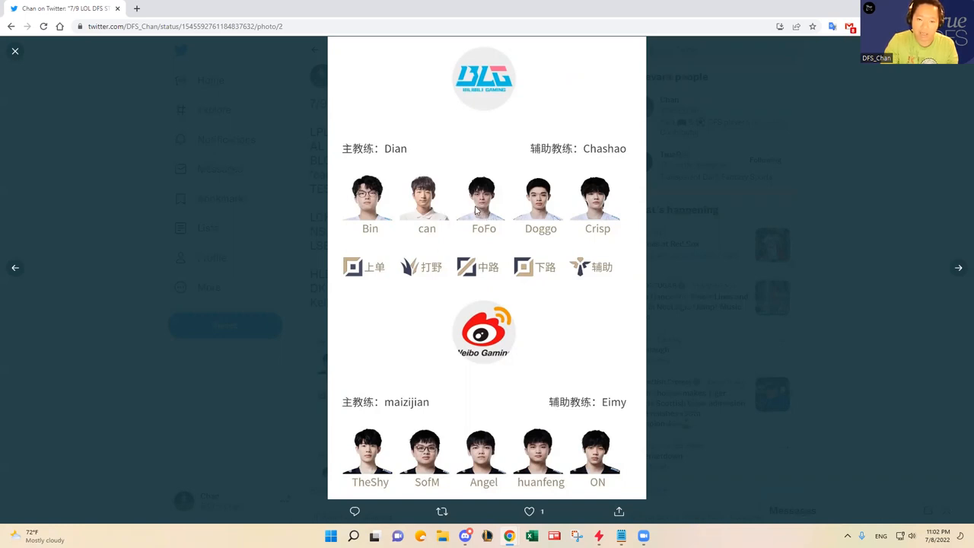
mouse_move(490, 211)
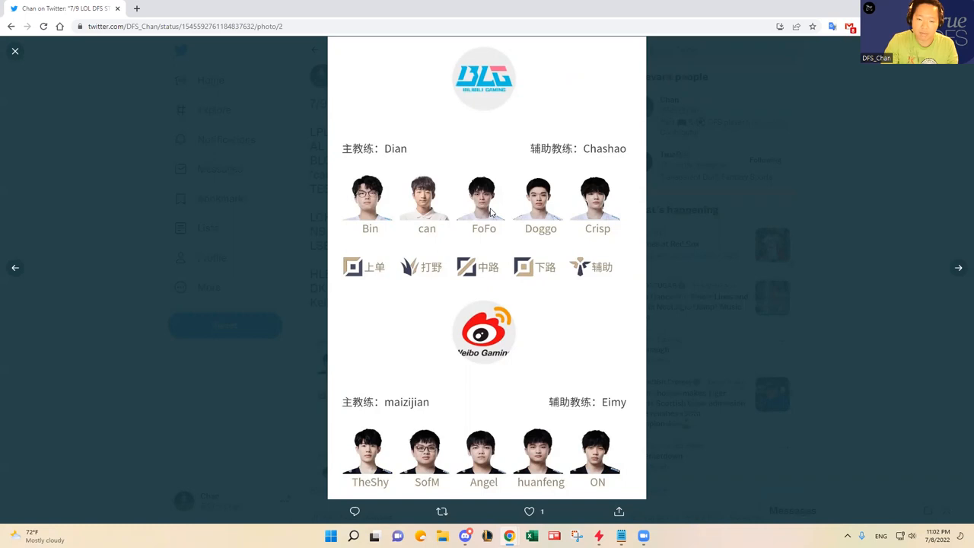
mouse_move(487, 213)
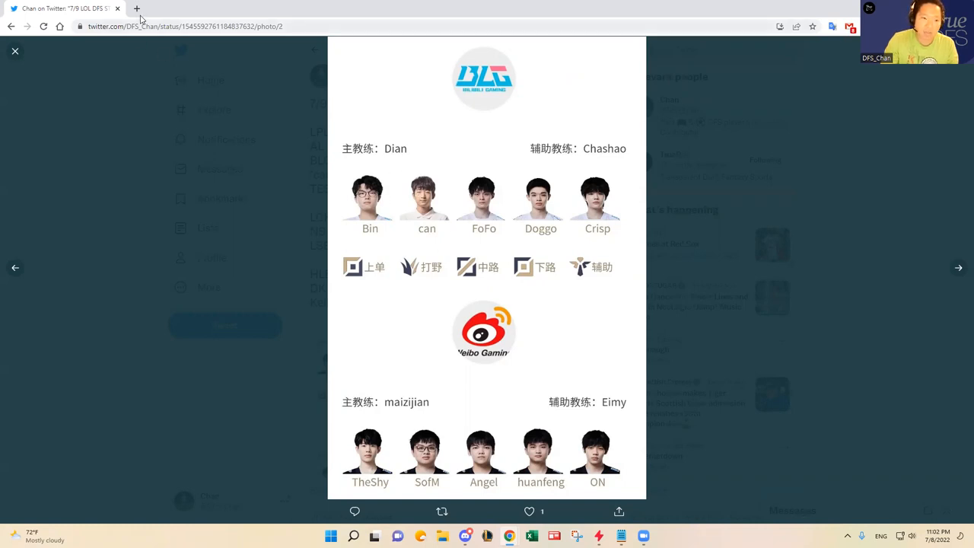
mouse_move(433, 235)
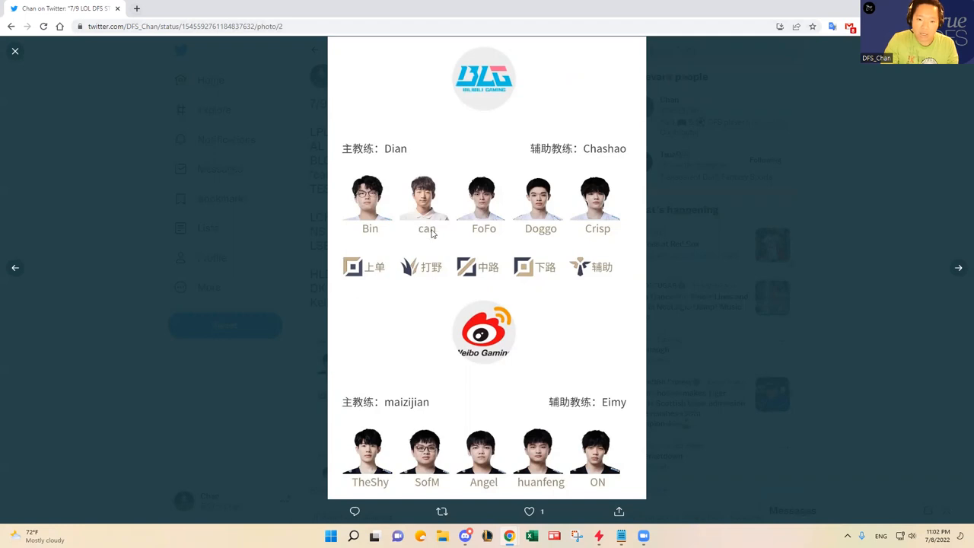
mouse_move(88, 87)
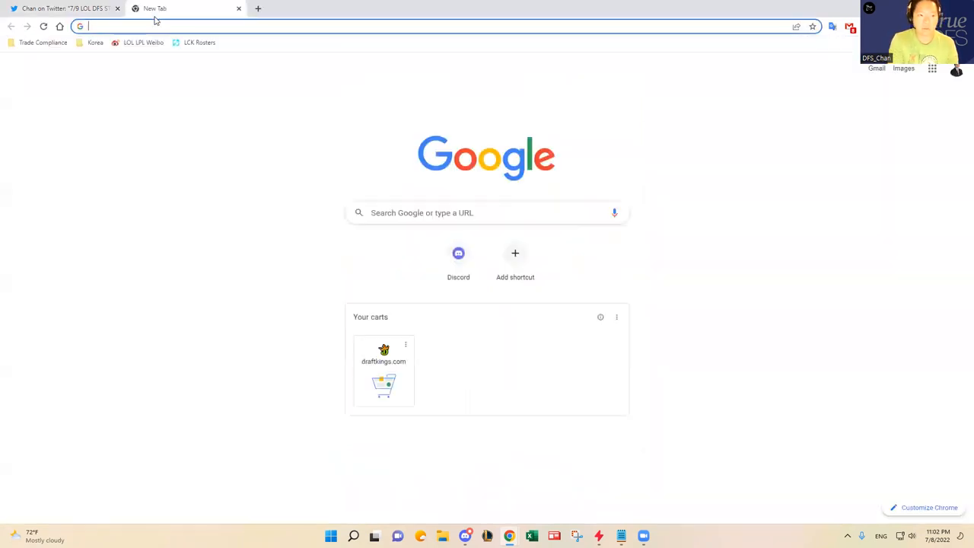
Step: Search 'can lol b' and look over can's Leaguepedia player page
type("can lol b")
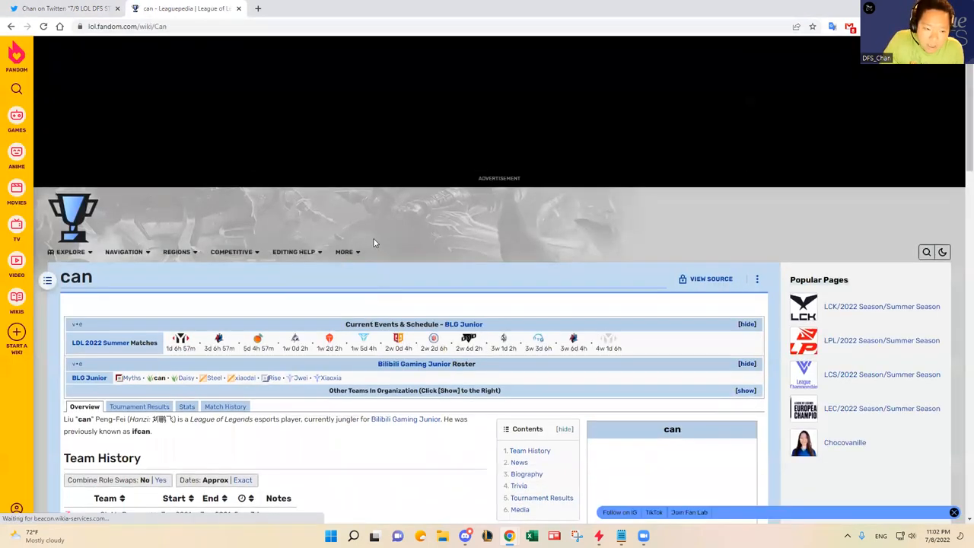
scroll("down", 3)
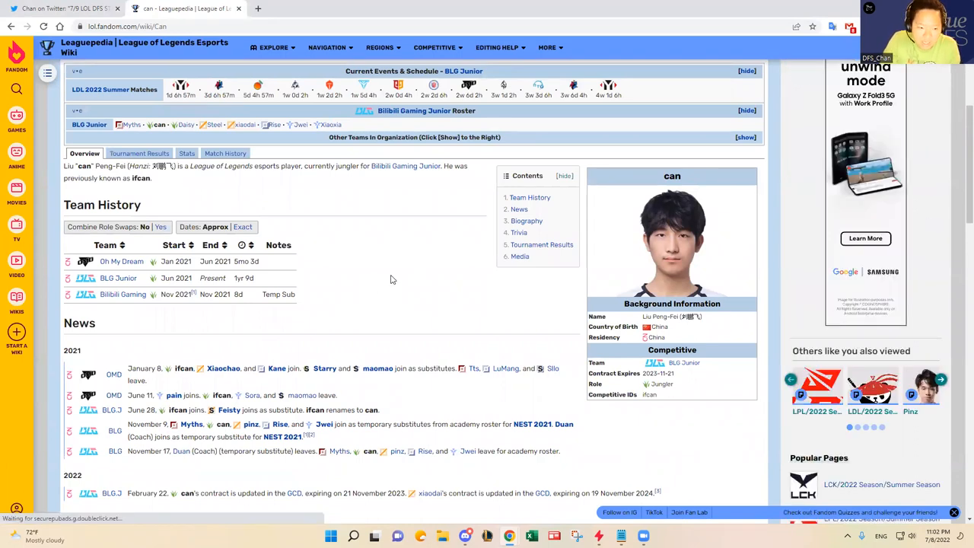
scroll("down", 3)
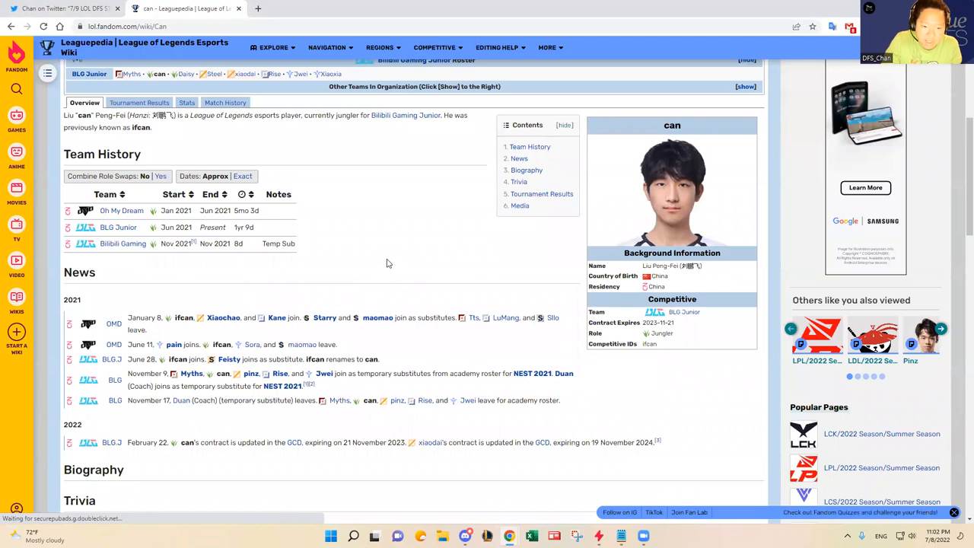
scroll("up", 3)
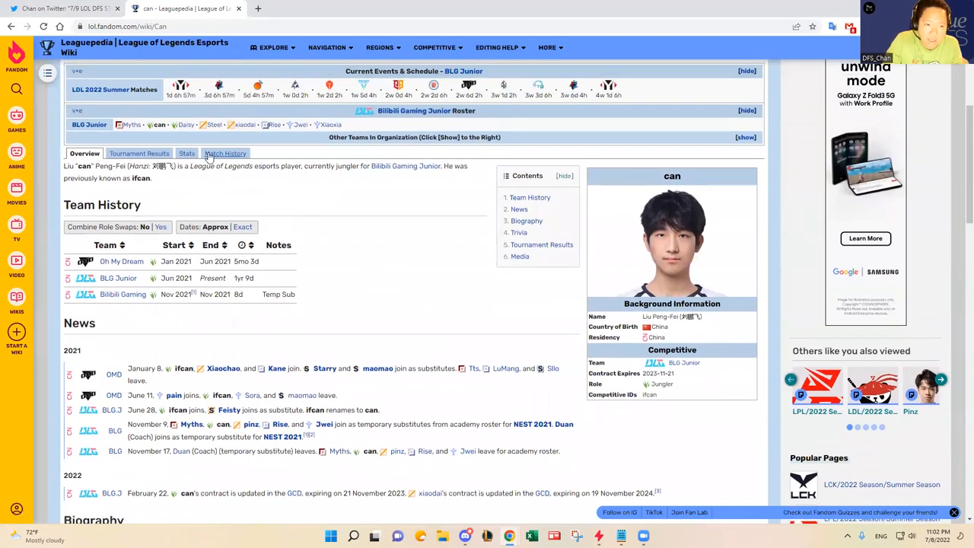
Step: Show can's match history and scroll through his LDL 2022 Summer and Spring Playoffs games
left_click(225, 152)
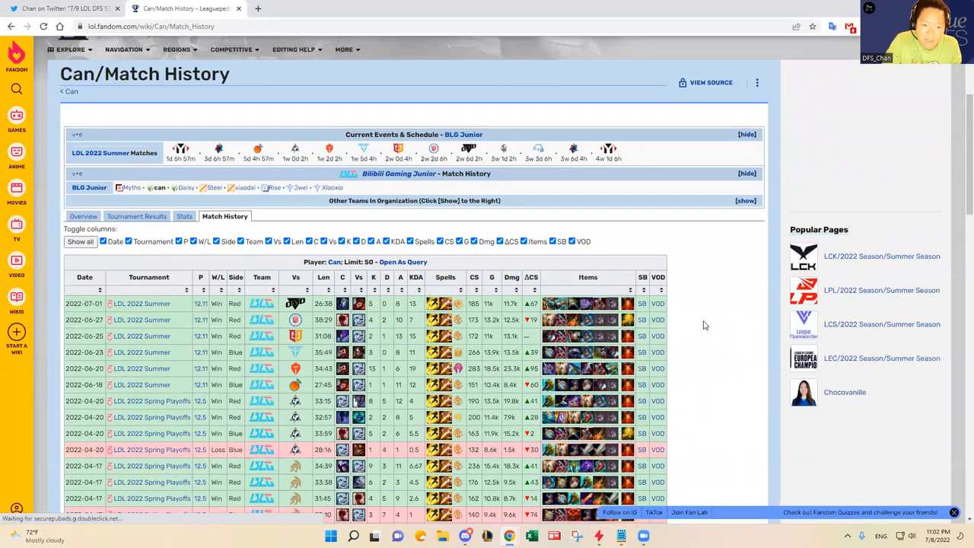
scroll("down", 3)
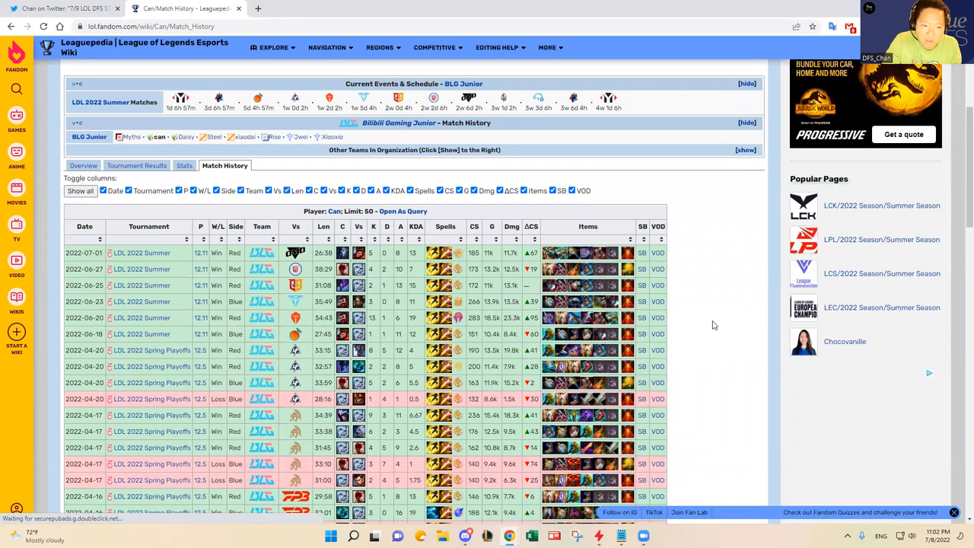
scroll("down", 3)
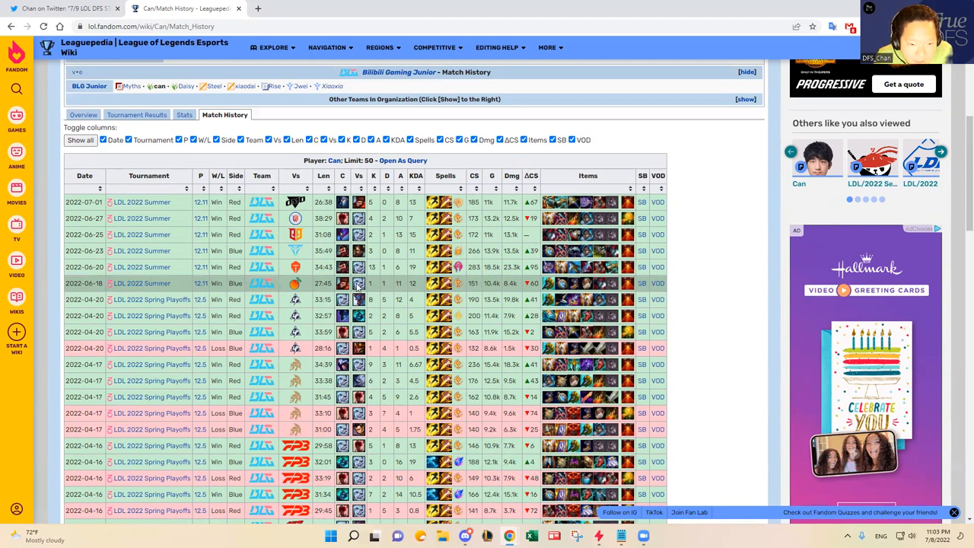
mouse_move(373, 283)
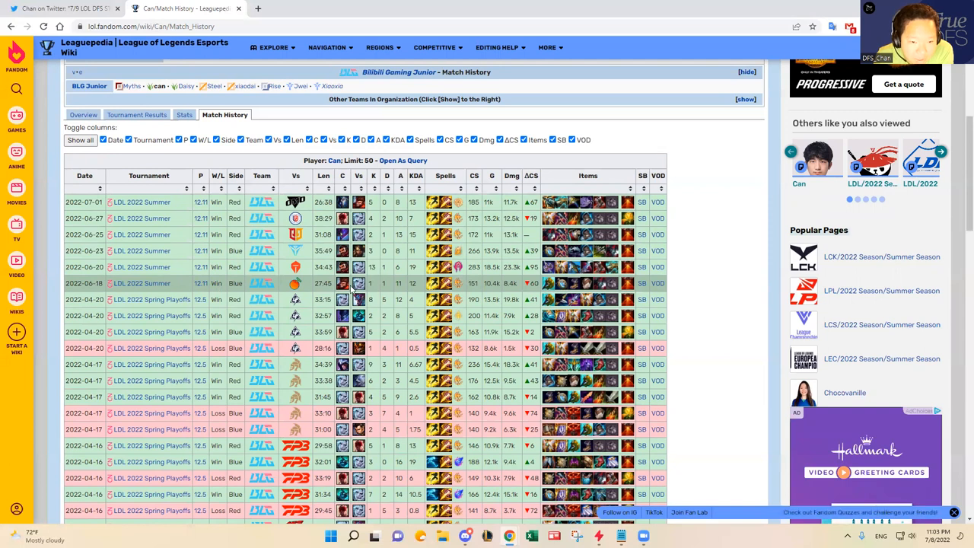
mouse_move(378, 286)
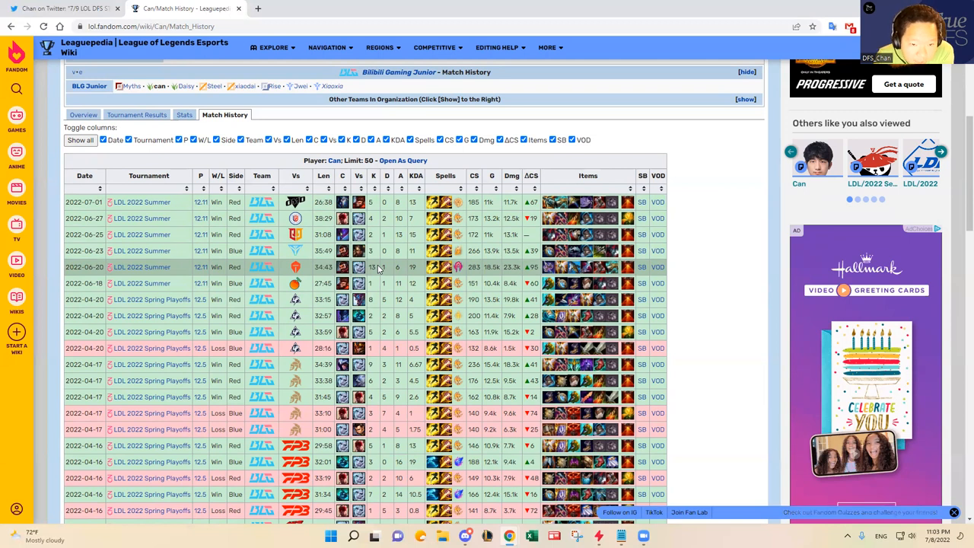
mouse_move(378, 249)
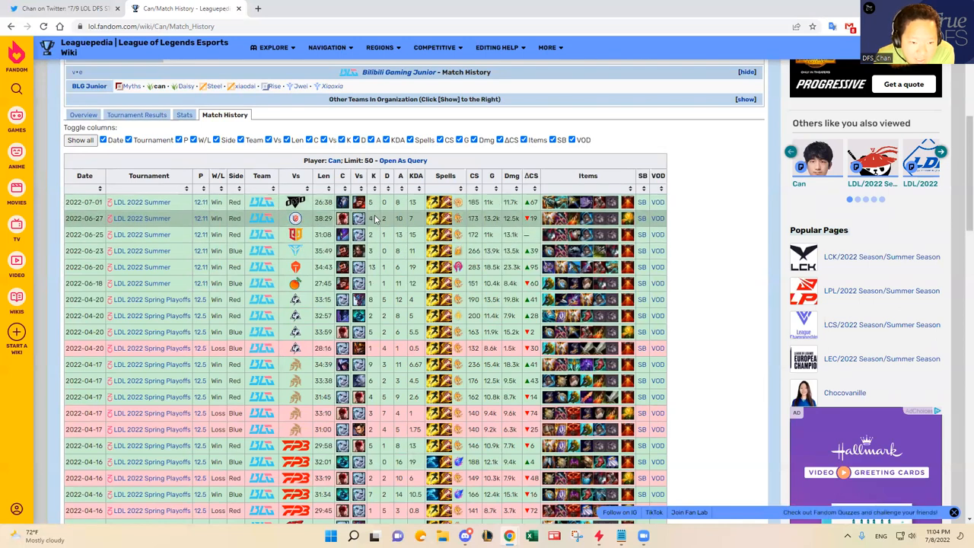
scroll("down", 3)
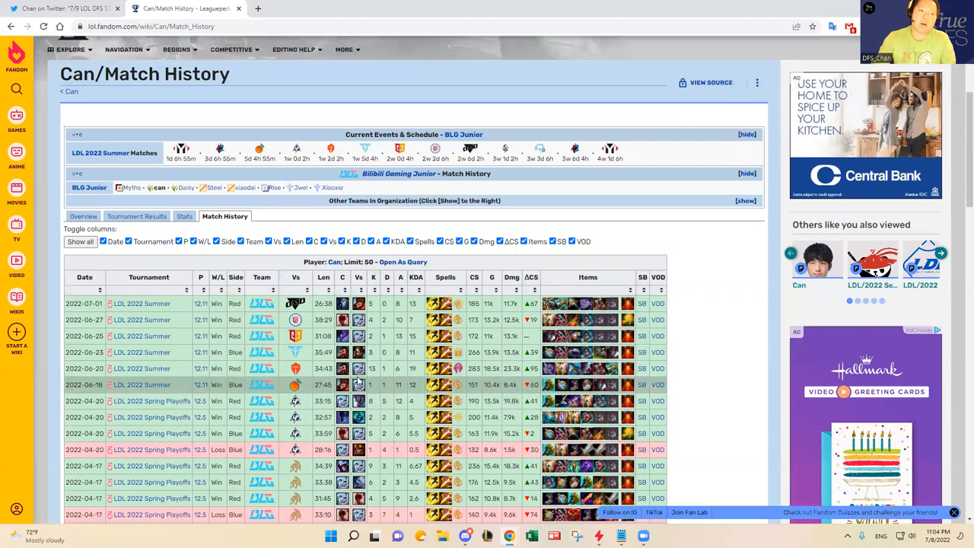
Step: Go to Oracle's Elixir and bring up the LDL 2022 Summer team stats table
left_click(152, 26)
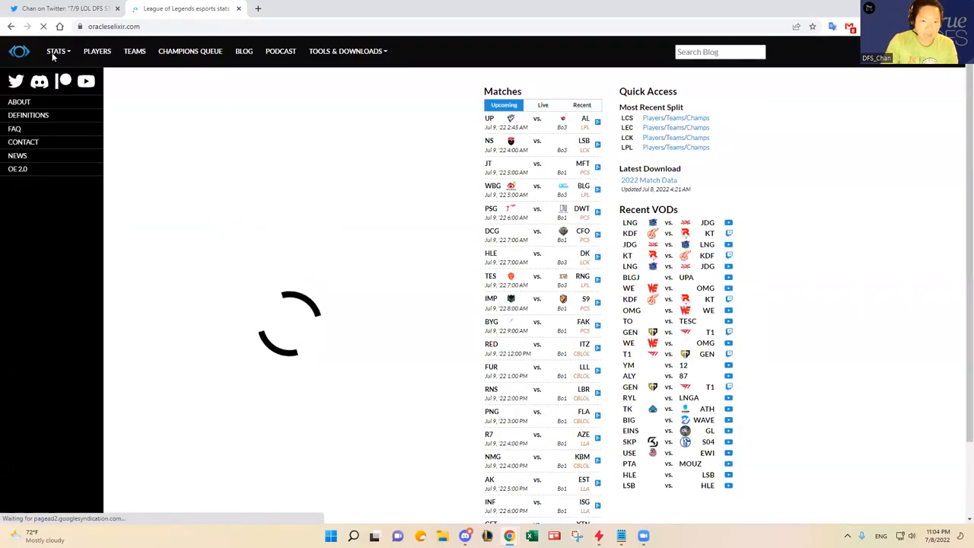
left_click(57, 52)
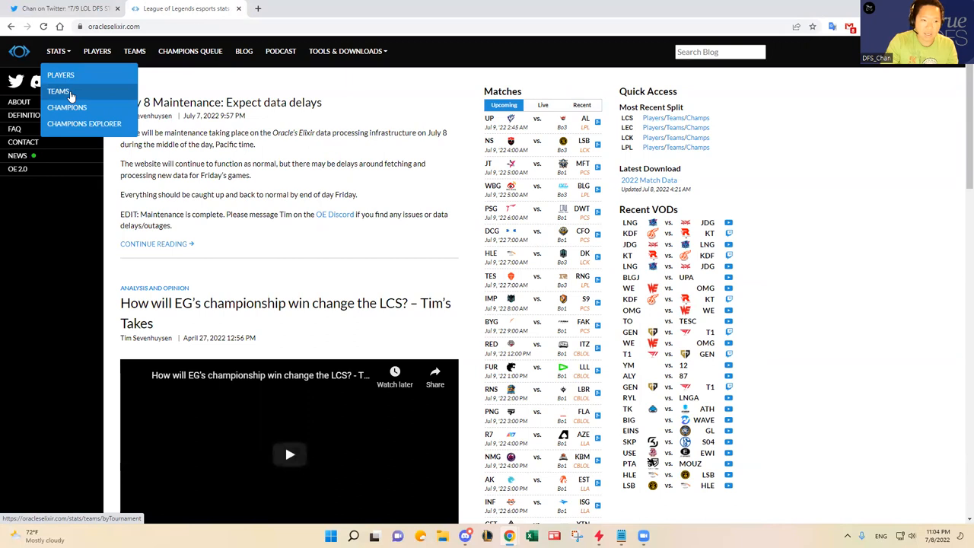
left_click(57, 92)
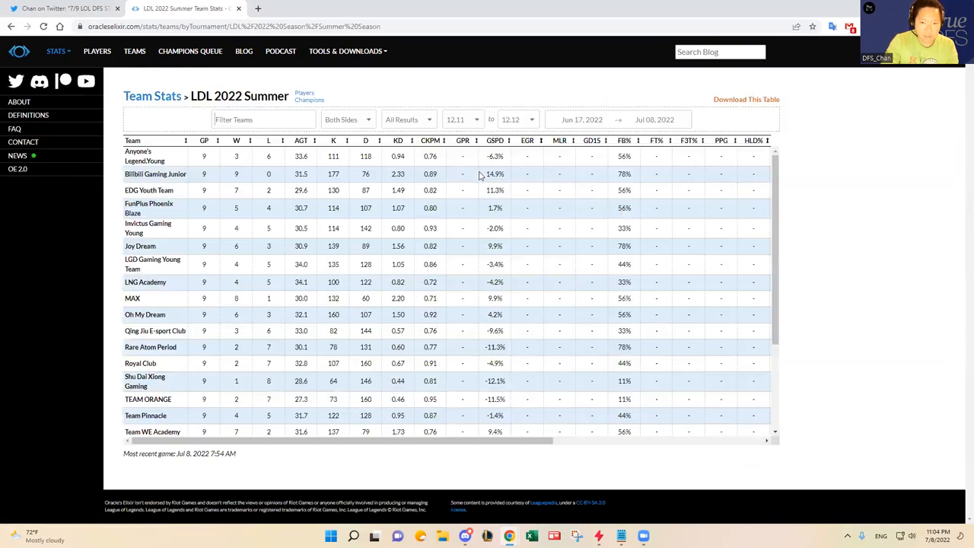
scroll("right", 3)
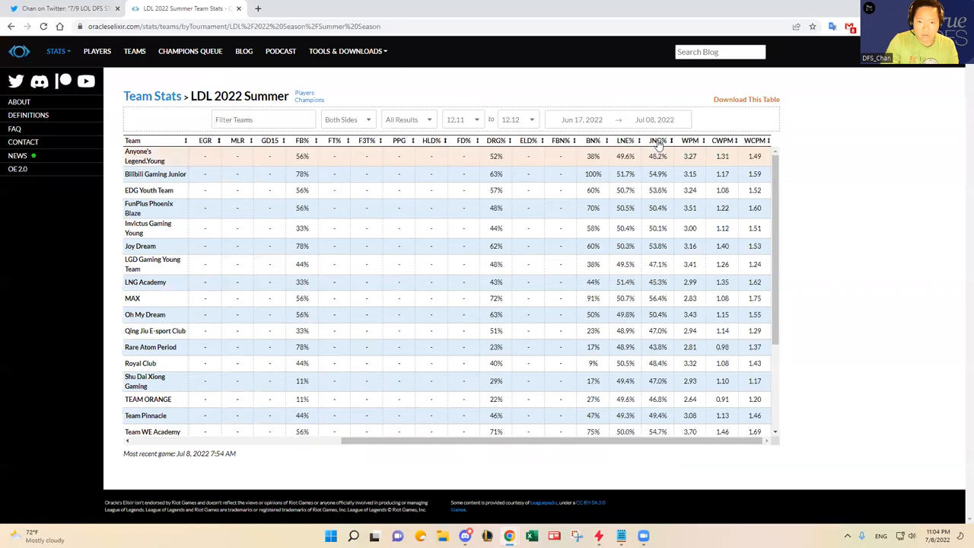
Step: Rank teams by JNG% and mark Bilibili Gaming Junior's jungle share value
left_click(659, 140)
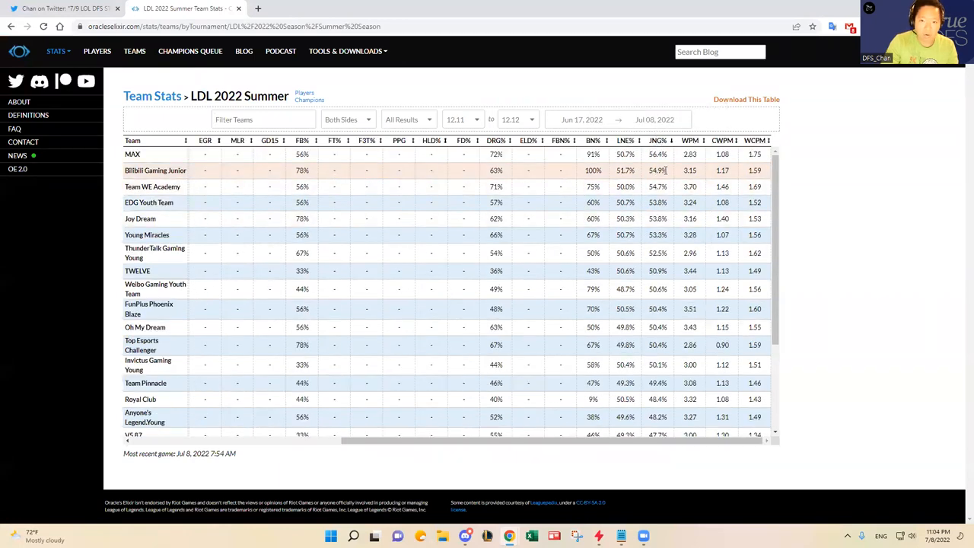
double_click(658, 170)
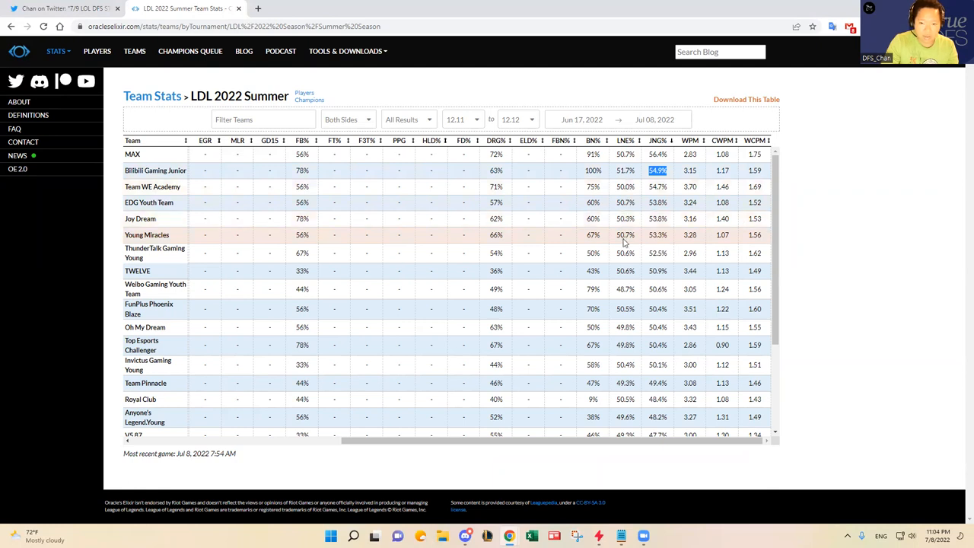
scroll("down", 3)
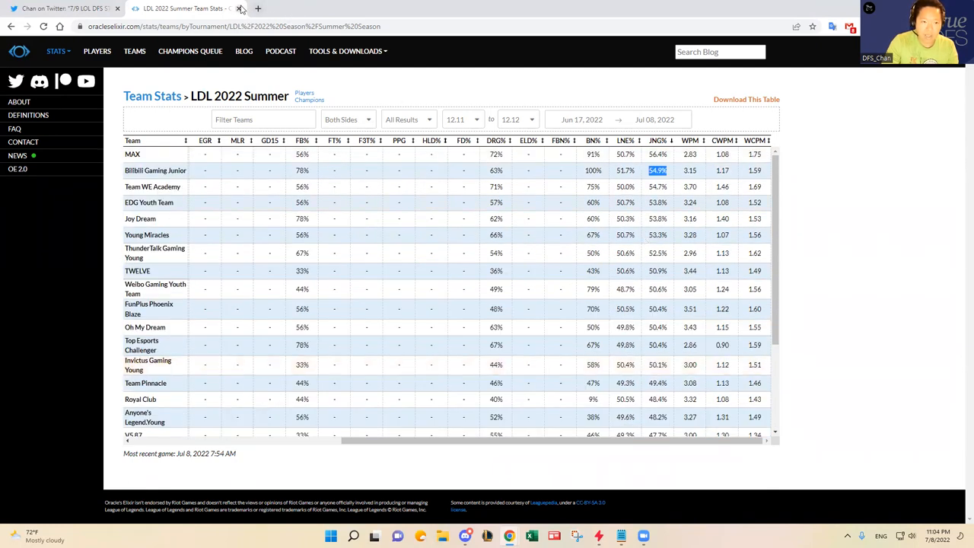
Step: Return to the tweet photo with the BLG and Weibo Gaming starting lineups
left_click(64, 9)
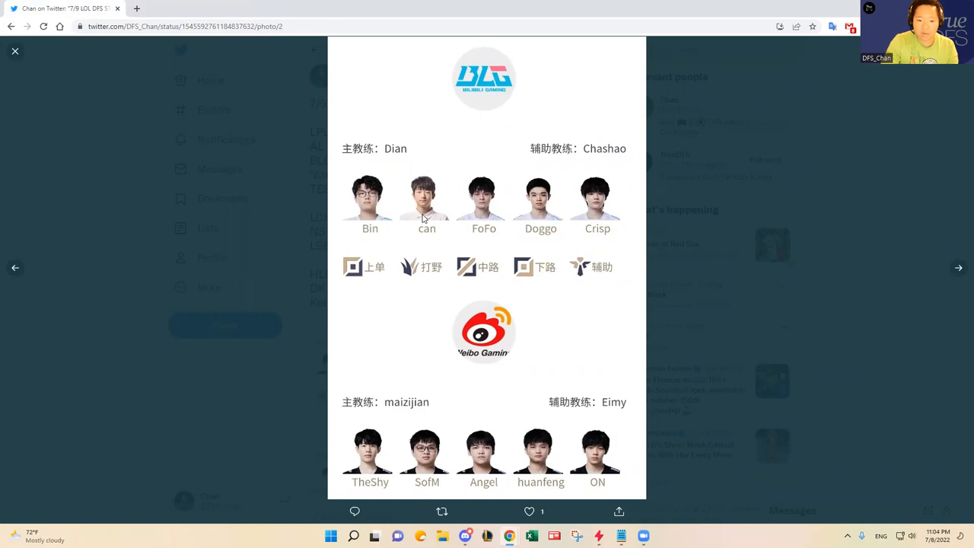
mouse_move(457, 352)
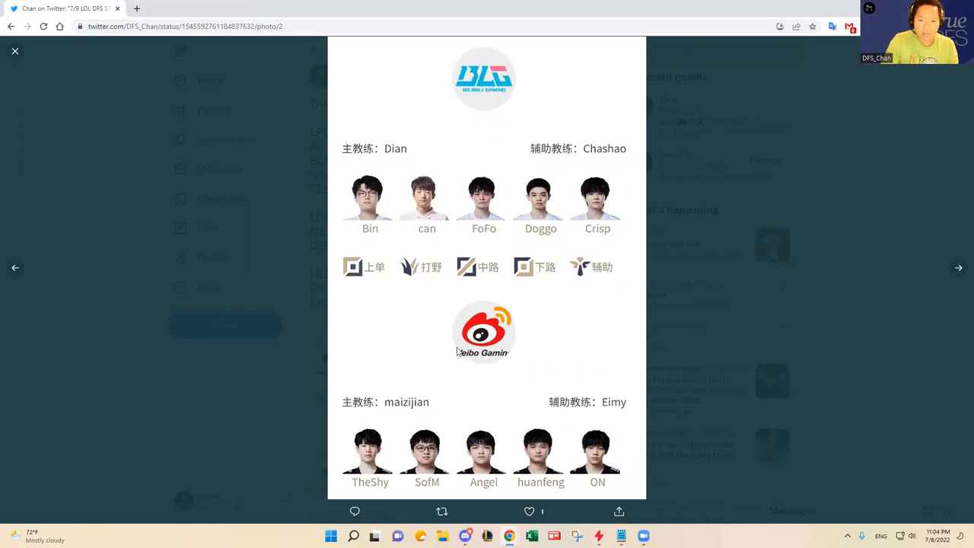
mouse_move(463, 352)
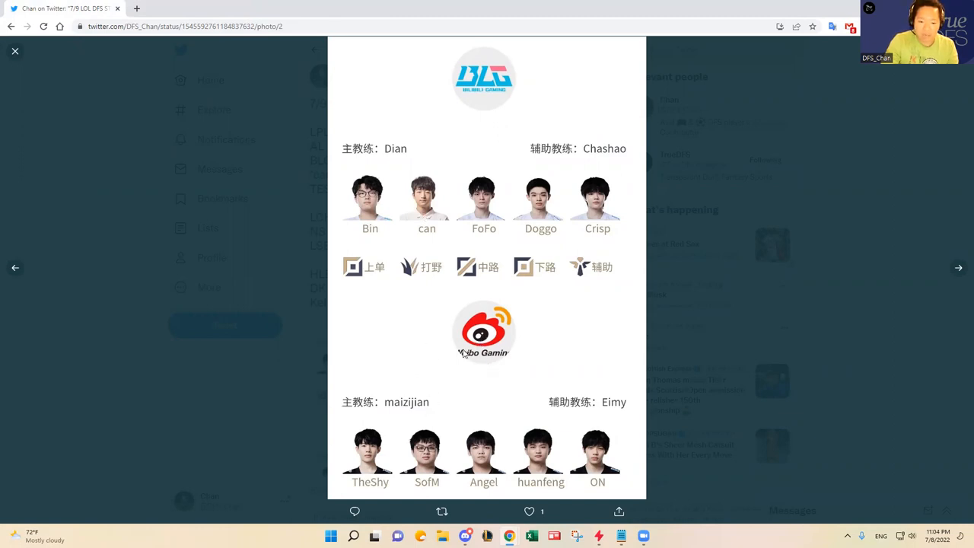
mouse_move(411, 469)
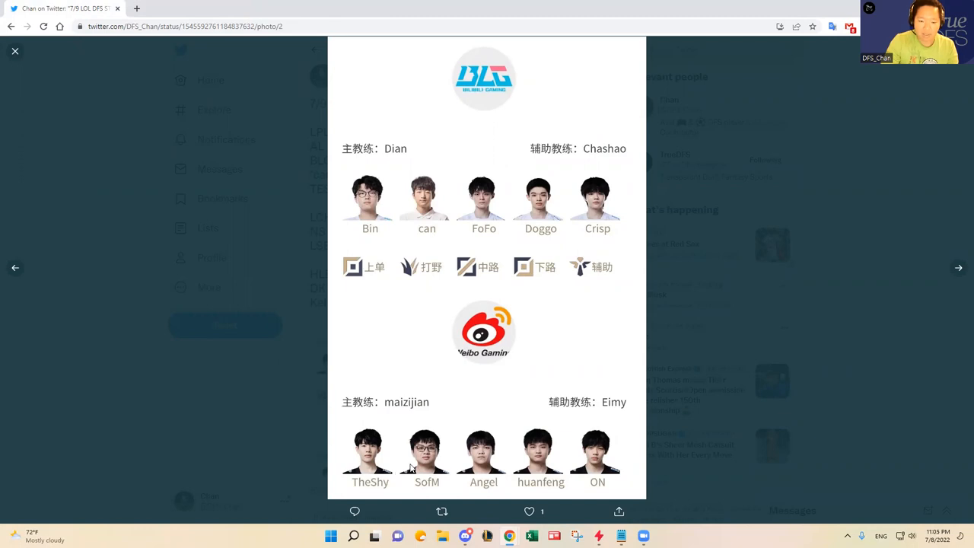
mouse_move(416, 468)
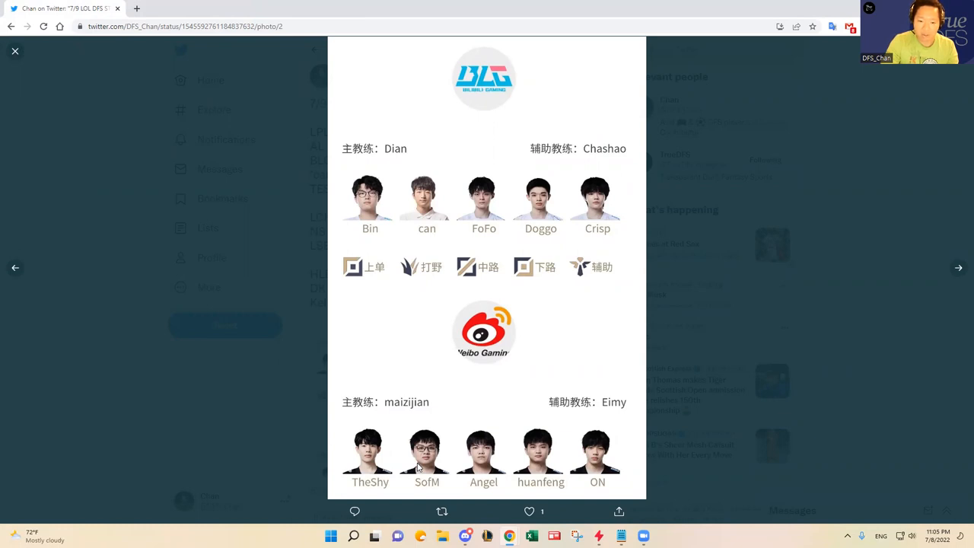
mouse_move(454, 262)
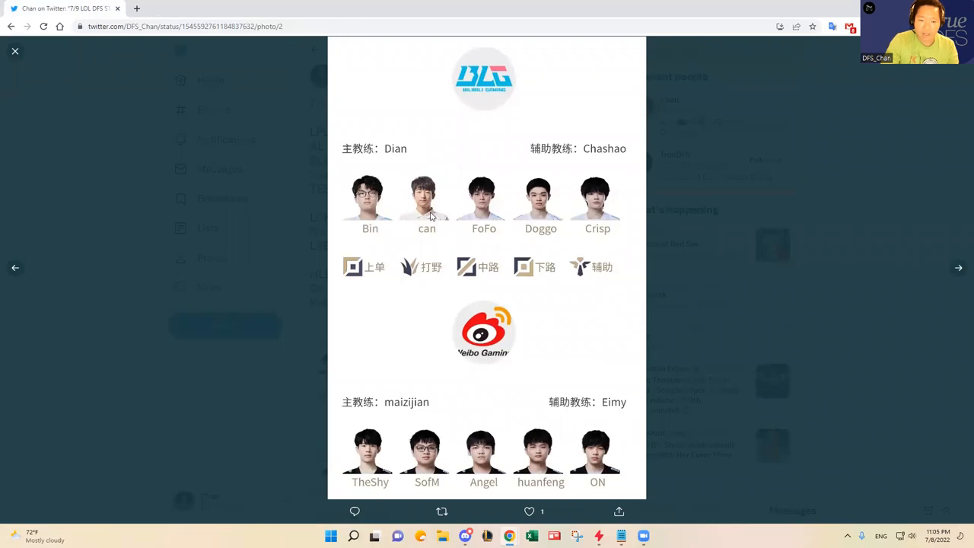
mouse_move(427, 231)
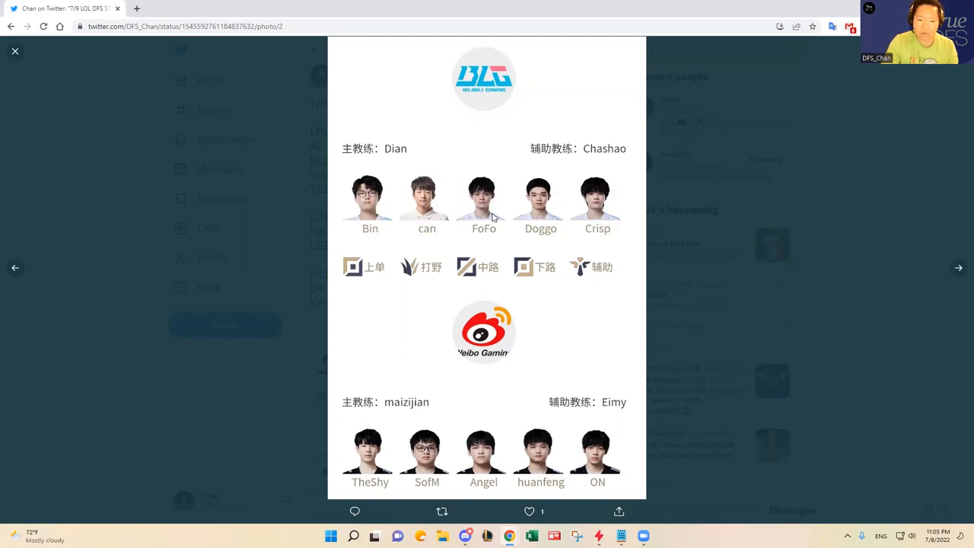
mouse_move(506, 219)
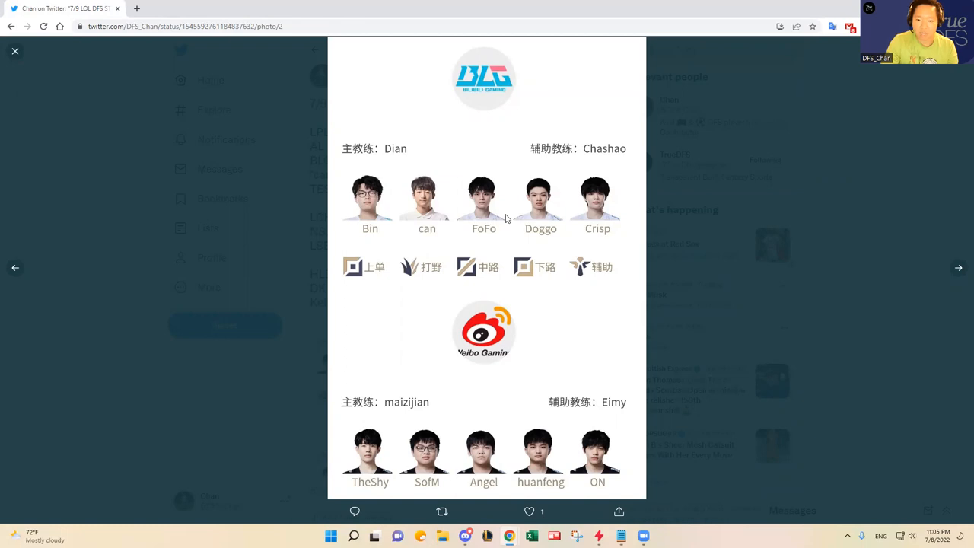
mouse_move(481, 228)
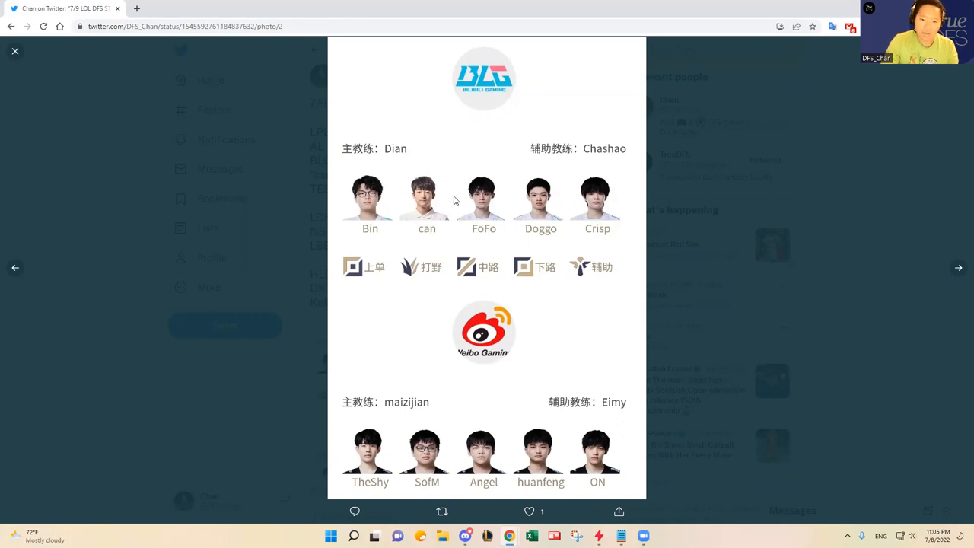
mouse_move(679, 259)
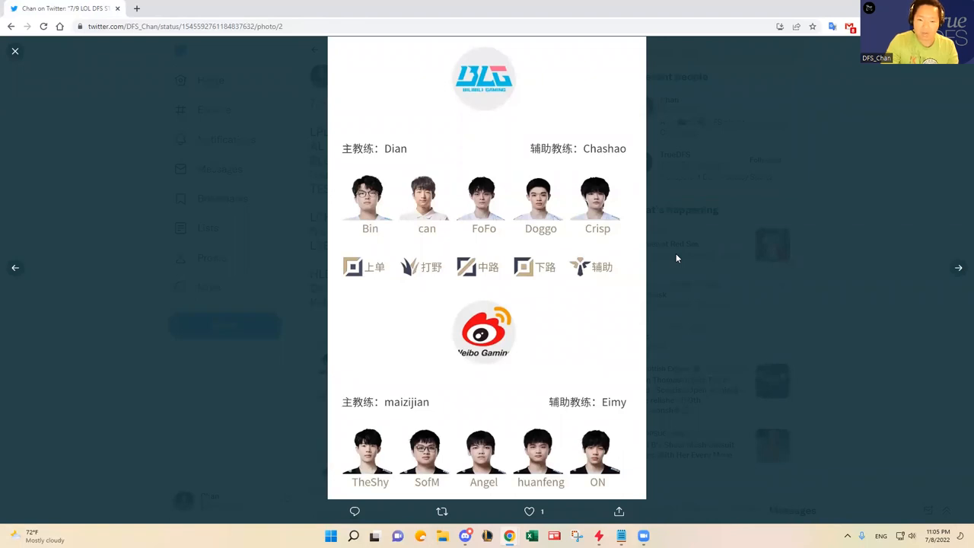
mouse_move(691, 255)
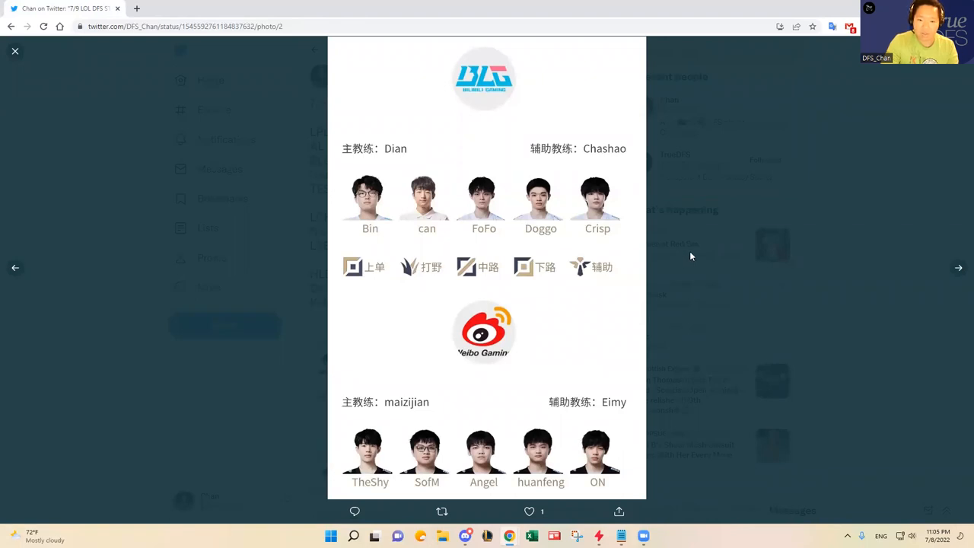
mouse_move(579, 197)
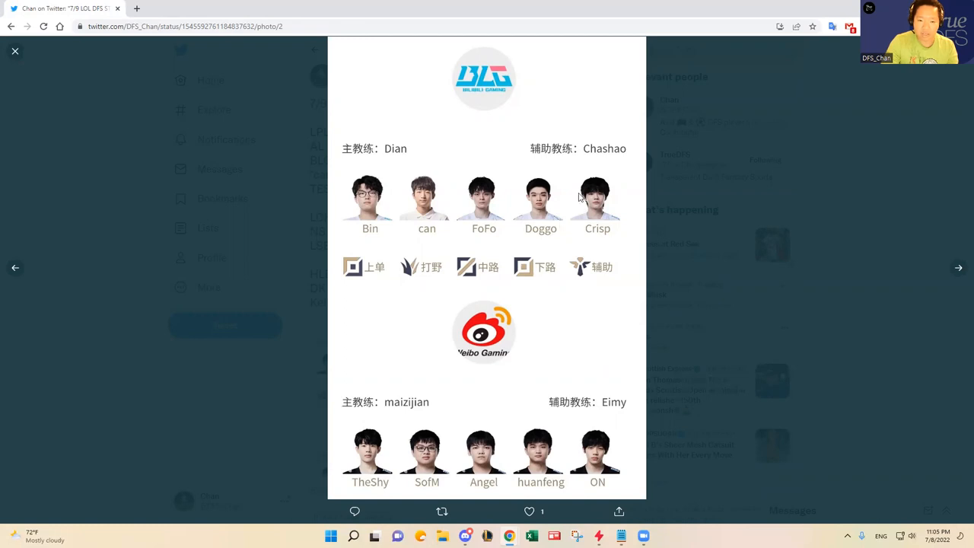
mouse_move(664, 206)
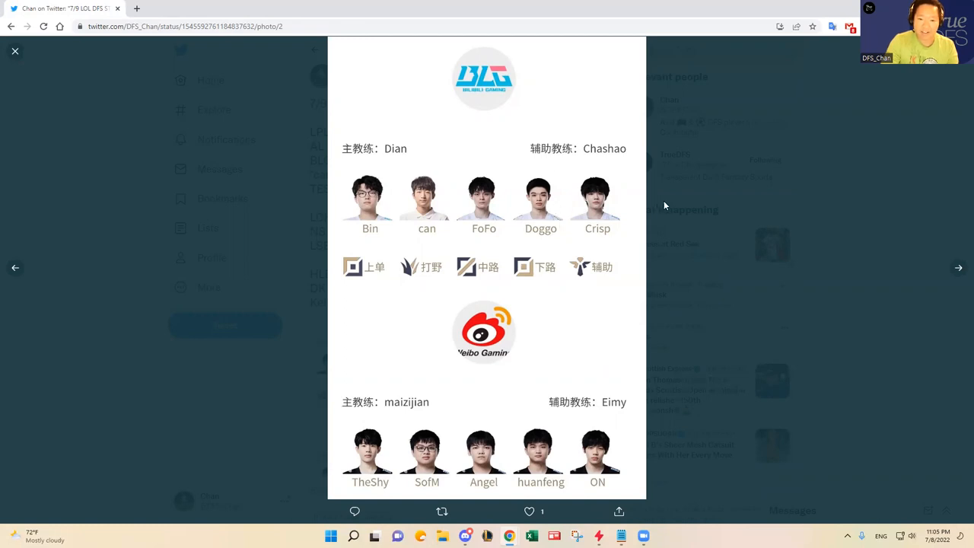
Step: Search the LPL and scroll the LPL 2022 Summer Leaguepedia page to the Results standings
left_click(257, 9)
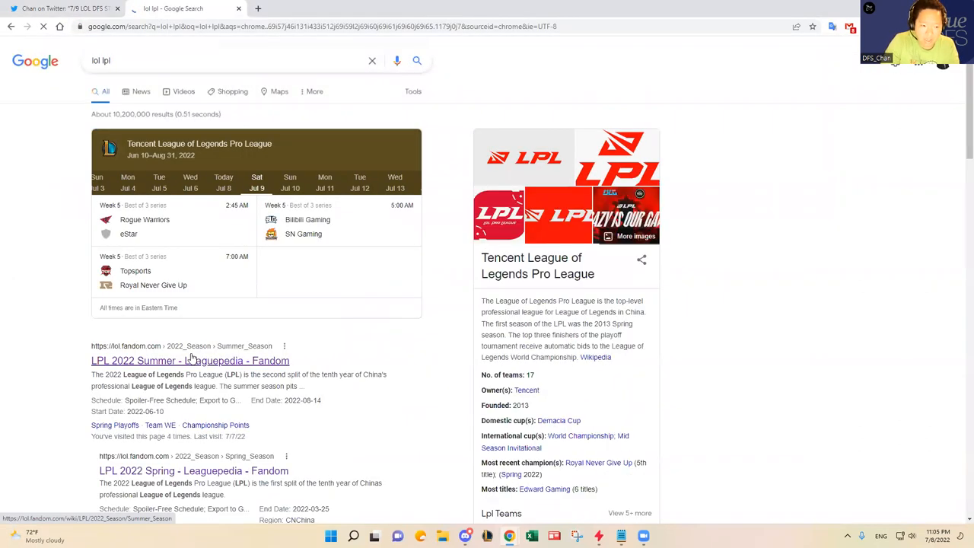
left_click(191, 359)
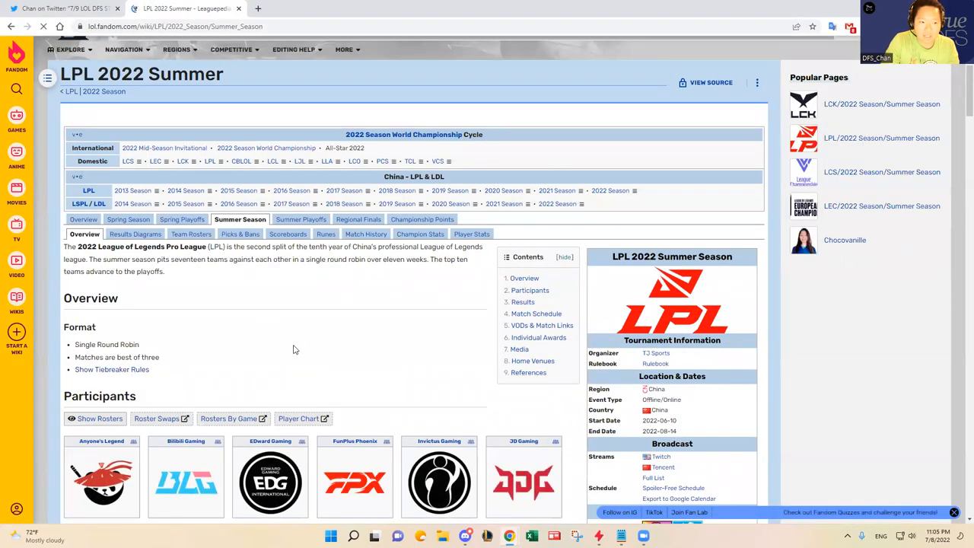
scroll("down", 3)
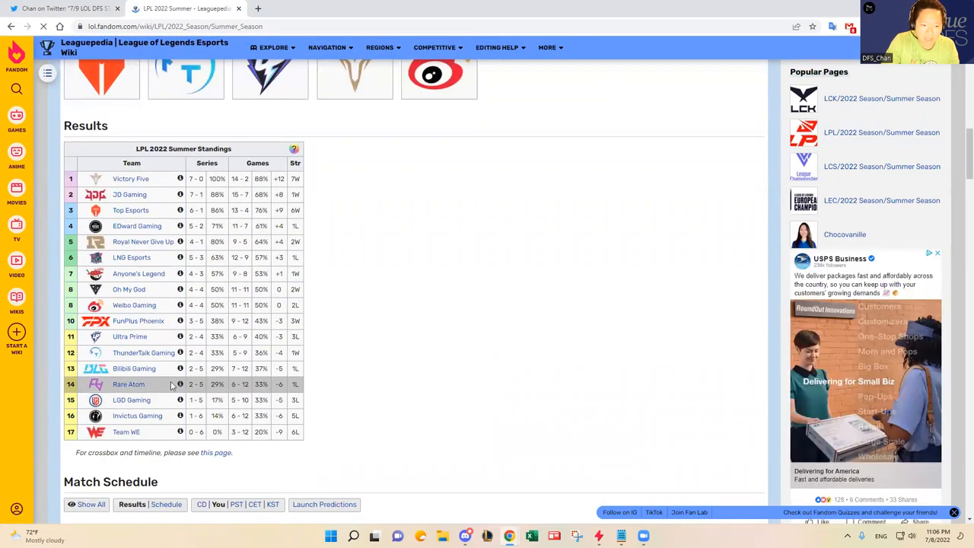
mouse_move(166, 368)
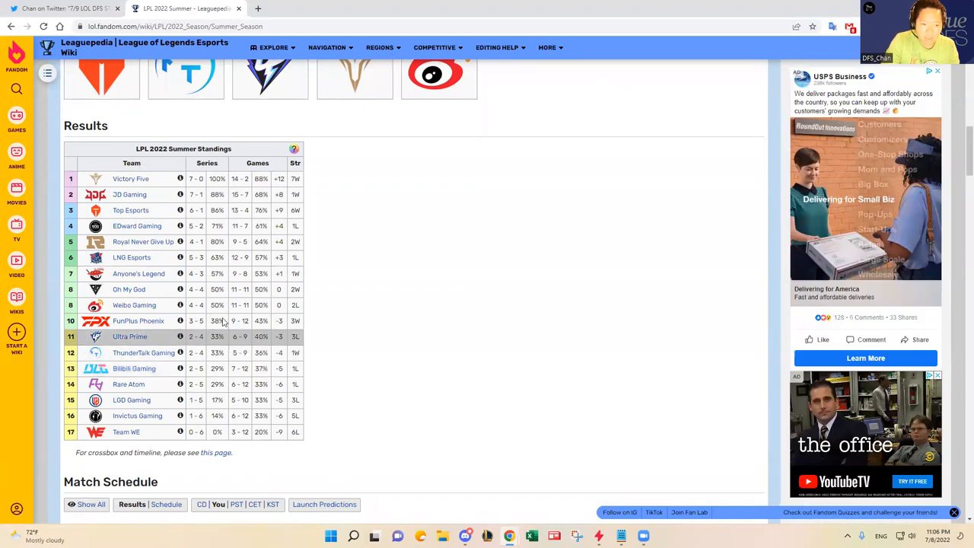
Step: Go back to the tweet's roster image showing the TES and RNG lineups
left_click(61, 9)
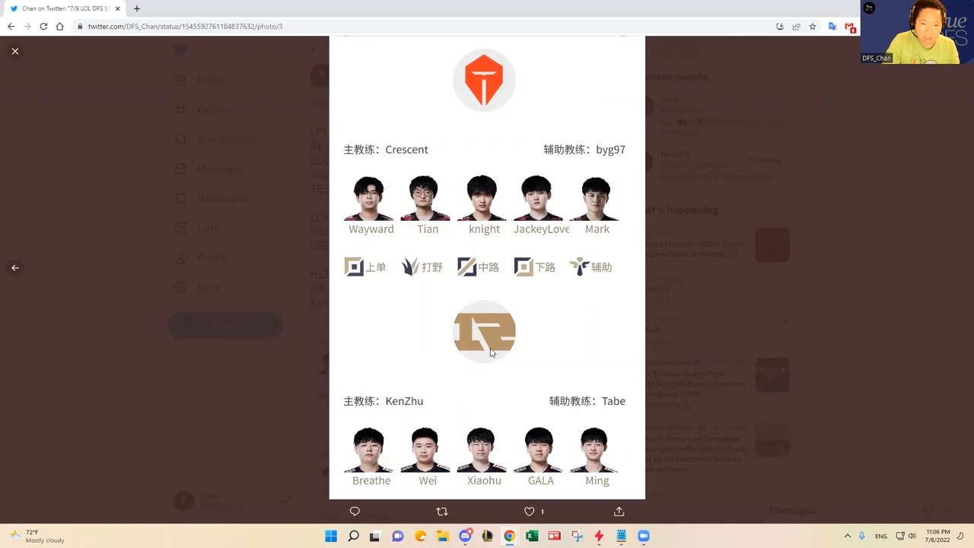
mouse_move(517, 340)
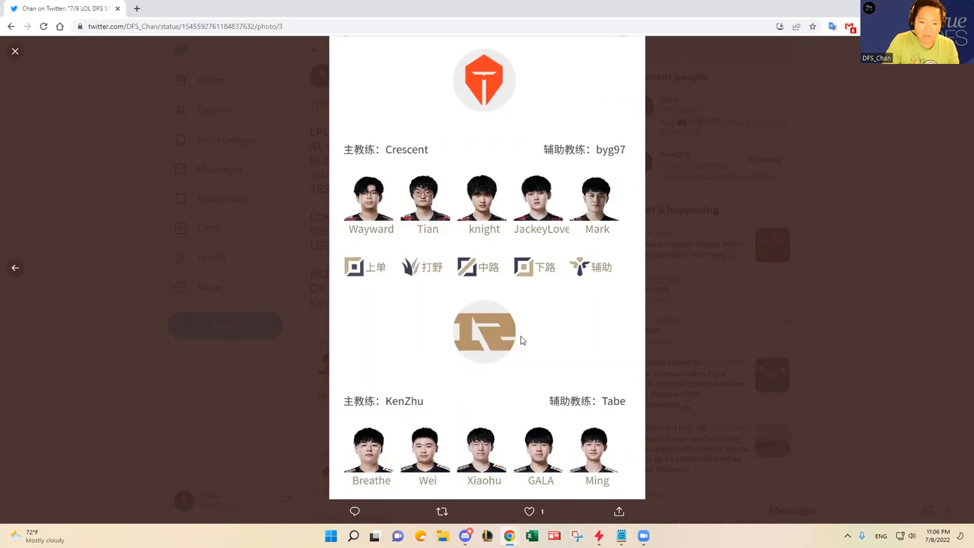
mouse_move(590, 333)
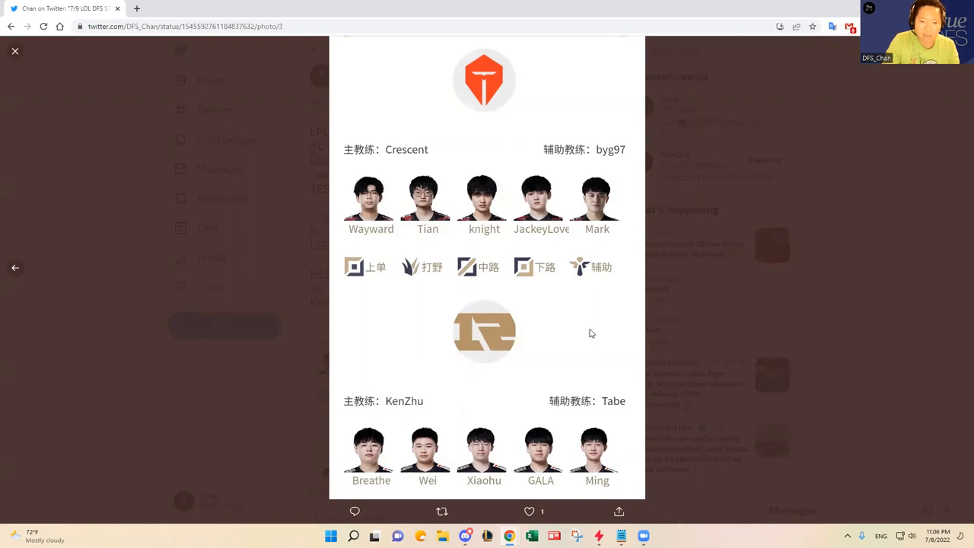
mouse_move(365, 467)
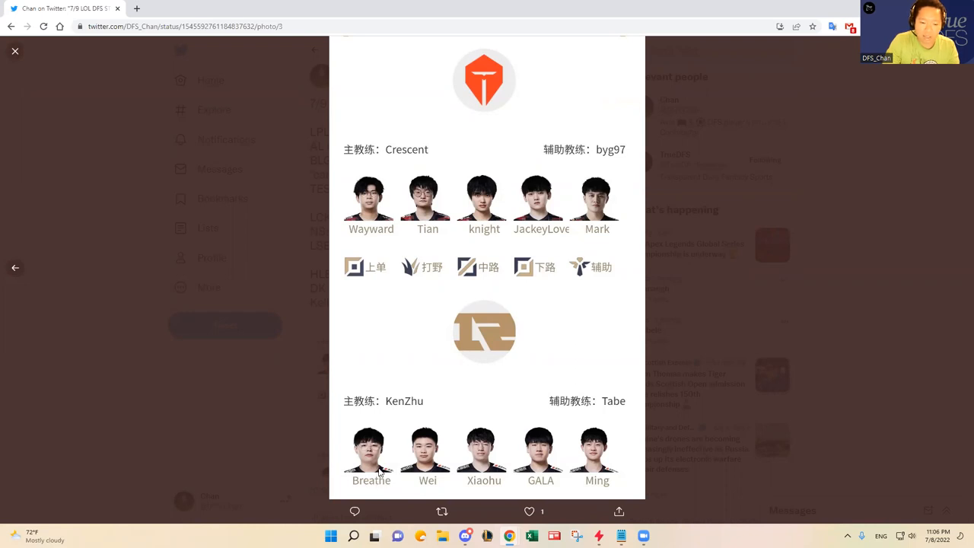
mouse_move(360, 462)
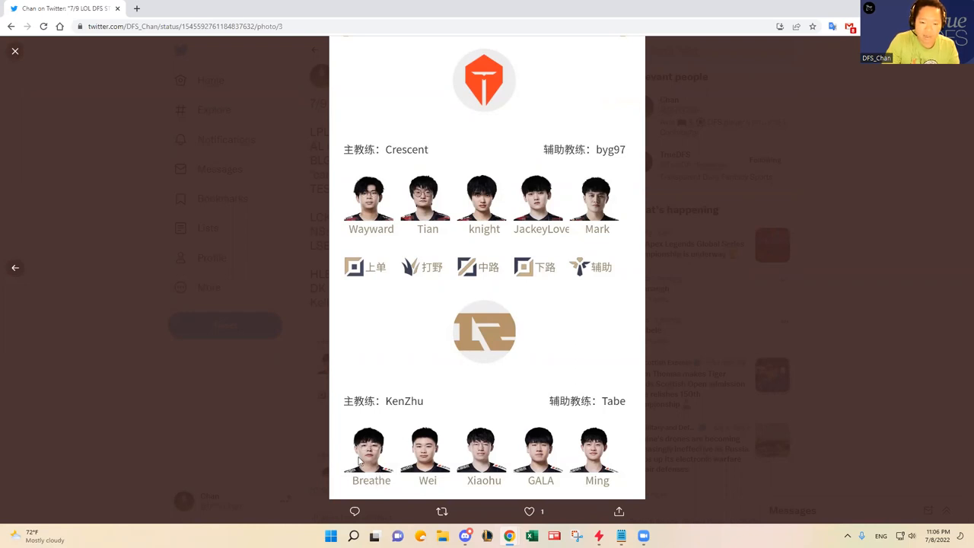
mouse_move(554, 427)
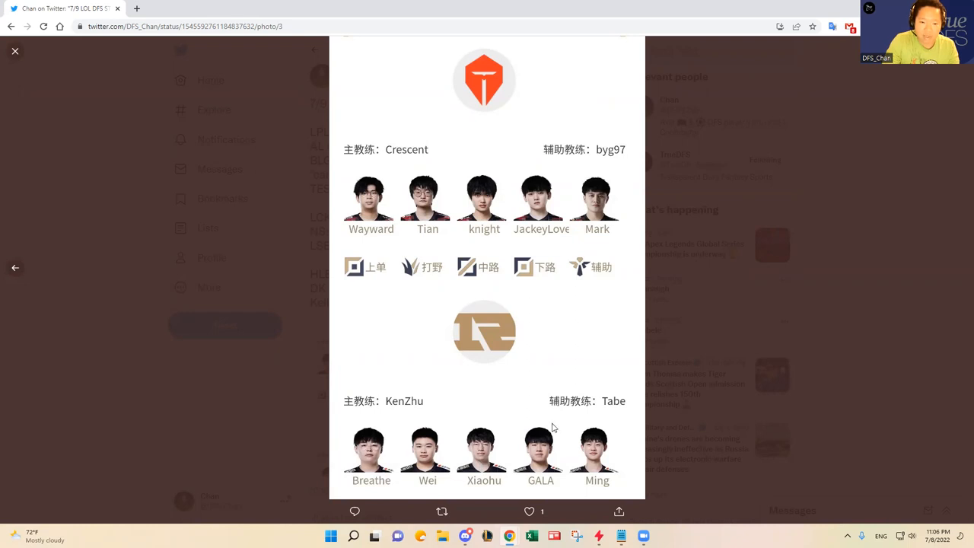
mouse_move(434, 401)
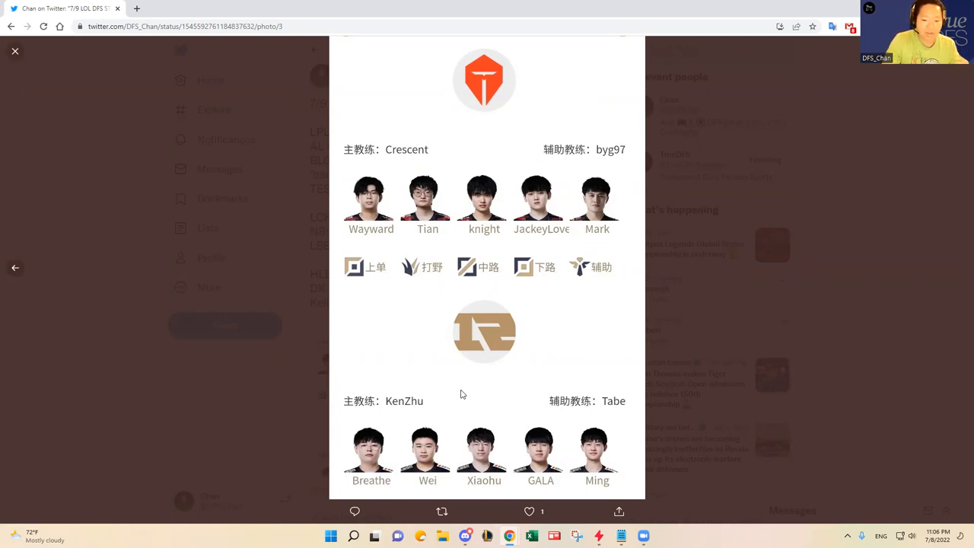
mouse_move(544, 468)
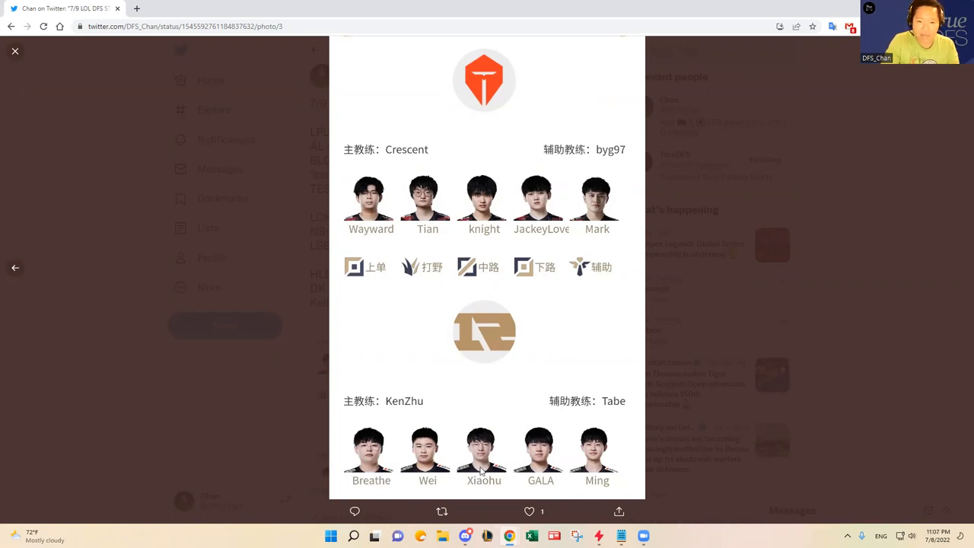
mouse_move(429, 462)
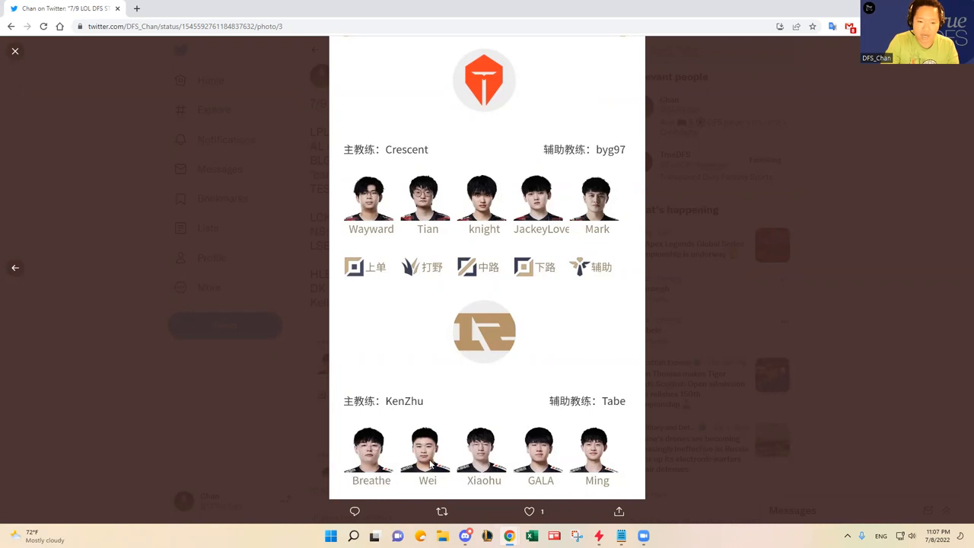
mouse_move(653, 361)
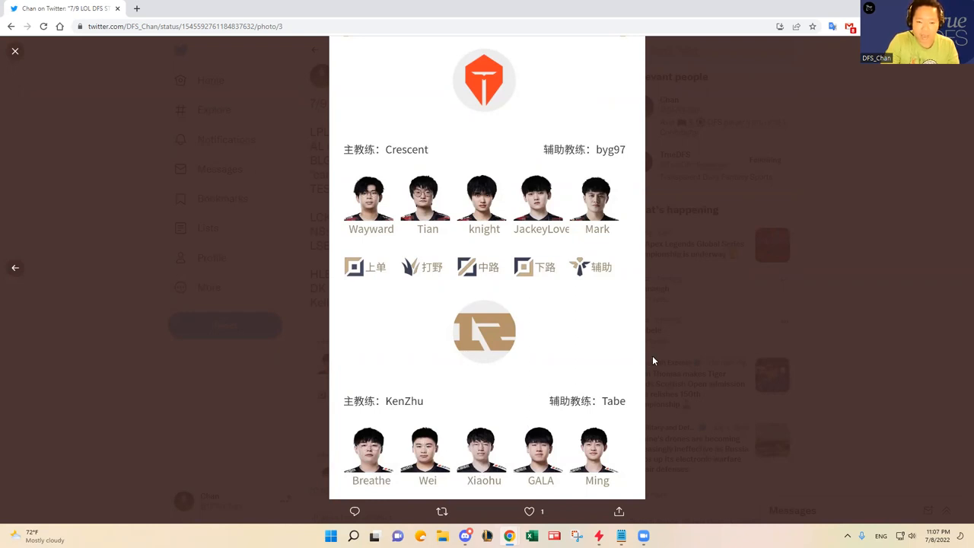
mouse_move(473, 173)
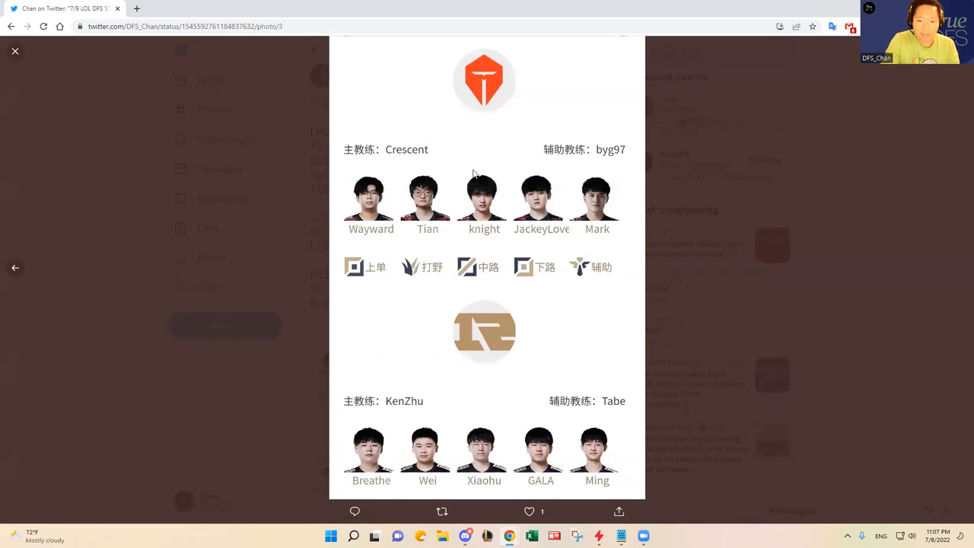
mouse_move(508, 193)
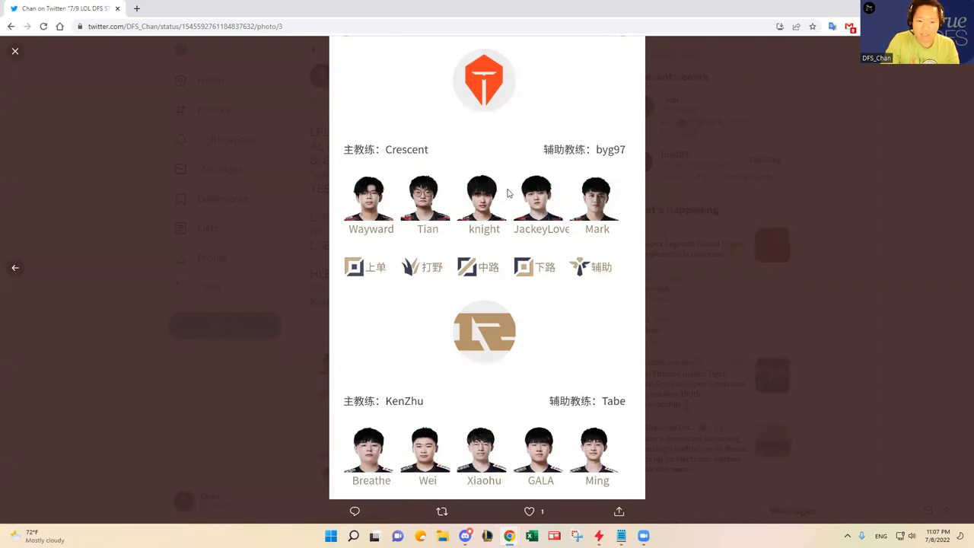
mouse_move(429, 207)
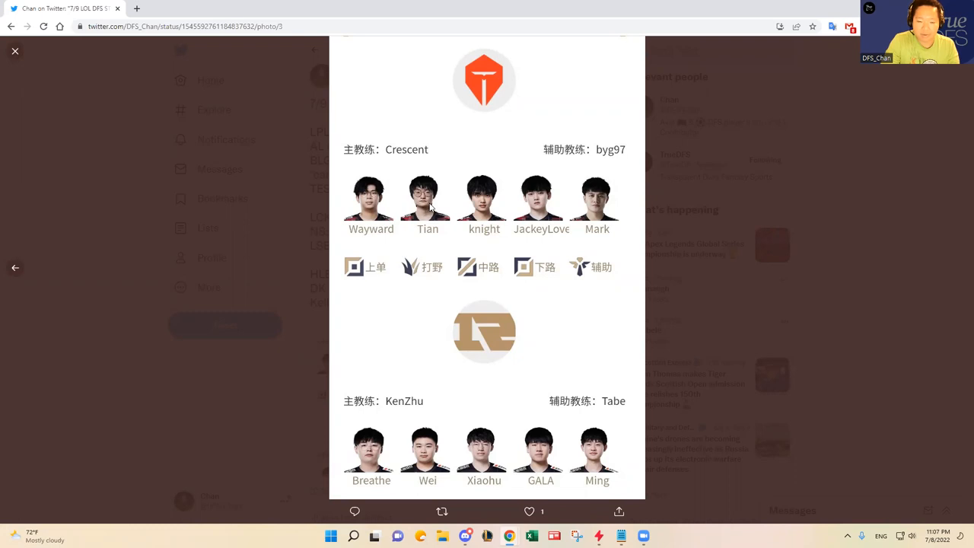
mouse_move(487, 210)
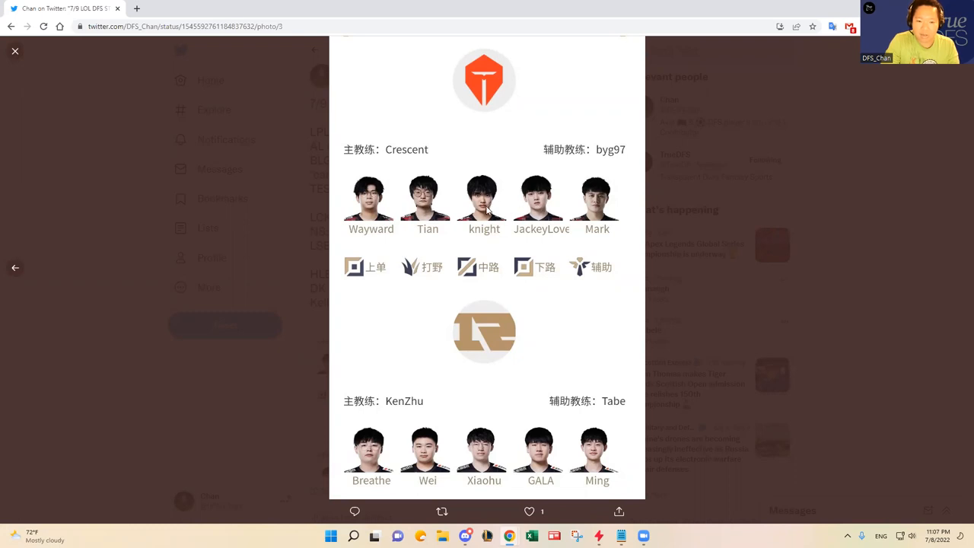
mouse_move(540, 211)
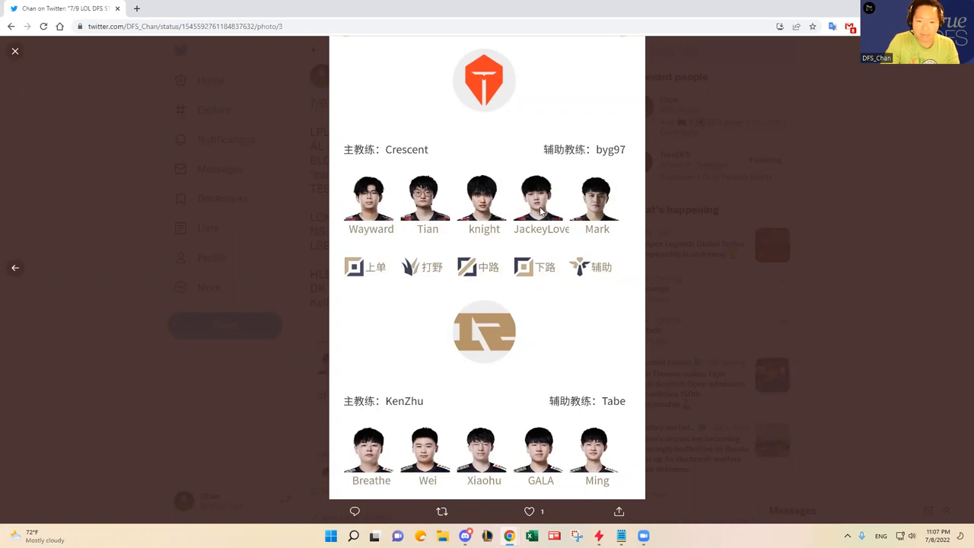
mouse_move(657, 222)
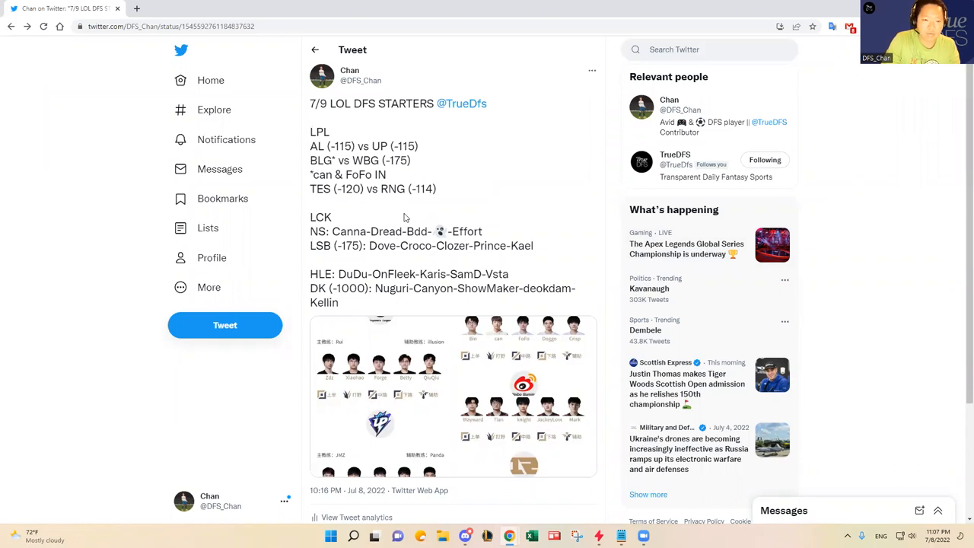
mouse_move(447, 198)
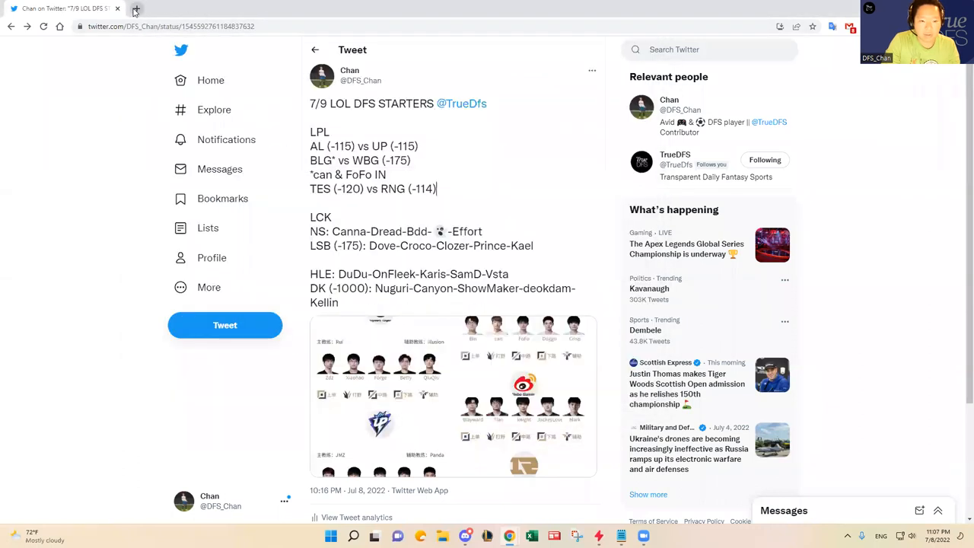
Step: Start another browser tab after returning to the starters tweet
left_click(136, 9)
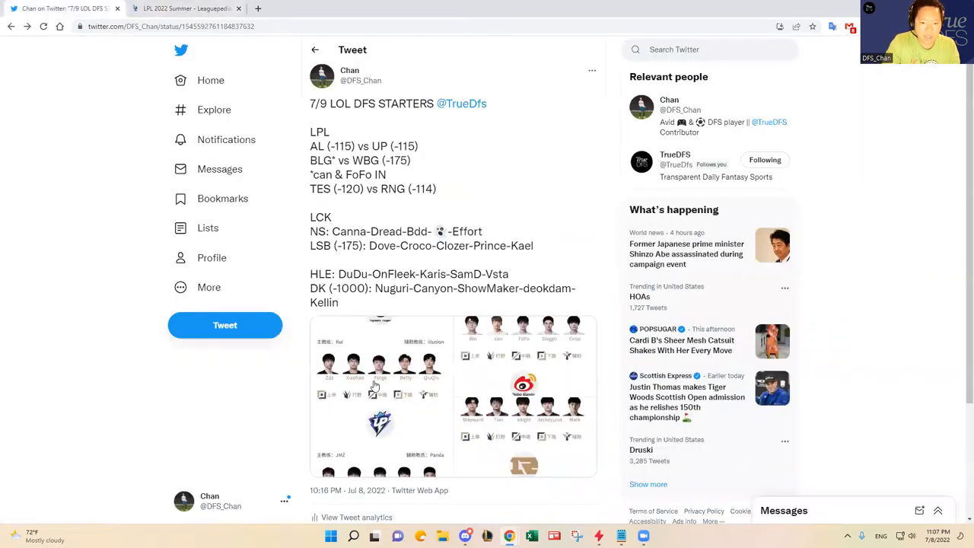
Step: Scroll the LPL 2022 Summer standings and open a team page from the table in a separate tab
left_click(380, 387)
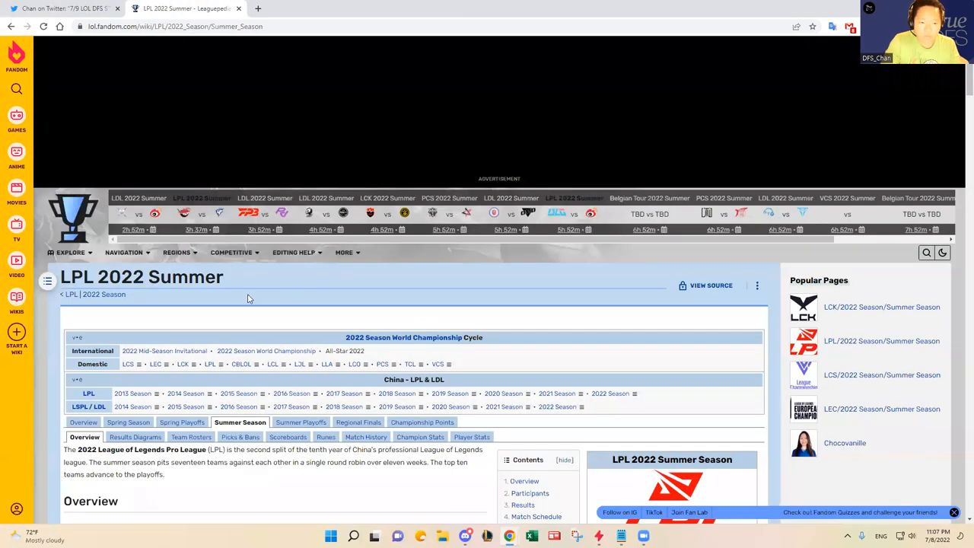
scroll("down", 3)
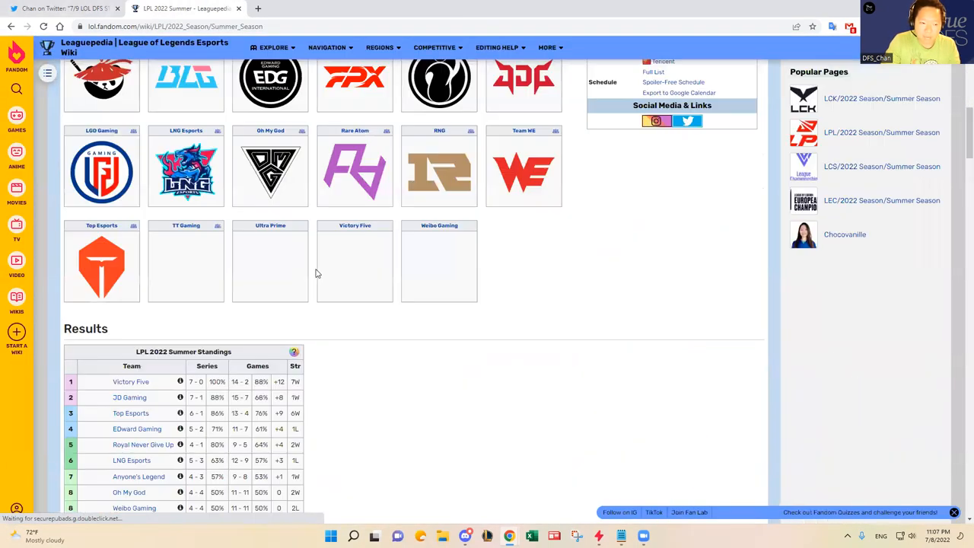
scroll("down", 3)
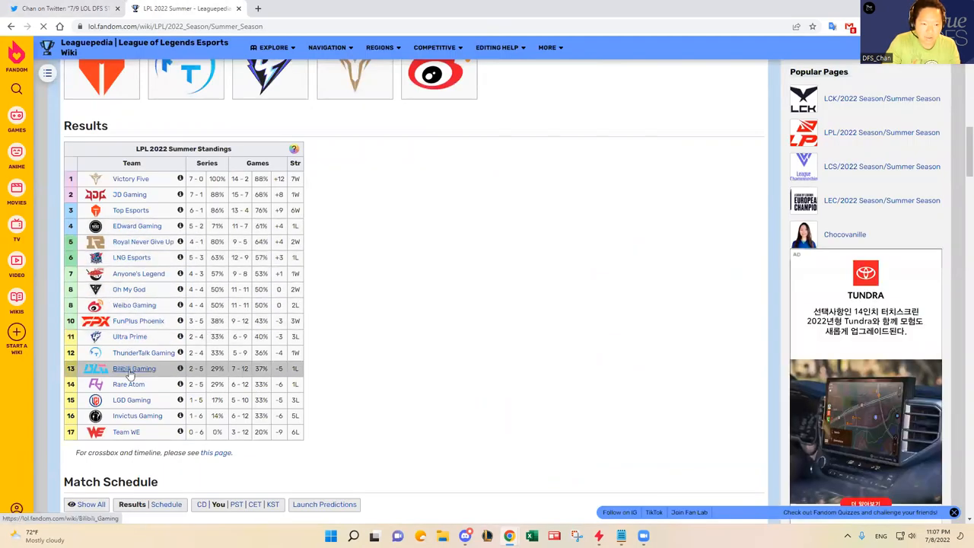
mouse_move(134, 304)
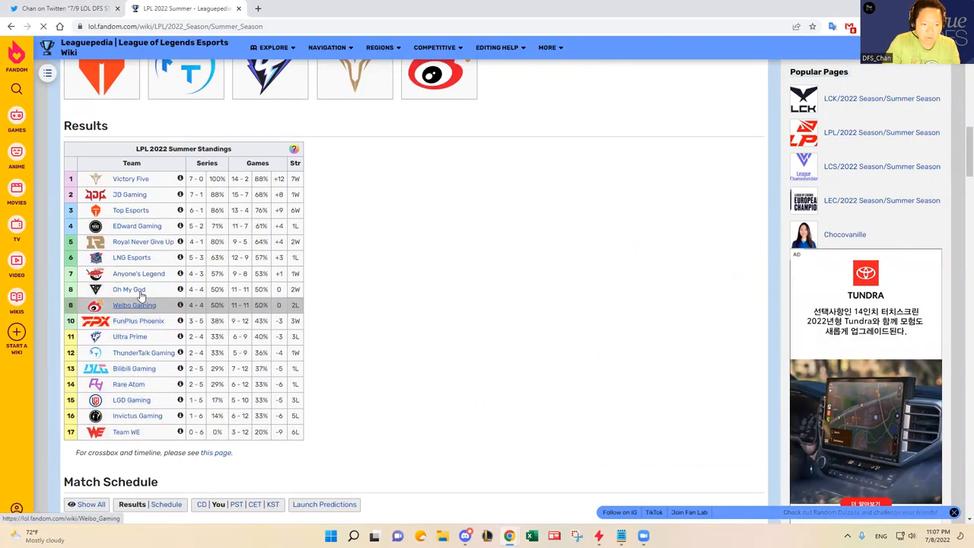
left_click(138, 274)
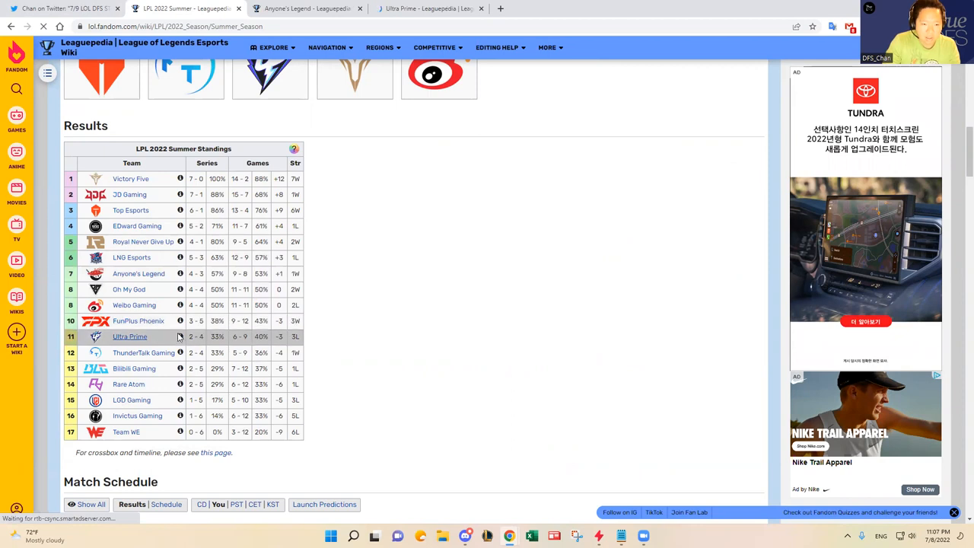
mouse_move(179, 320)
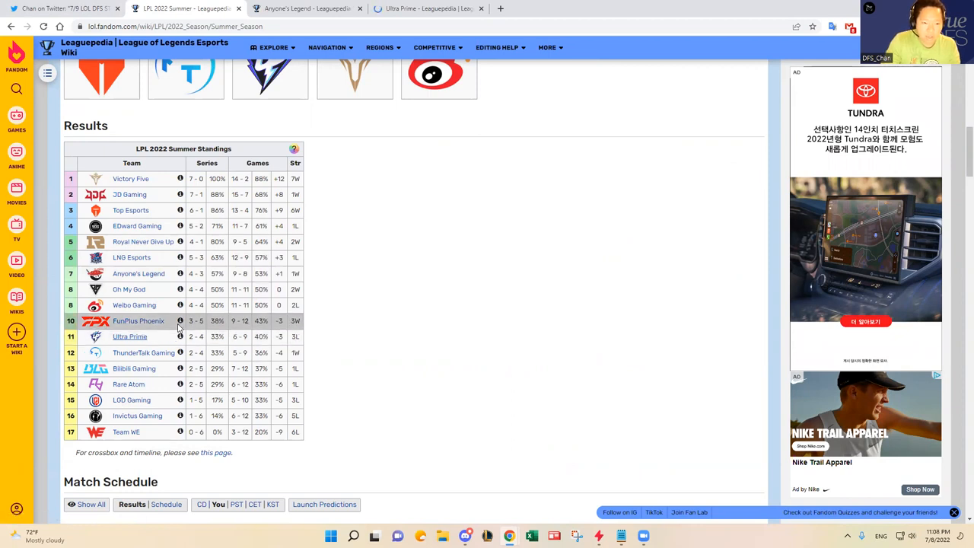
Step: Review Anyone's Legend's Leaguepedia match history for LPL 2022 Summer and Spring
left_click(138, 274)
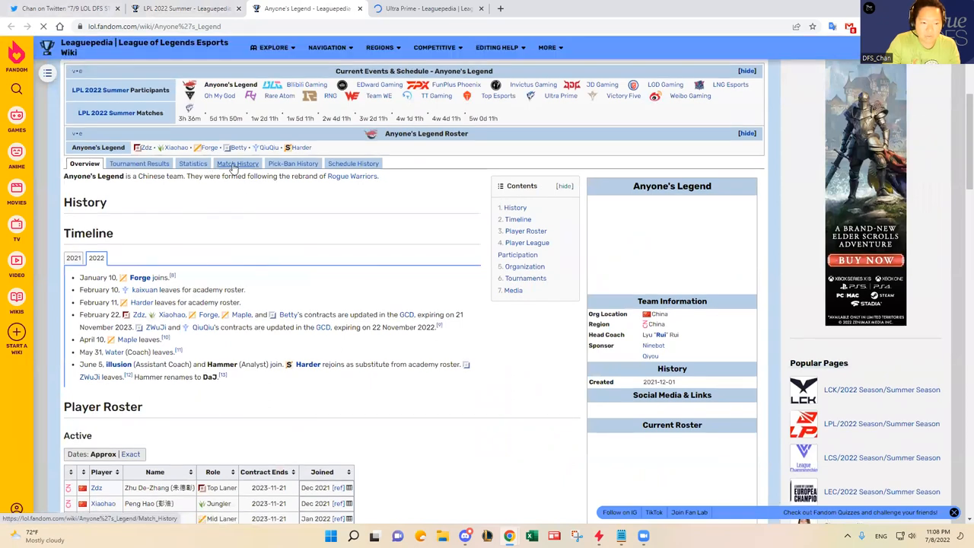
left_click(238, 163)
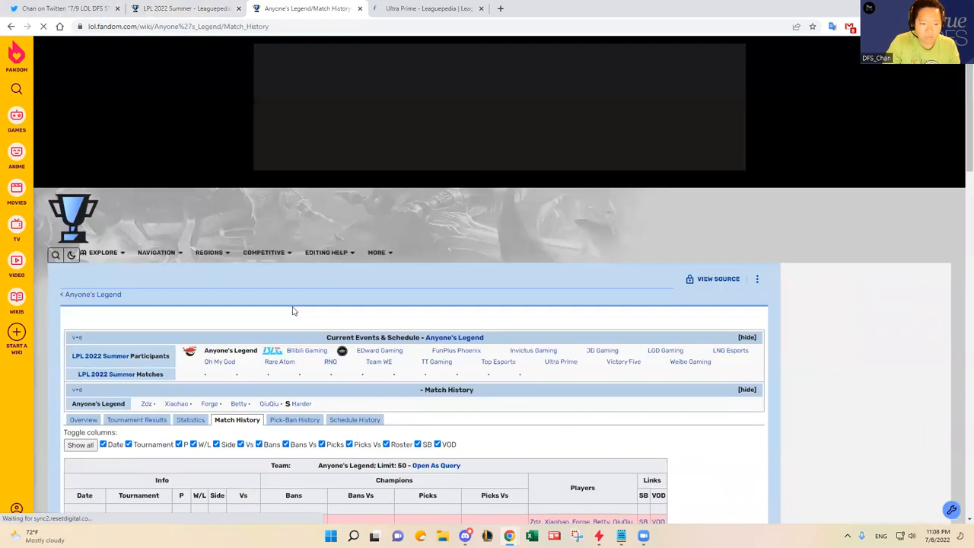
scroll("down", 3)
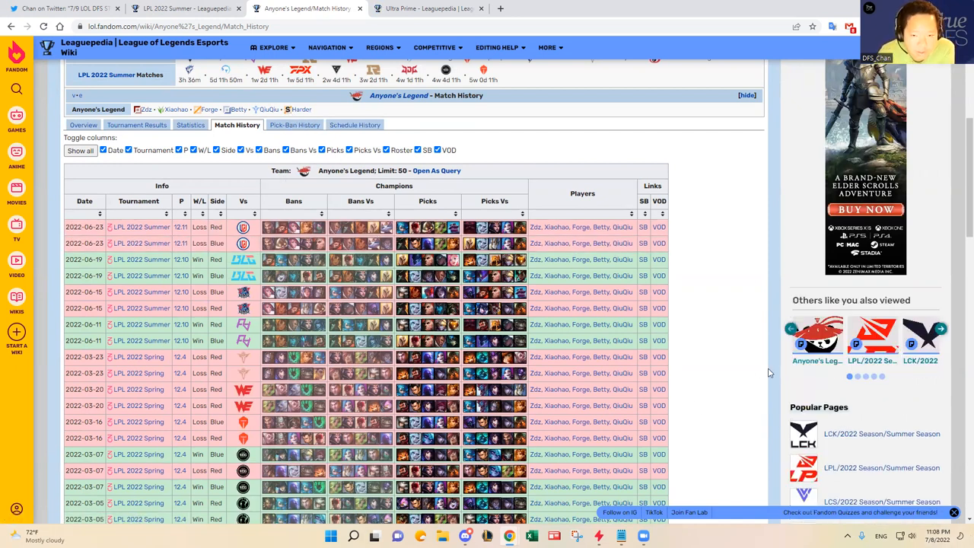
scroll("down", 3)
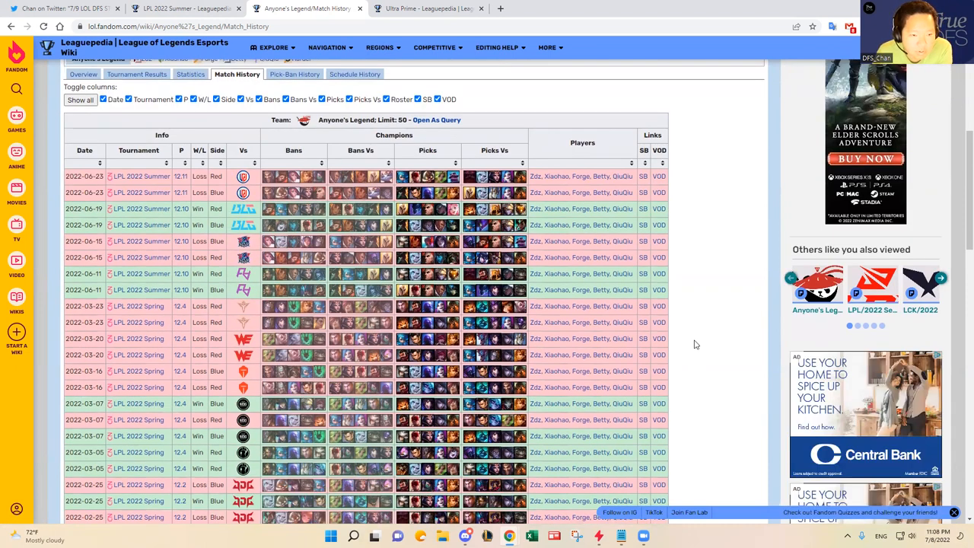
mouse_move(694, 341)
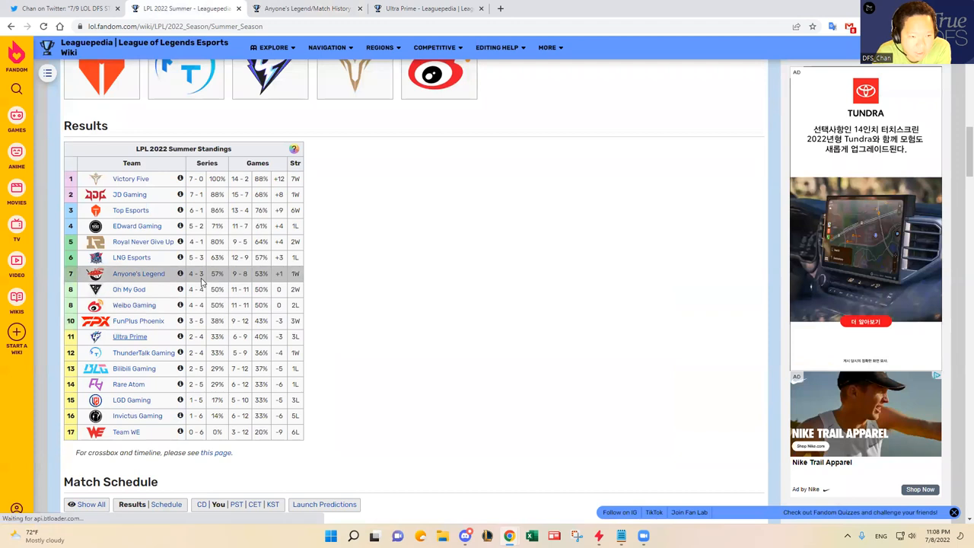
Step: Open Ultra Prime's Leaguepedia team page from the match history
left_click(304, 9)
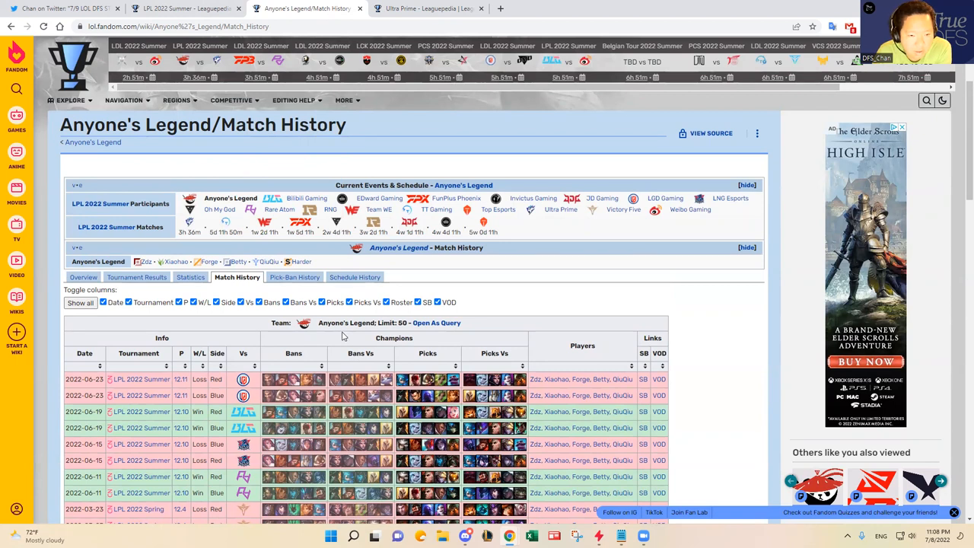
left_click(305, 26)
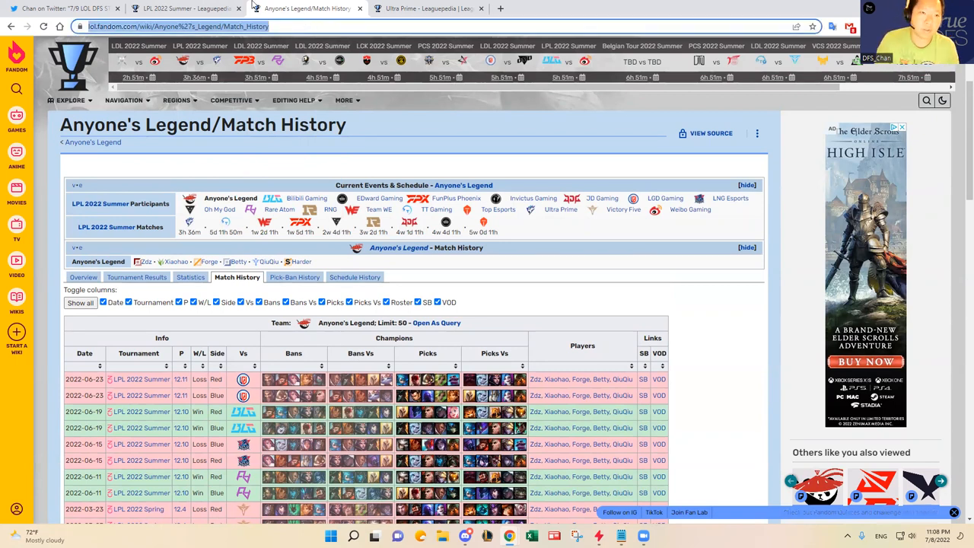
left_click(304, 9)
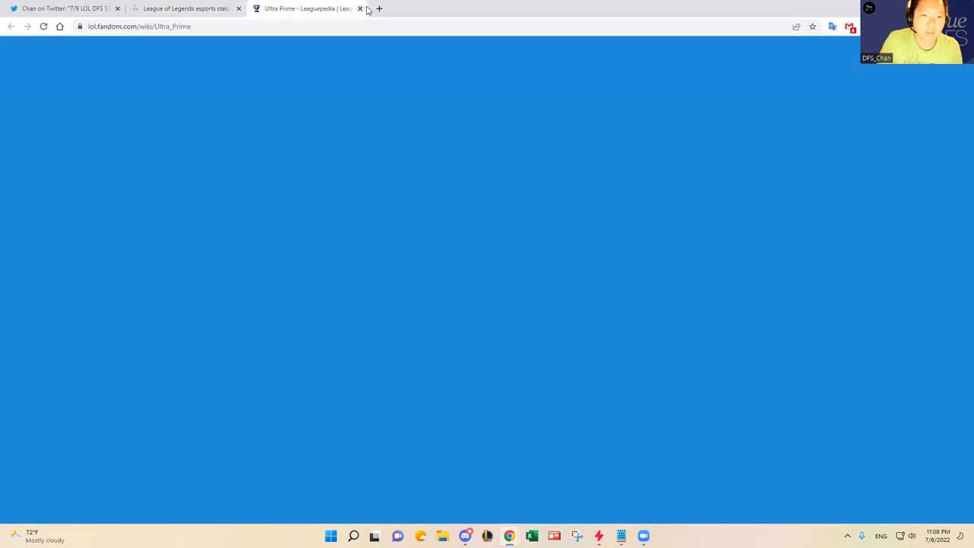
Step: Bring up Oracle's Elixir team stats for the LPL 2022 Summer tournament
left_click(359, 9)
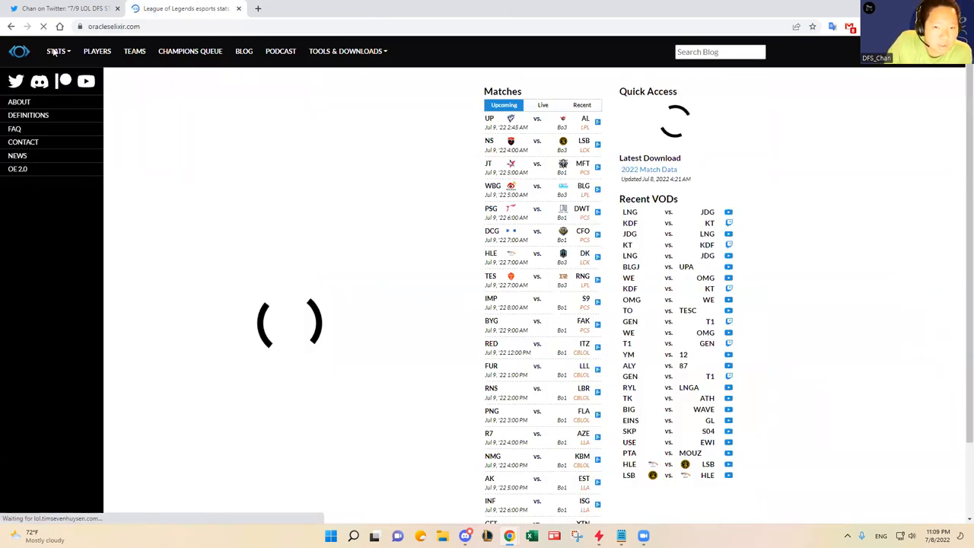
left_click(55, 52)
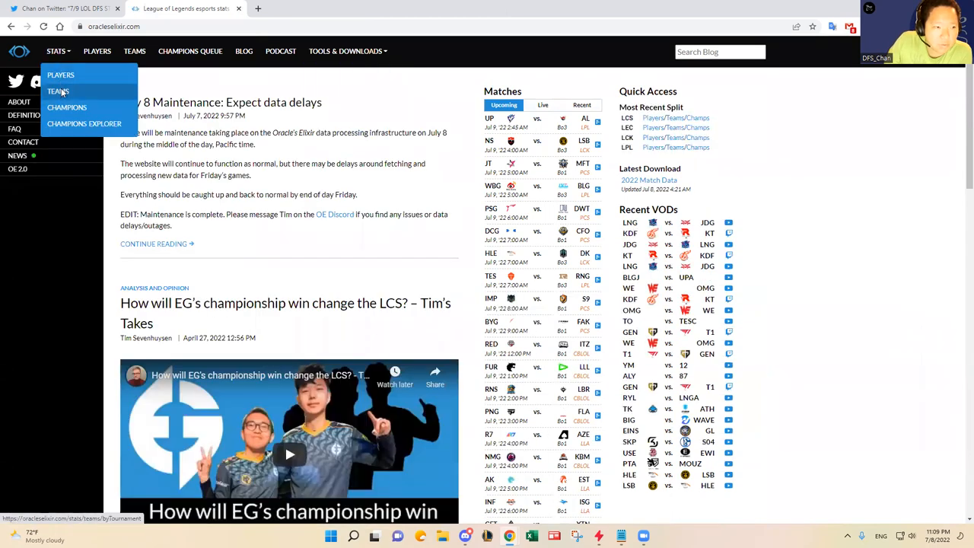
left_click(58, 91)
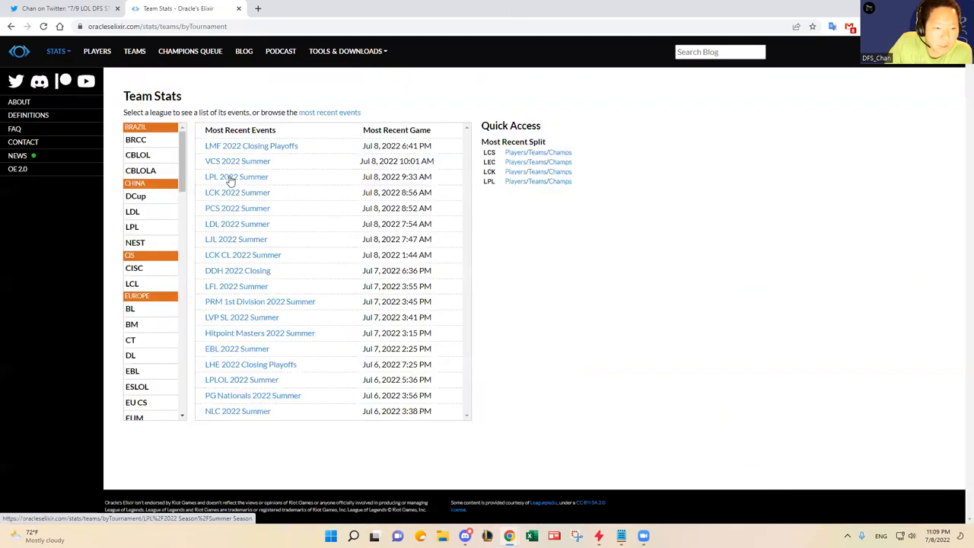
left_click(237, 177)
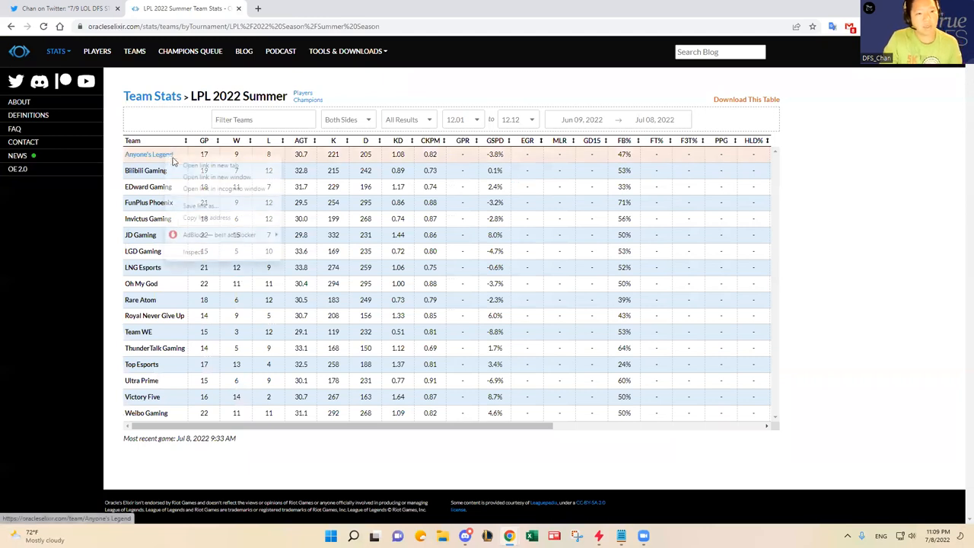
Step: Open the Anyone's Legend and Ultra Prime team profiles in new tabs
left_click(210, 164)
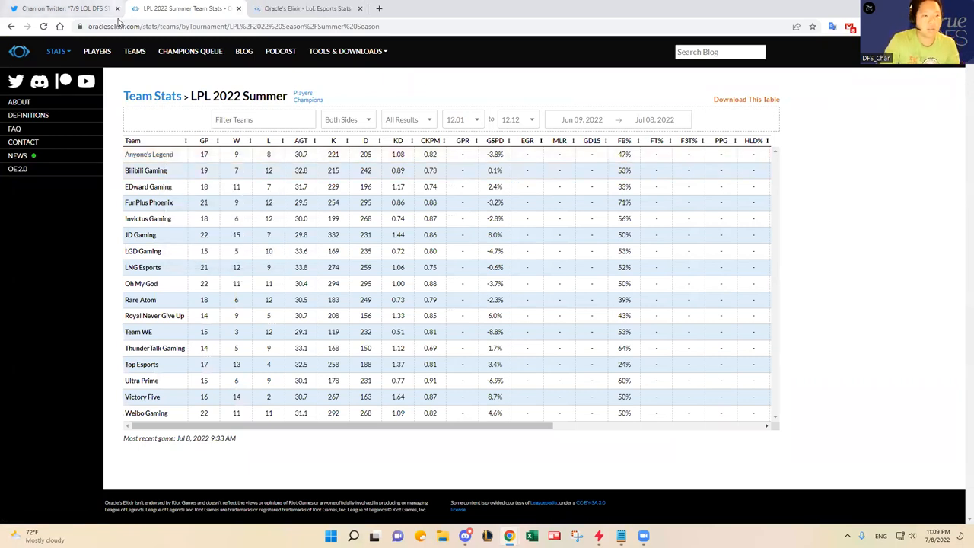
right_click(142, 381)
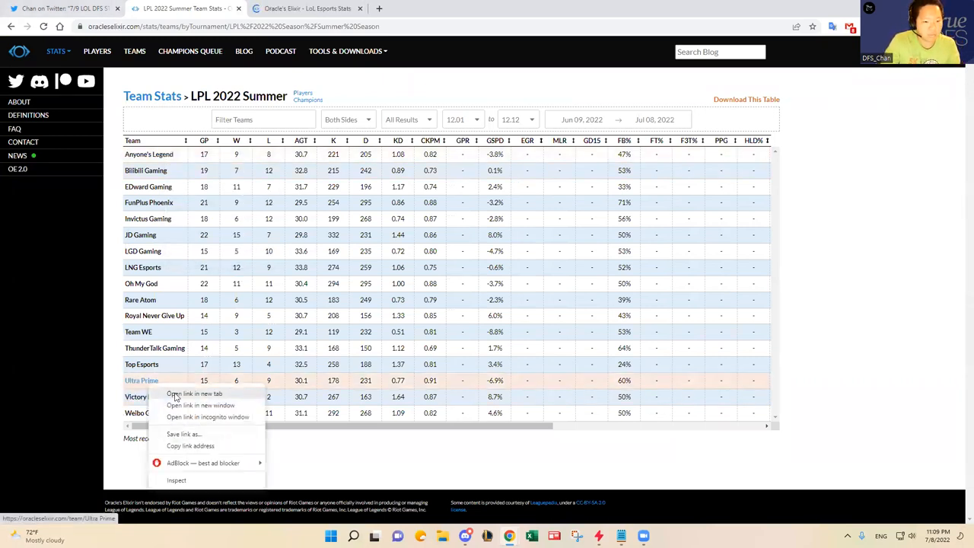
left_click(195, 393)
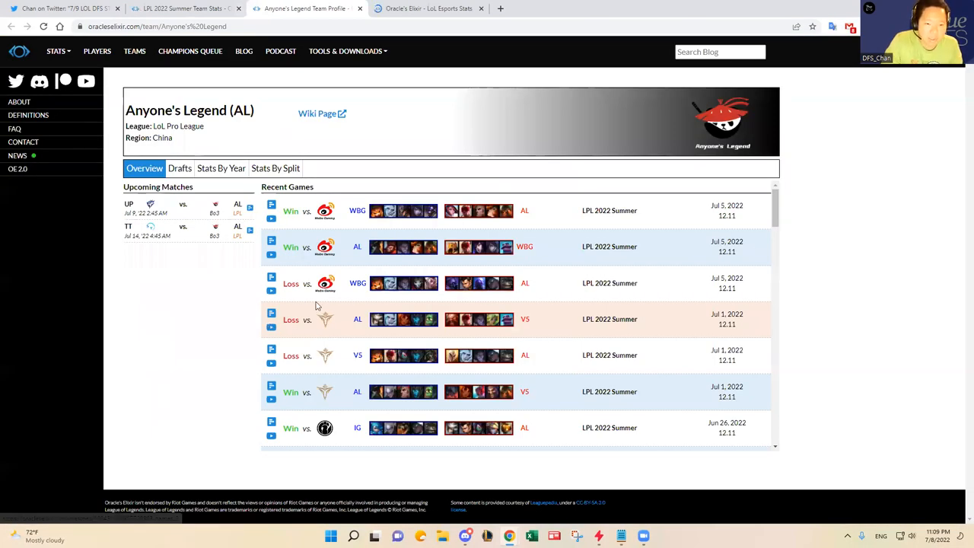
scroll("down", 3)
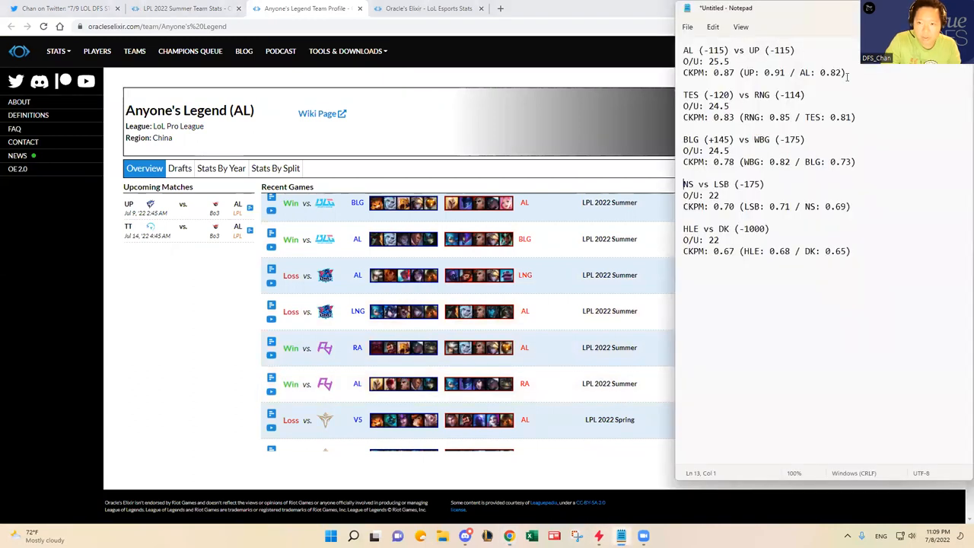
Step: Start an 'AL:' line with series results RA (W, 2-0) and LNG (L, 0-2)
key("Enter")
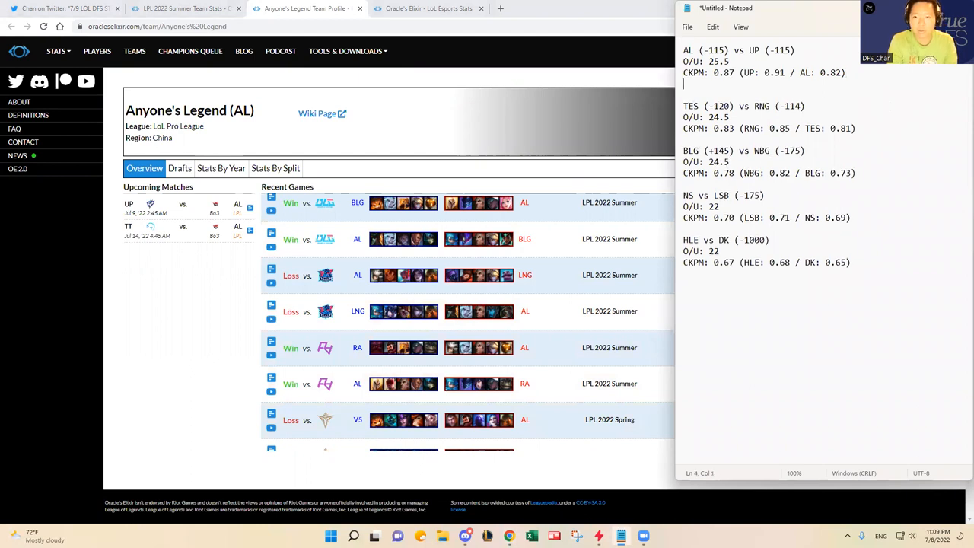
type("AL:")
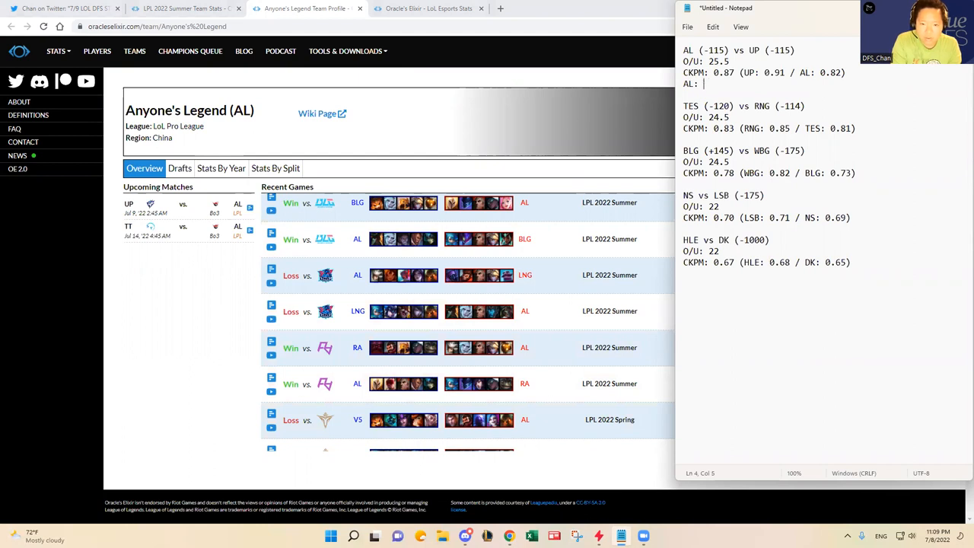
type("RA (")
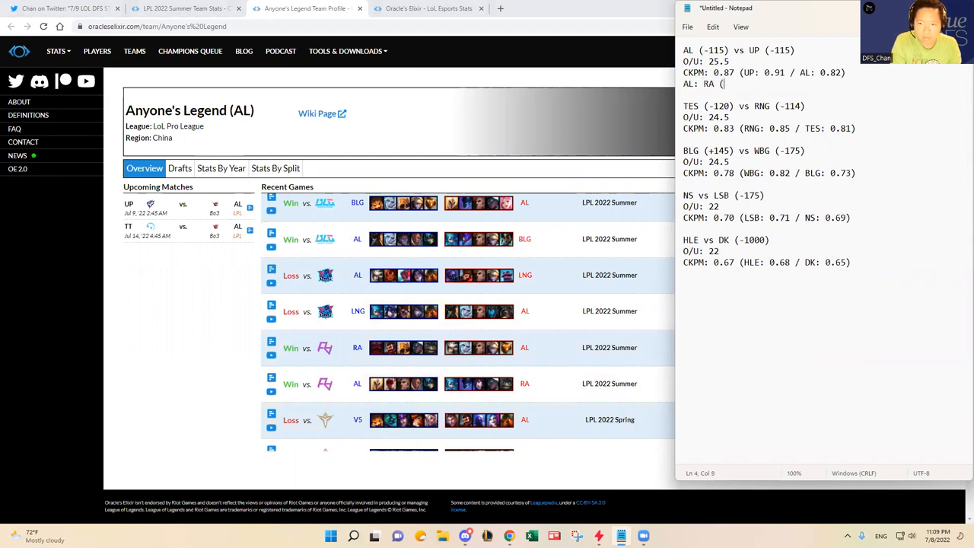
type("W, 2-0);")
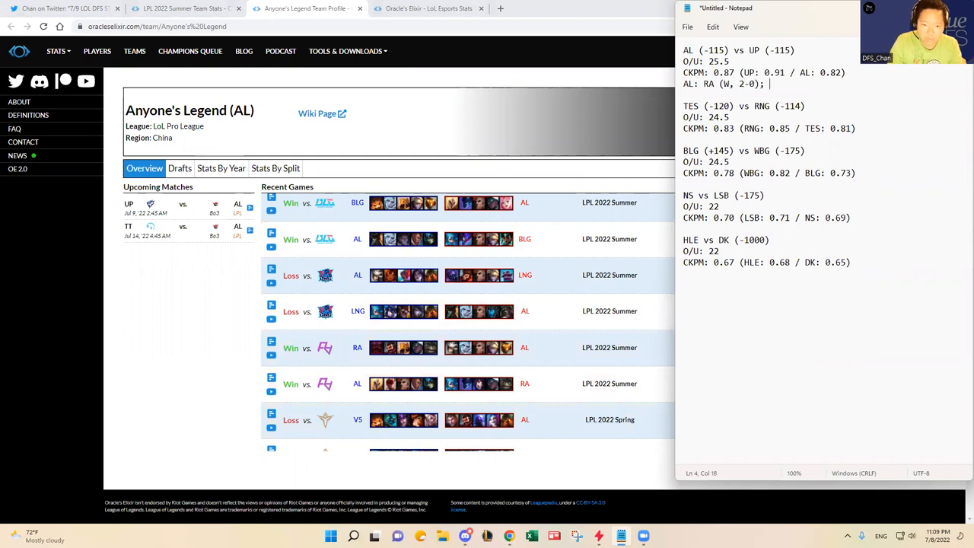
scroll("down", 3)
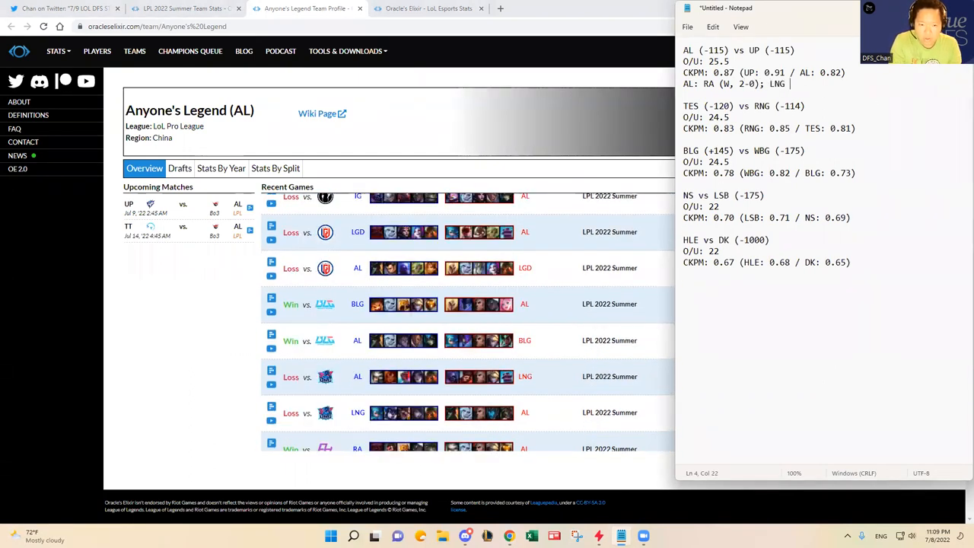
type("0")
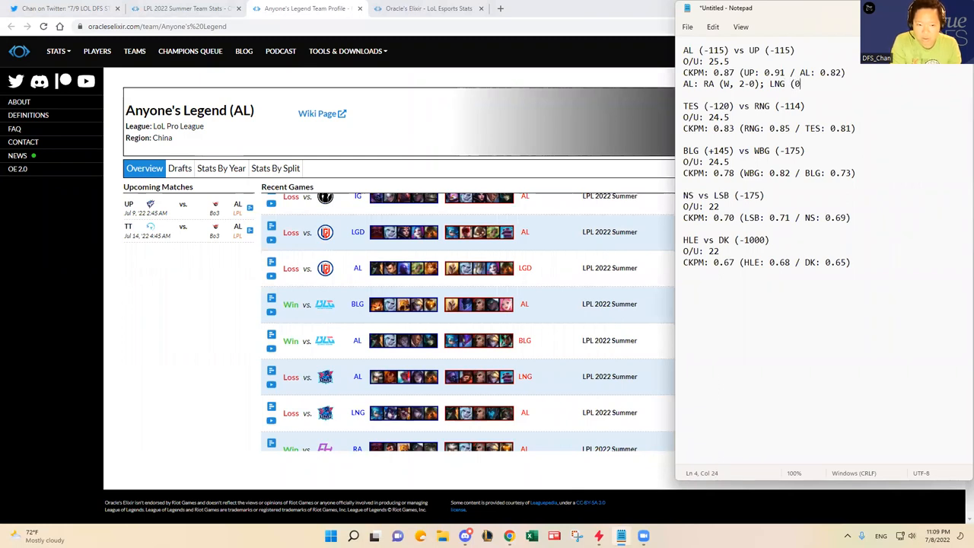
type("-2);")
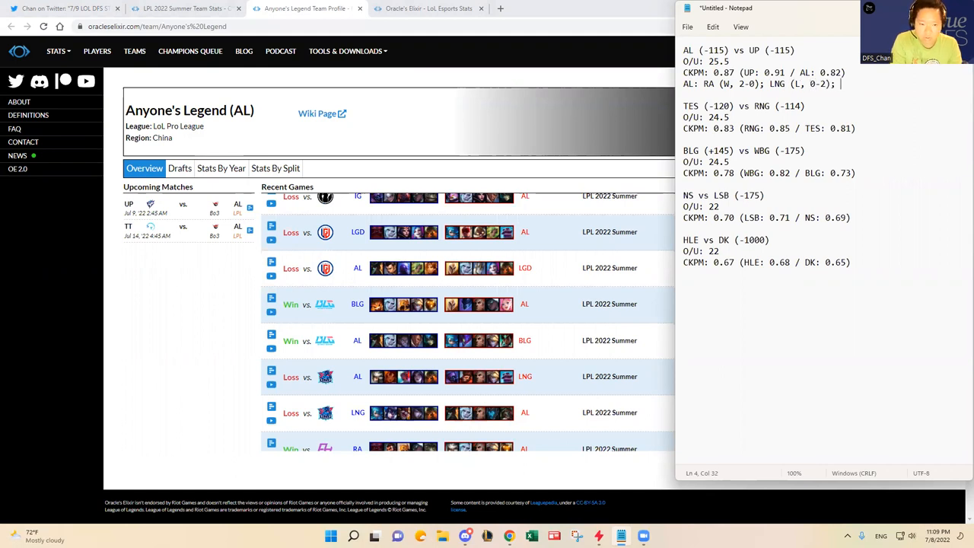
Step: Continue AL's results with BLG, LGD, IG, V5 (L, 1-2) and WBG (W, 2-1), then start the UP line
type("BLG (W, 2-0);")
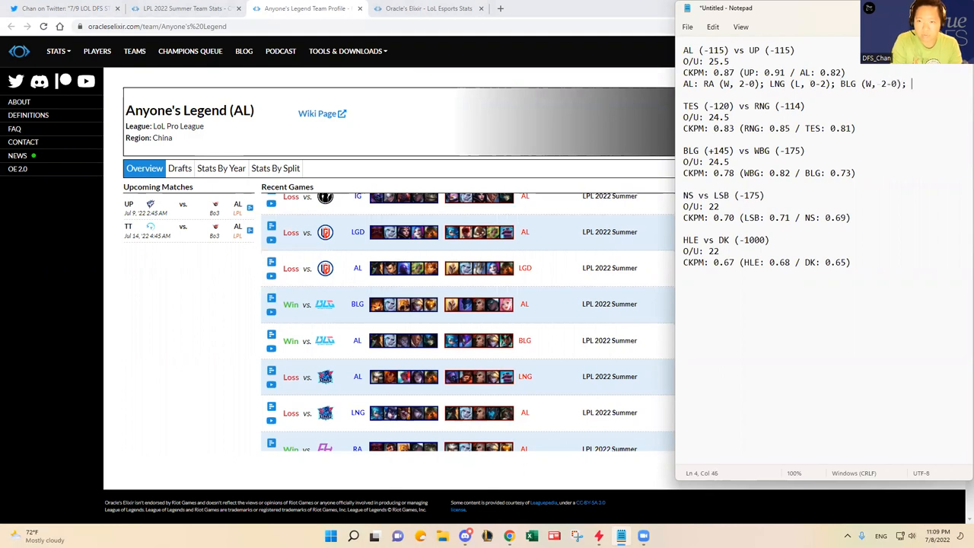
type("LGD (L, 0-2); IG (W, 2-1); V")
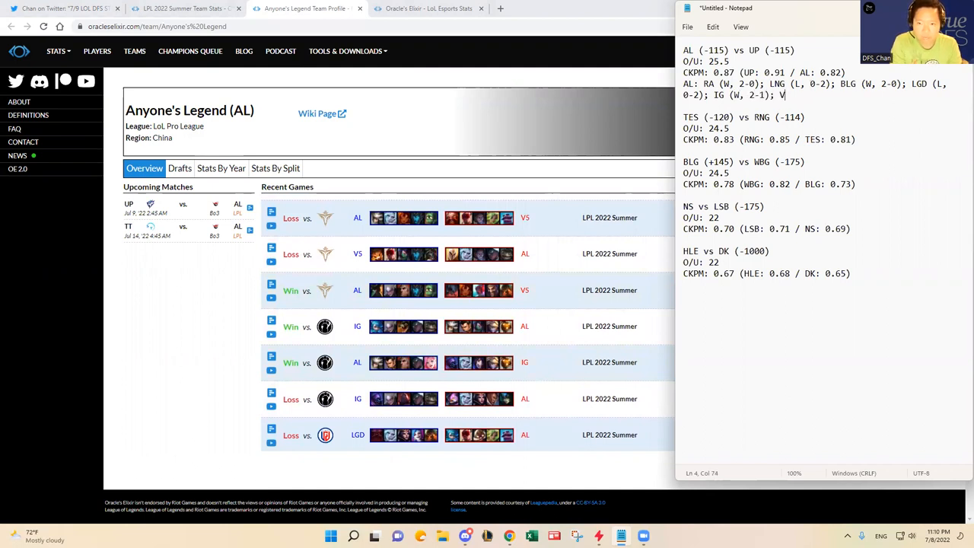
type("5 (")
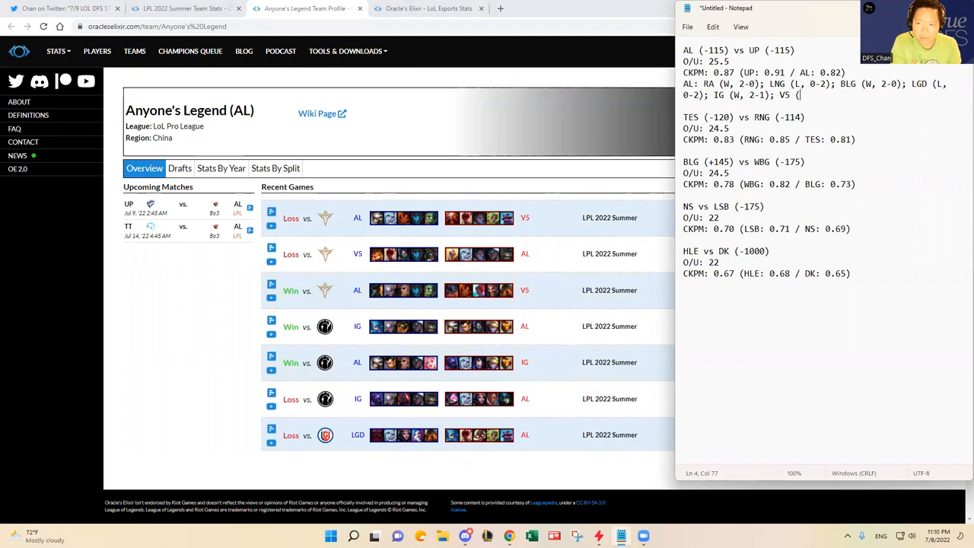
type("L, 1-2);")
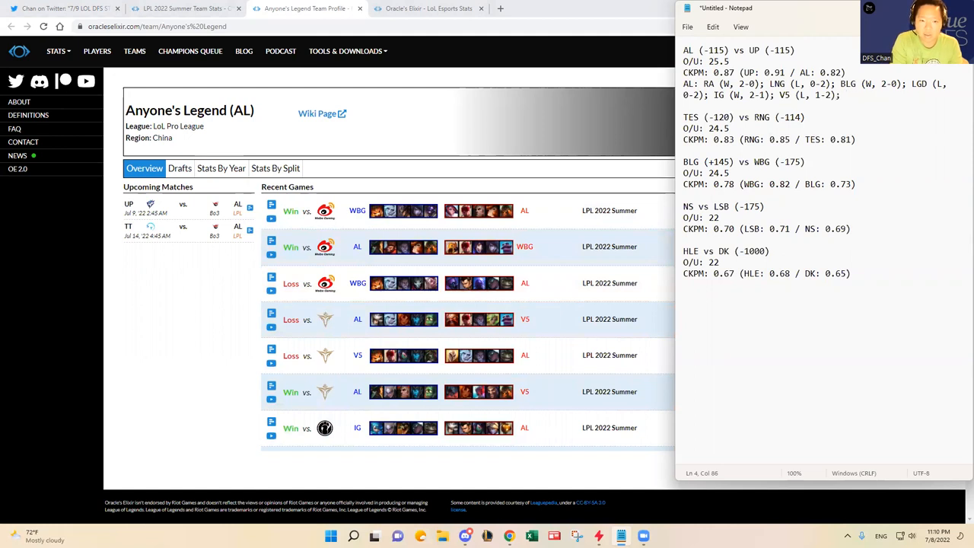
type("WBG (")
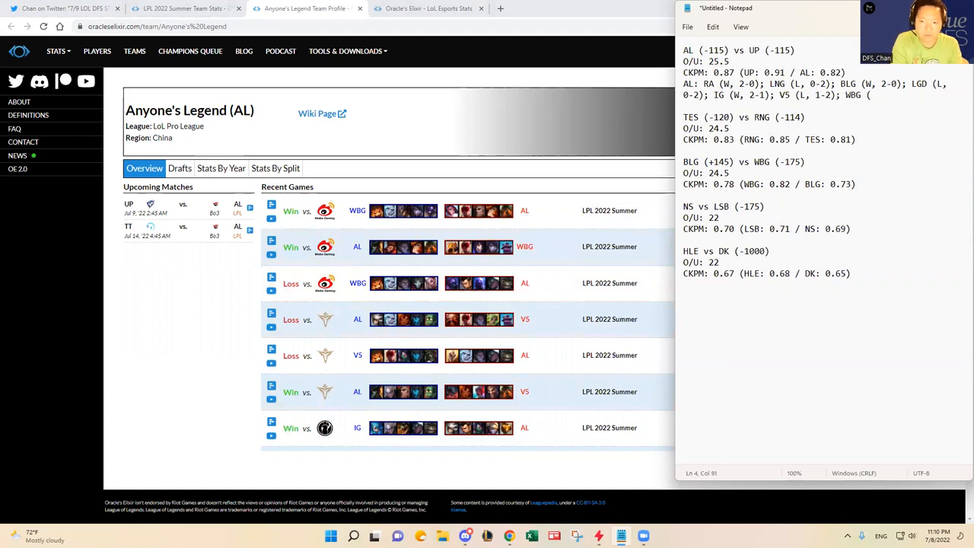
type("W, 2-1)")
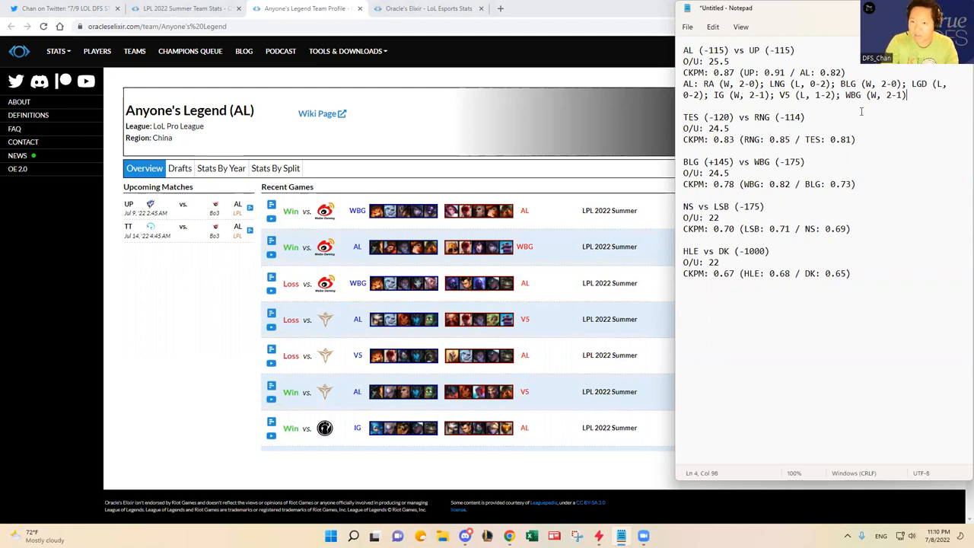
type("UP")
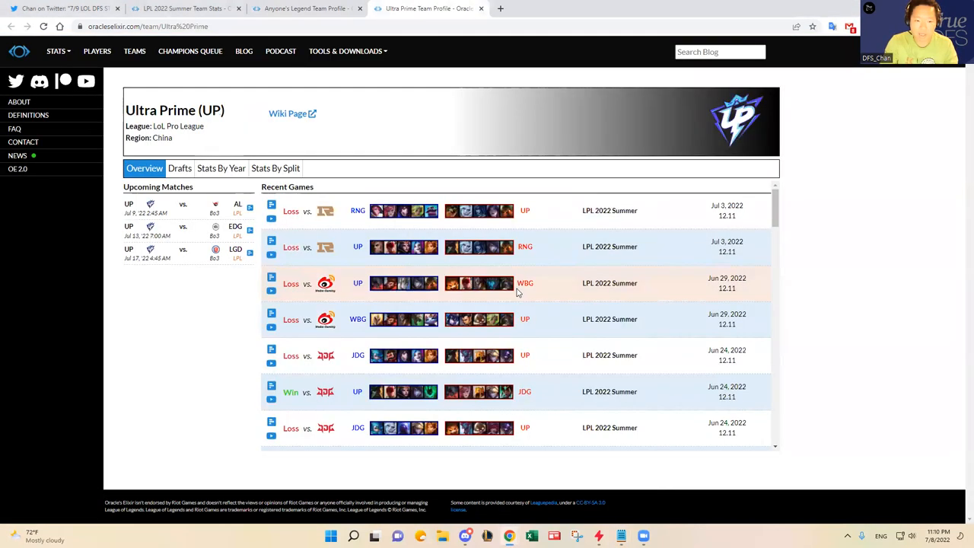
Step: List Ultra Prime's series results: OMG (W, 2-0), BLG (1-2), RA (W), JDG, WBG (W) and RNG
scroll("down", 3)
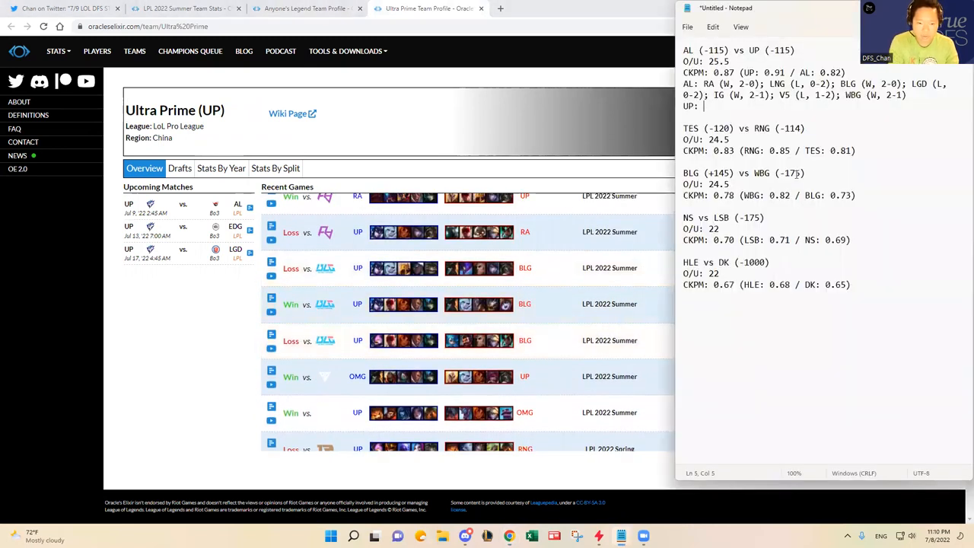
type("OMG (")
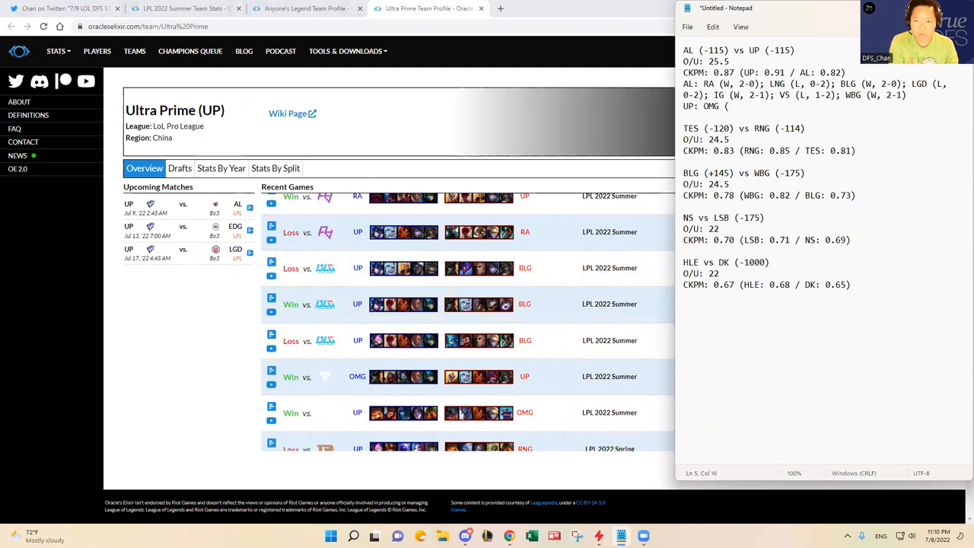
type("W, 2-0); BLG (L,")
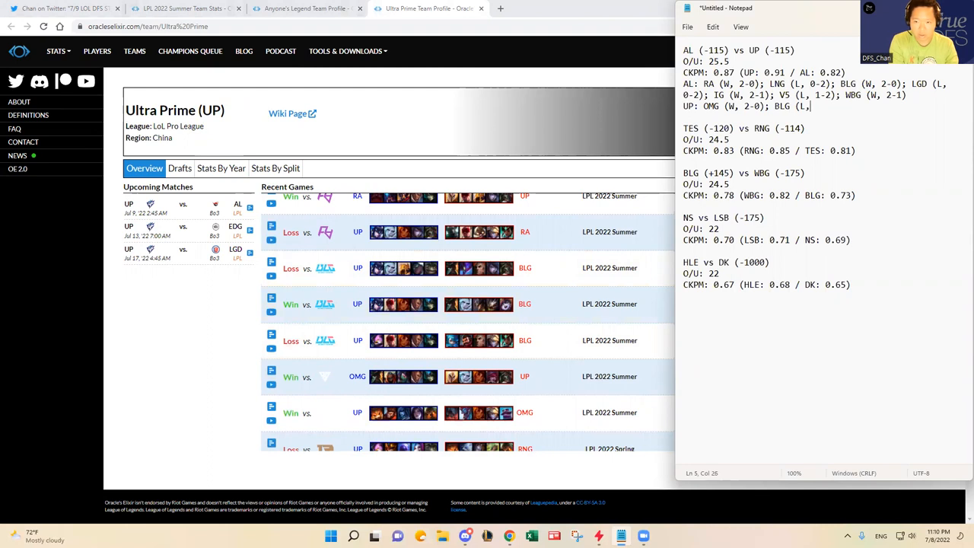
type("1-2);")
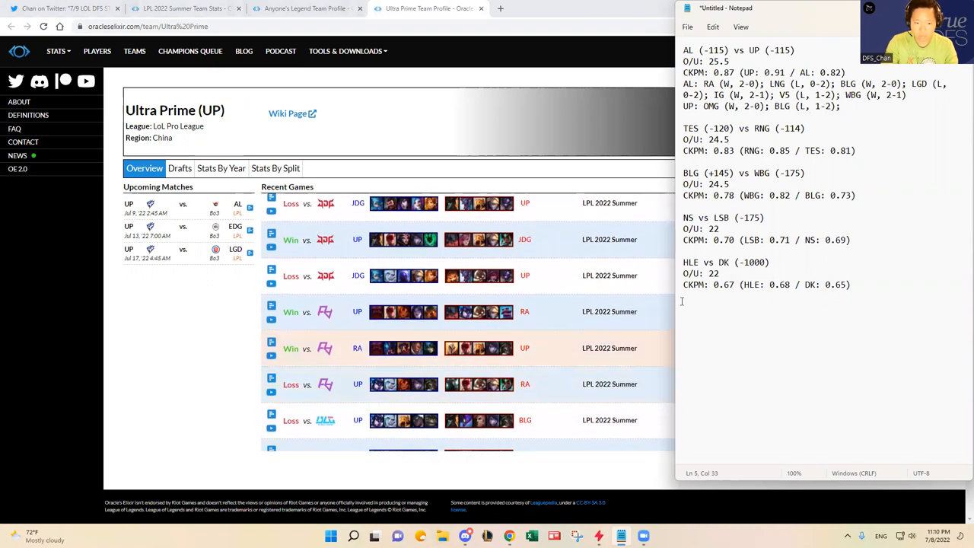
type("RA (W, 2-1); JDG (L, 1-2);")
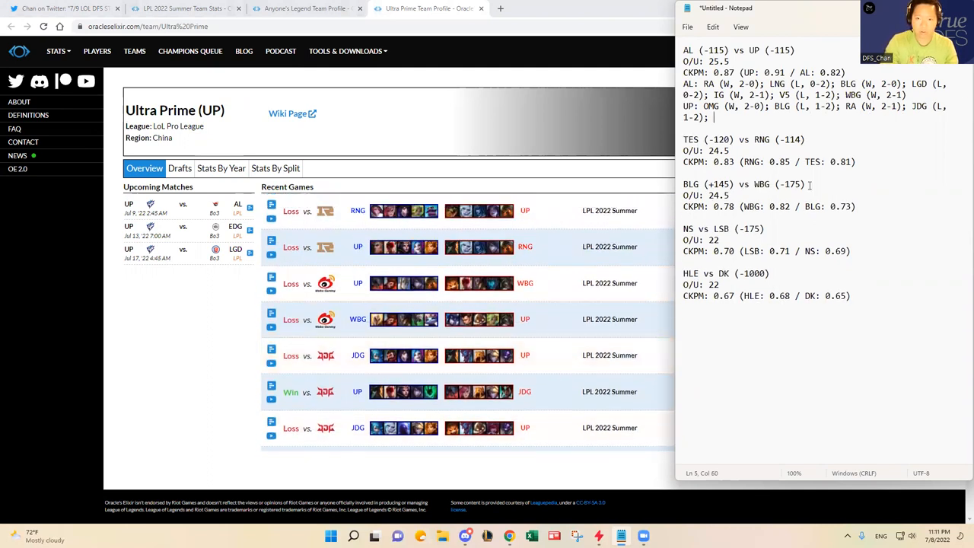
type("WBG (W")
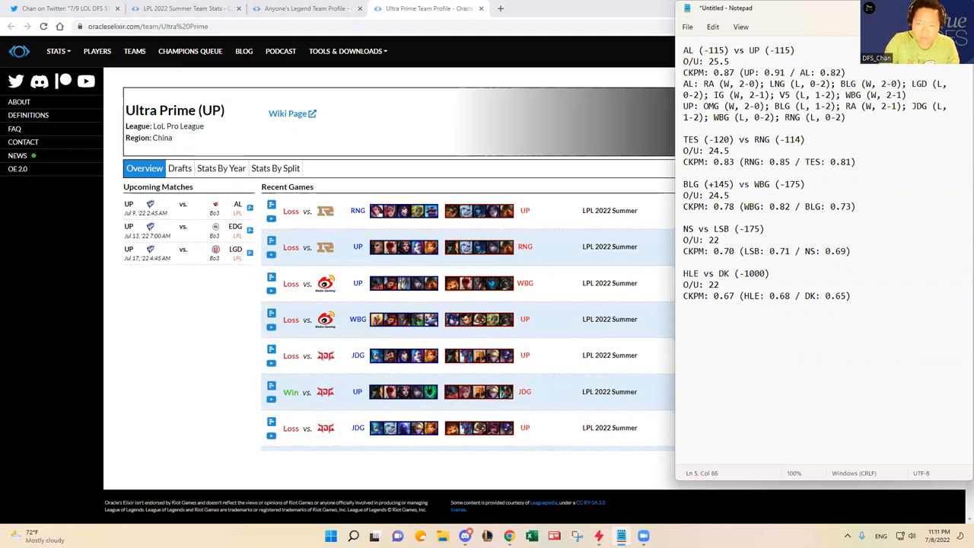
scroll("down", 3)
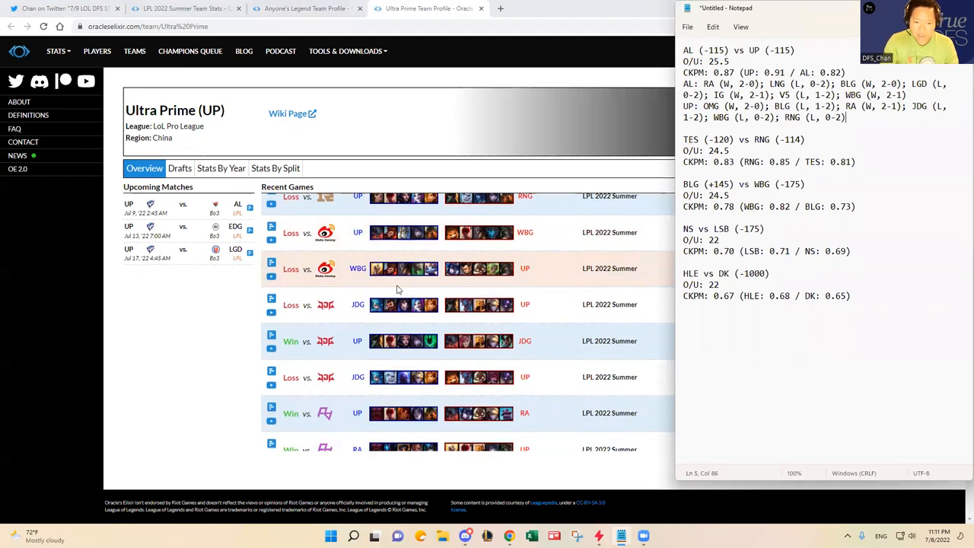
scroll("down", 3)
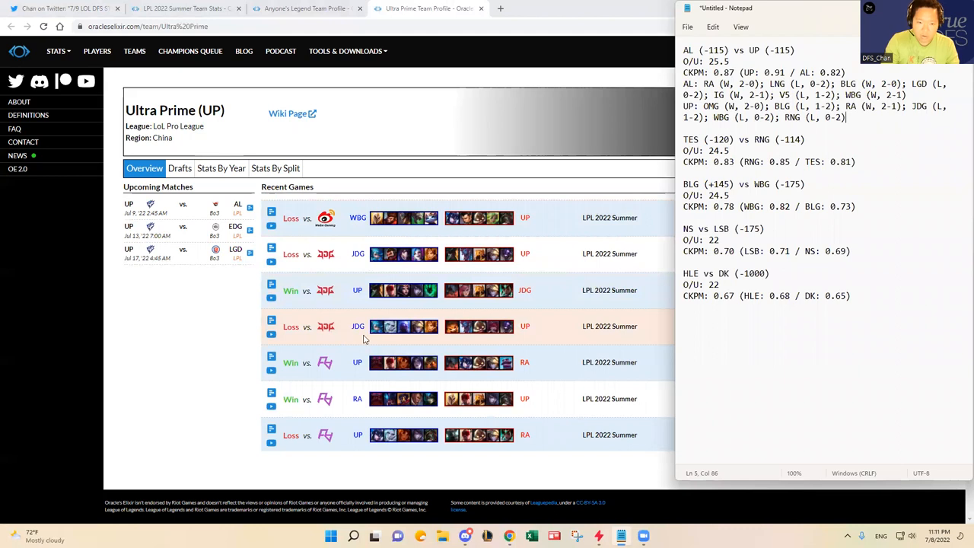
scroll("down", 3)
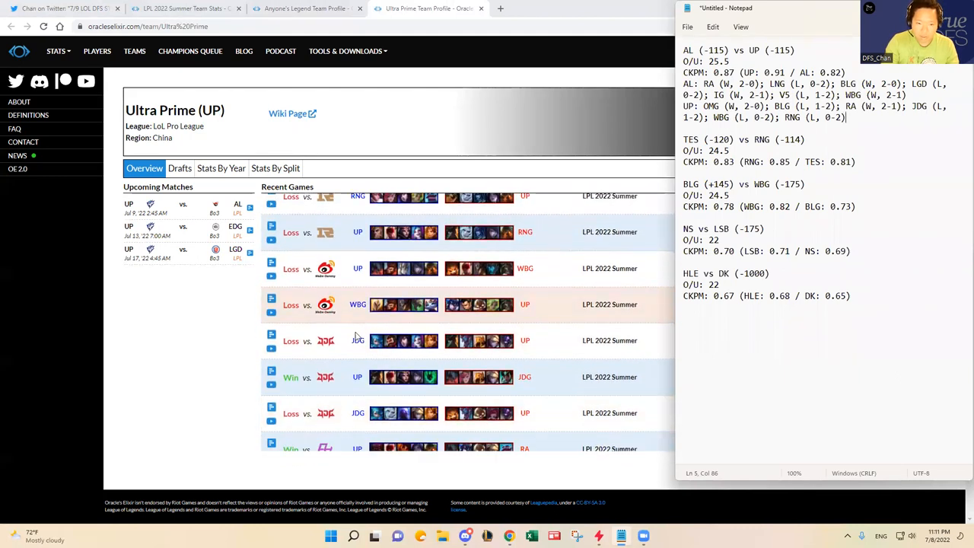
scroll("down", 3)
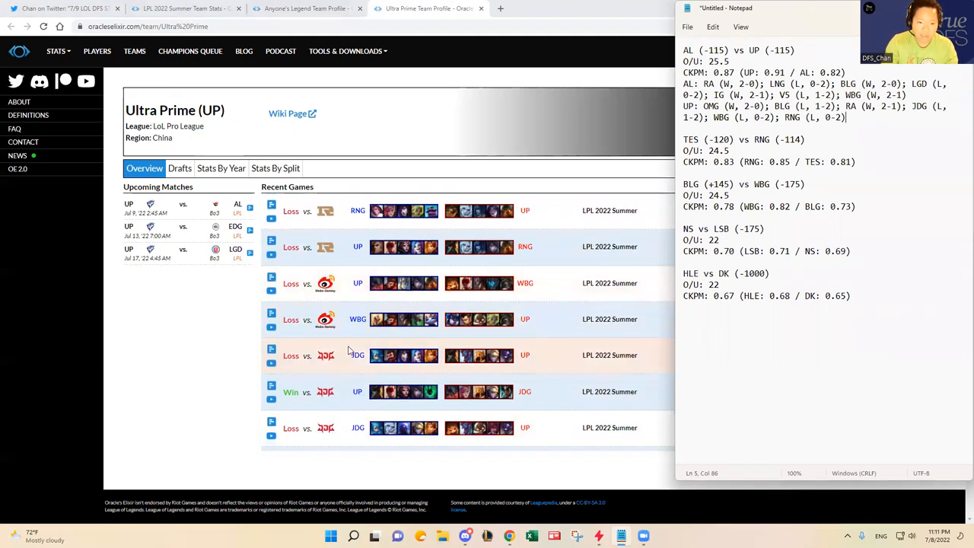
mouse_move(345, 310)
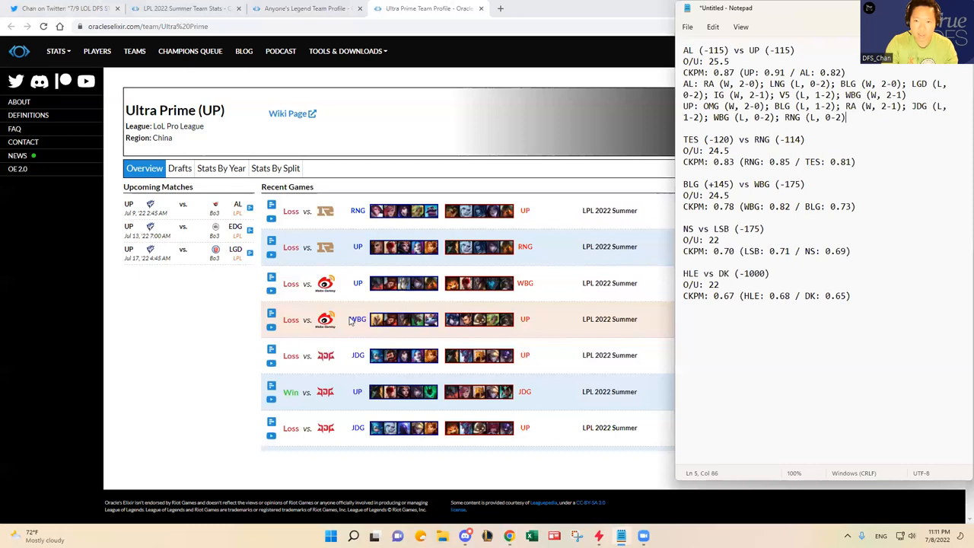
mouse_move(350, 320)
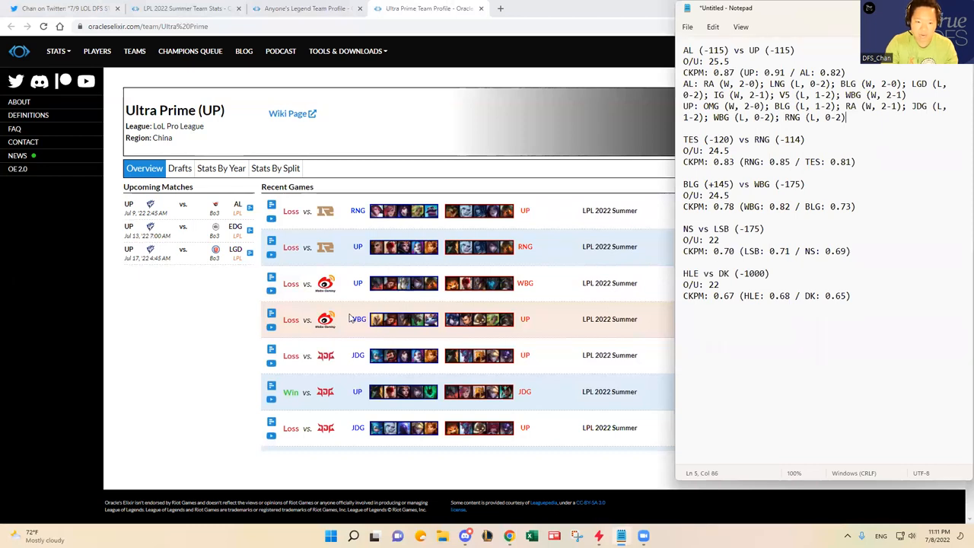
mouse_move(347, 318)
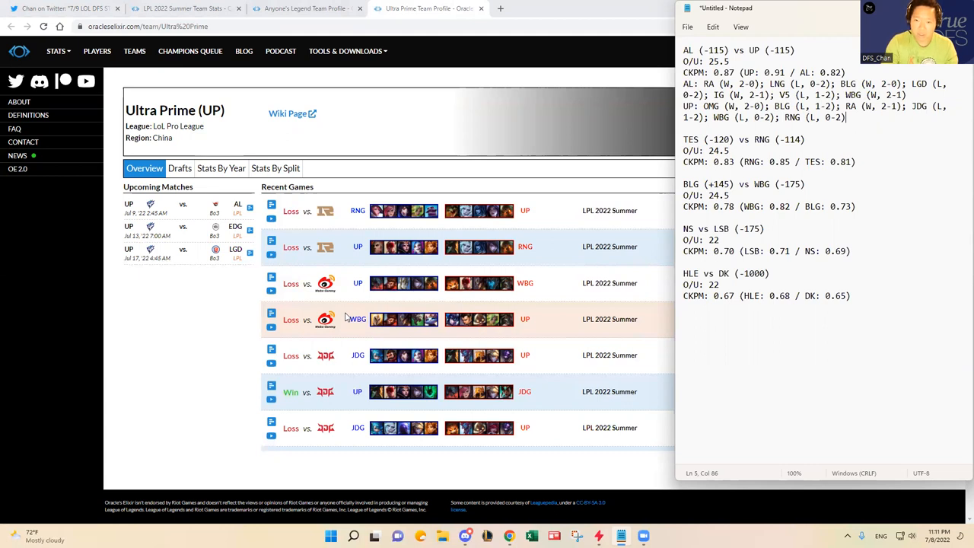
scroll("down", 3)
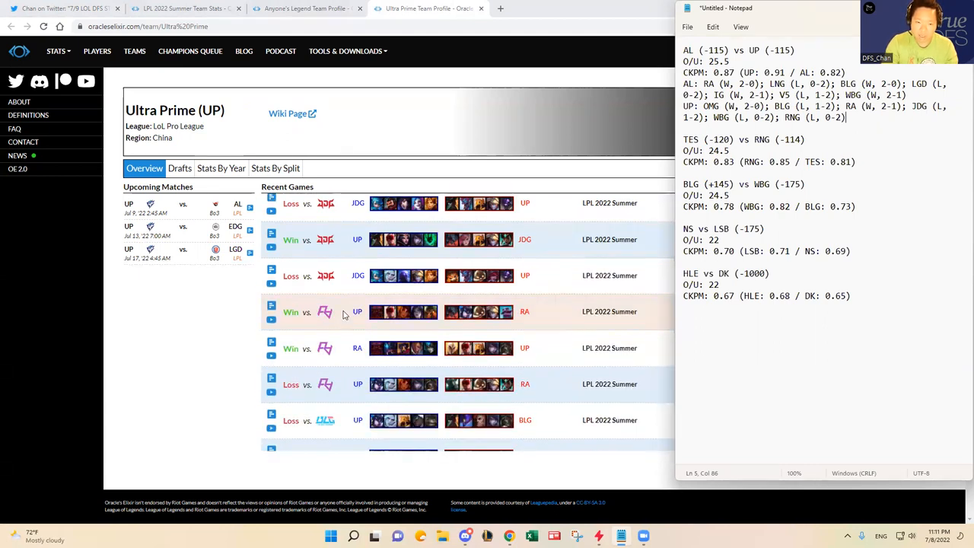
scroll("down", 3)
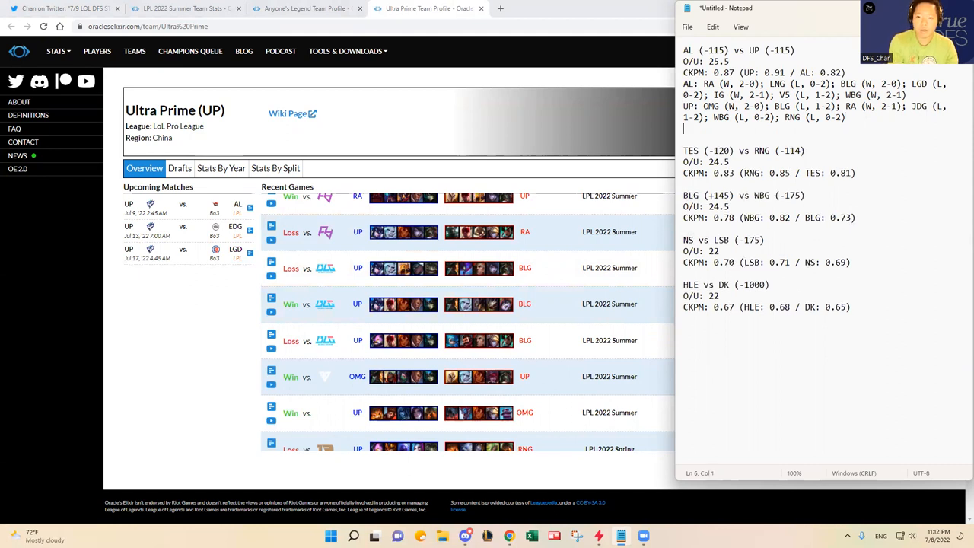
Step: Add a PREDICTION line and filter the team table to Anyone's Legend and Ultra Prime
type("PREDICTION:")
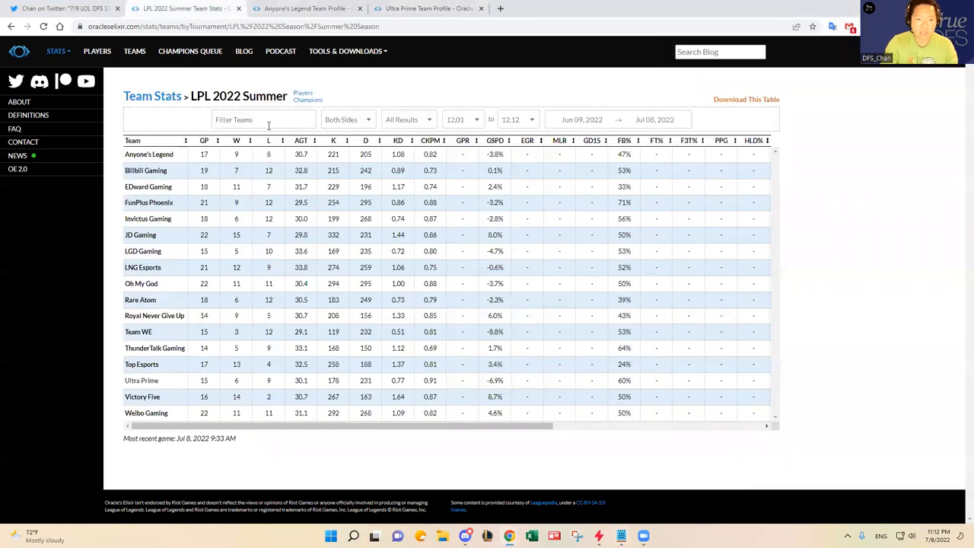
left_click(150, 154)
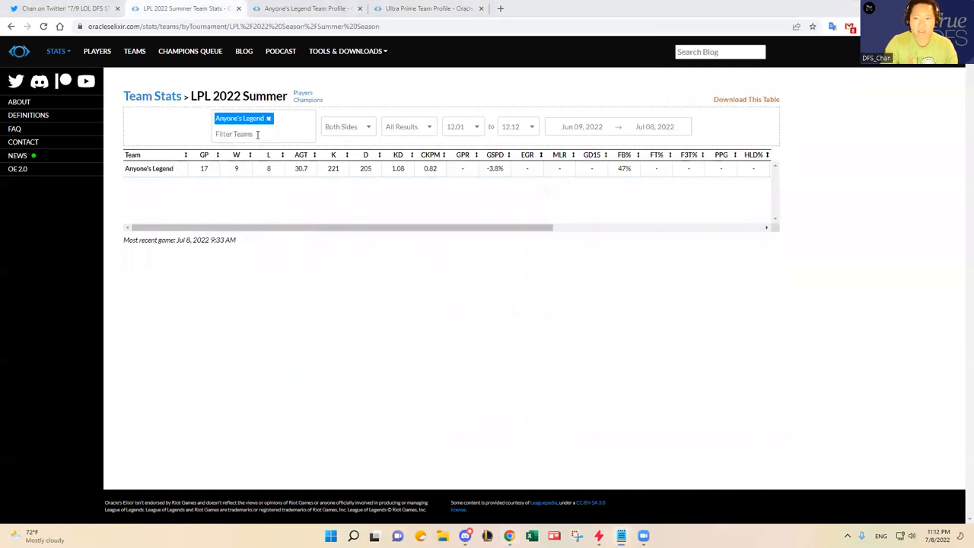
left_click(234, 134)
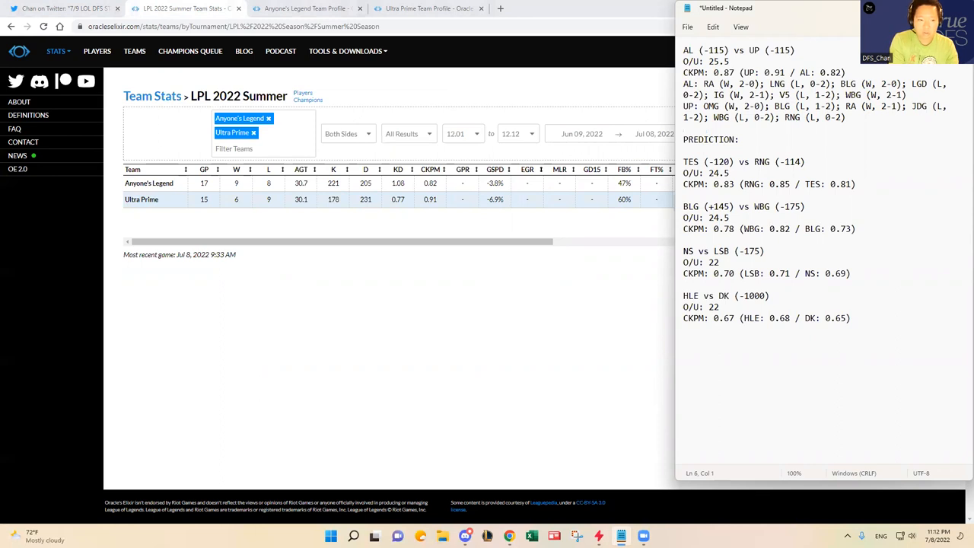
Step: Note the differences GSPD AL +3.1%, LNE AL +0.3% and JNG UP +0.2%
type("GSPD:")
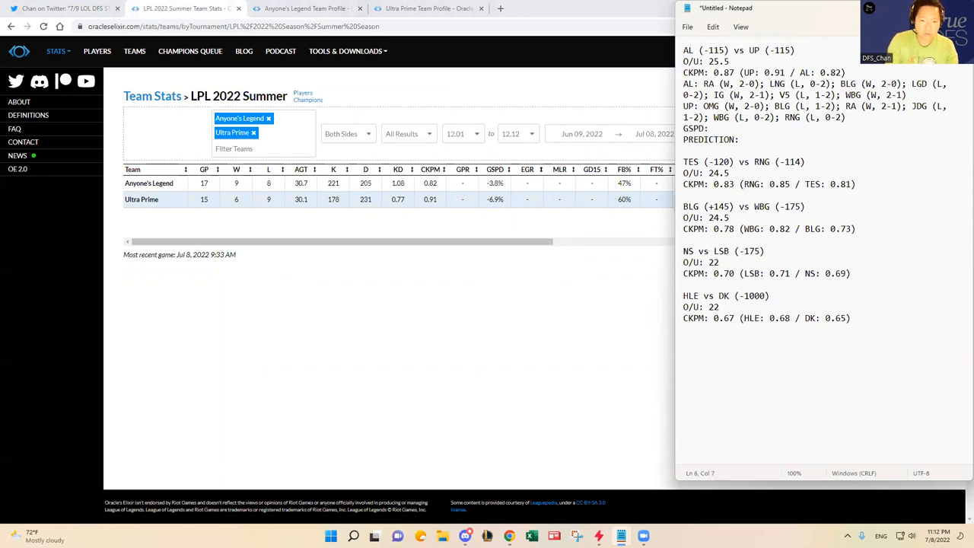
type("AL")
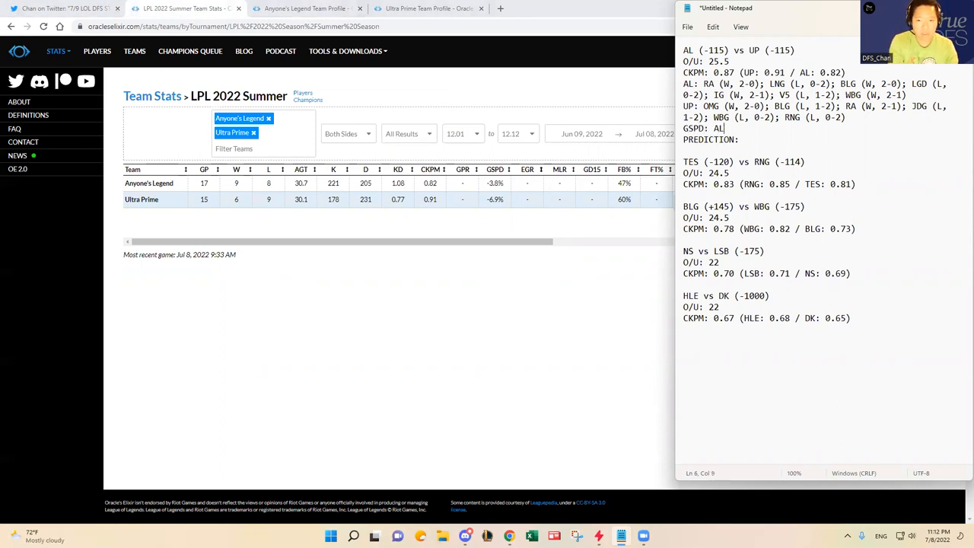
type("+")
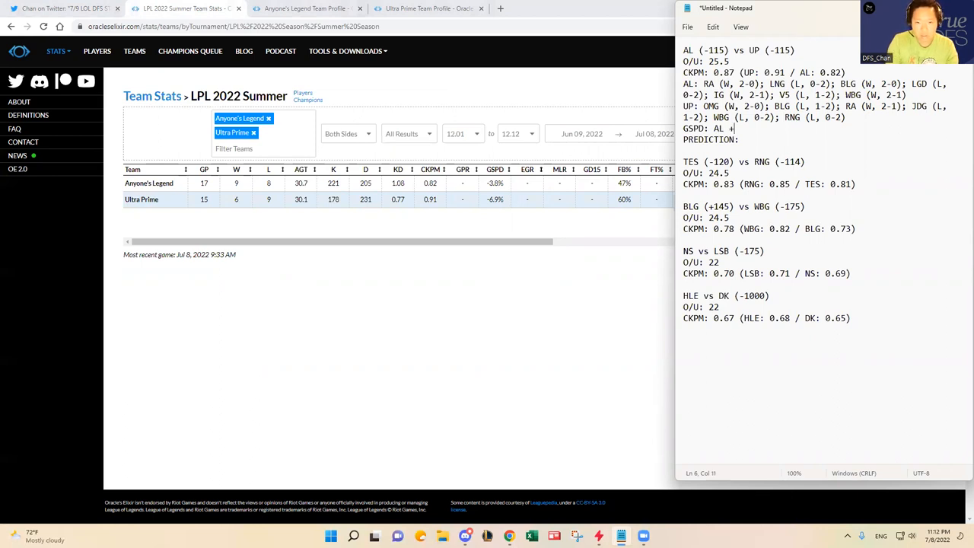
type("3.1%")
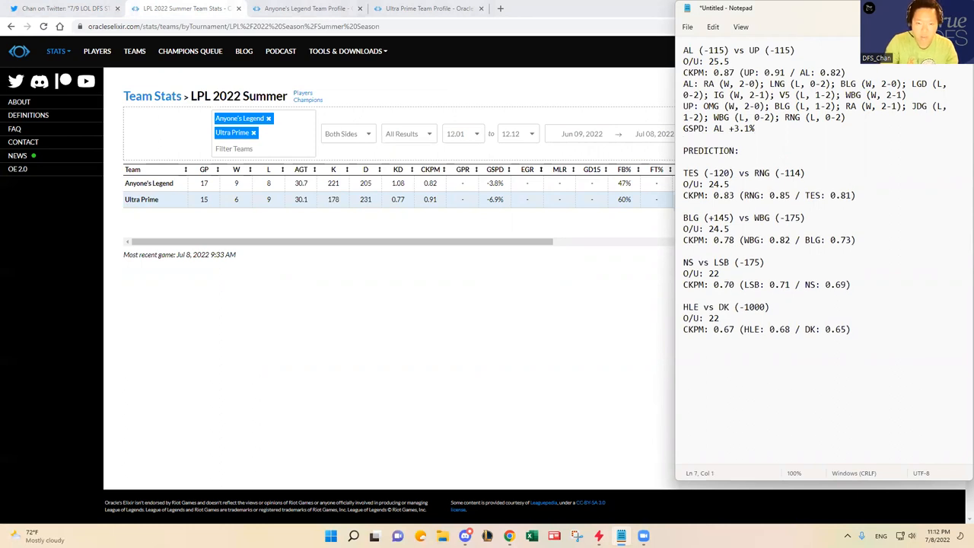
mouse_move(497, 168)
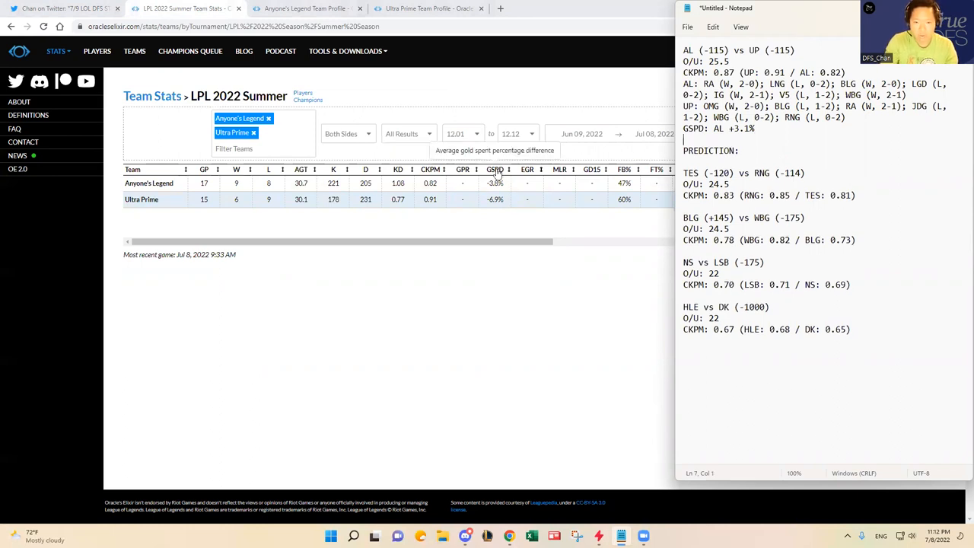
mouse_move(565, 240)
type("LNE: AL +0.3%")
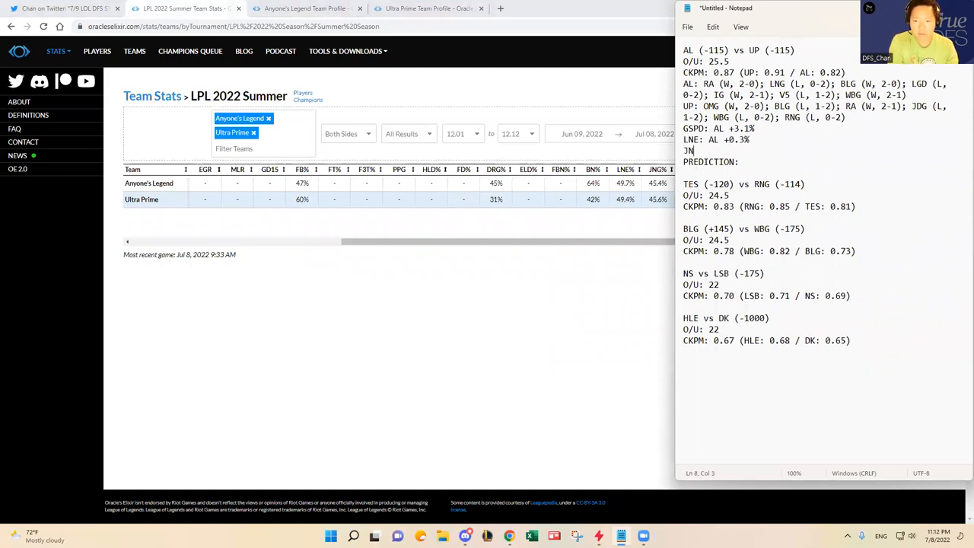
type("G:")
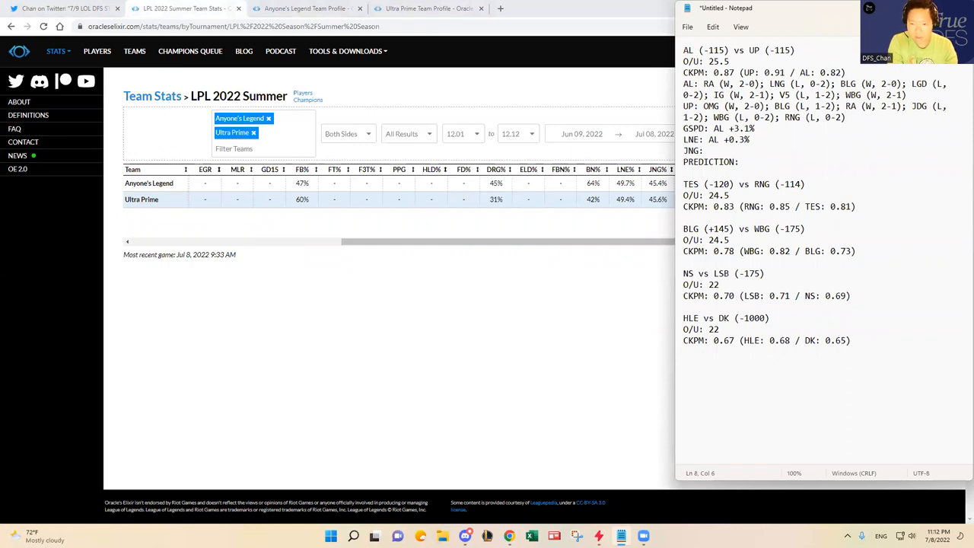
type("UP")
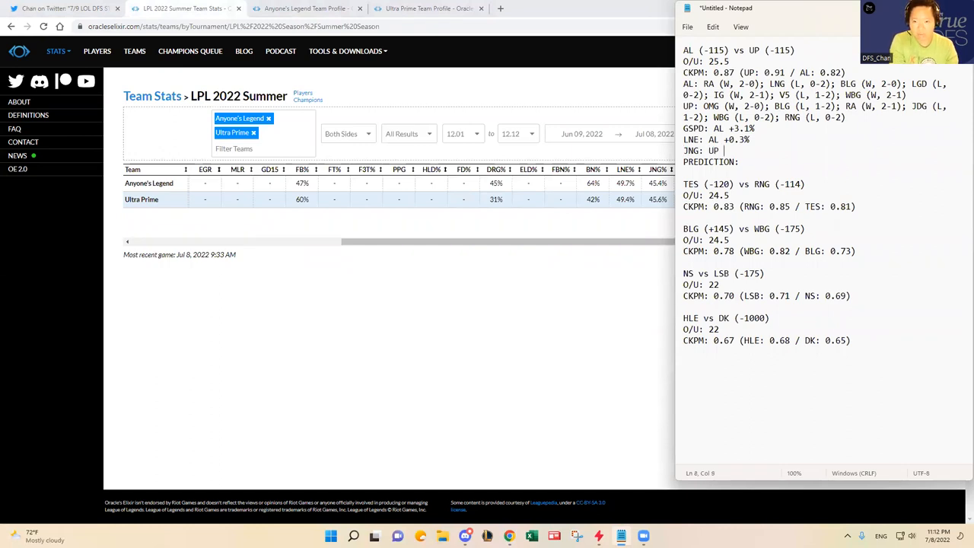
type("+0.2%")
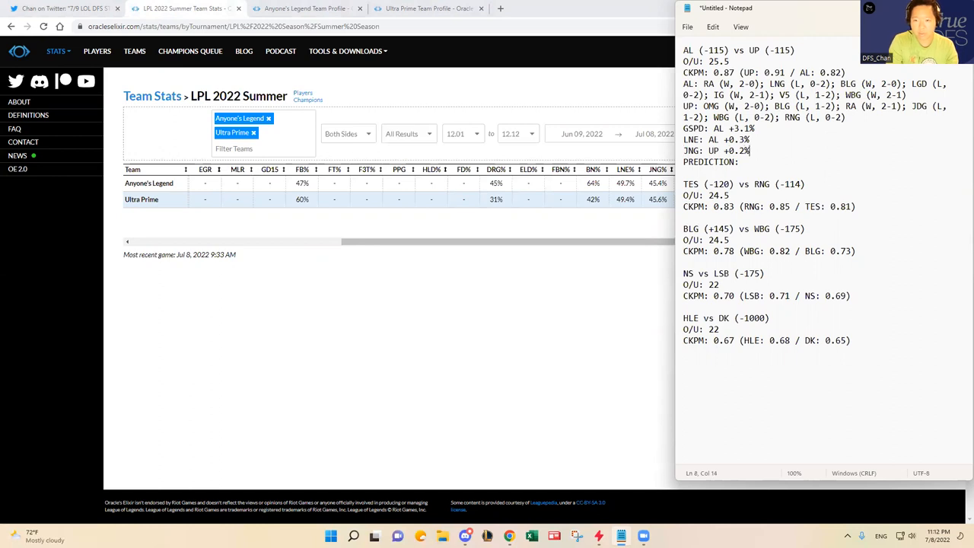
mouse_move(487, 367)
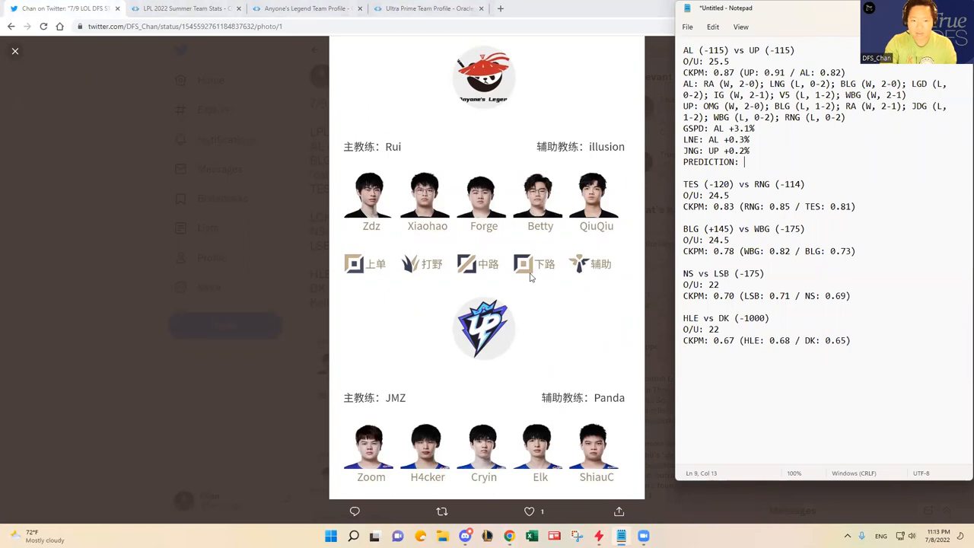
mouse_move(545, 324)
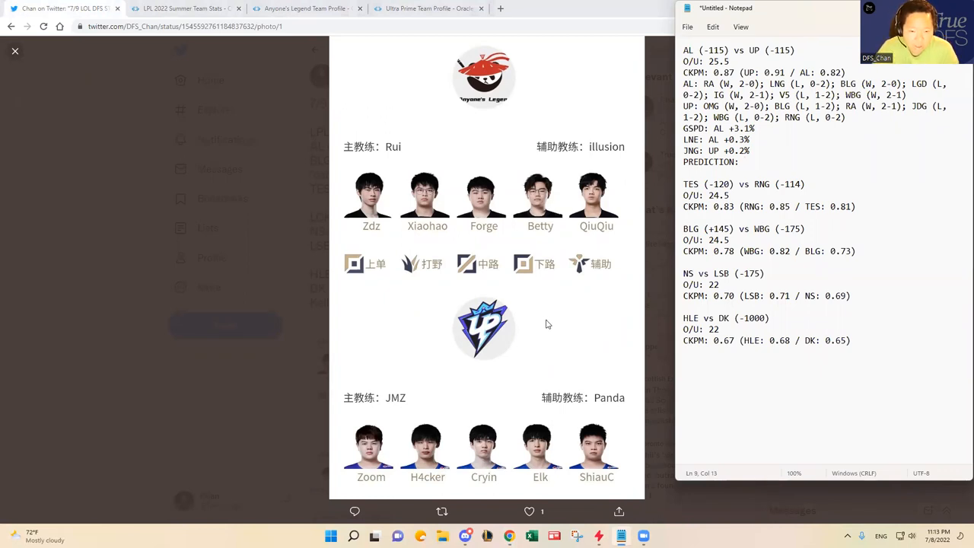
Step: View the AL vs UP lineup image on Twitter and record the prediction 'AL wins 2-1.'
left_click(744, 161)
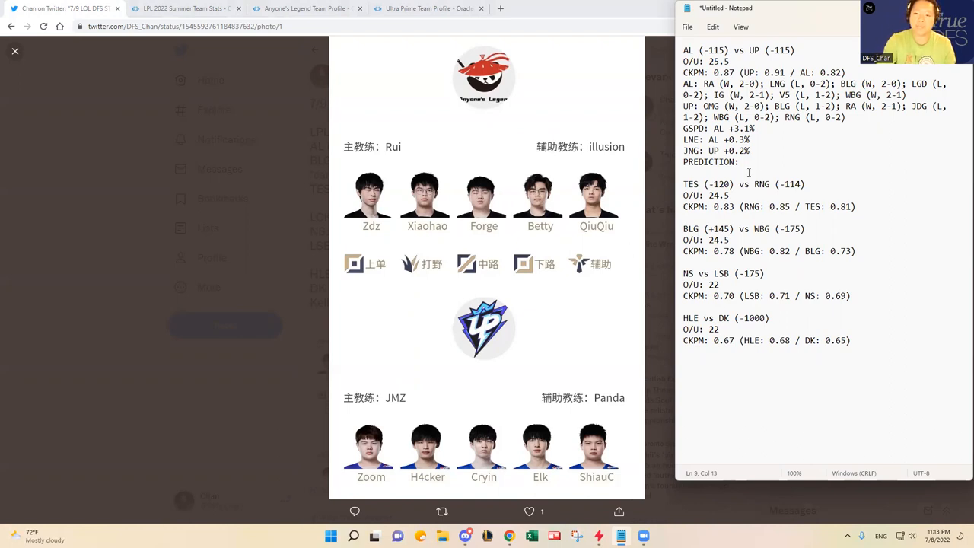
type("AL")
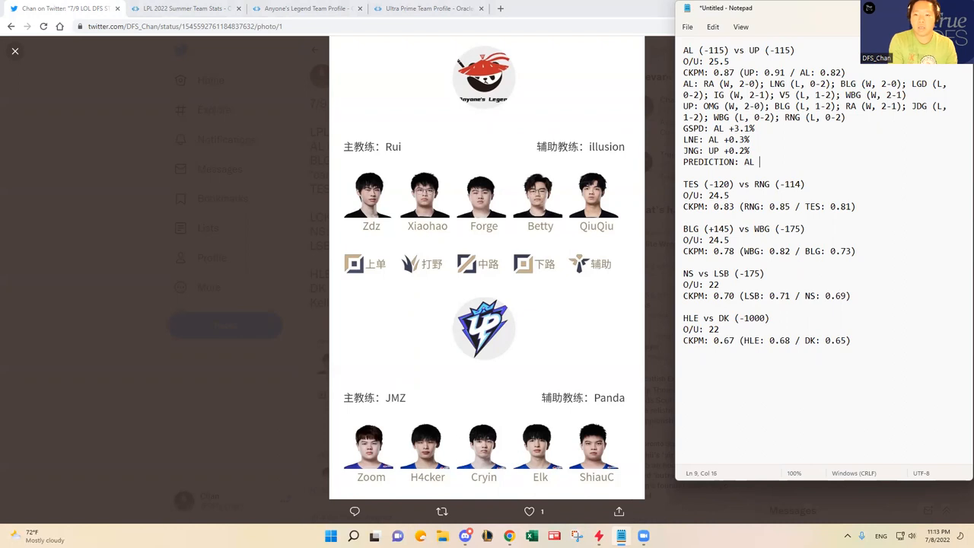
type("wins 2-1.")
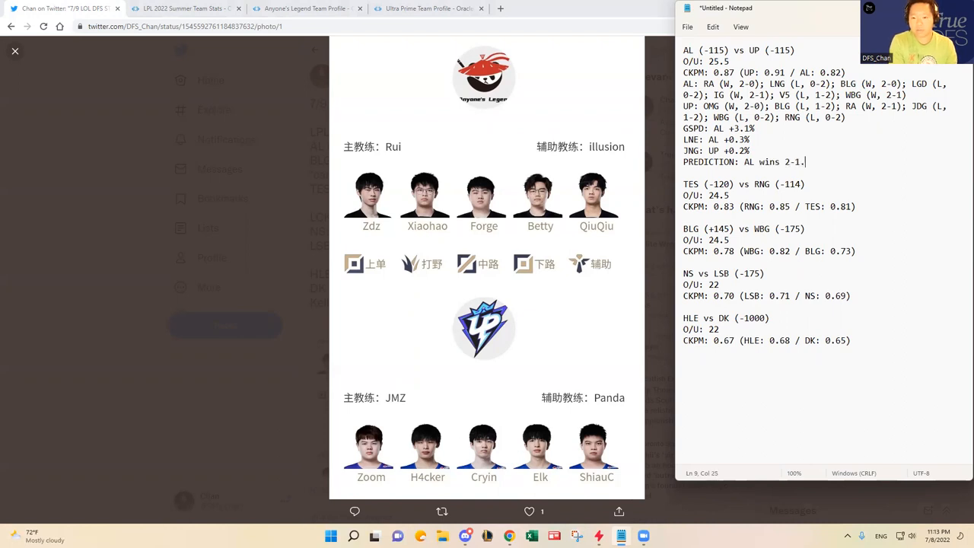
mouse_move(762, 154)
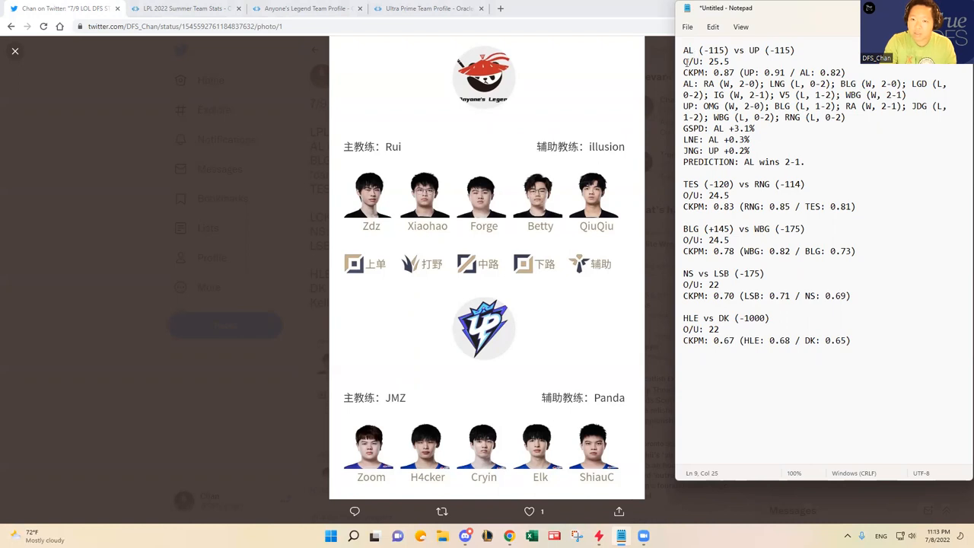
triple_click(761, 73)
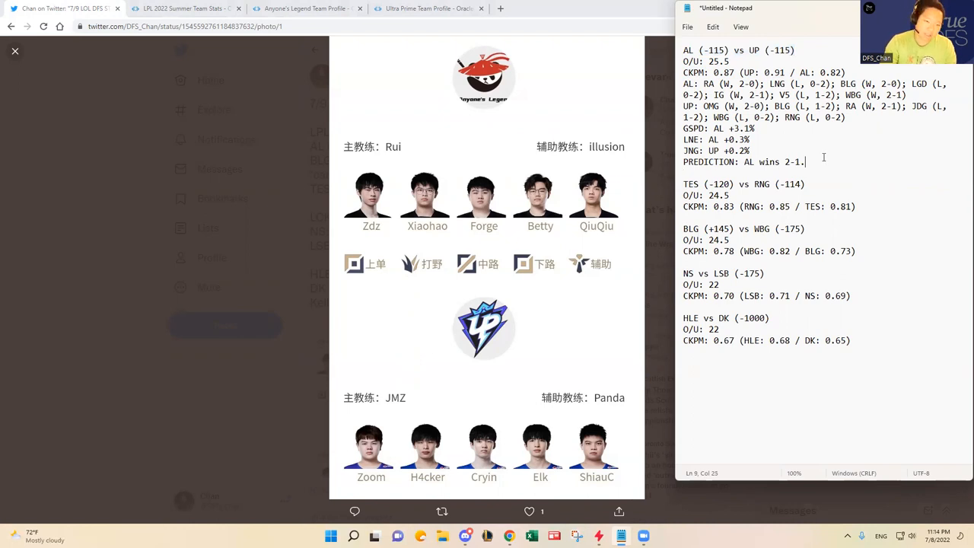
mouse_move(298, 173)
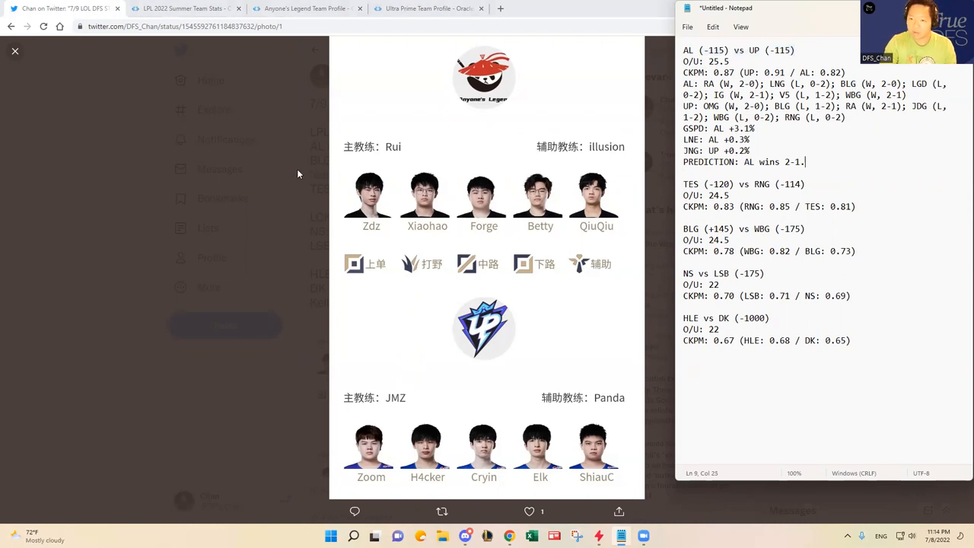
mouse_move(554, 195)
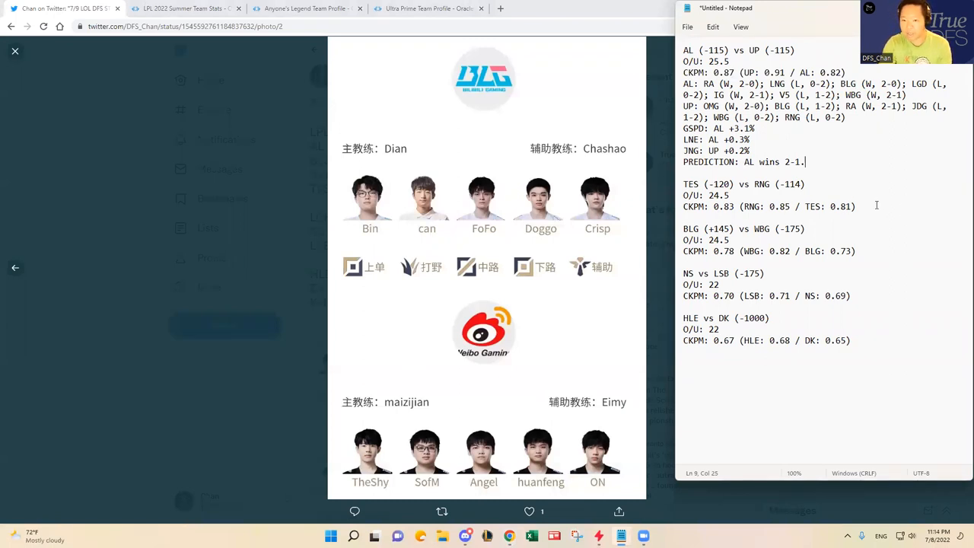
mouse_move(642, 234)
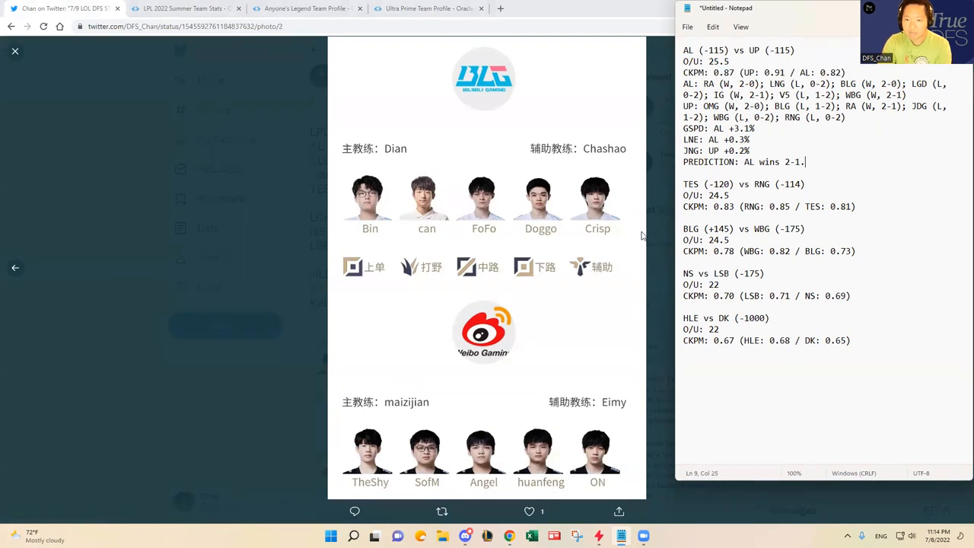
Step: Add a 'PREDICTION:' label under BLG vs WBG and return to the LPL team stats comparison
left_click(855, 251)
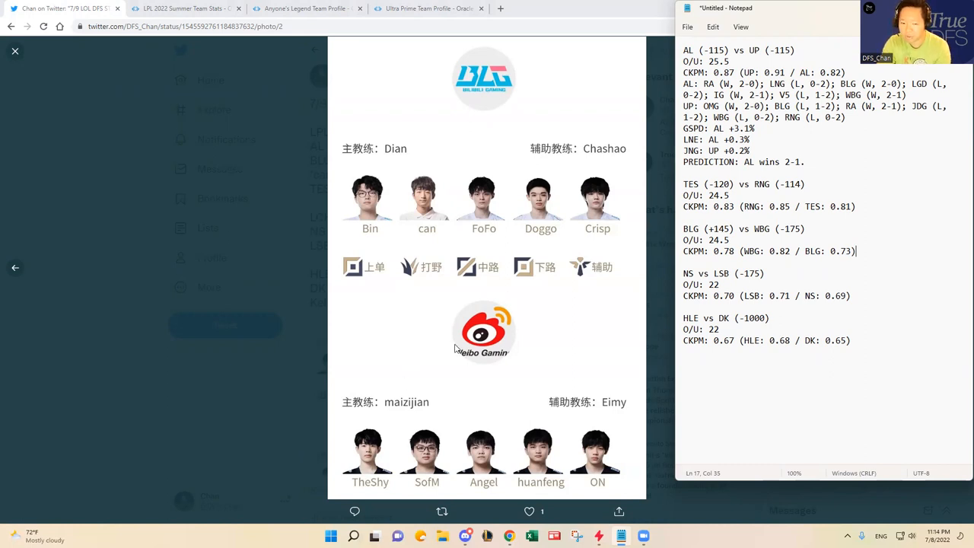
mouse_move(414, 233)
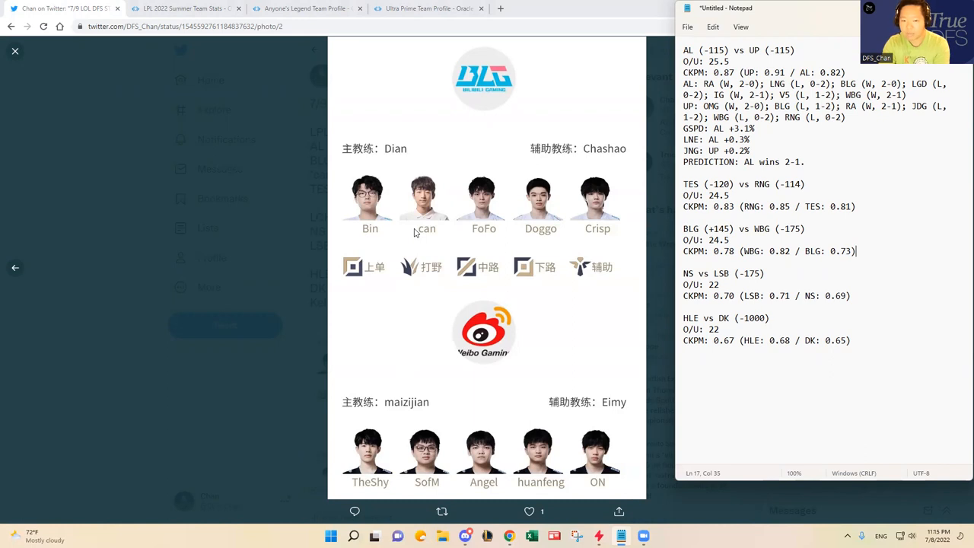
mouse_move(429, 226)
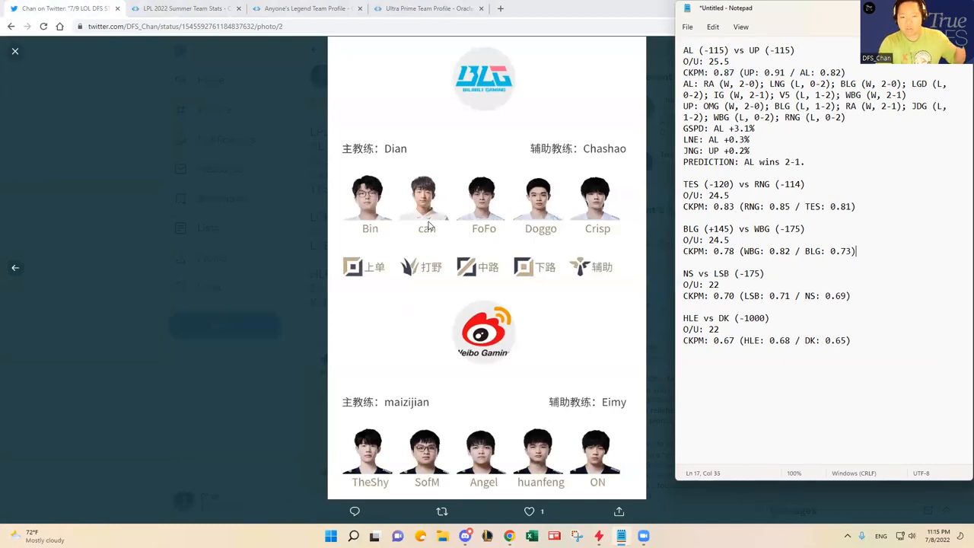
mouse_move(438, 209)
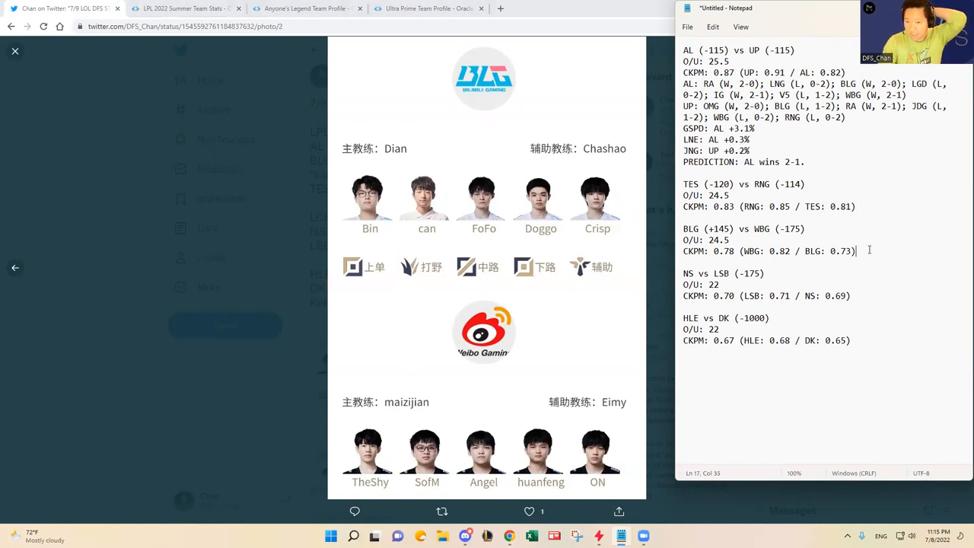
mouse_move(554, 349)
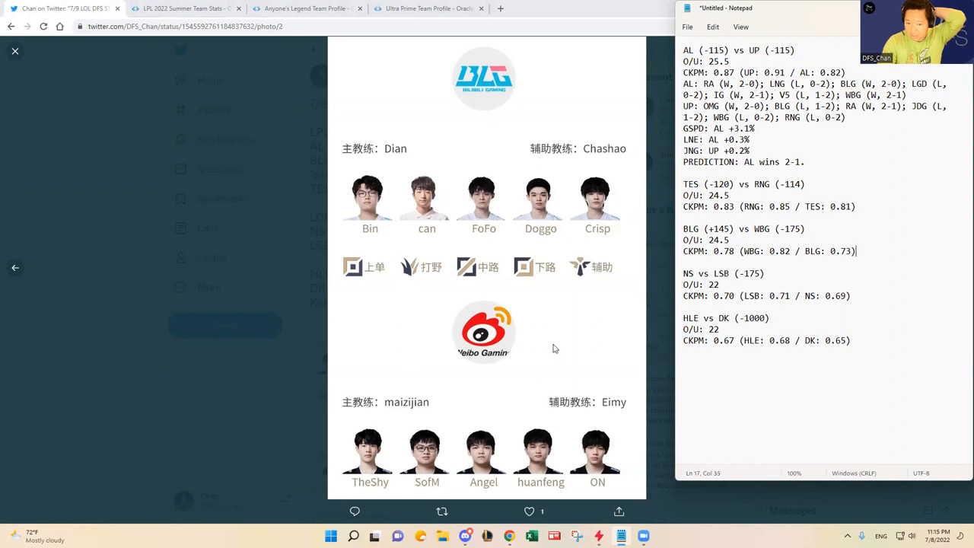
mouse_move(548, 356)
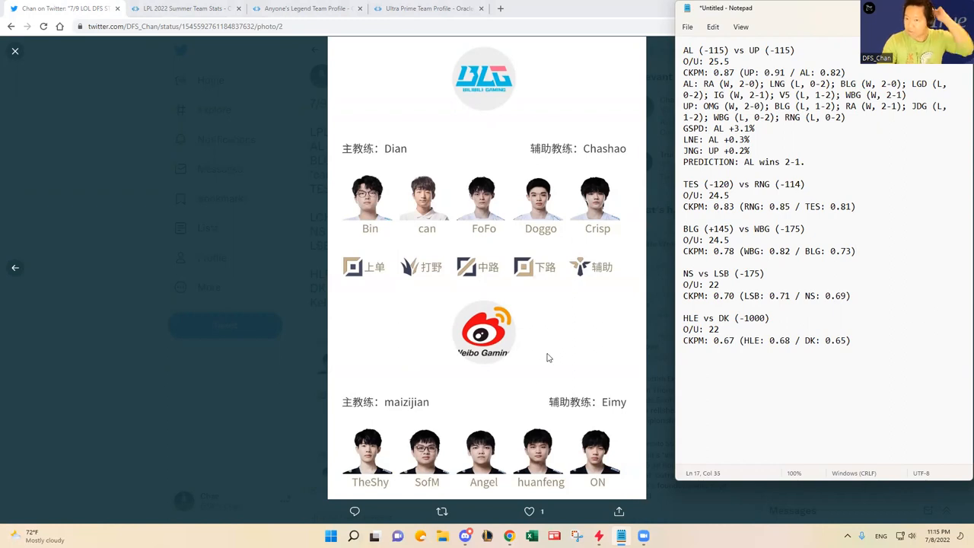
type("PREDIC")
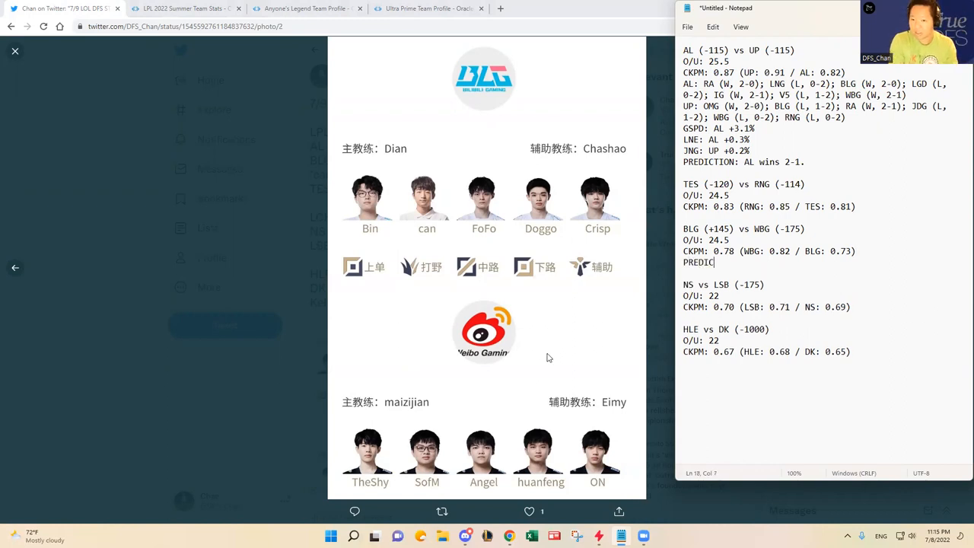
type("TION:")
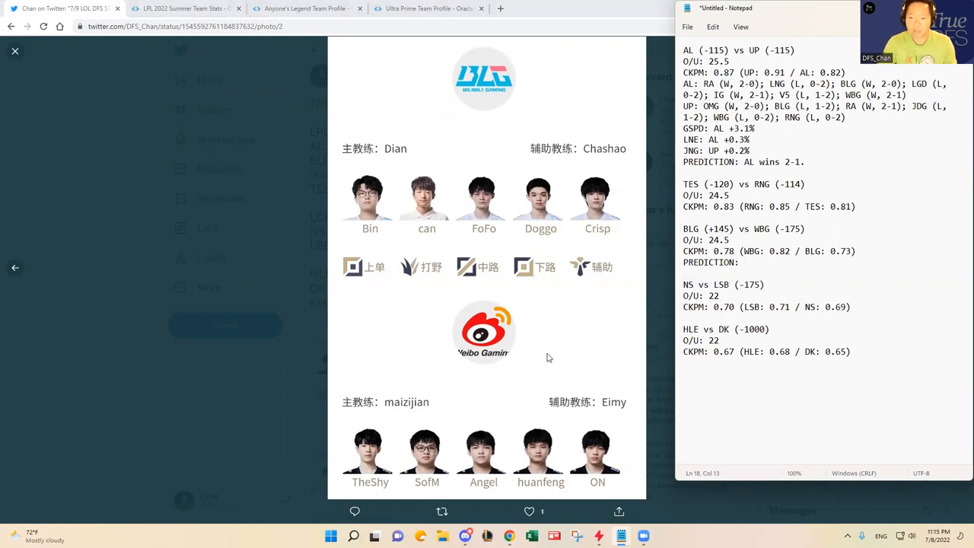
mouse_move(299, 84)
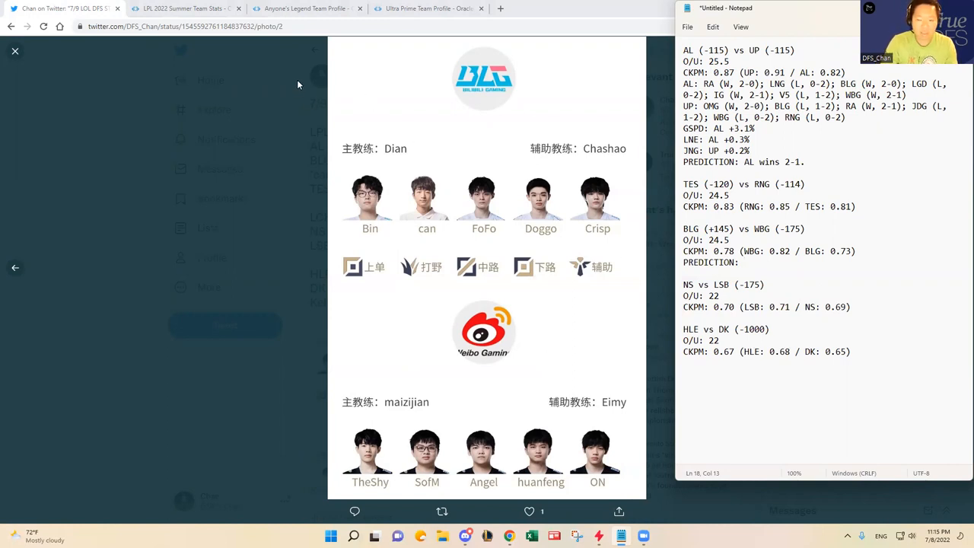
left_click(183, 9)
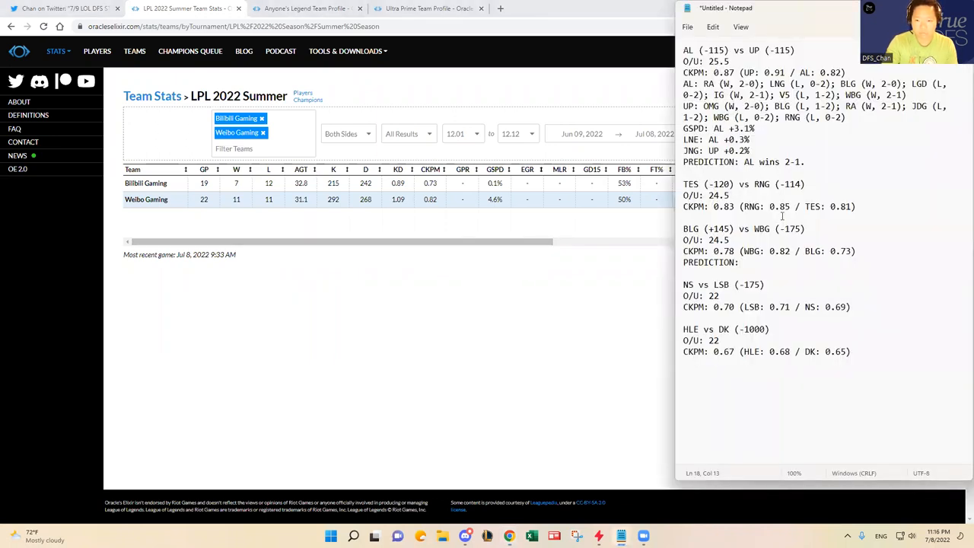
Step: Record BLG's series results from its profile, starting LNG (L, 1-2) and UP (W, 2-1)
right_click(146, 183)
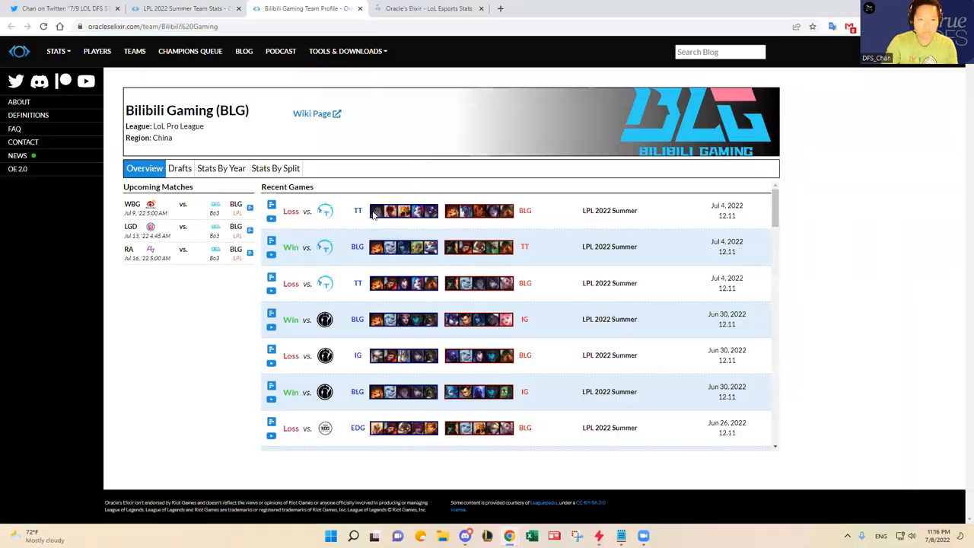
scroll("down", 3)
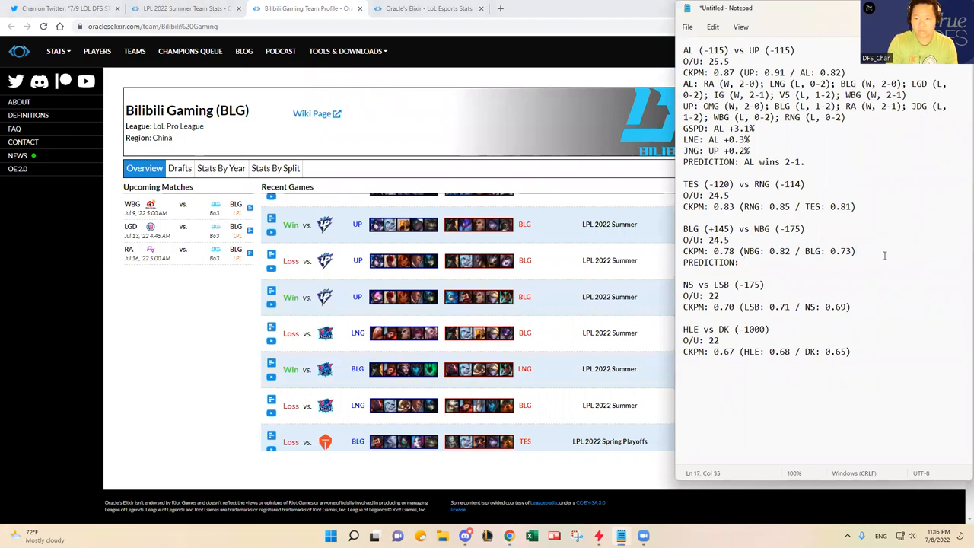
type("BLG:")
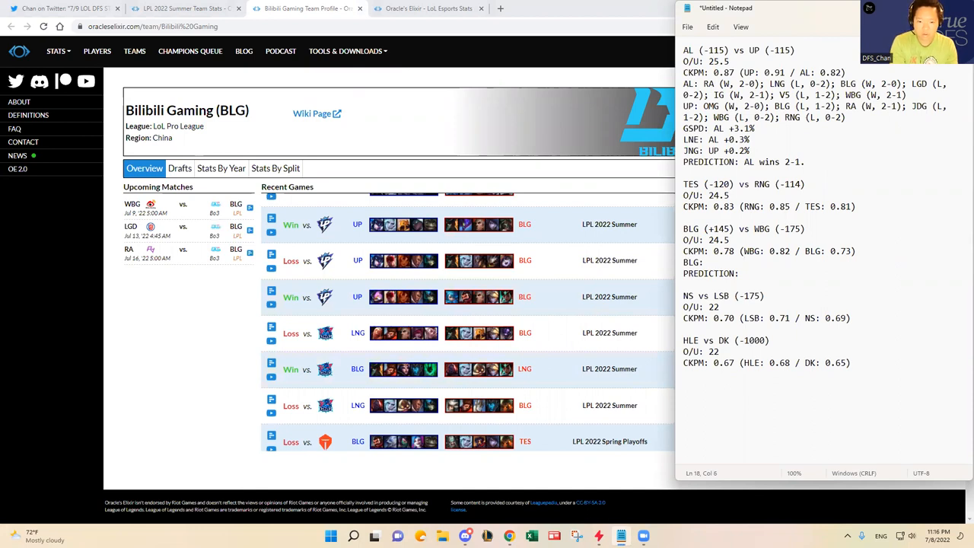
type("LNG (")
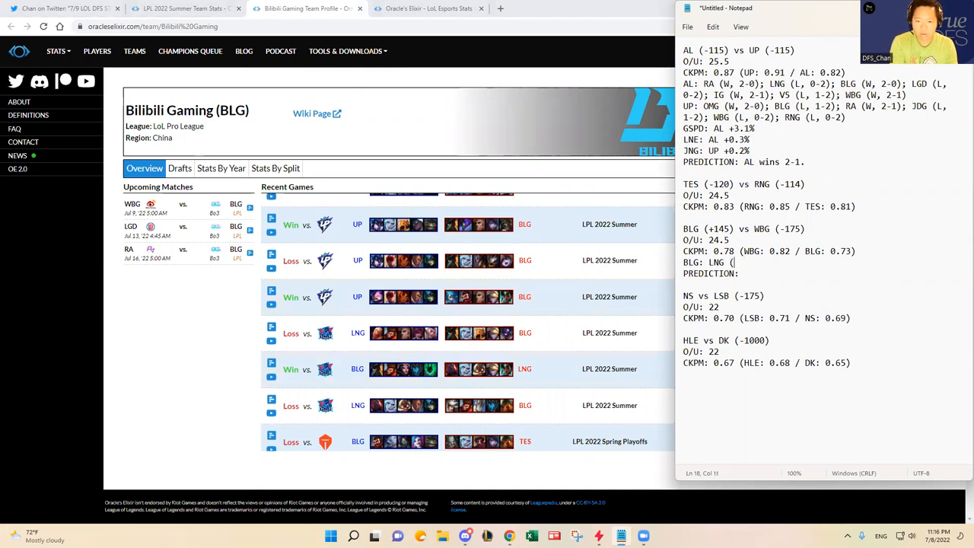
type("L, 1-2);")
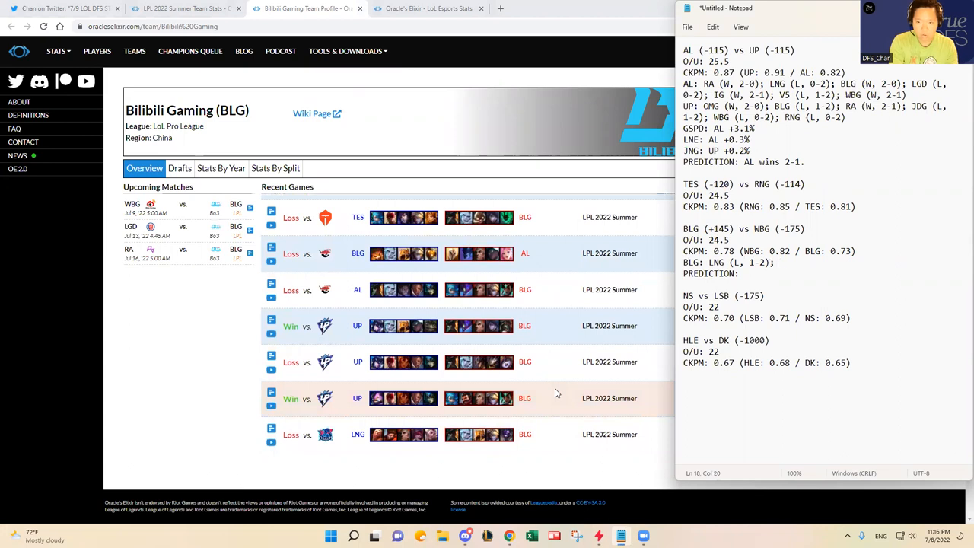
type("UP")
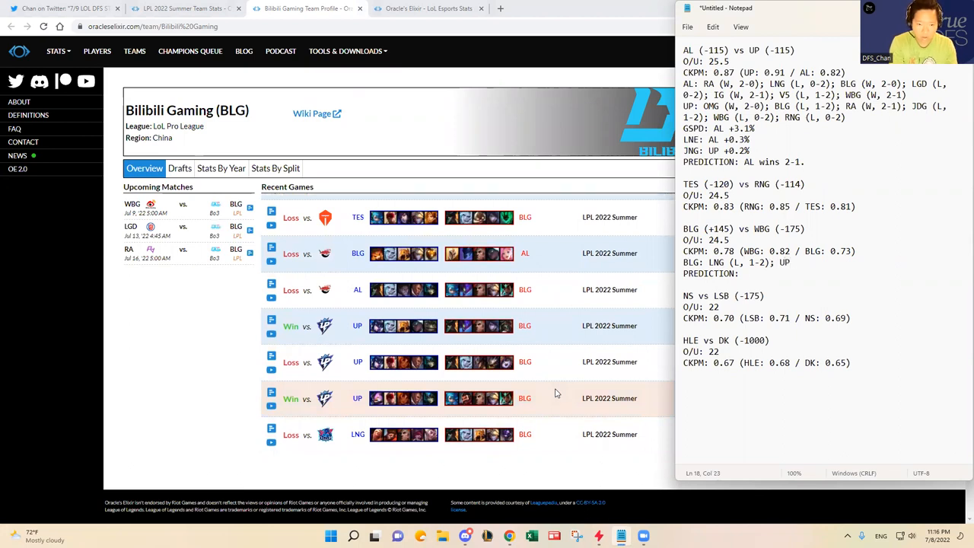
type("(W,")
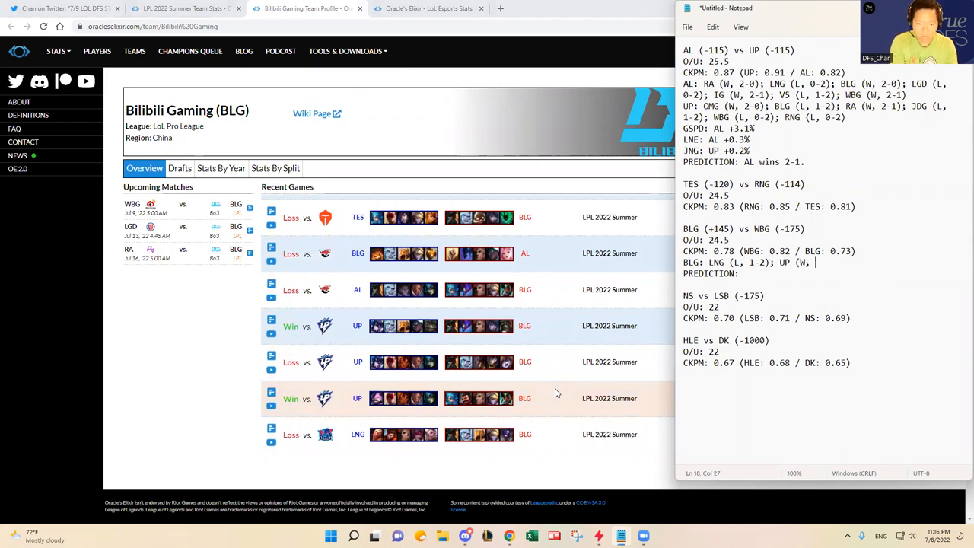
type("2-1); AL (L, 0-2);")
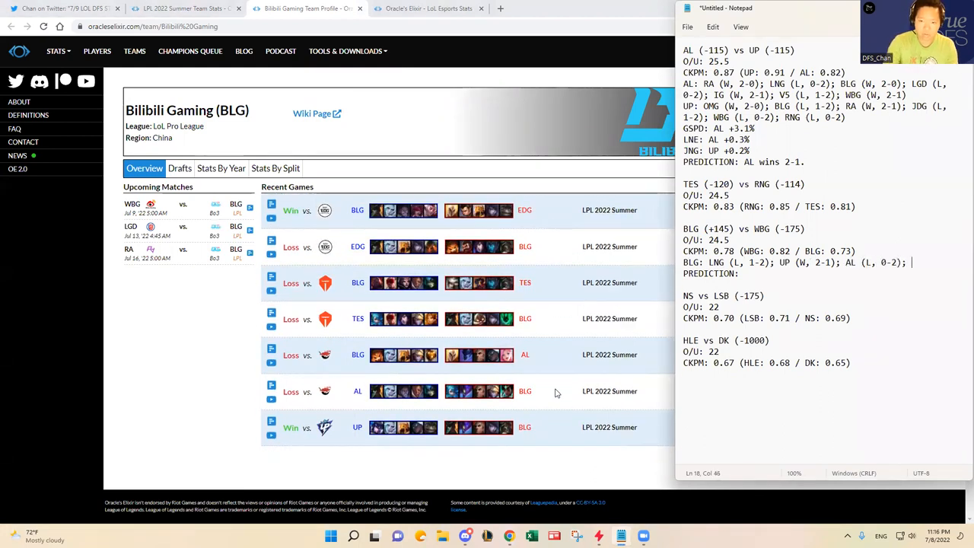
scroll("down", 3)
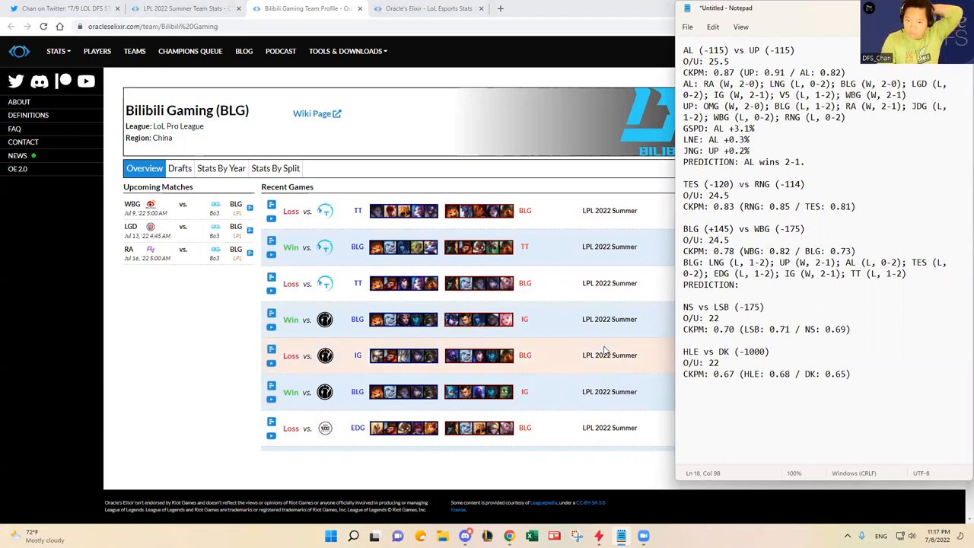
mouse_move(569, 362)
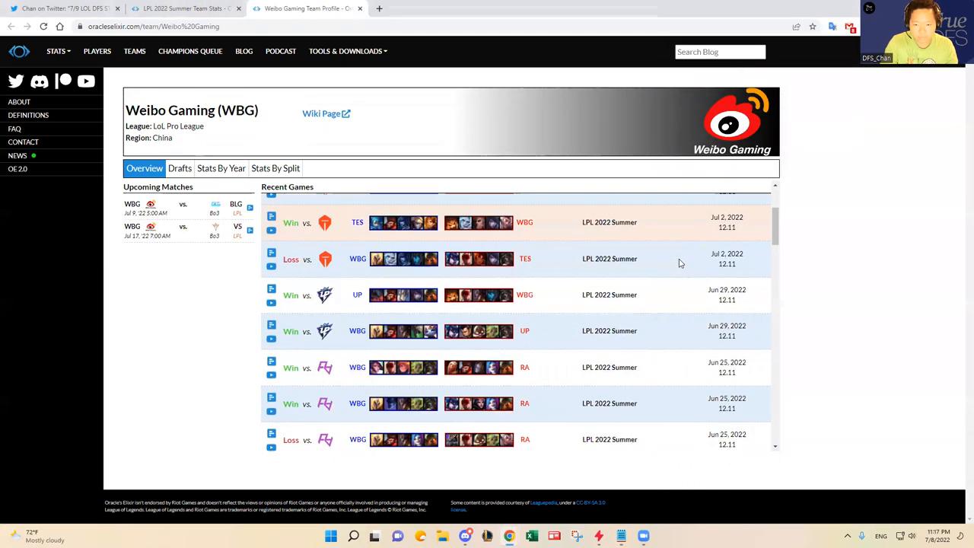
Step: Record WBG's series results: IG (W, 2-1), EDG (L), WE, RNG, RA, UP (W, 2-0), TES and AL
scroll("down", 3)
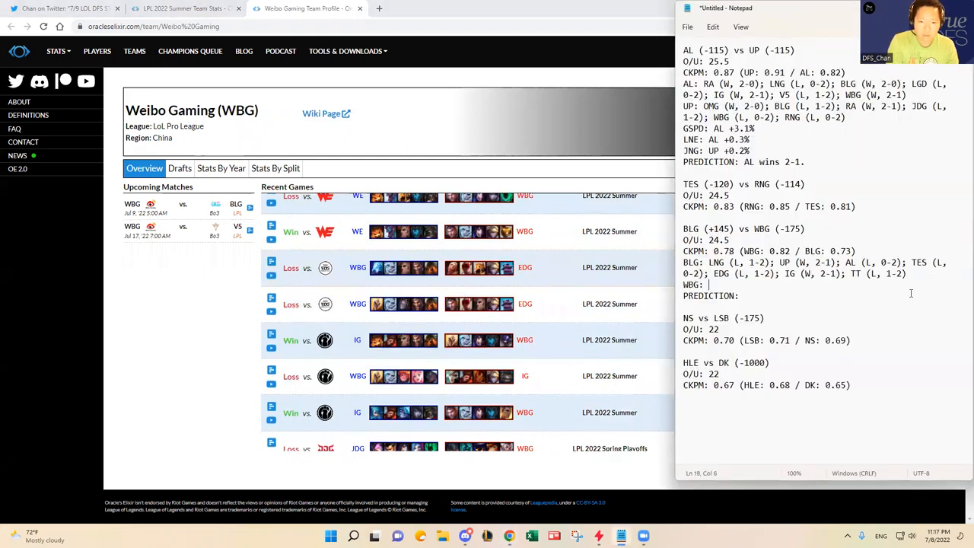
type("IG")
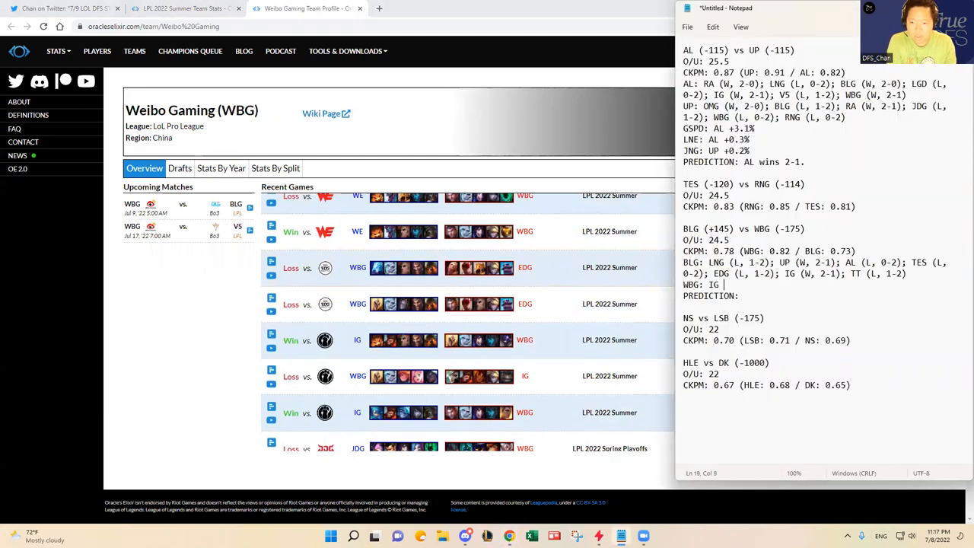
type("(W, 2-1);")
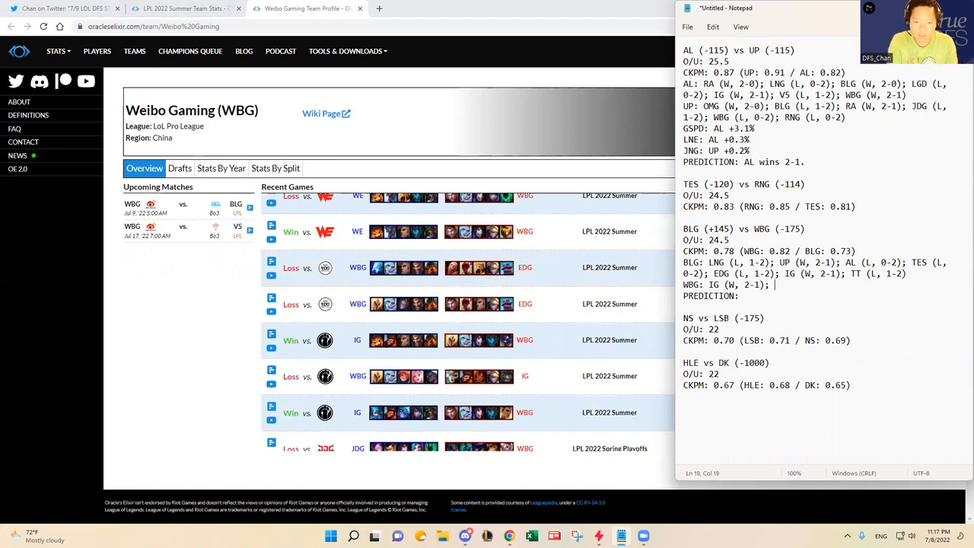
type("EDG (L, -")
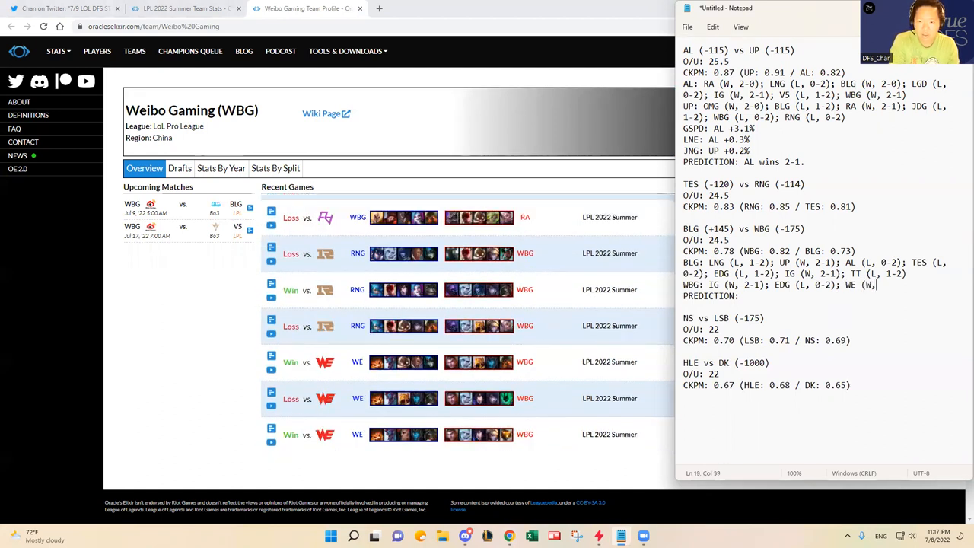
type("RNG (L, 1-2); RA (W, 2-1")
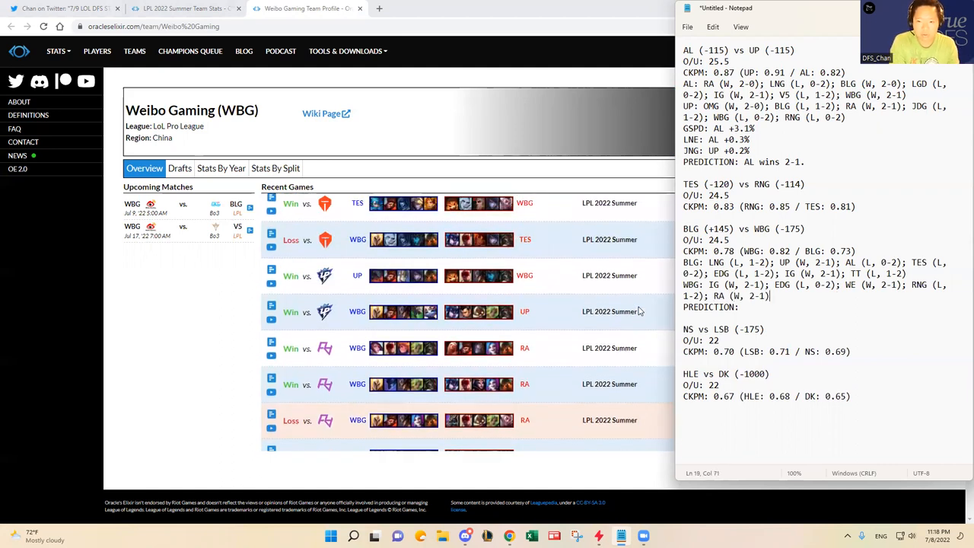
type("UP (W")
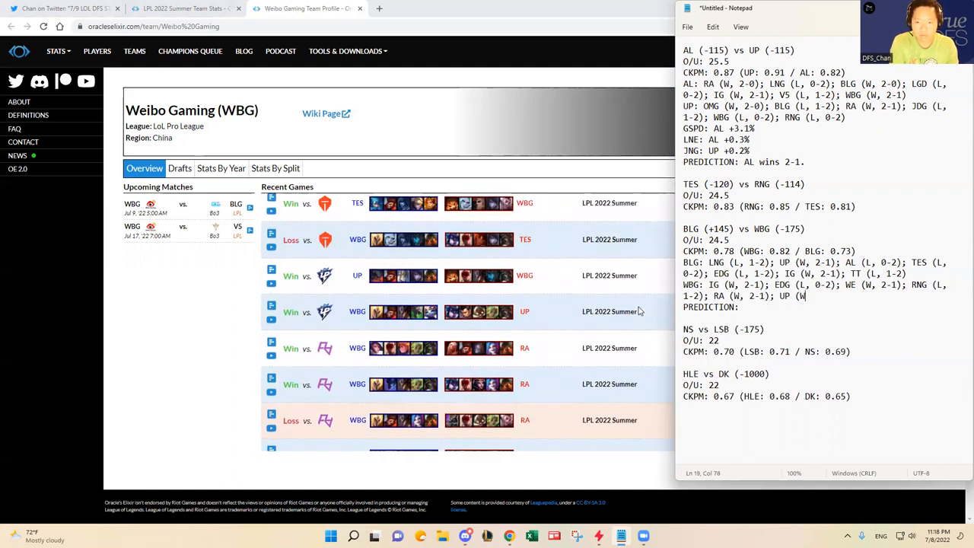
type(", 2-0); TES (L, 1-2")
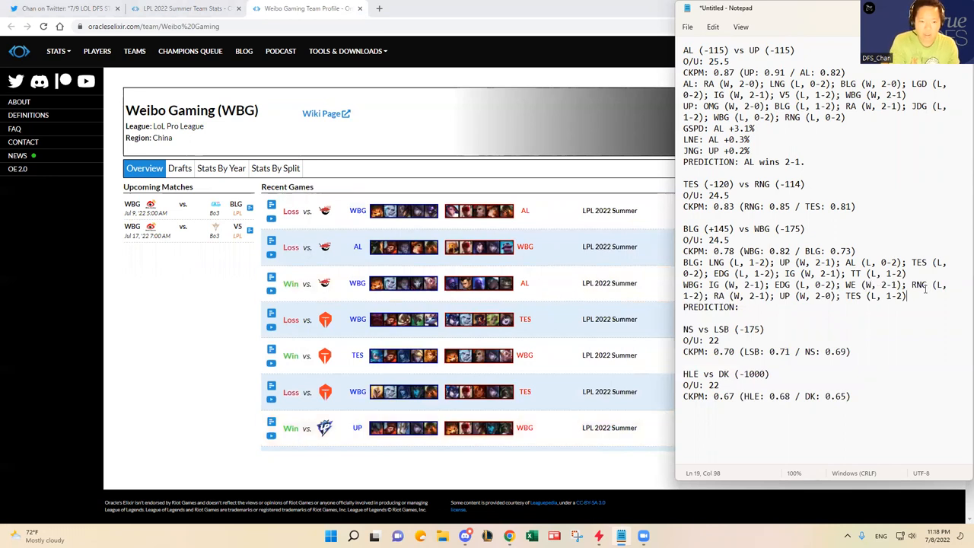
type("WBG")
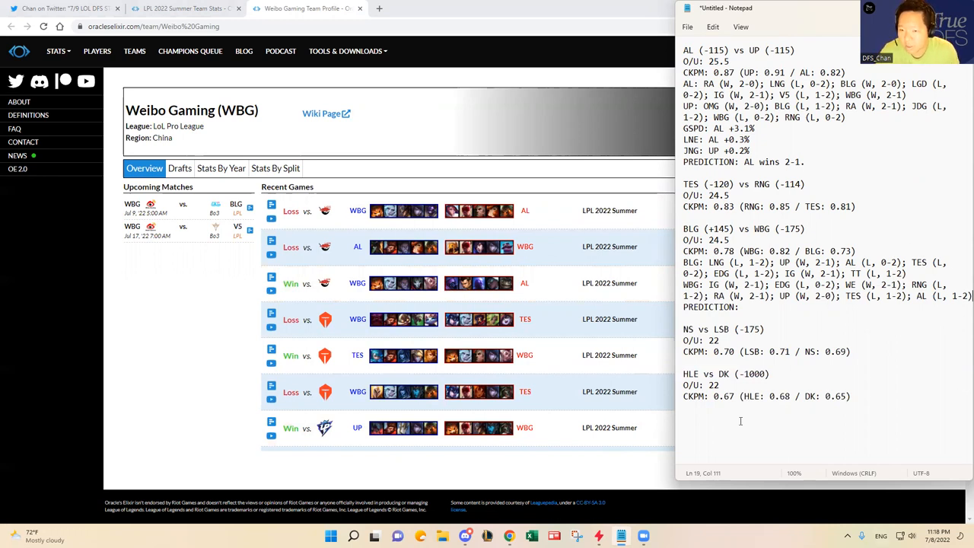
mouse_move(789, 326)
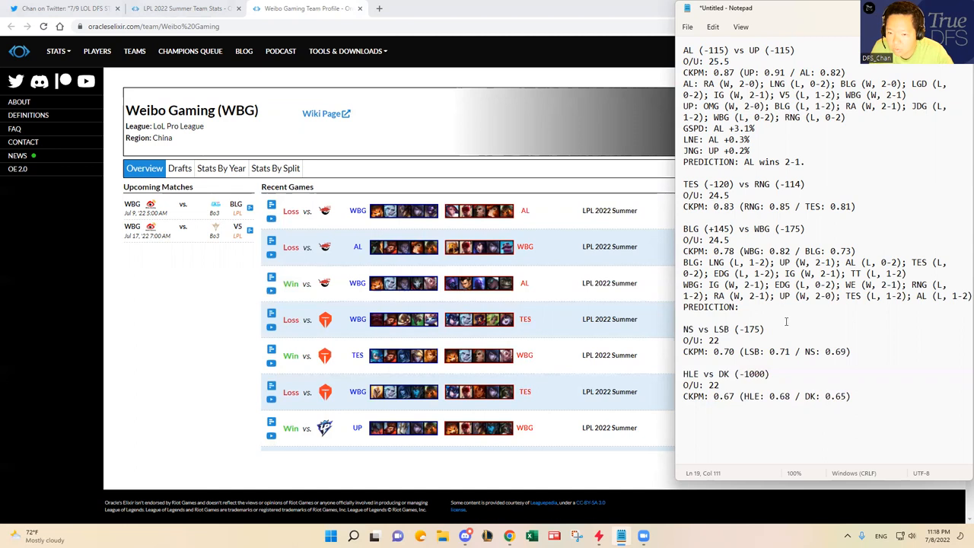
left_click(183, 9)
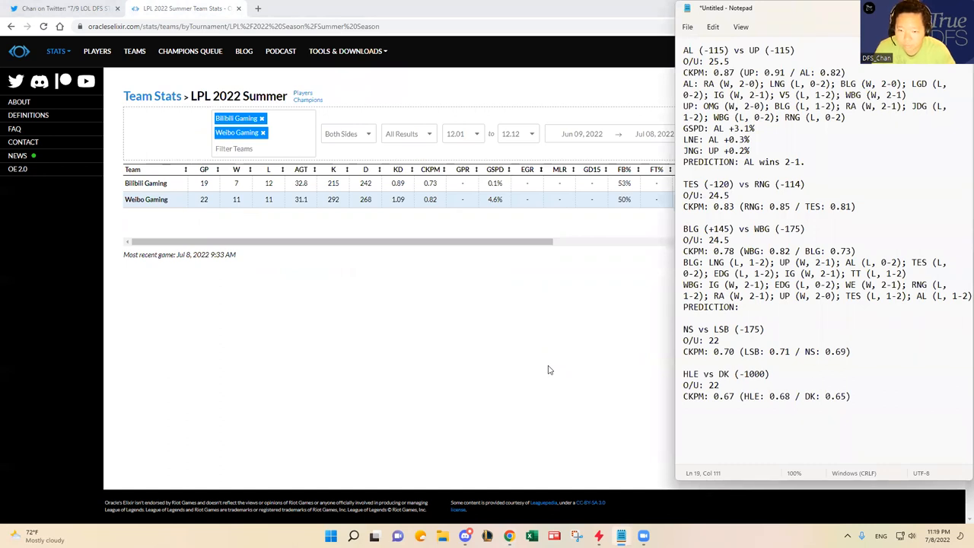
mouse_move(481, 353)
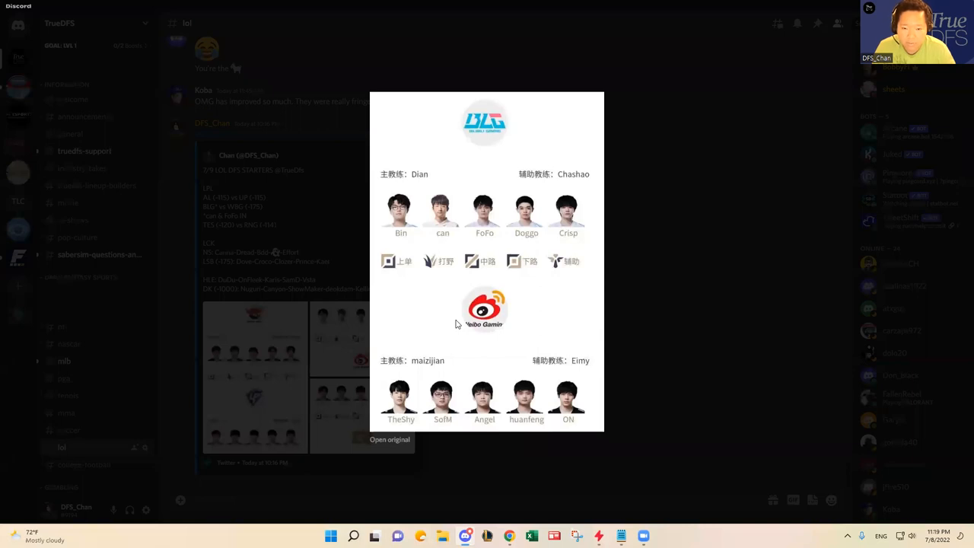
mouse_move(414, 327)
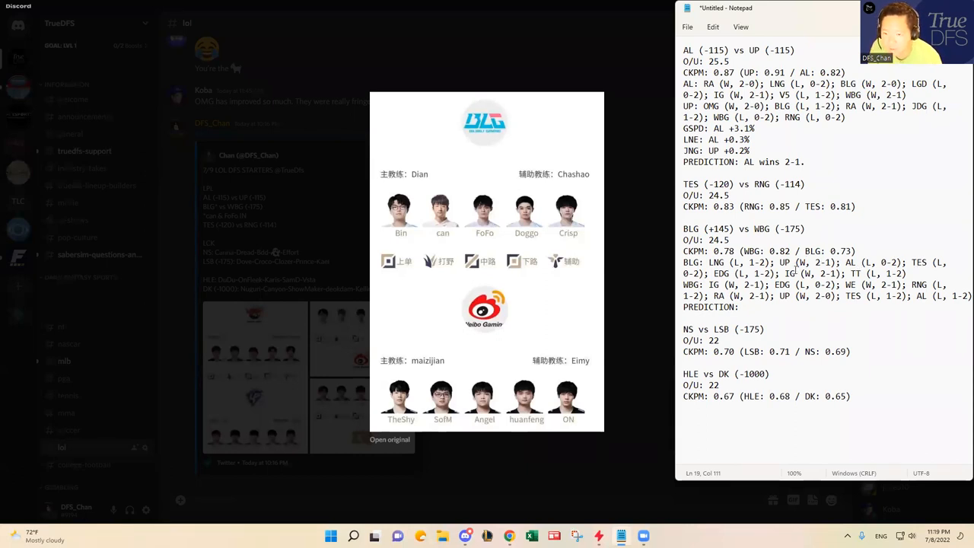
mouse_move(798, 310)
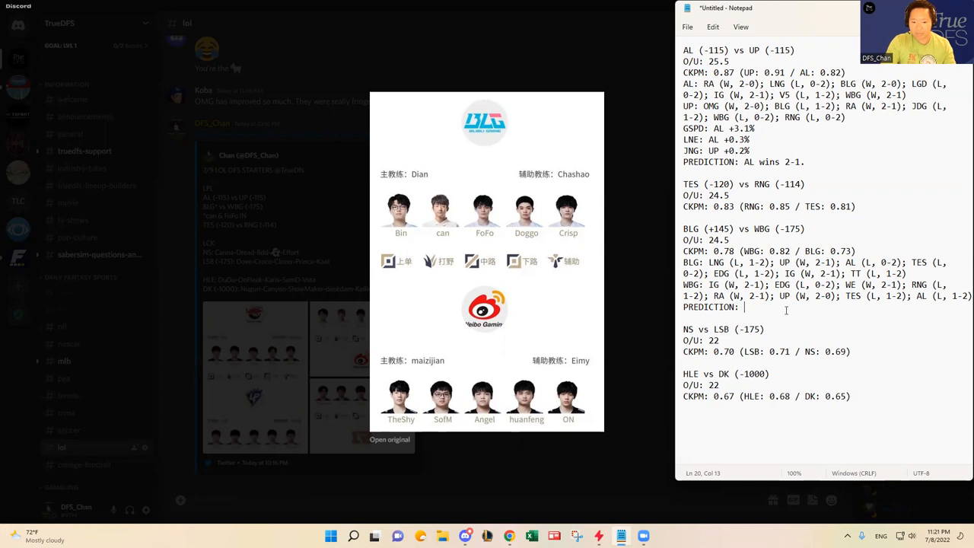
mouse_move(408, 370)
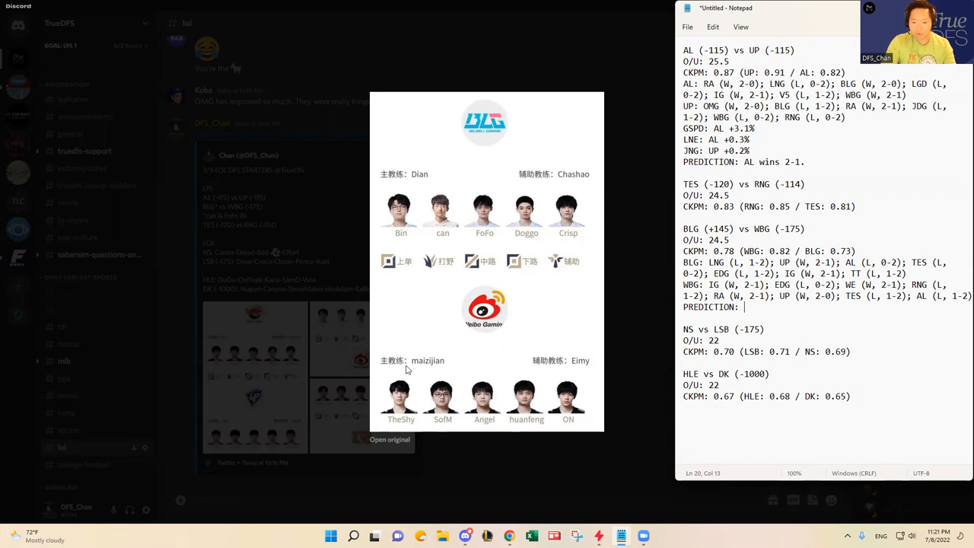
mouse_move(554, 252)
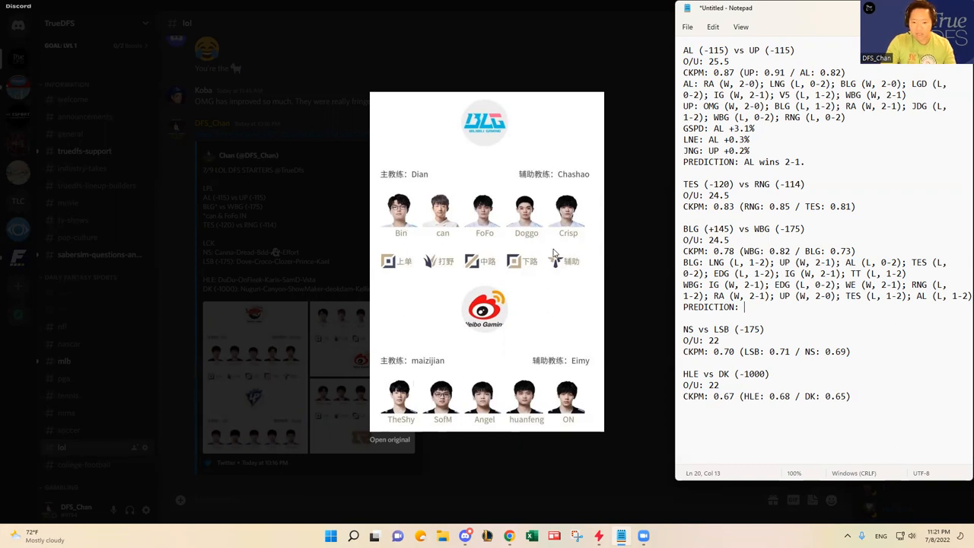
mouse_move(448, 225)
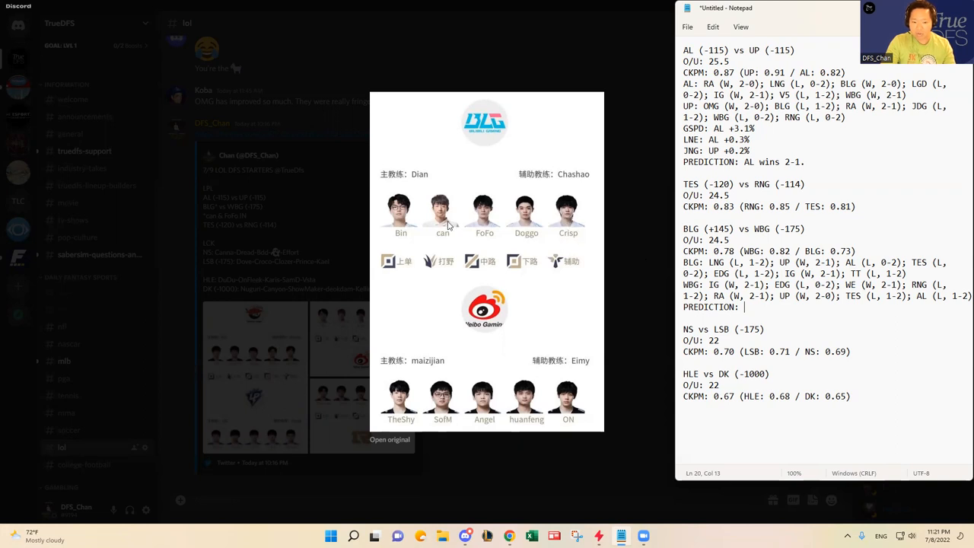
mouse_move(450, 240)
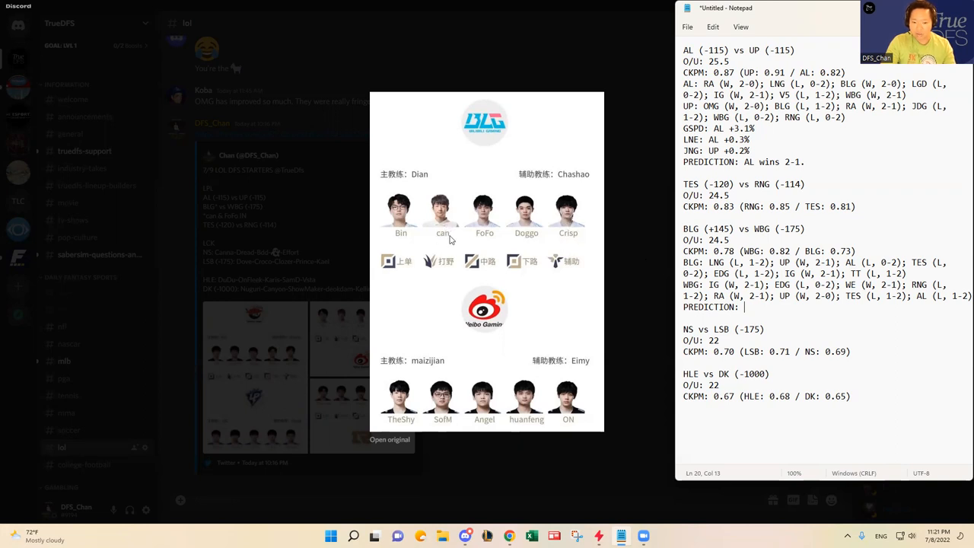
mouse_move(545, 240)
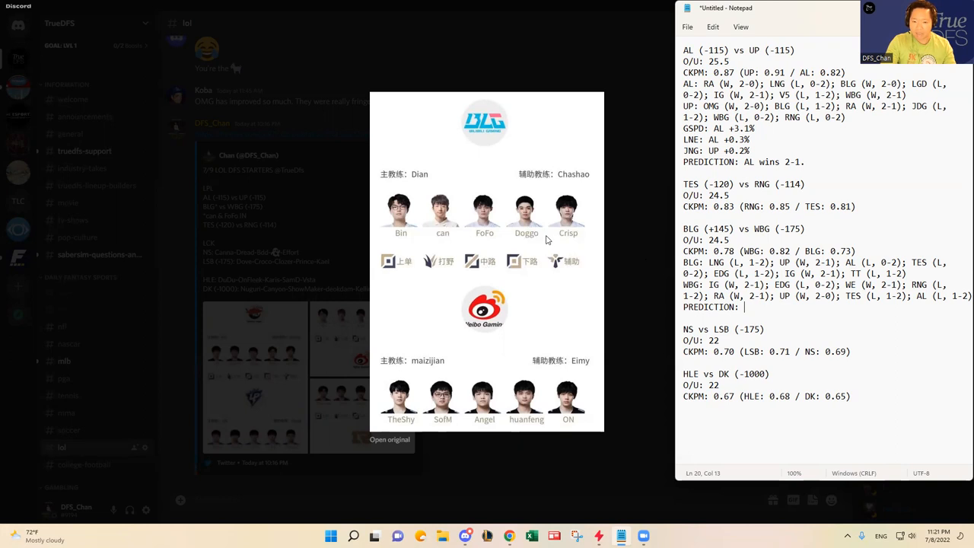
mouse_move(569, 231)
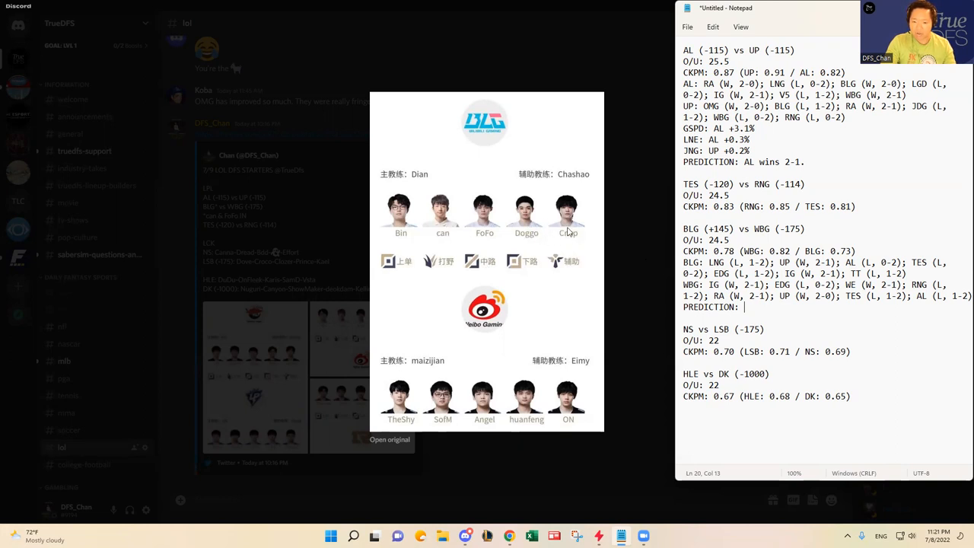
mouse_move(551, 408)
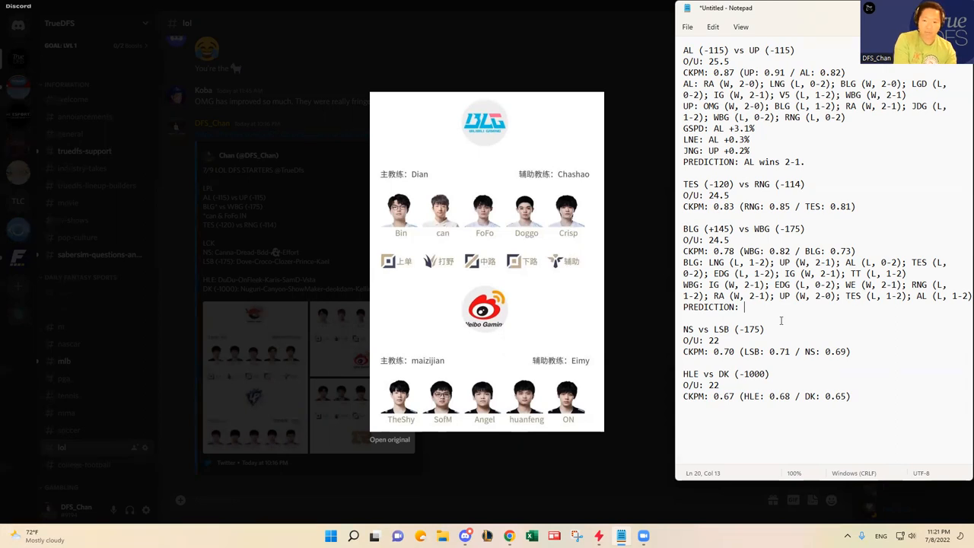
Step: Write the prediction 'BLG upsets WBG' in the BLG vs WBG notes
type("BLG")
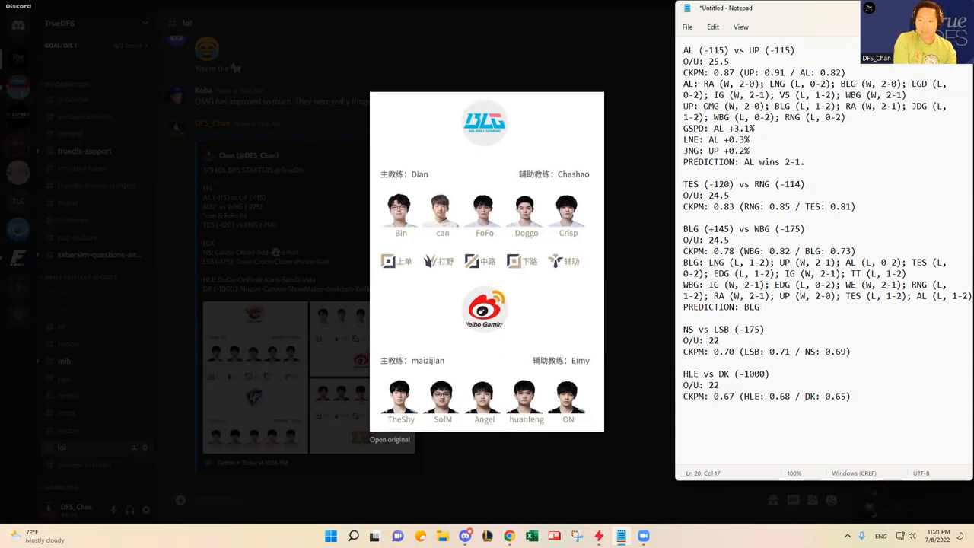
type("upsets")
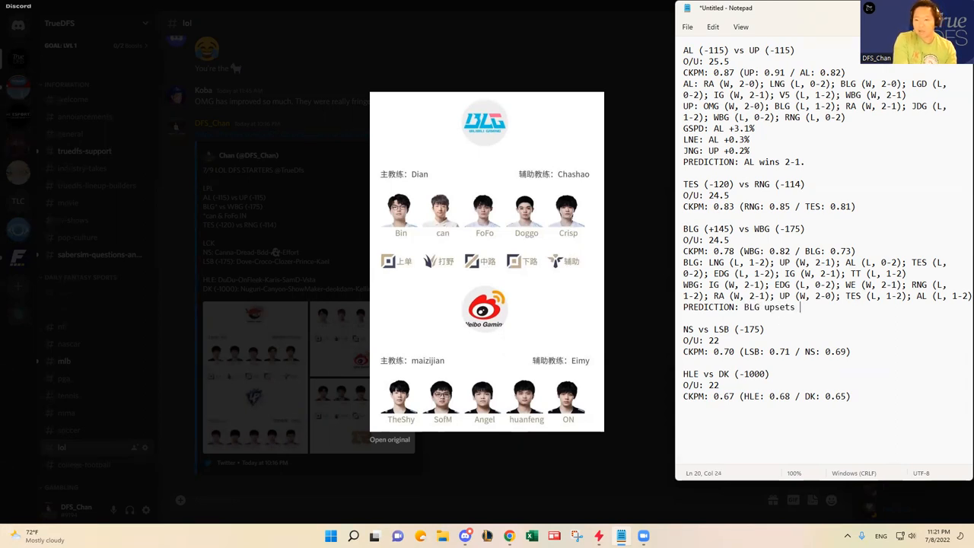
type("WBG 2-1.")
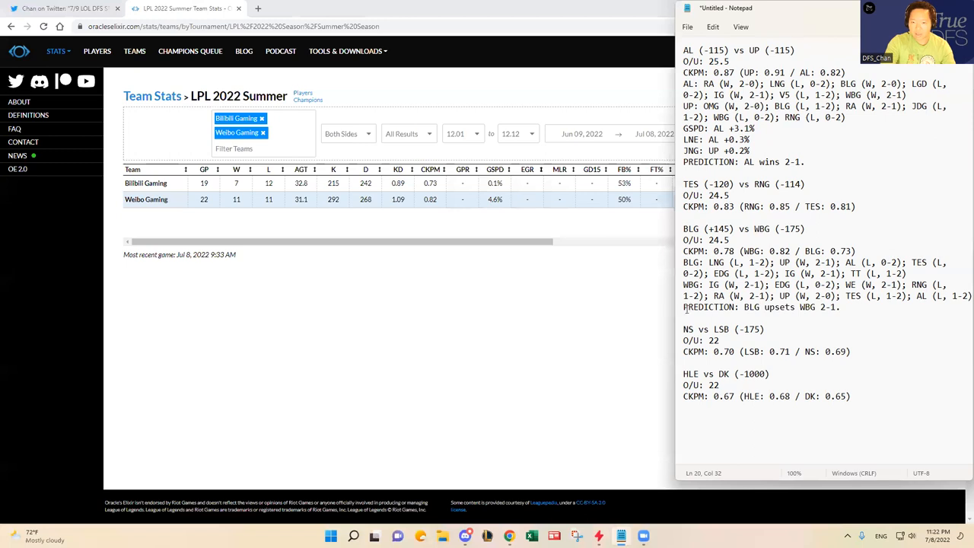
Step: Add a GSPD line above the prediction noting WBG's gold-difference edge
key("Backspace")
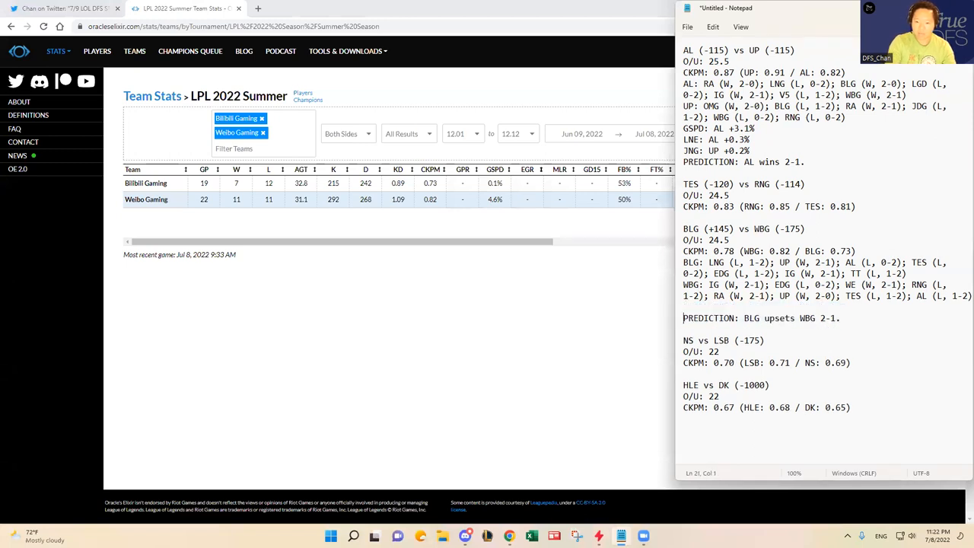
type("GSP")
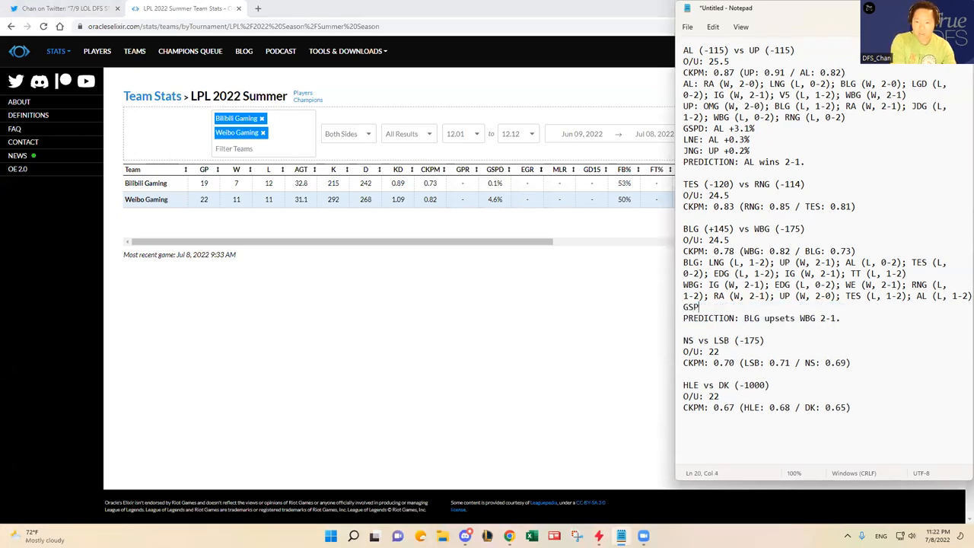
type(":")
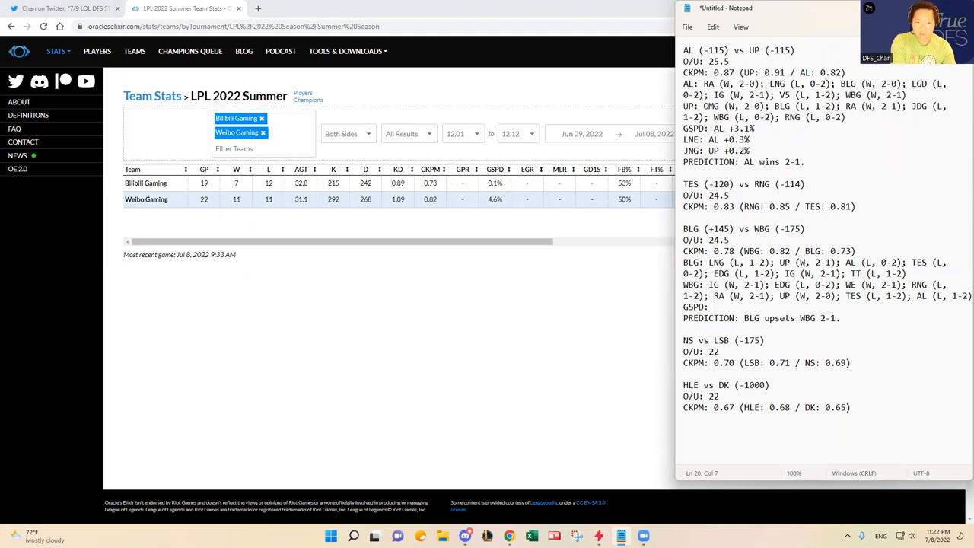
type("WBG +")
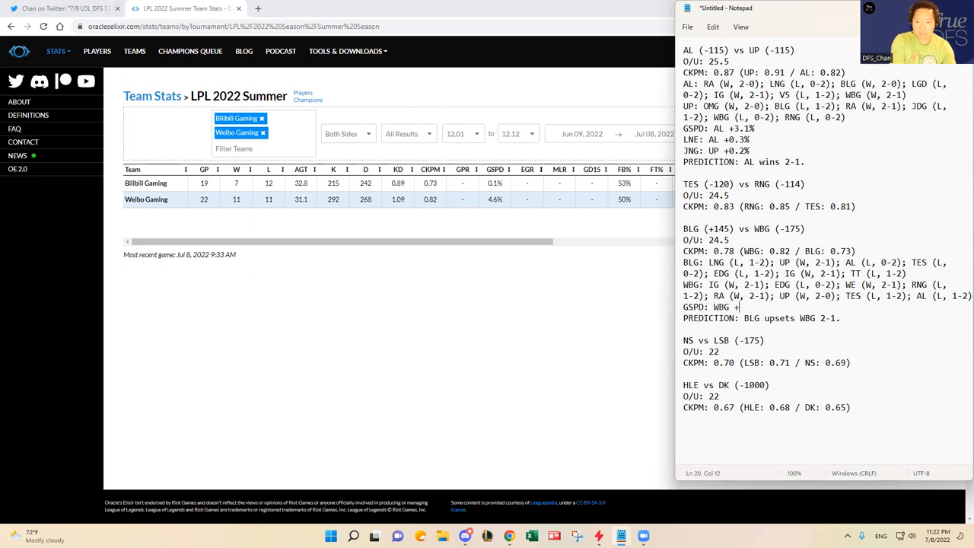
type("1.5")
type("LNE:")
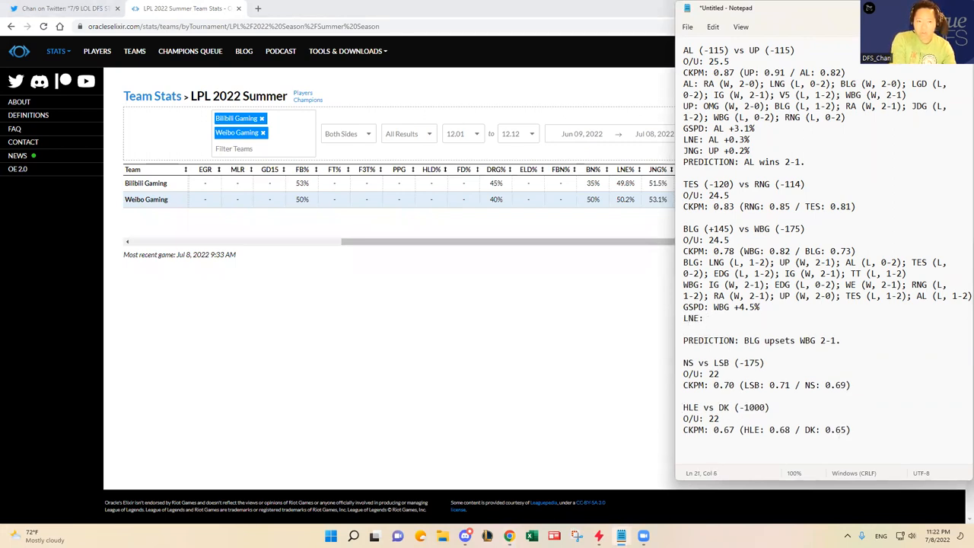
Step: Add LNE WBG +0.4% and JNG WBG +1.6% lines to the BLG vs WBG notes
type("WBG +")
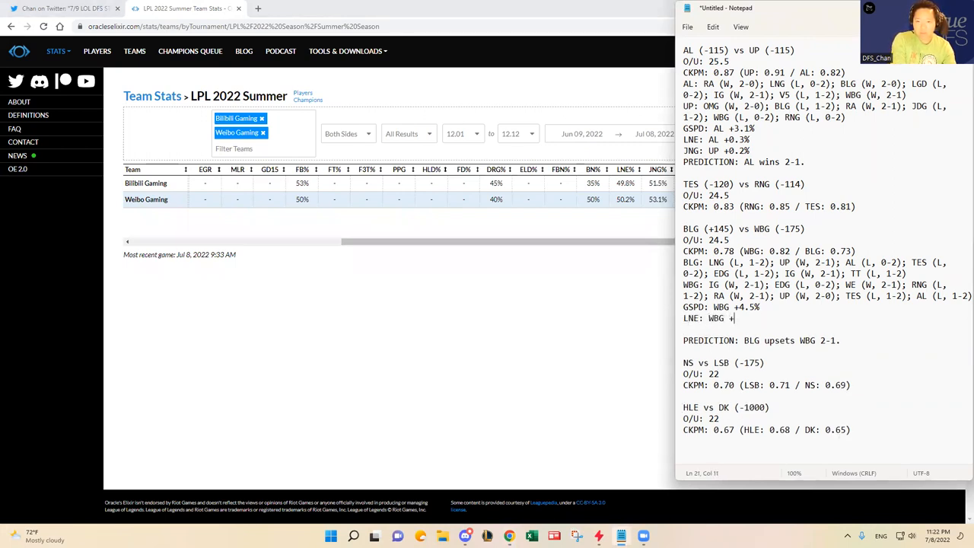
type("0.4%")
type("JNG:")
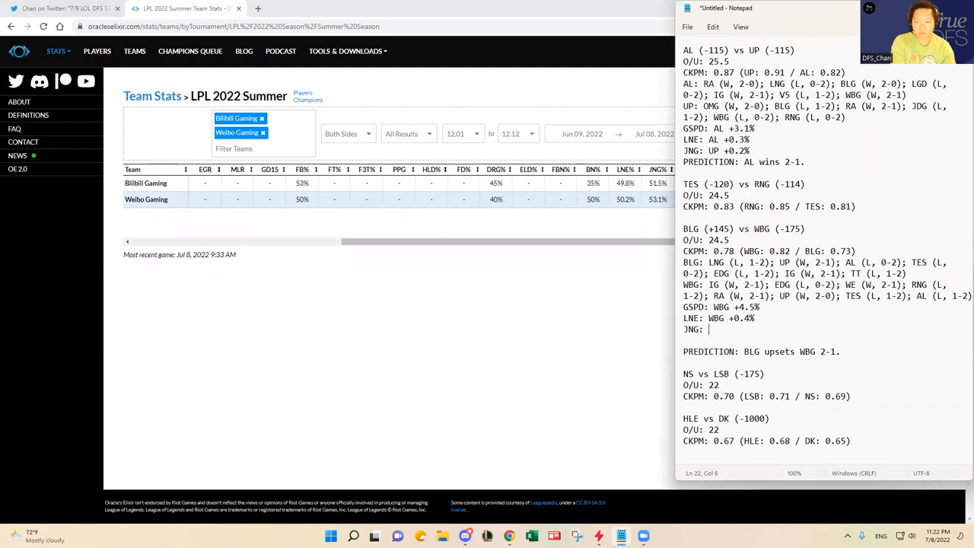
type("WBG")
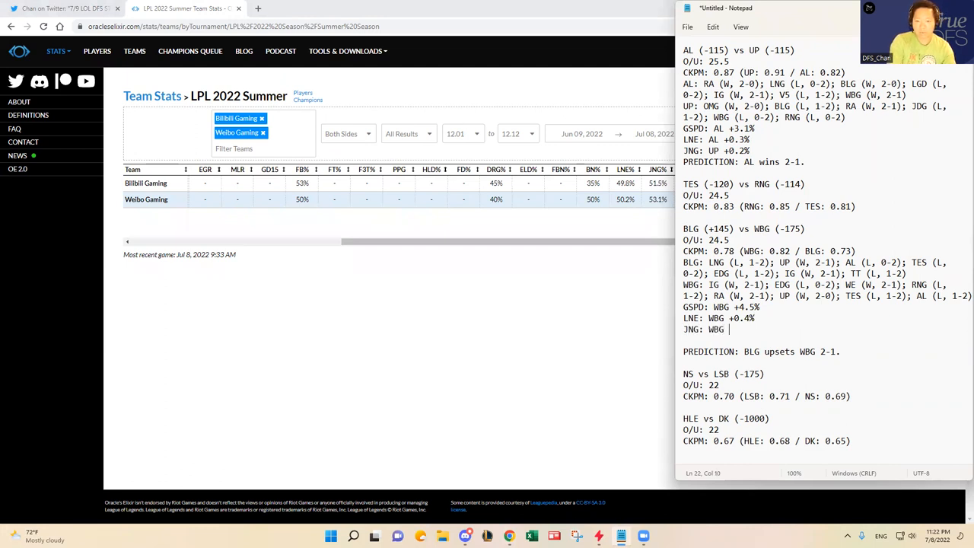
type("+1.6%")
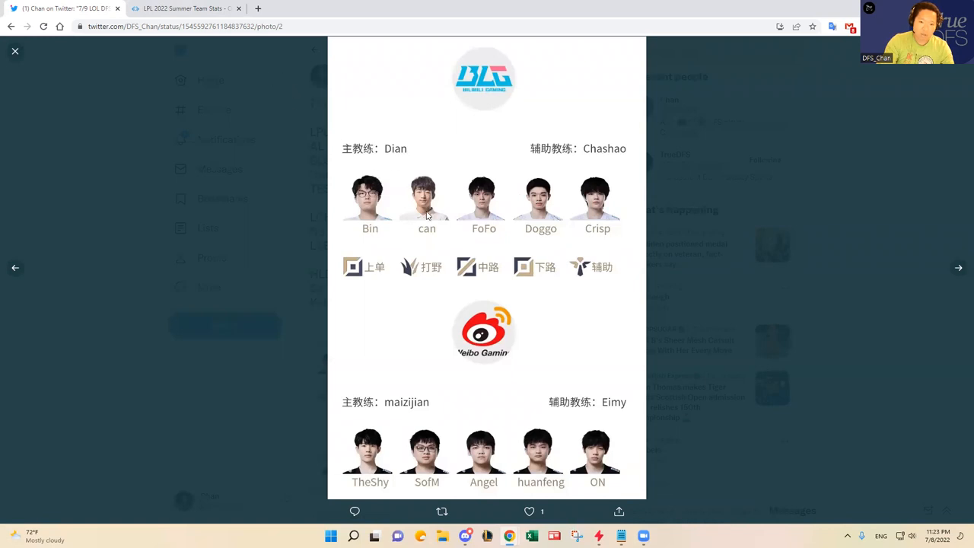
mouse_move(417, 231)
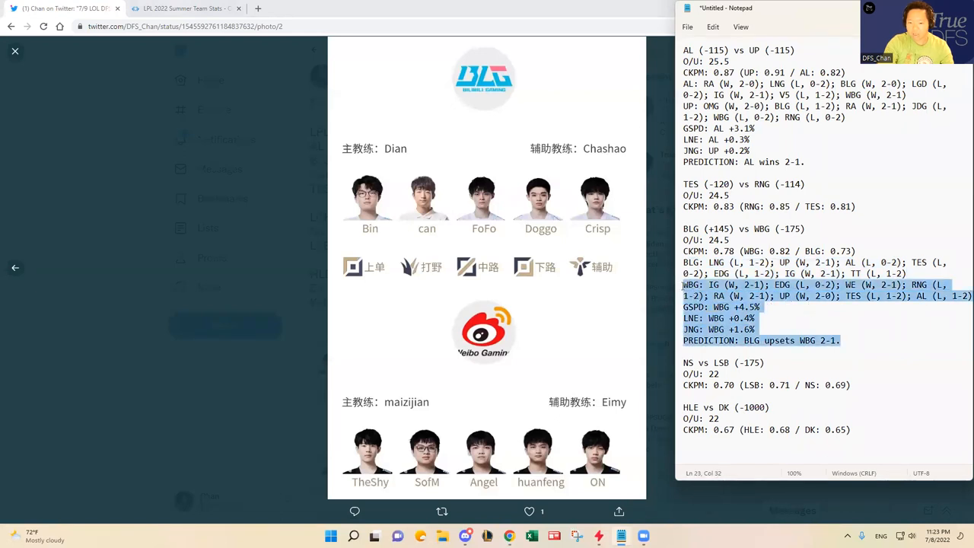
Step: Clear the highlighted BLG vs WBG block in the Notepad notes
left_click(849, 344)
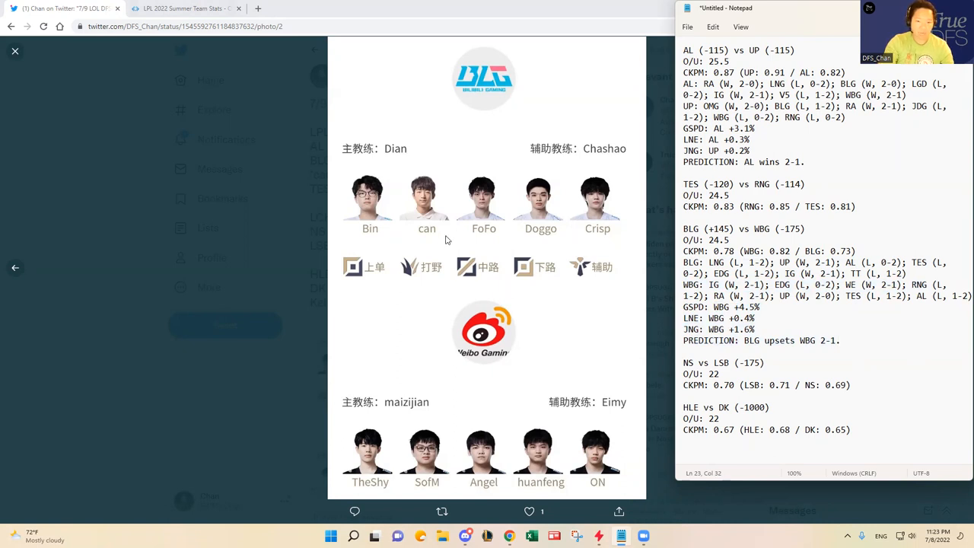
mouse_move(423, 206)
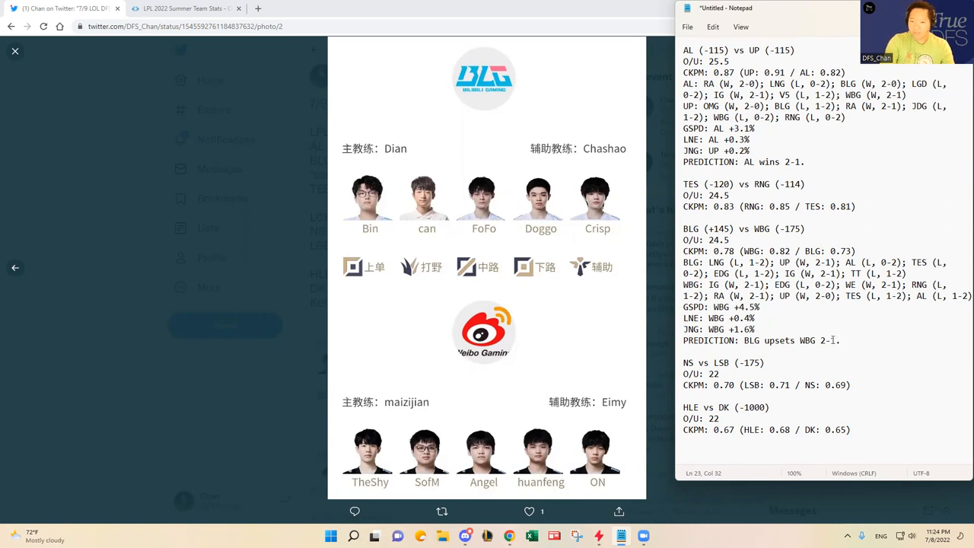
mouse_move(307, 266)
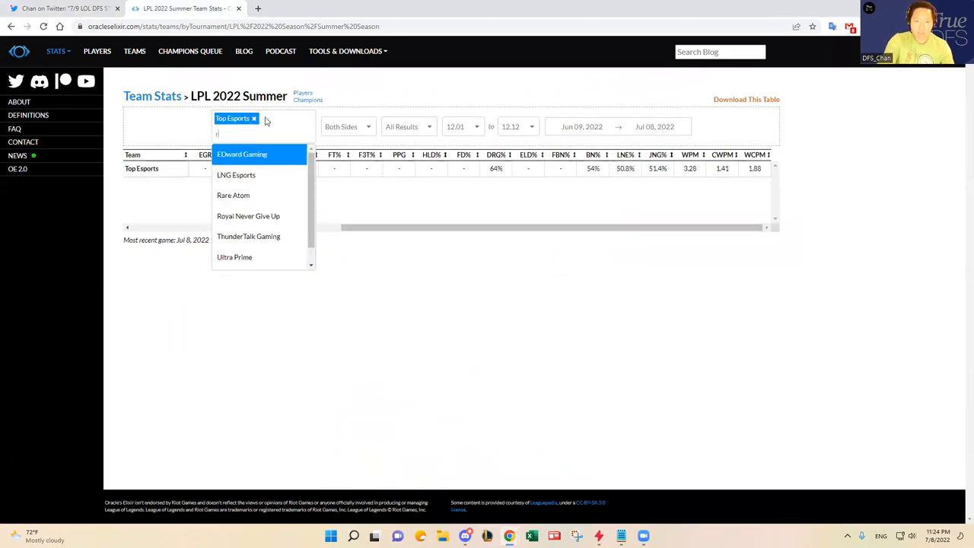
Step: Compare TES with RNG and note GSPD RNG +2.6%, LNE RNG +0.1% and JNG TES
left_click(248, 216)
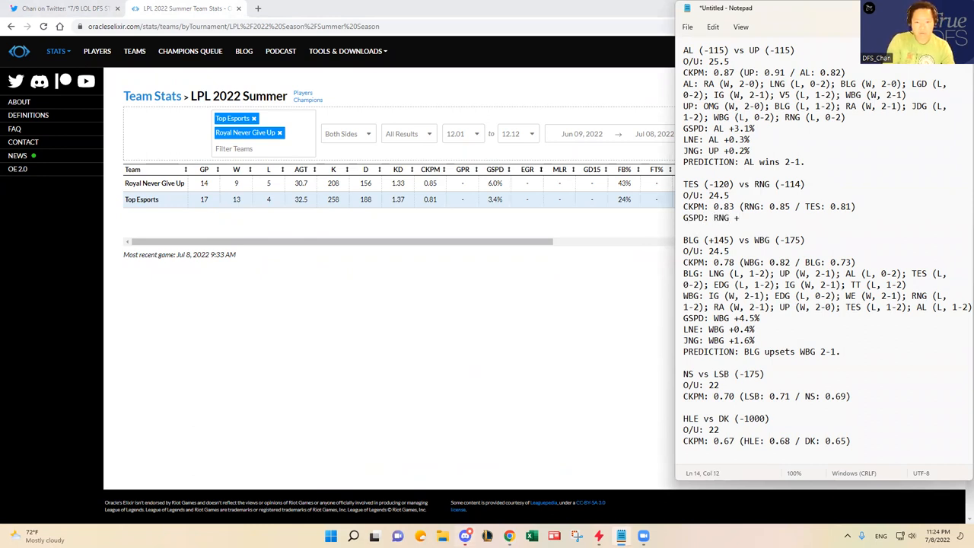
type("2.6%")
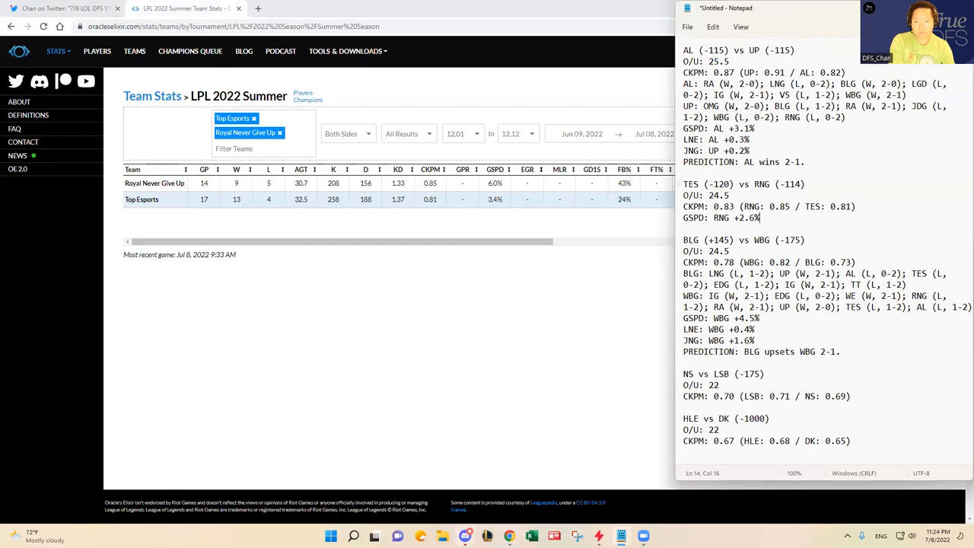
scroll("right", 3)
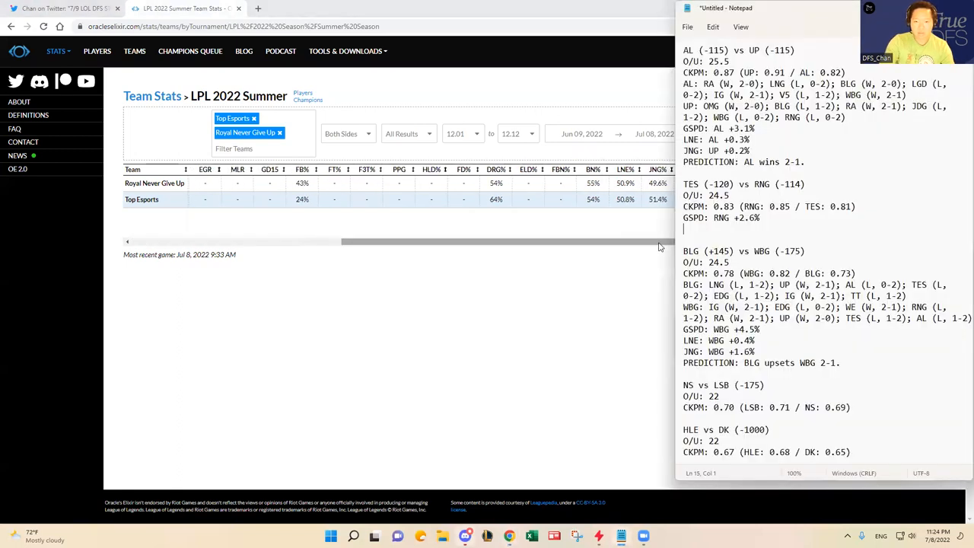
type("LNE:")
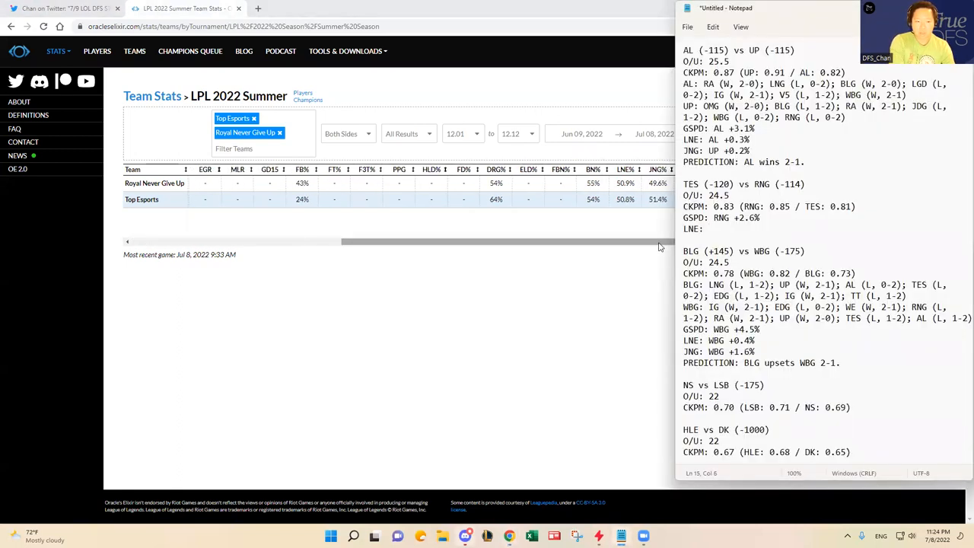
type("RNG +0.1%")
type("JNG:")
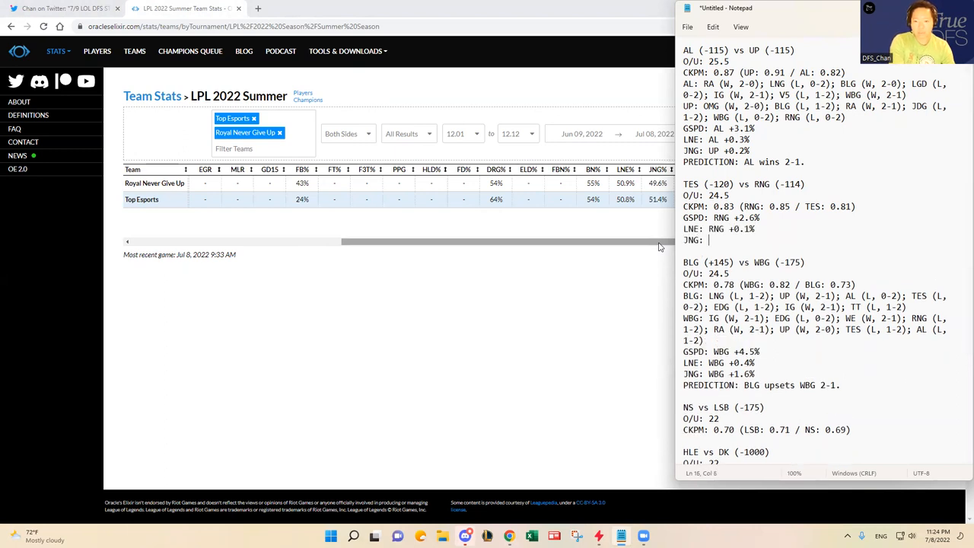
type("TES +1.8%")
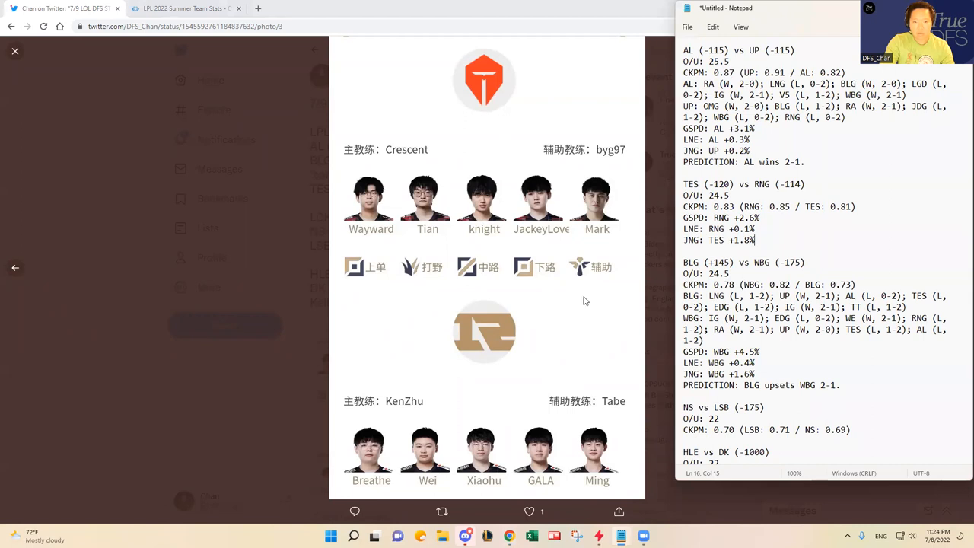
mouse_move(581, 299)
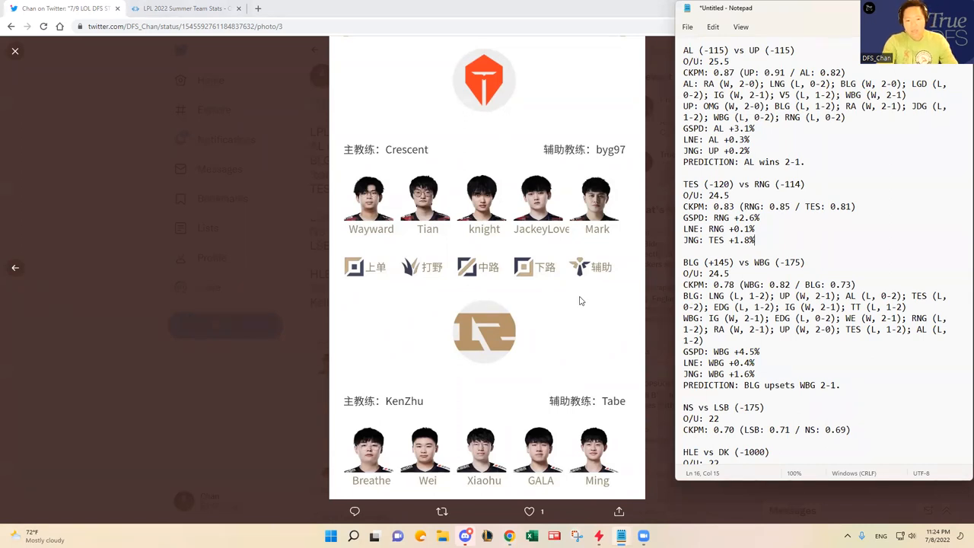
mouse_move(377, 406)
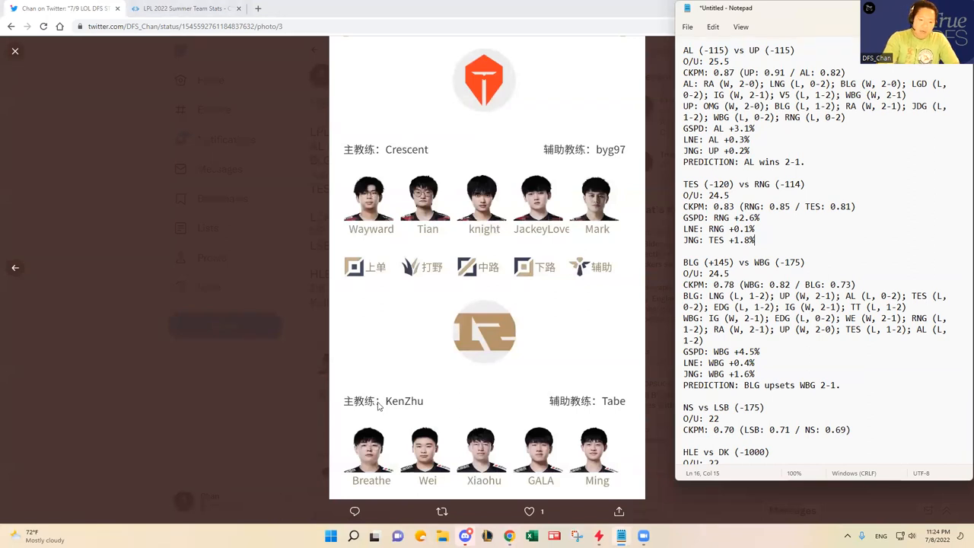
mouse_move(490, 360)
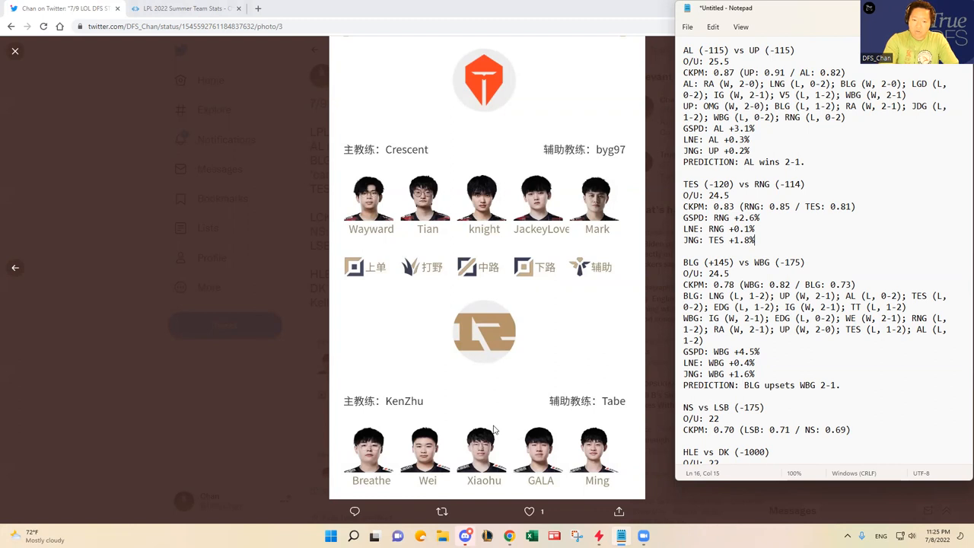
mouse_move(547, 462)
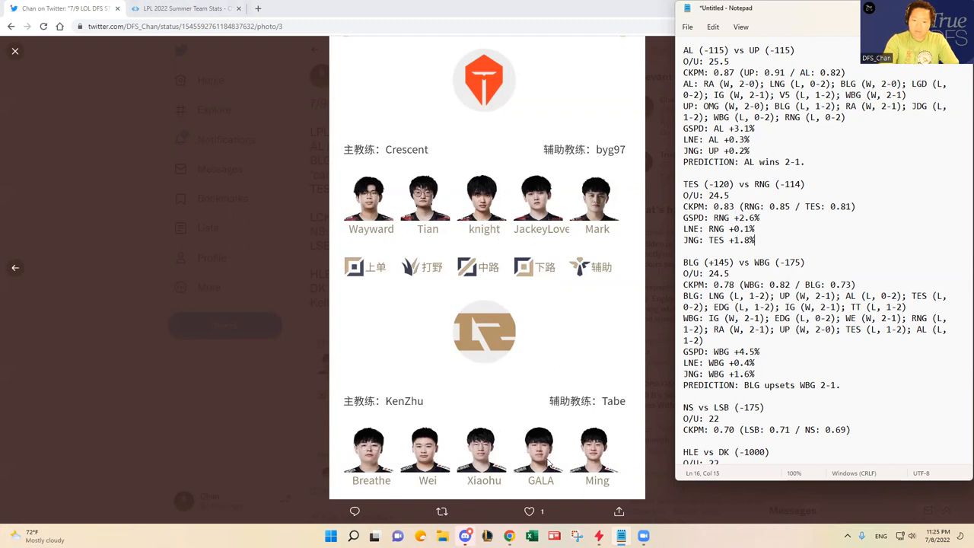
mouse_move(530, 436)
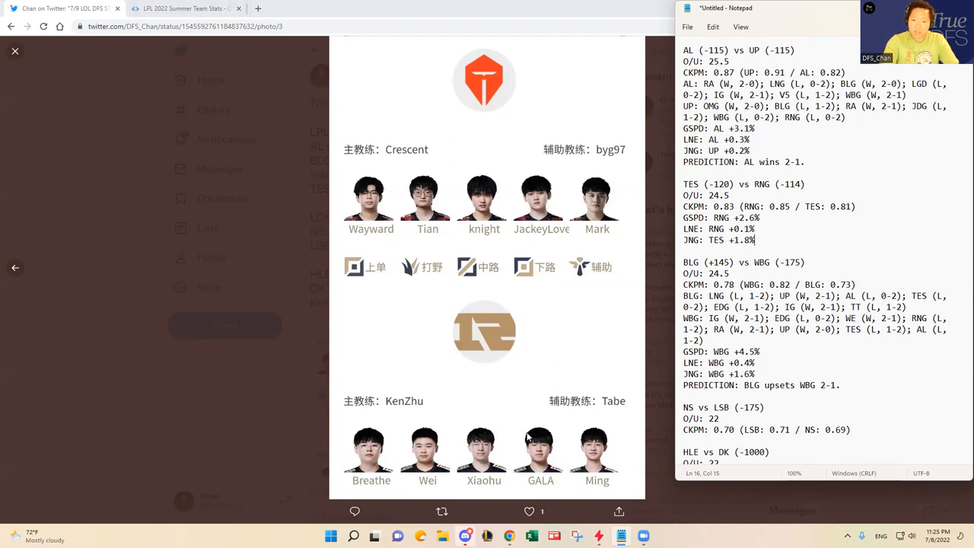
mouse_move(527, 454)
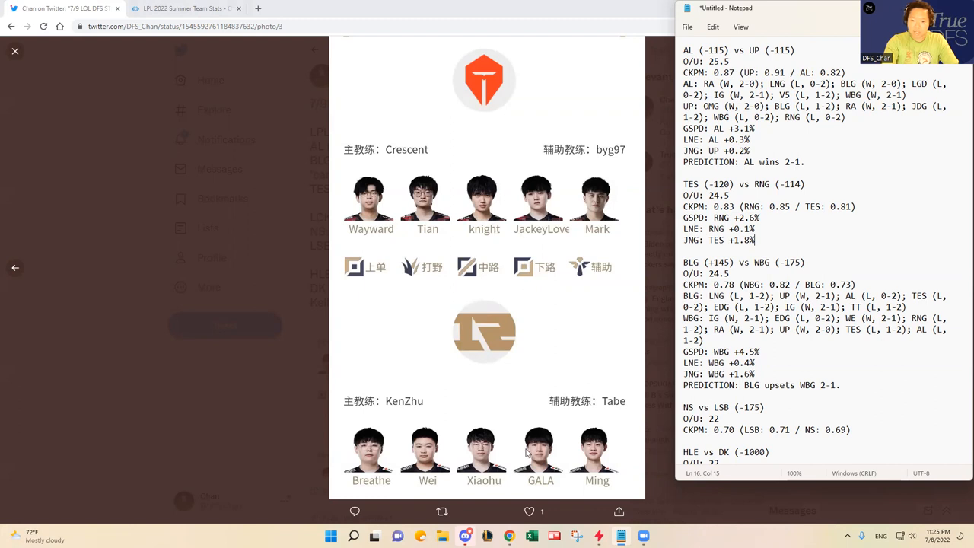
mouse_move(289, 91)
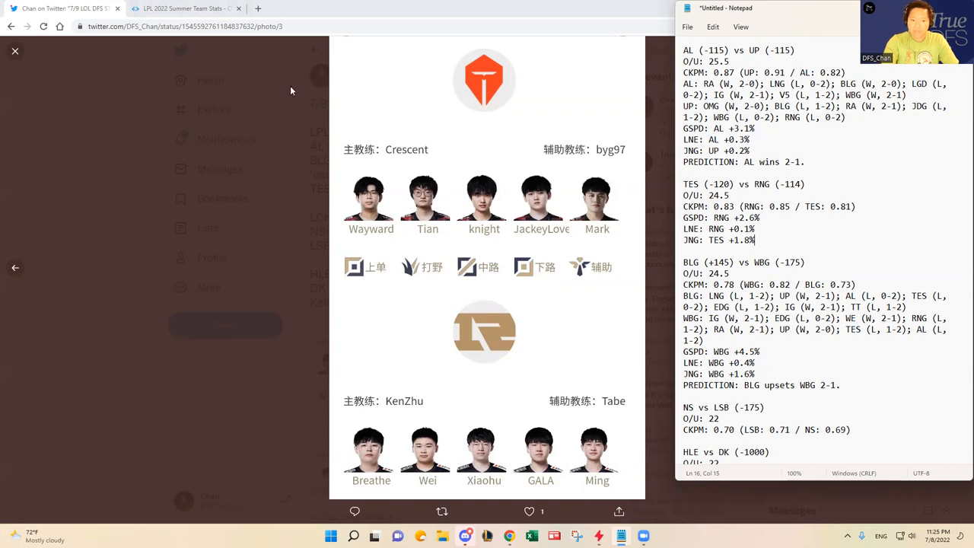
Step: Bring up RNG's team profile recent games and start an 'RNG:' results line
left_click(186, 9)
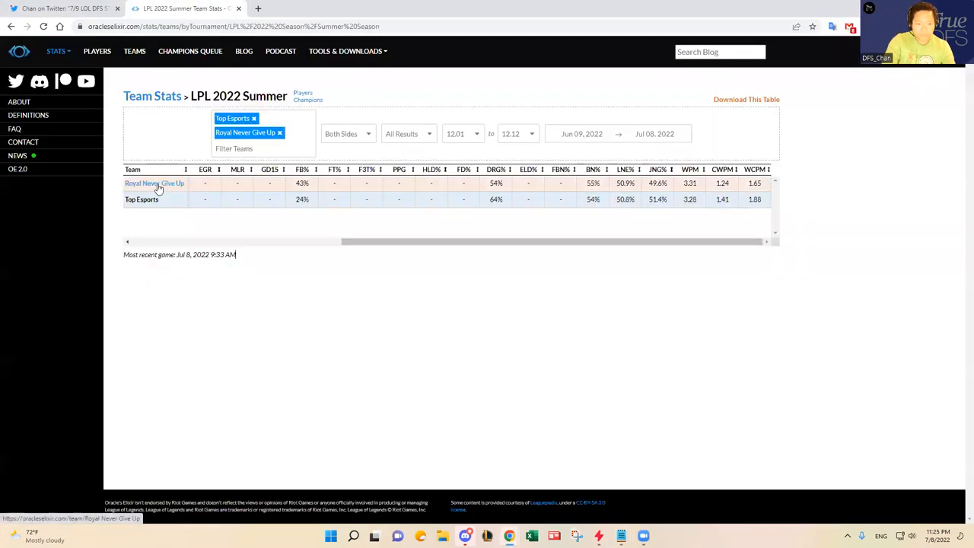
left_click(156, 183)
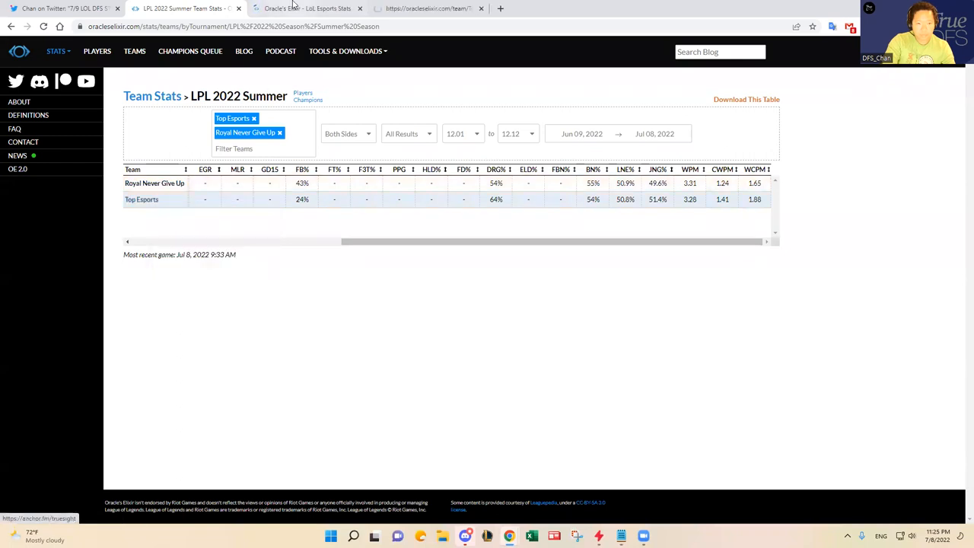
left_click(155, 182)
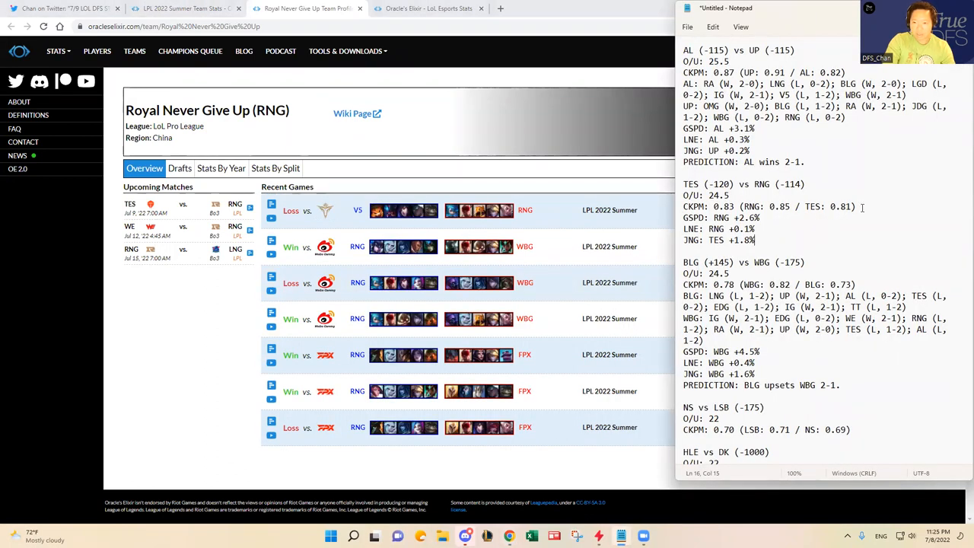
type("PREDICTION:")
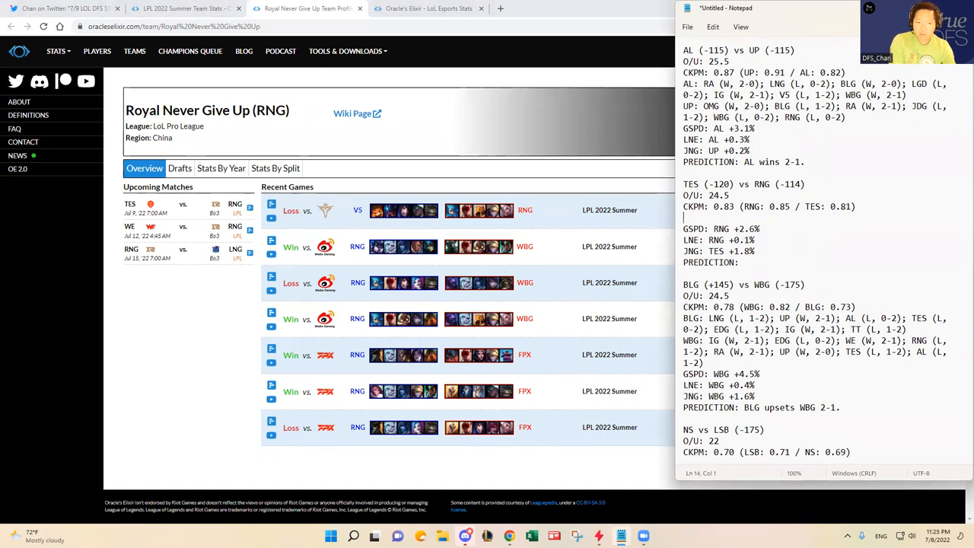
type("RNG:")
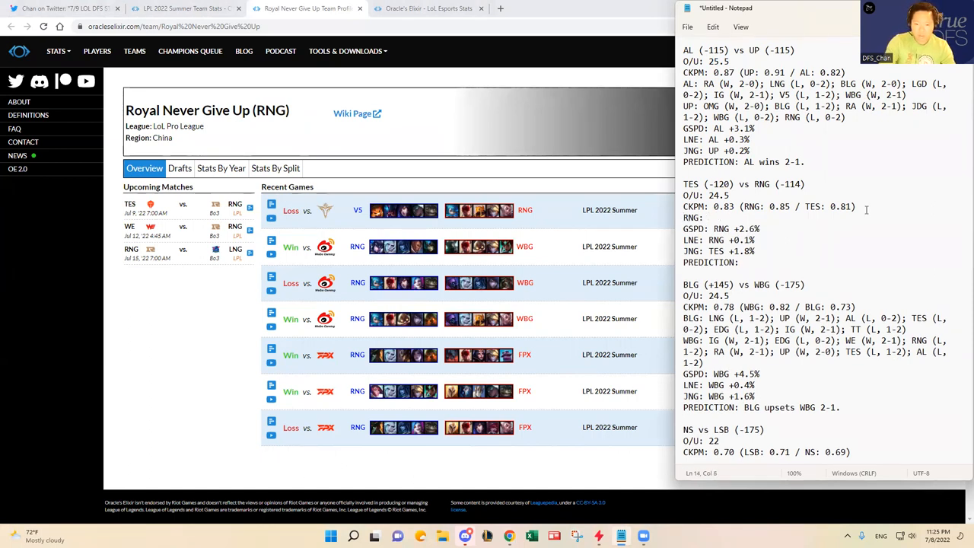
mouse_move(606, 318)
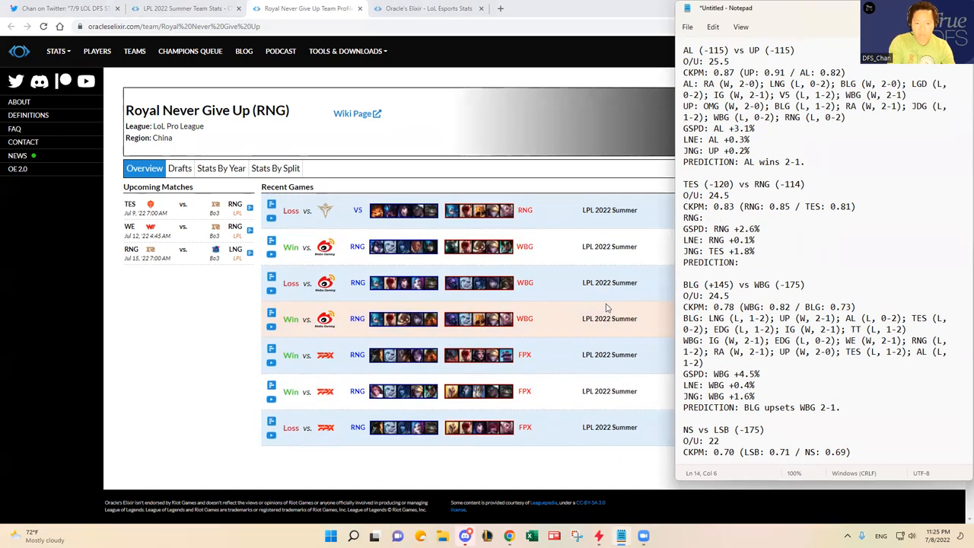
Step: List RNG's results vs FPX (L), WBG (W 2-?), OMG and others, then begin 'TES:'
type("FPX (L")
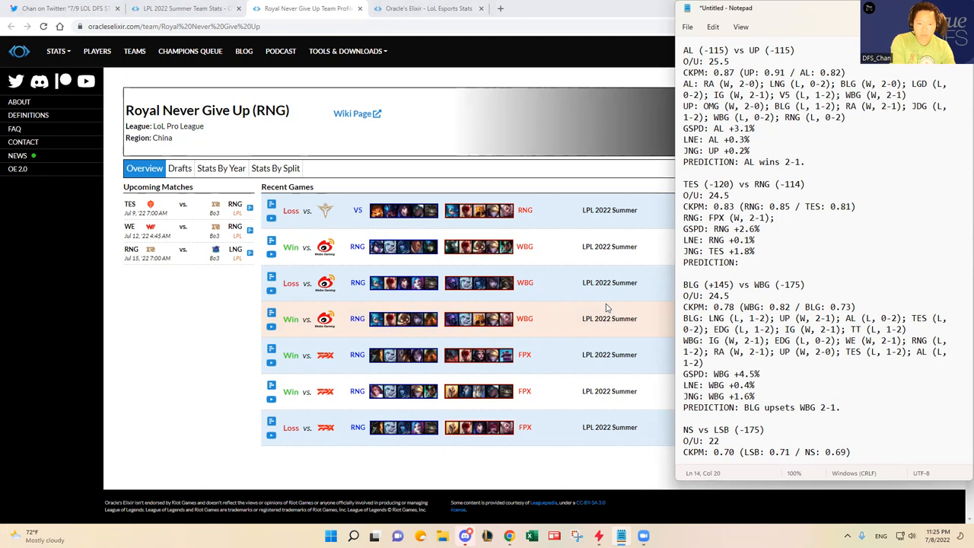
type("WBG (W, 2-1); V5")
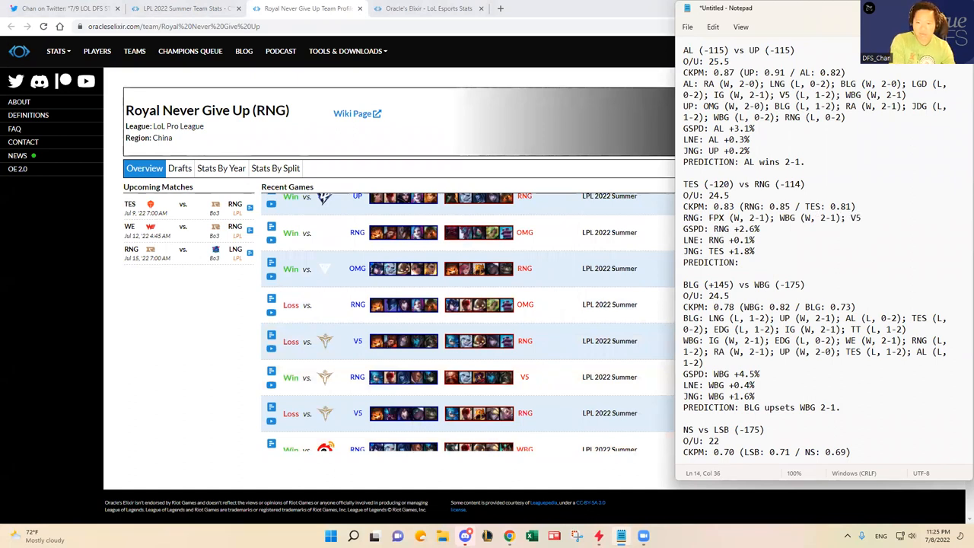
type("(L, 1-2);")
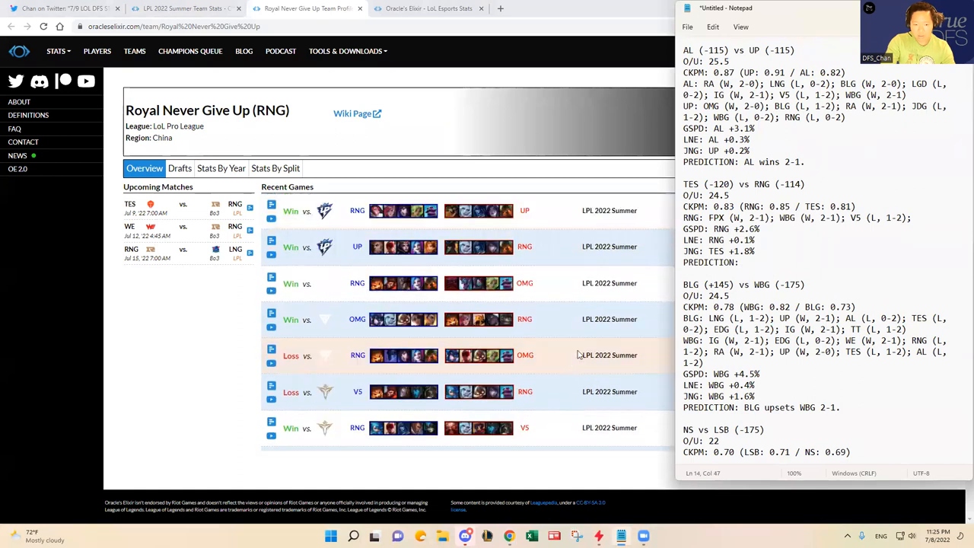
type("O")
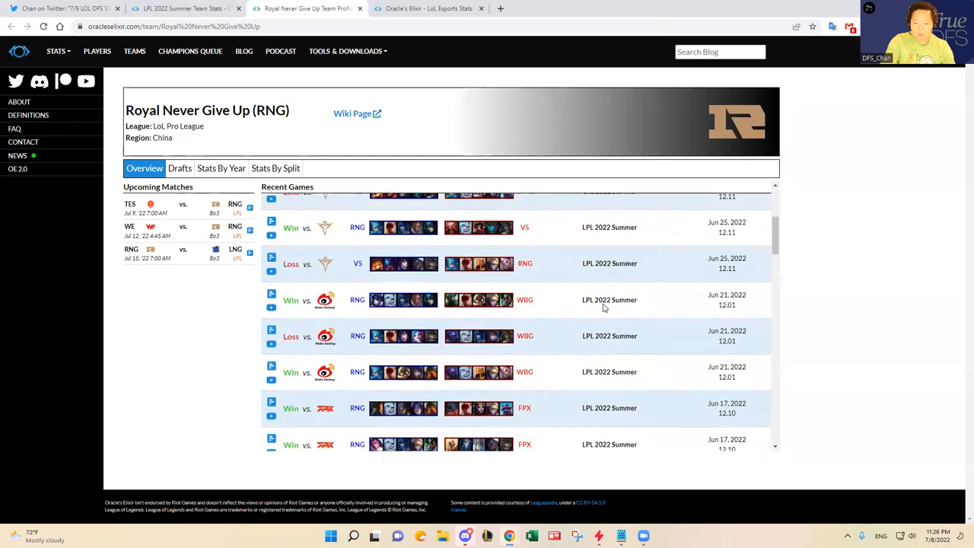
scroll("down", 3)
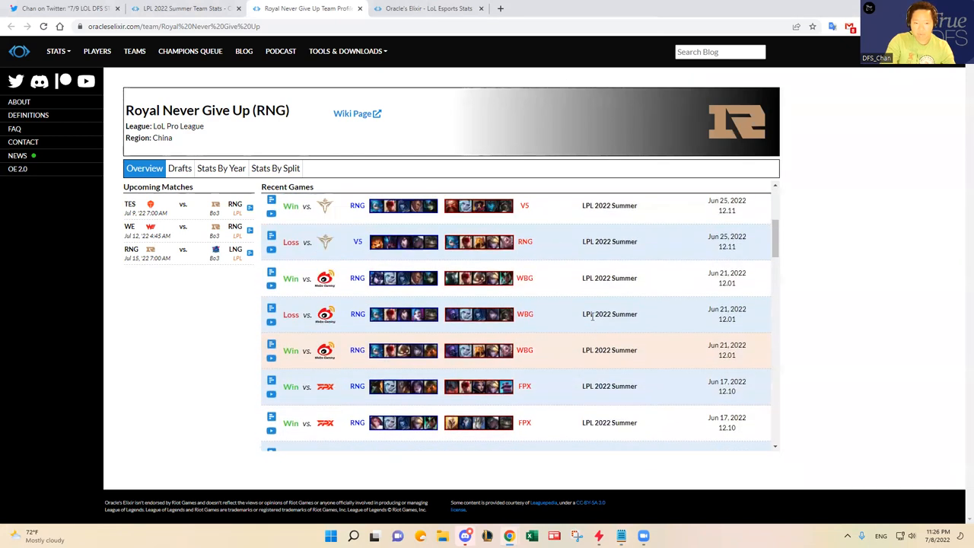
scroll("up", 3)
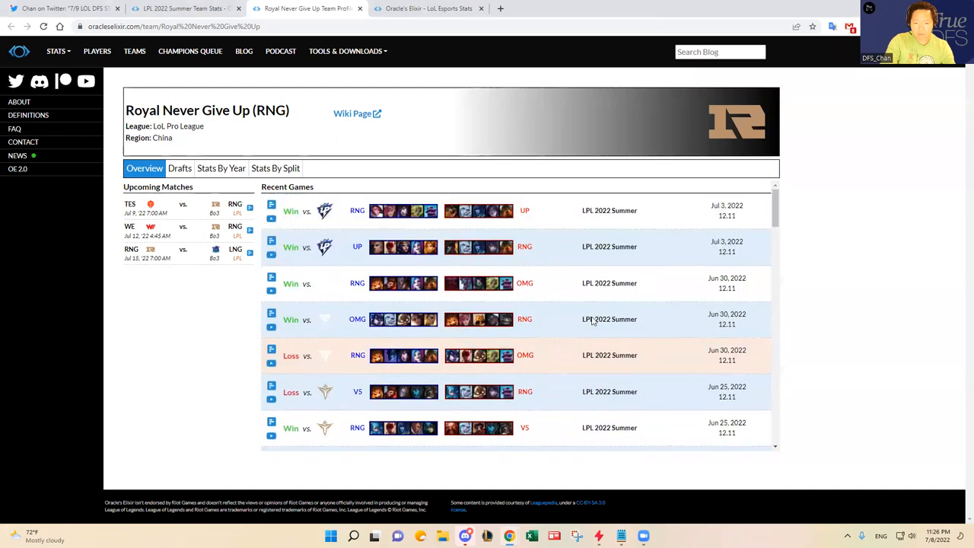
mouse_move(554, 308)
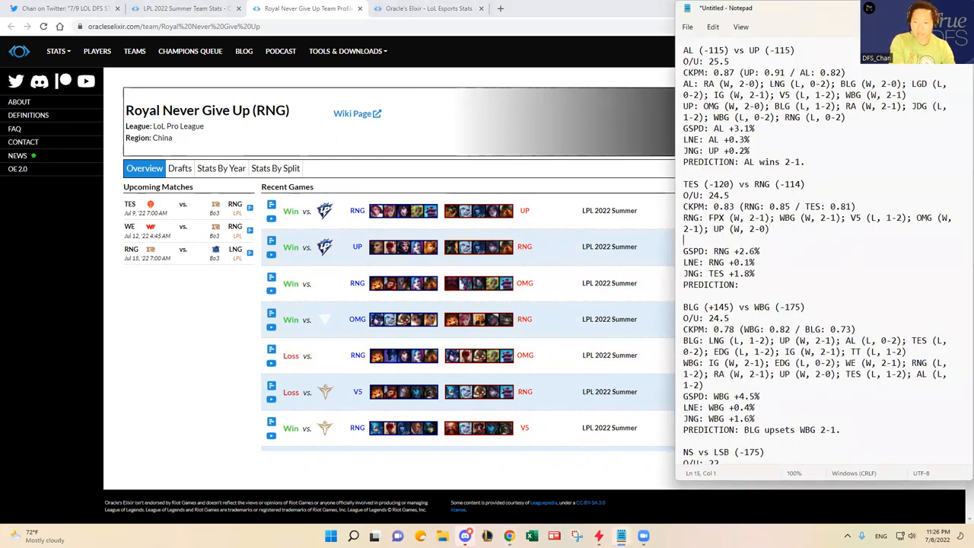
type("TES: JDG (L")
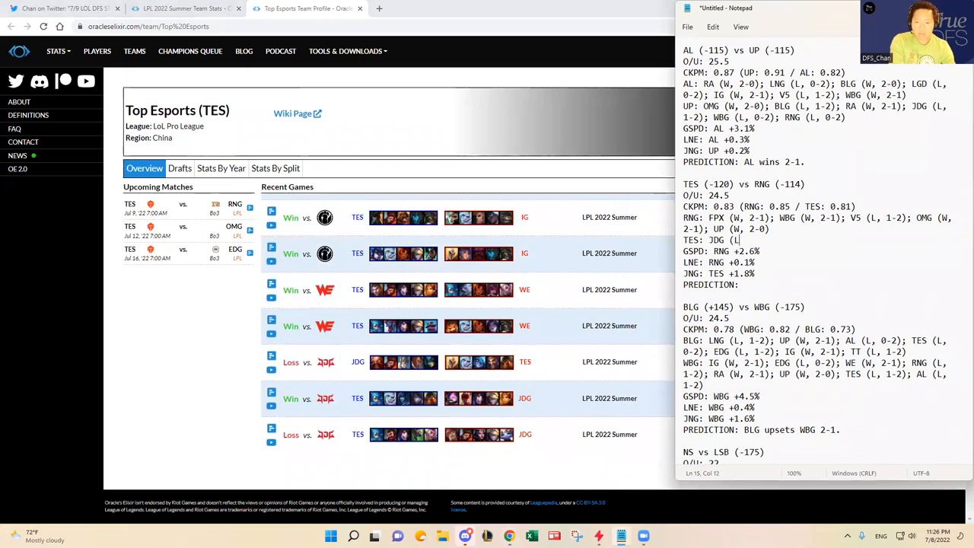
Step: List TES's recent series results: WE (W 2-0), BLG (W 2-0), WBG (W 2-1)
type("WE")
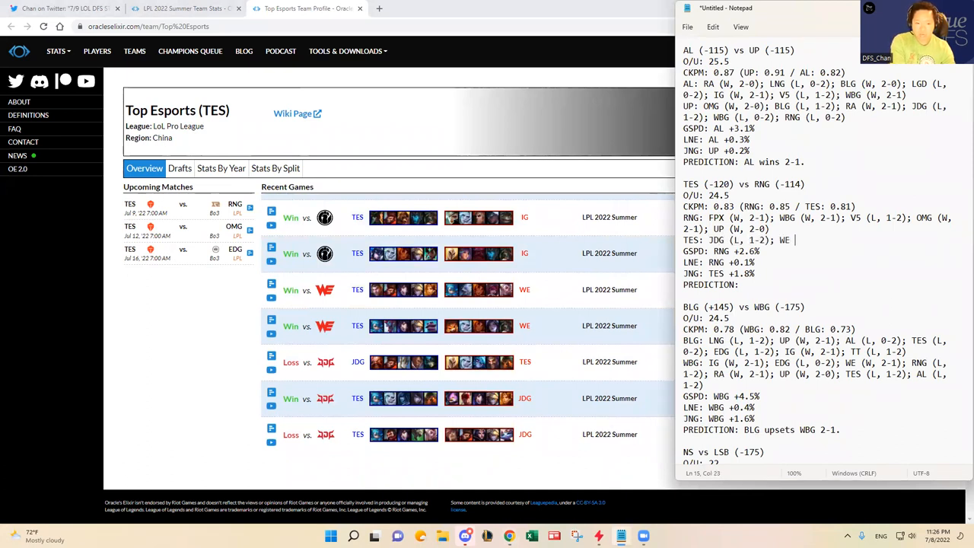
type("(W, 2-0); IG (W, 2-0);")
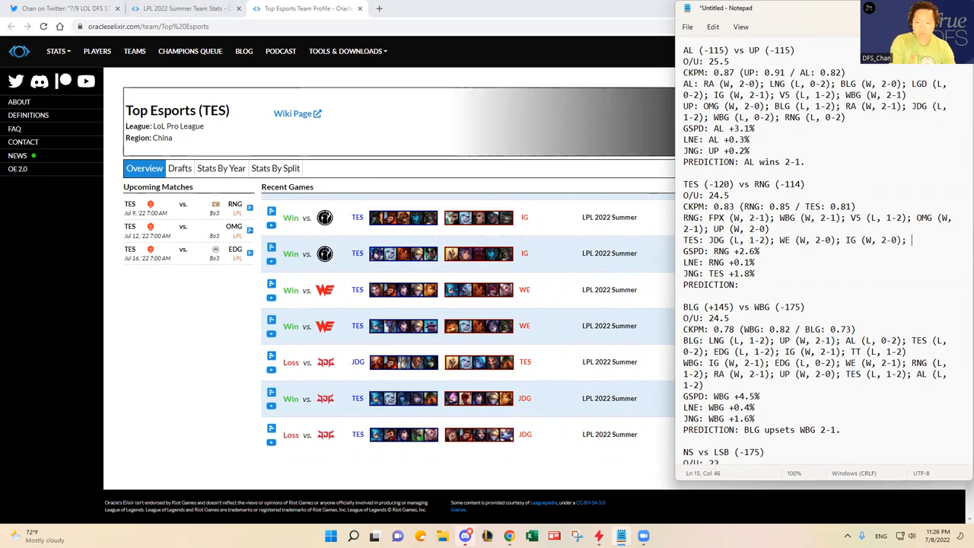
scroll("down", 3)
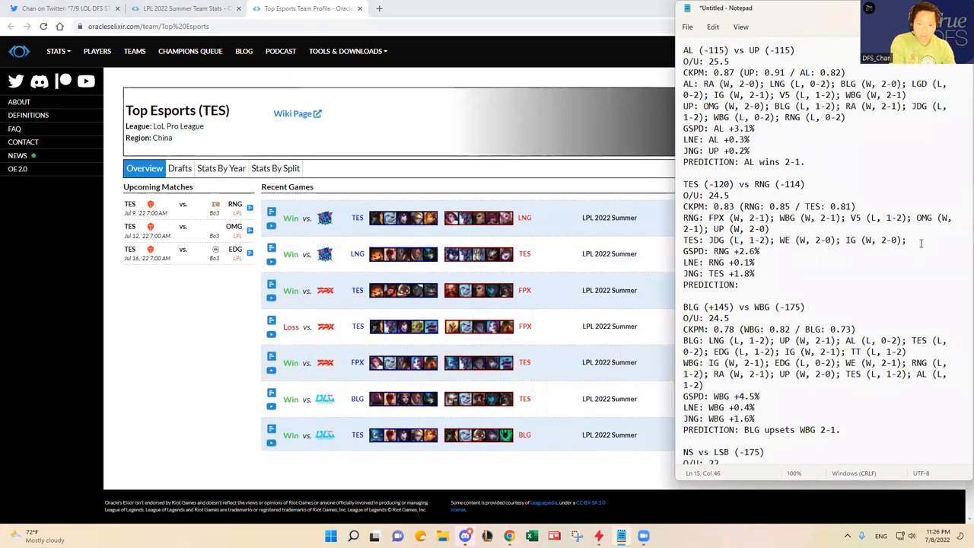
type("BLG (W, 2-0); FPX (")
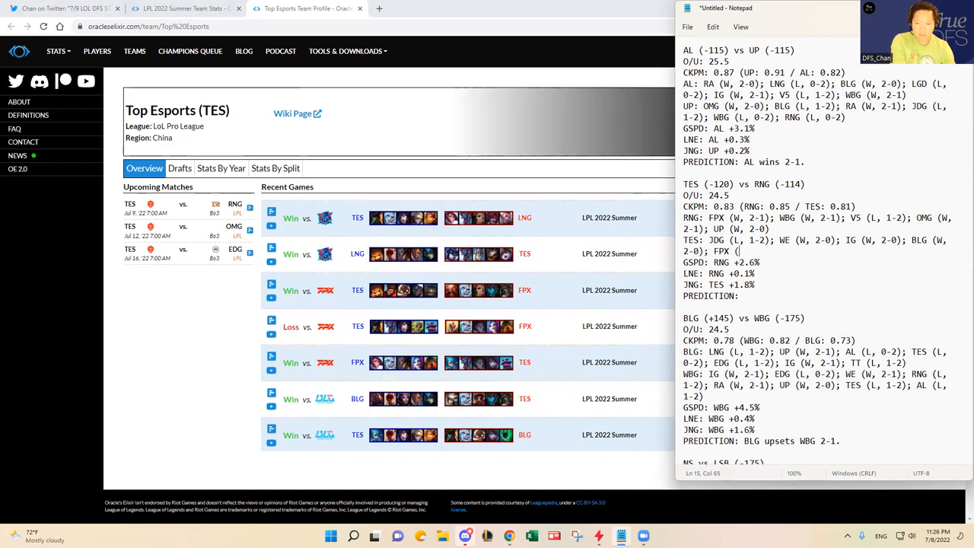
type("W, 2-1); LNG")
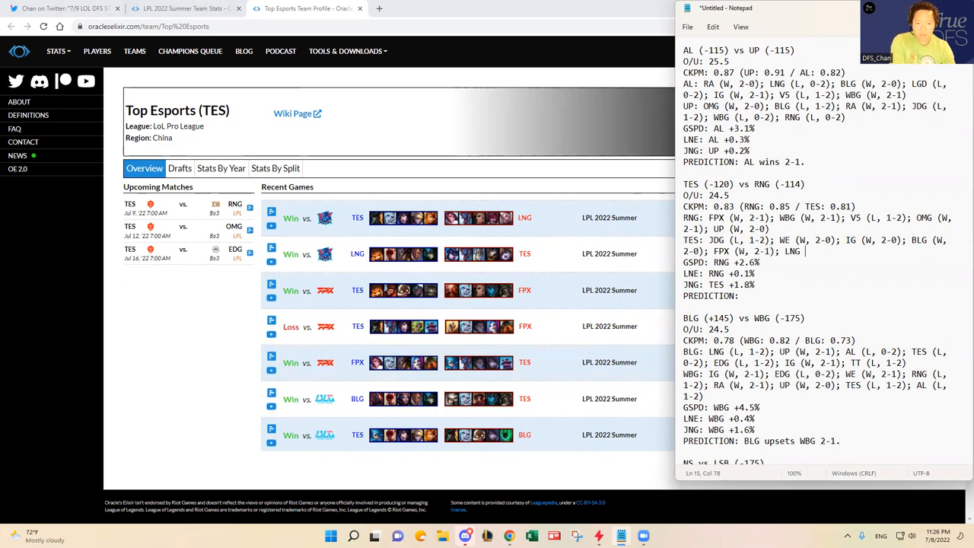
type("(W, 2-0")
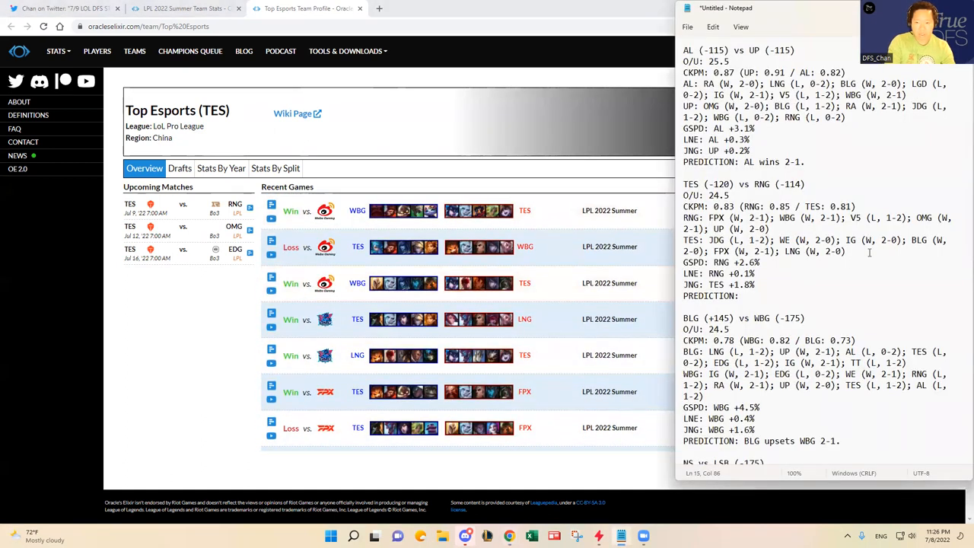
type("WBG (W,")
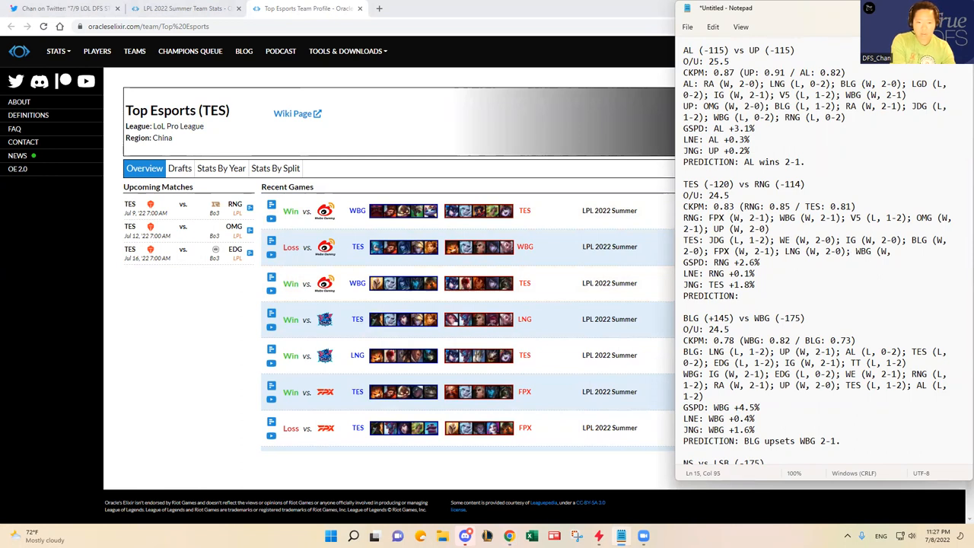
type("WBG (W, 2-1)")
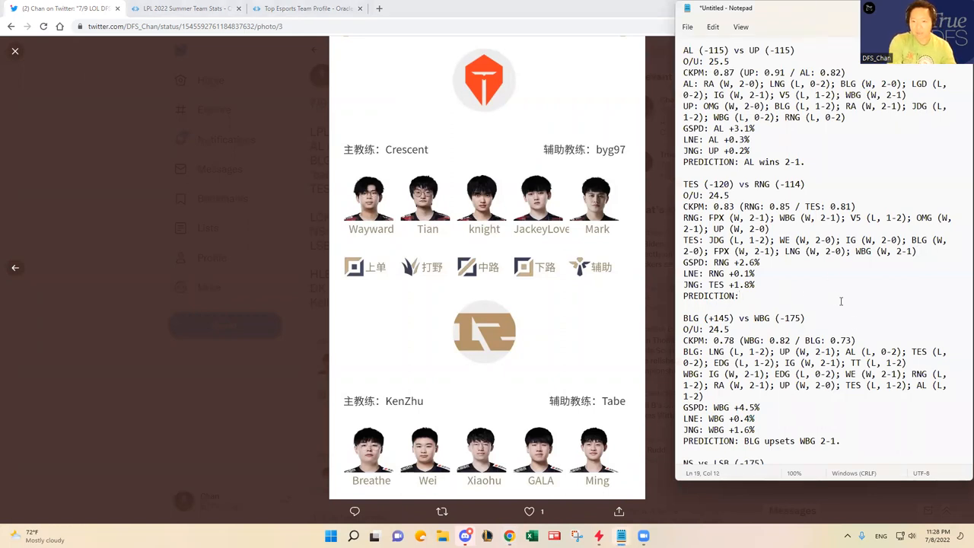
Step: Write the TES vs RNG prediction as 'RNG wins 2-' and scroll to the next matchups
type("RNG wins 2-0.")
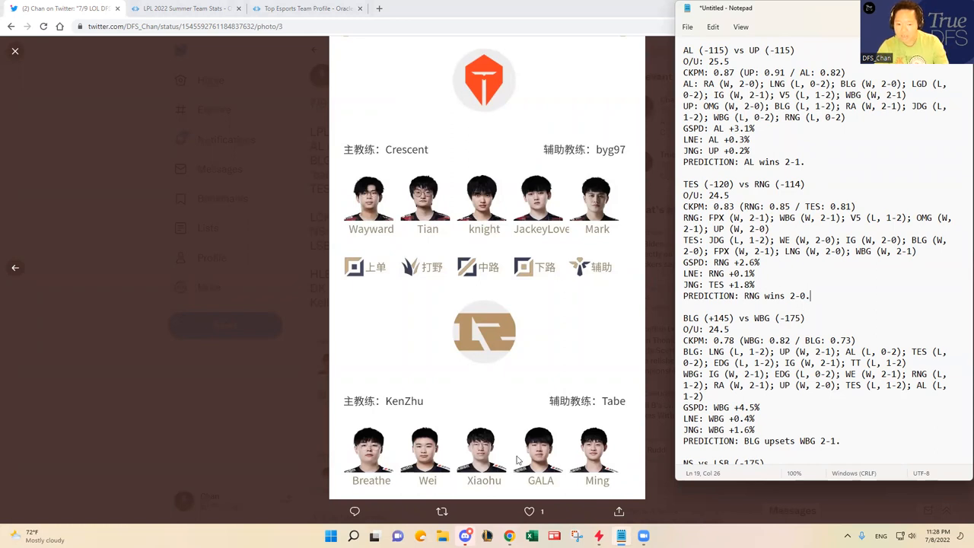
mouse_move(531, 249)
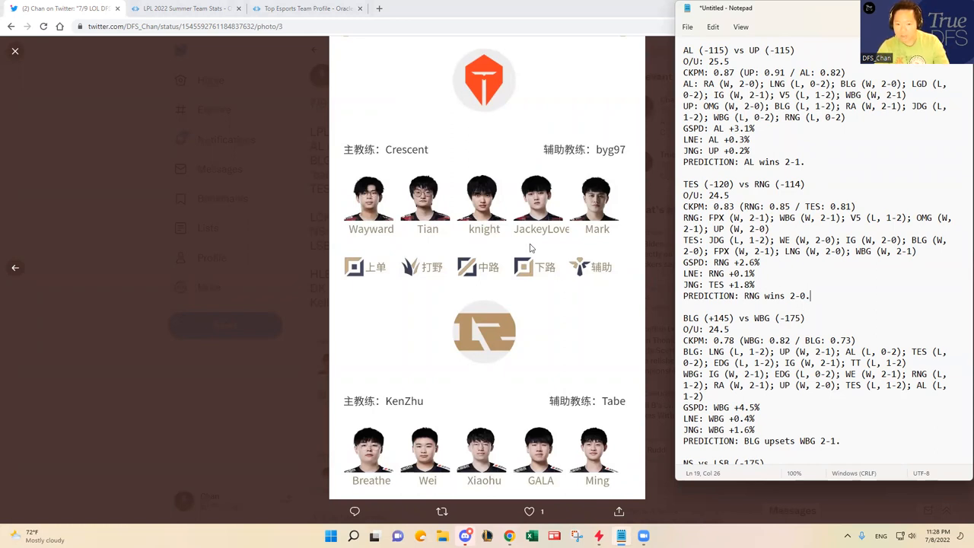
mouse_move(545, 473)
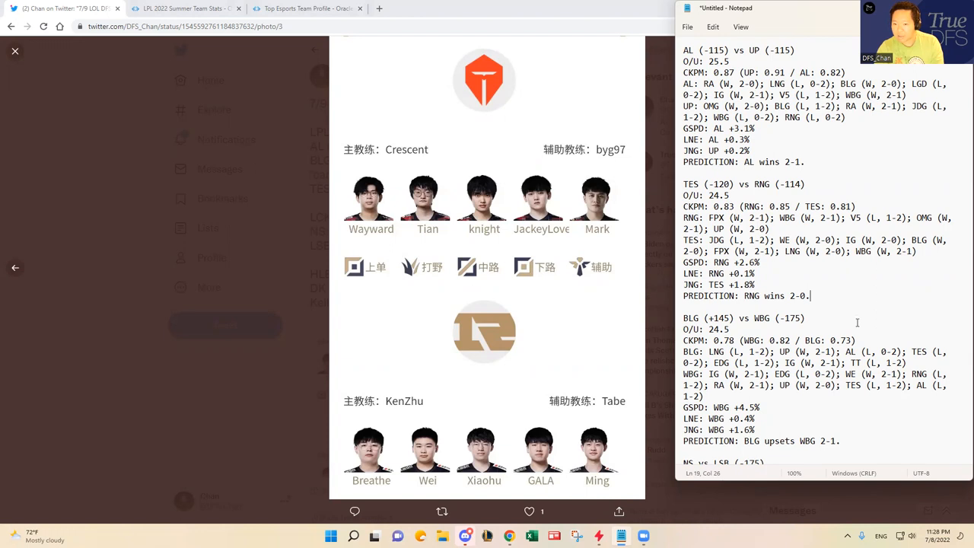
mouse_move(834, 330)
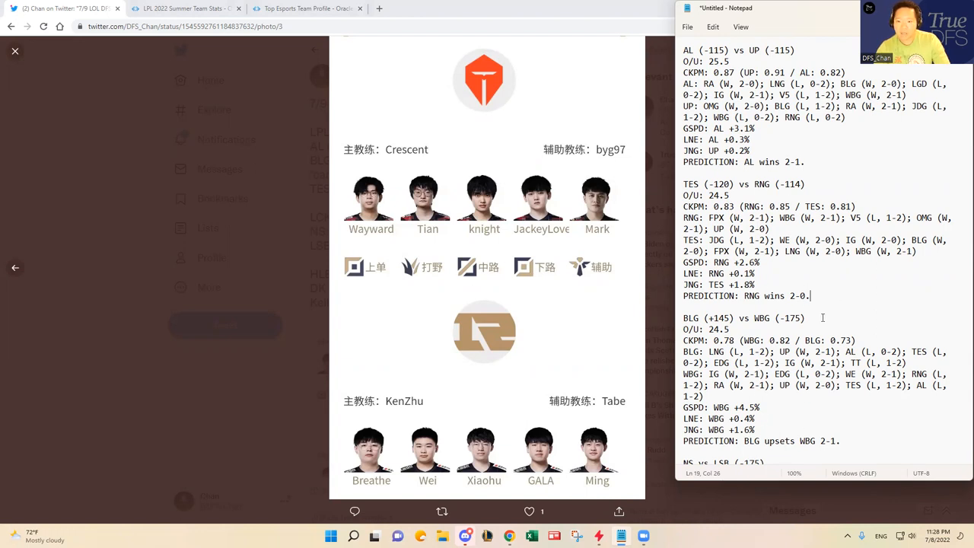
scroll("down", 3)
type("CKPM: 0.67 (HLE: 0.68 / DK: 0.65")
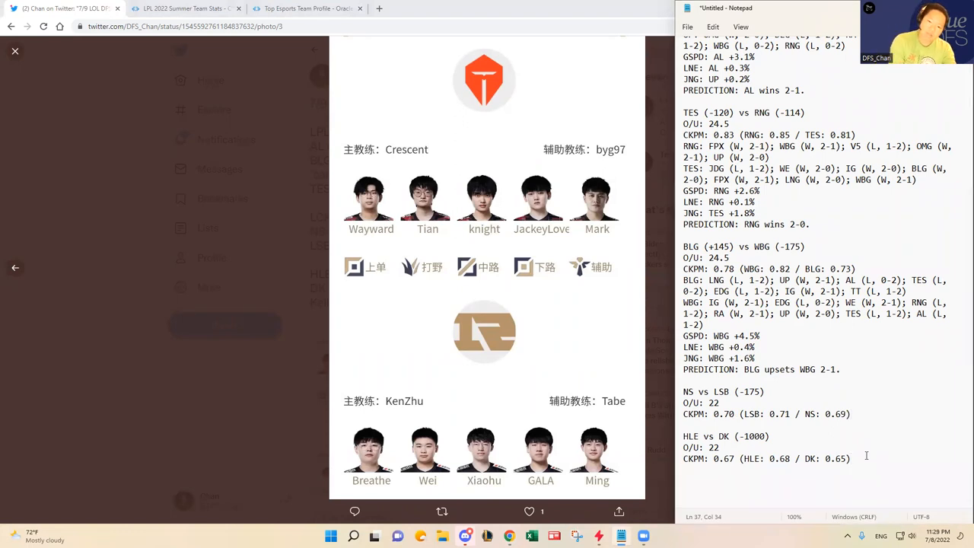
Step: Write 'PREDICTION: DK wins 2-0.' under HLE vs DK and start 'PRE' under NS vs LSB
type("PREDICTION:")
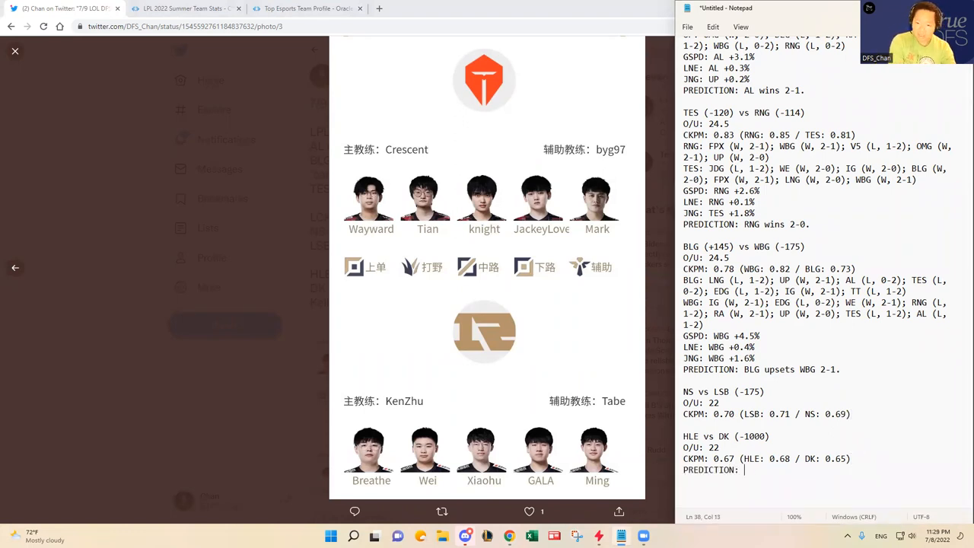
type("DK wins")
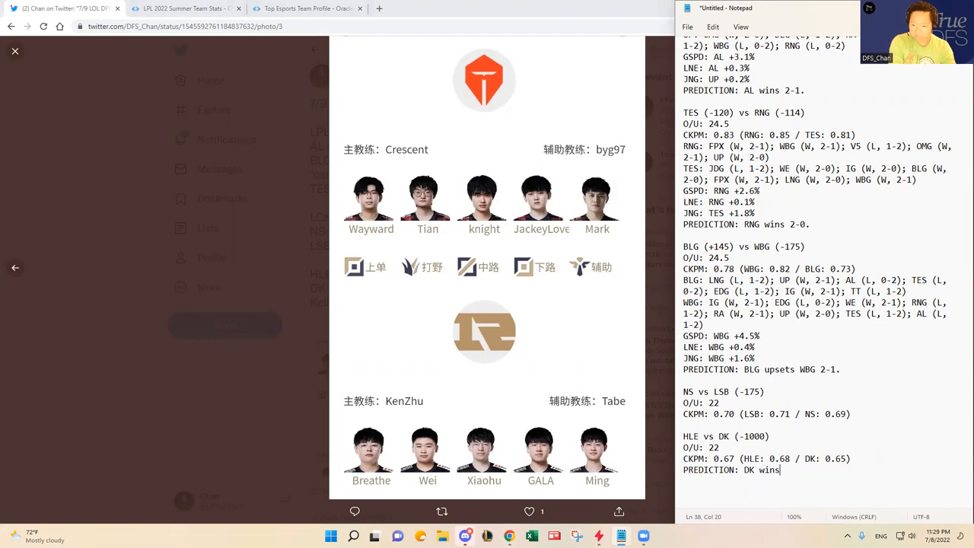
type("2-0.")
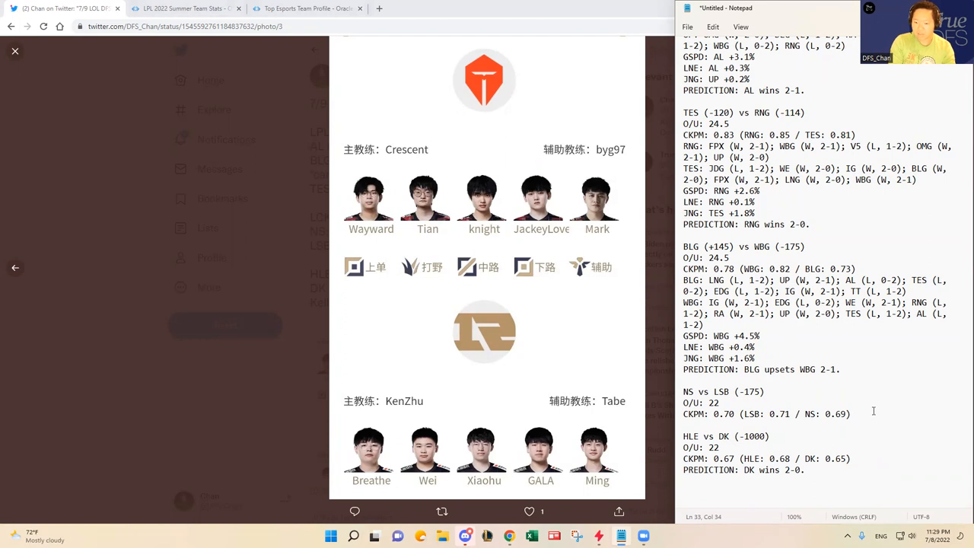
key("enter")
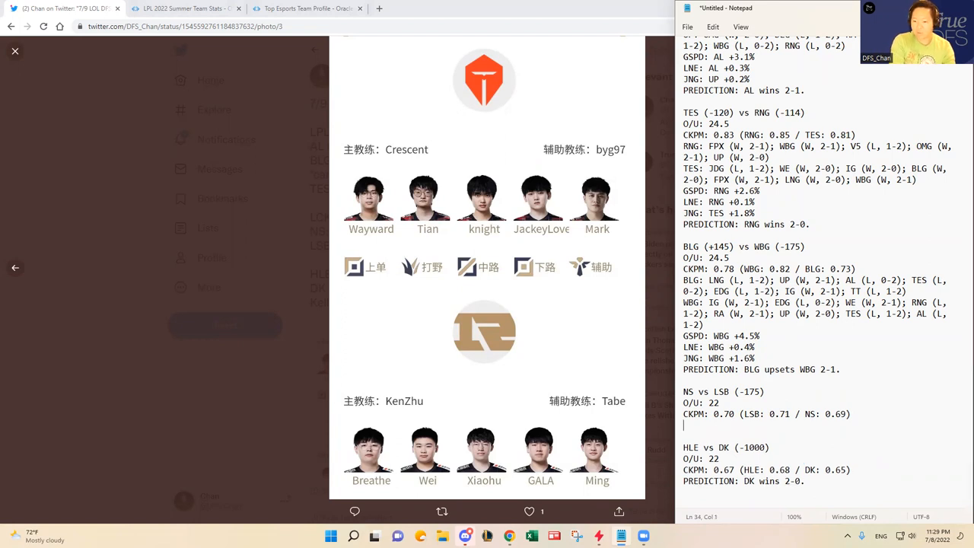
type("PRE")
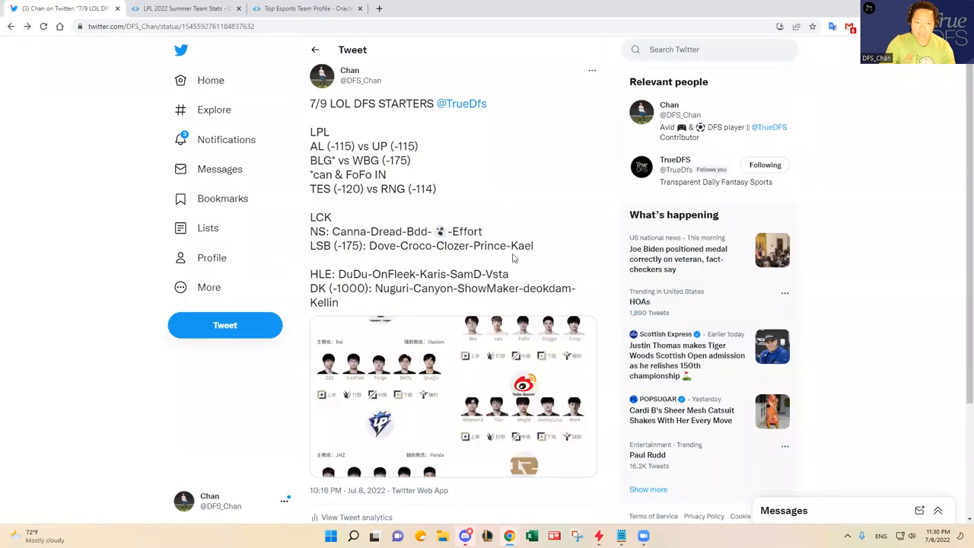
Step: Check the NS and LSB lineups and finish the prediction as 'LSB wins 2-1.'
left_click_drag(310, 232, 533, 246)
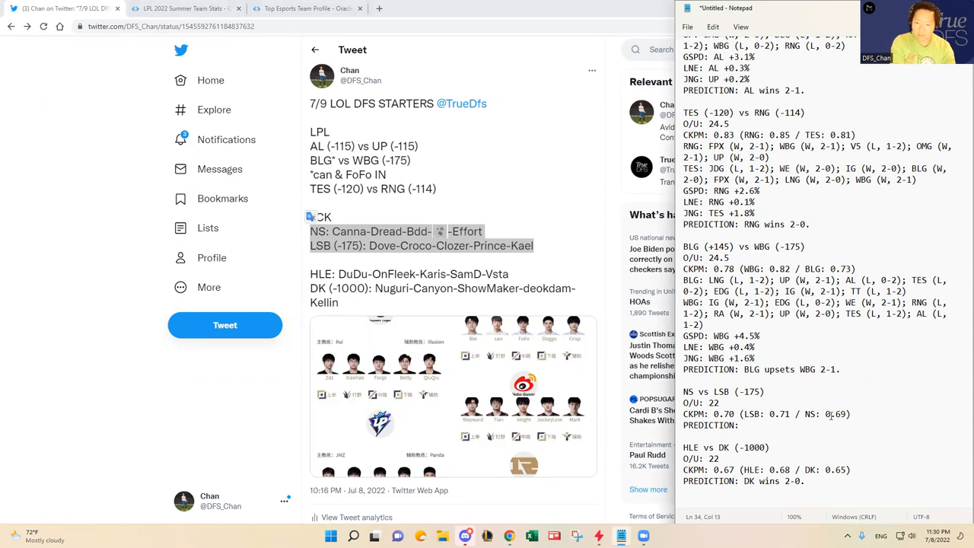
left_click(744, 424)
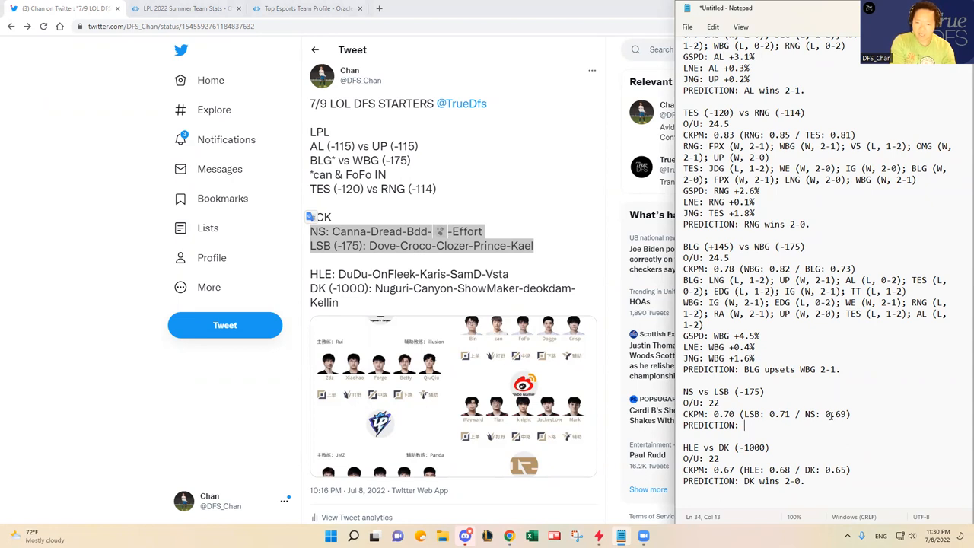
type("LSB")
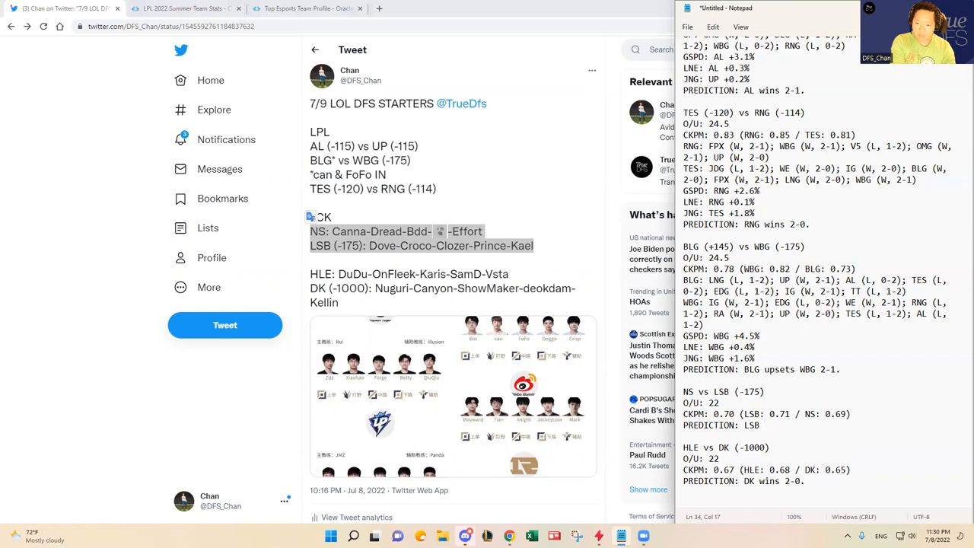
left_click(764, 425)
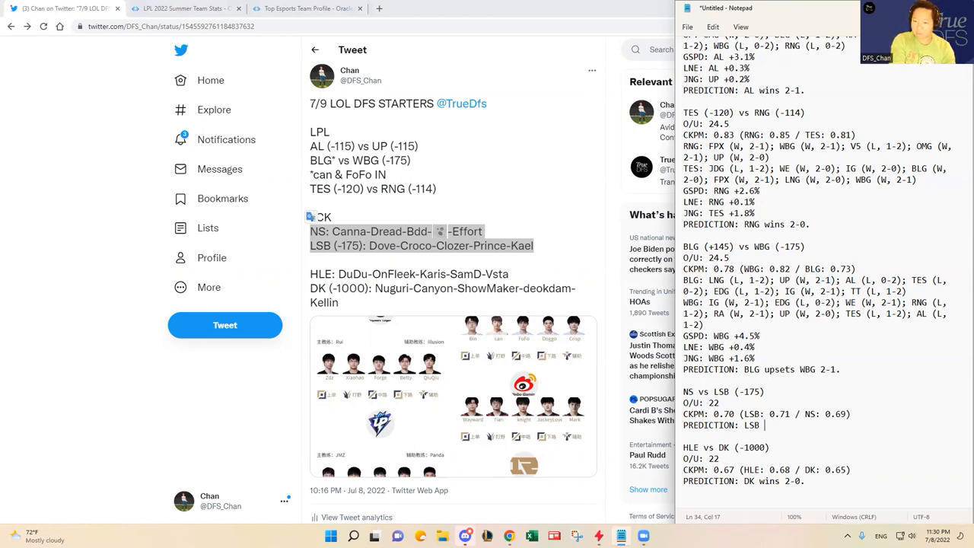
type("wins")
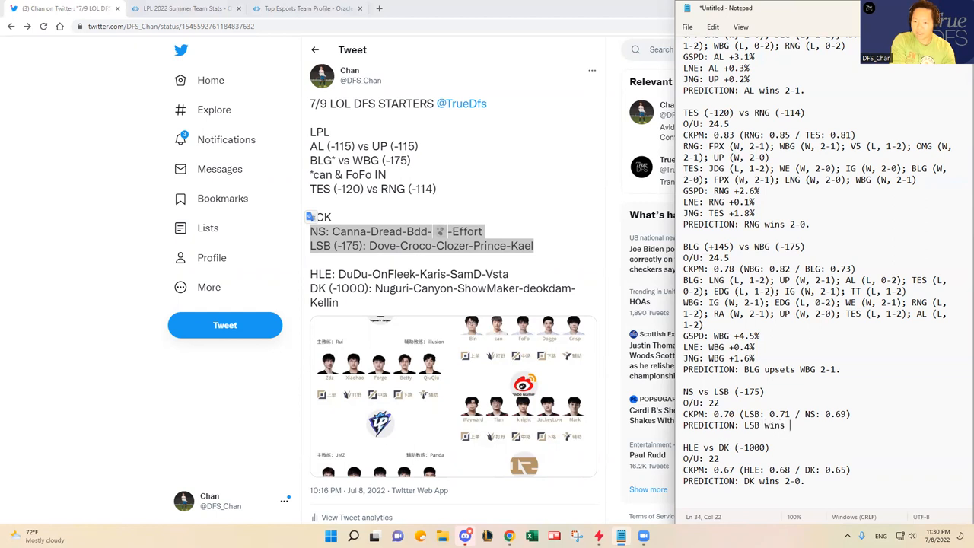
type("2-1.")
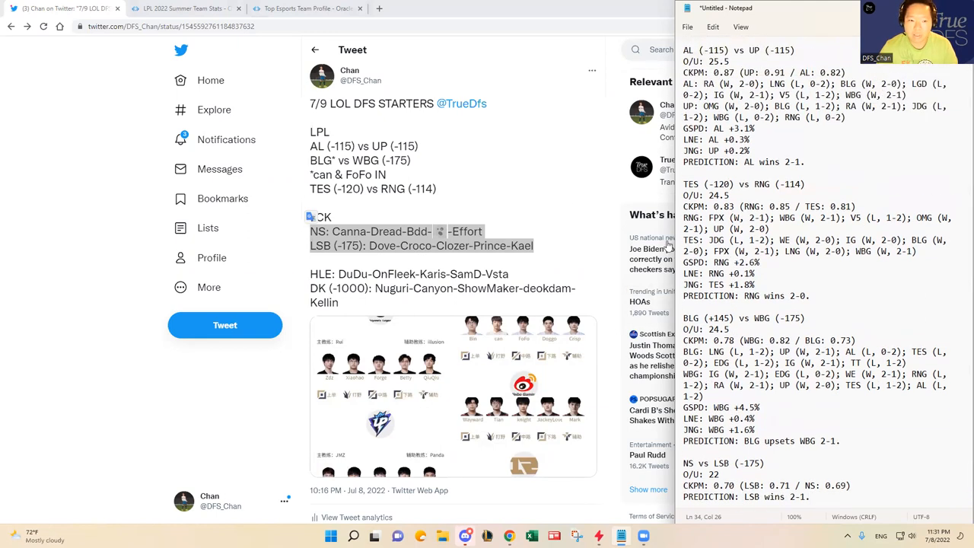
mouse_move(609, 155)
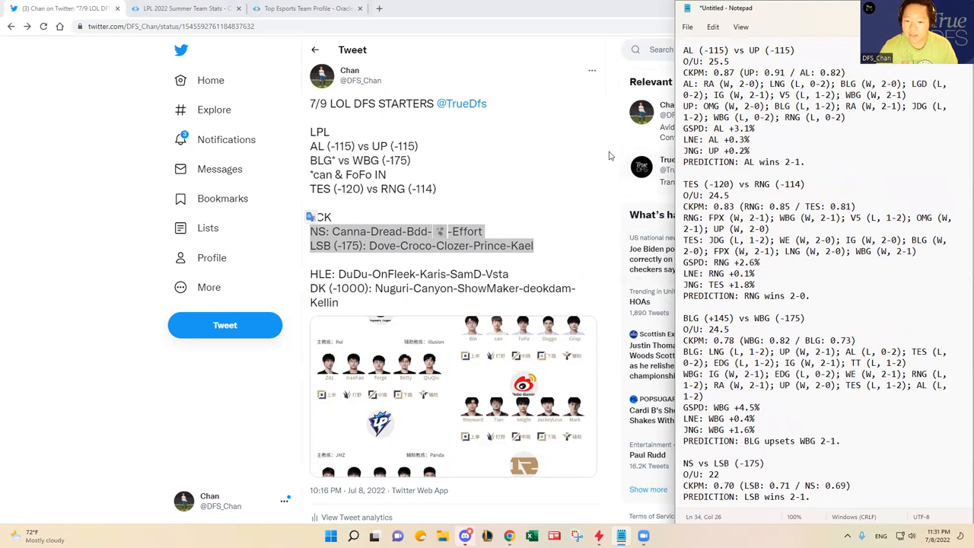
mouse_move(613, 171)
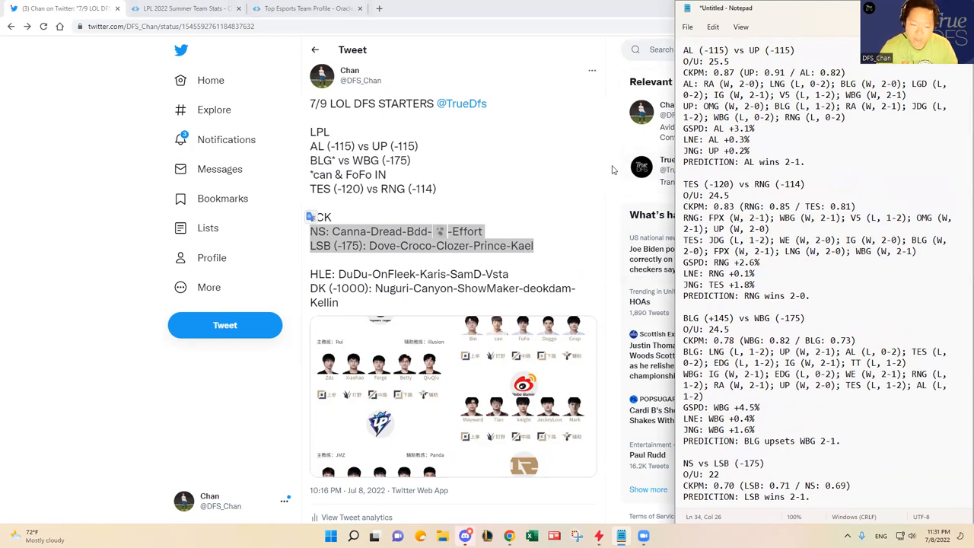
key("Alt+Tab")
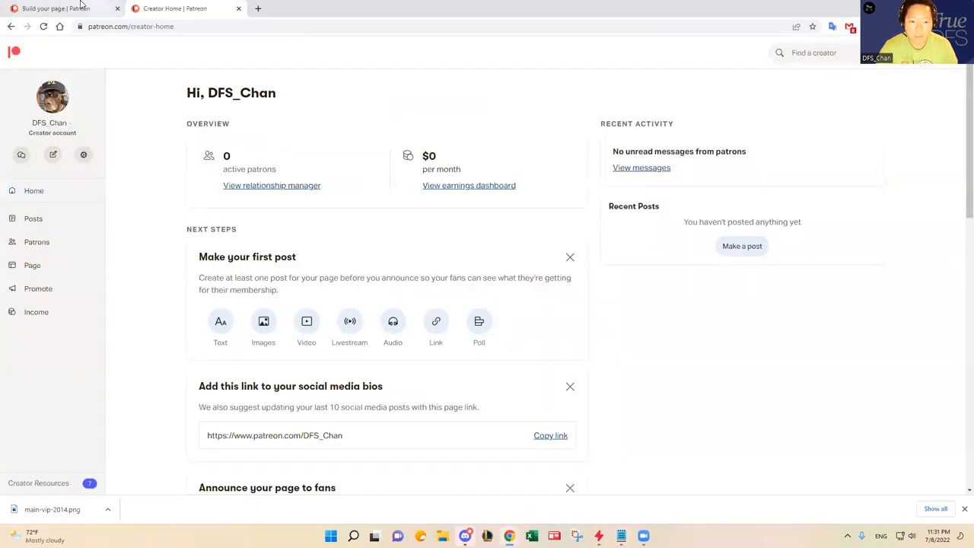
mouse_move(58, 9)
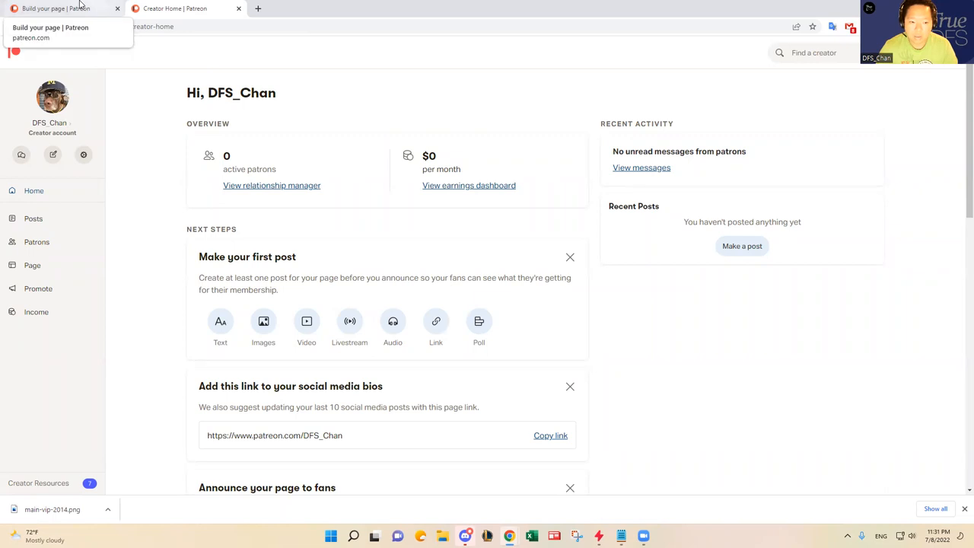
mouse_move(669, 315)
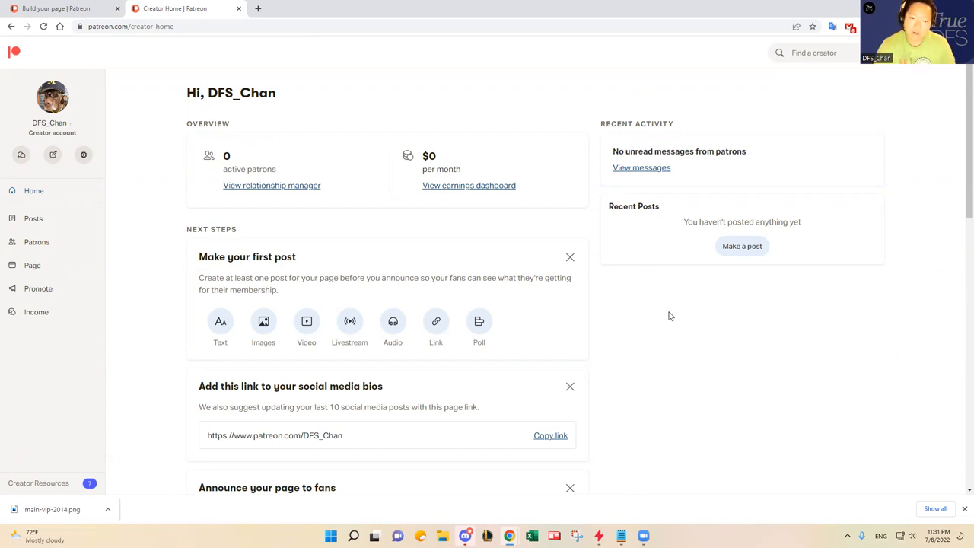
mouse_move(138, 113)
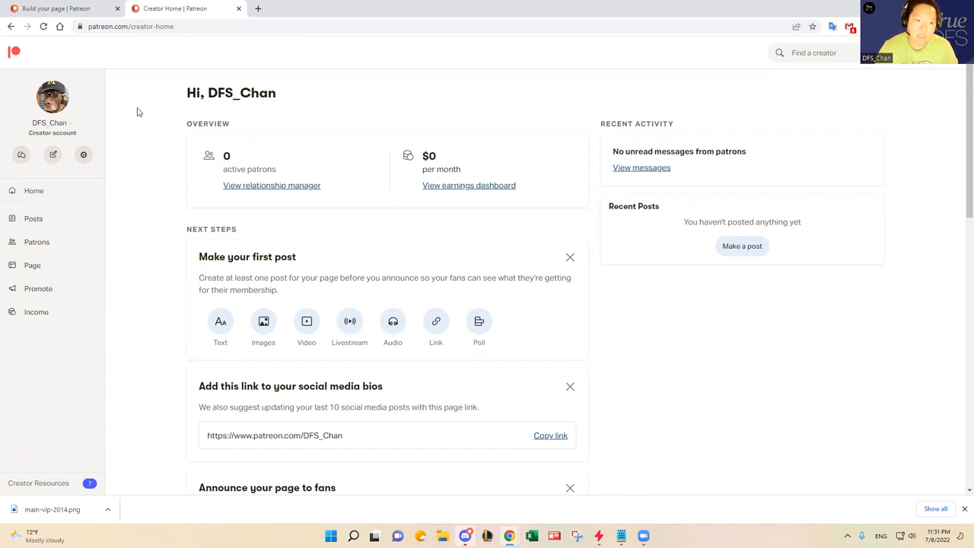
Step: Switch to the Patreon Creator Home tab showing 0 patrons and $0 per month
left_click(131, 26)
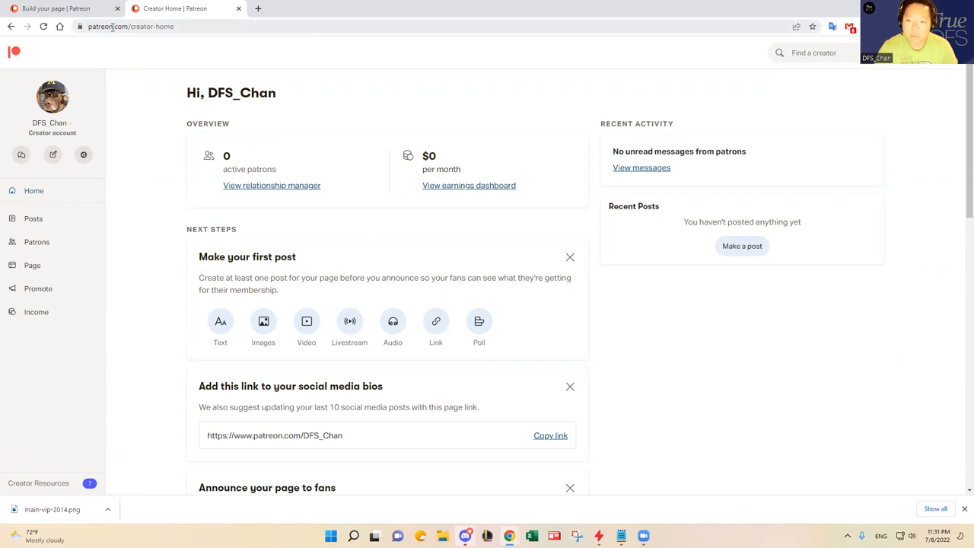
mouse_move(158, 44)
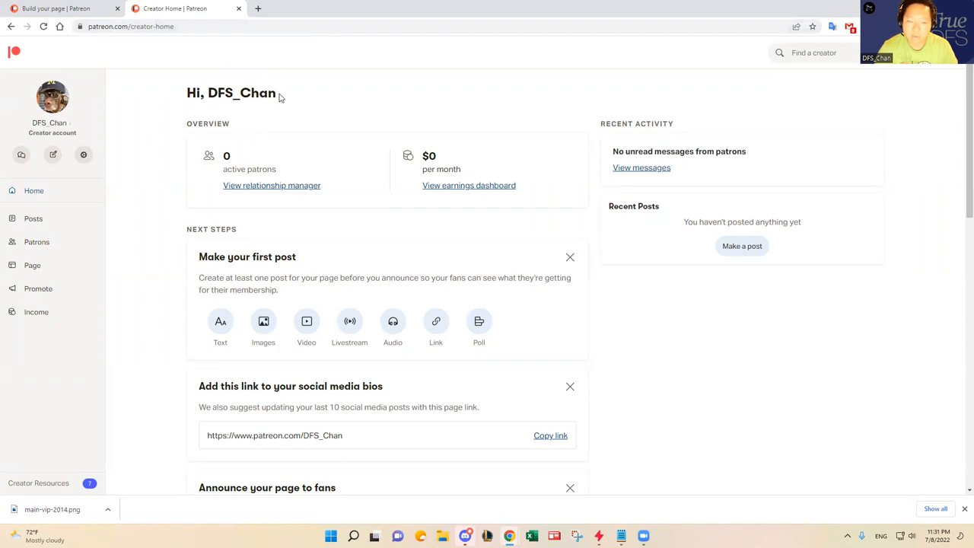
mouse_move(371, 459)
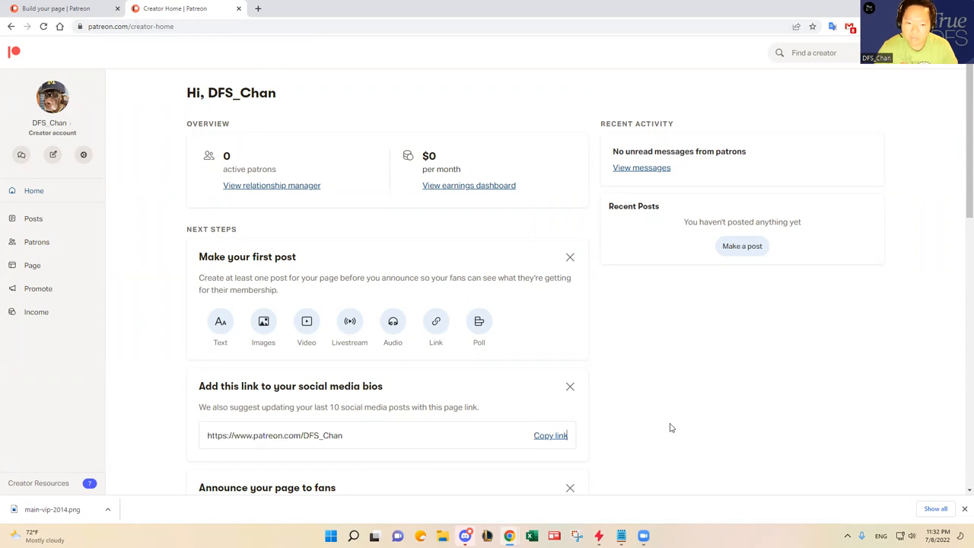
mouse_move(637, 305)
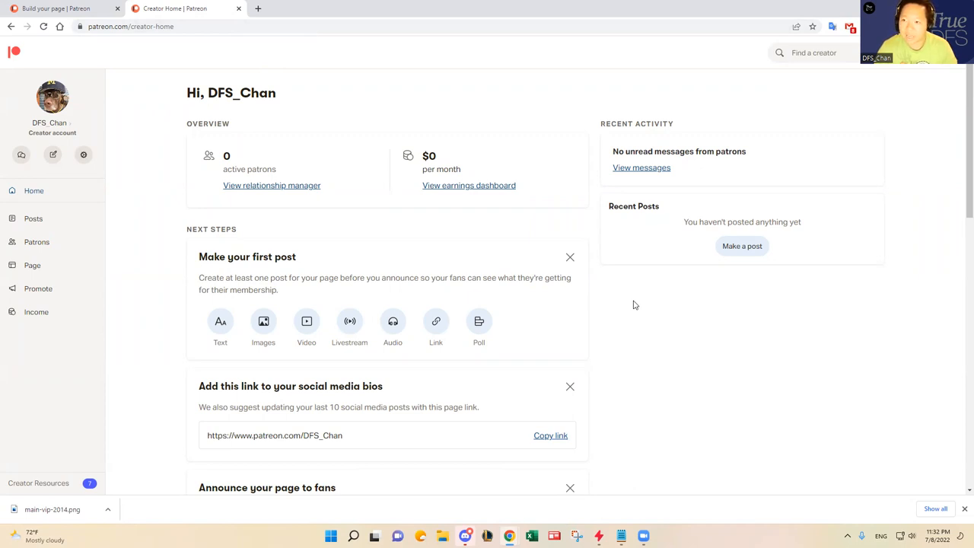
mouse_move(624, 309)
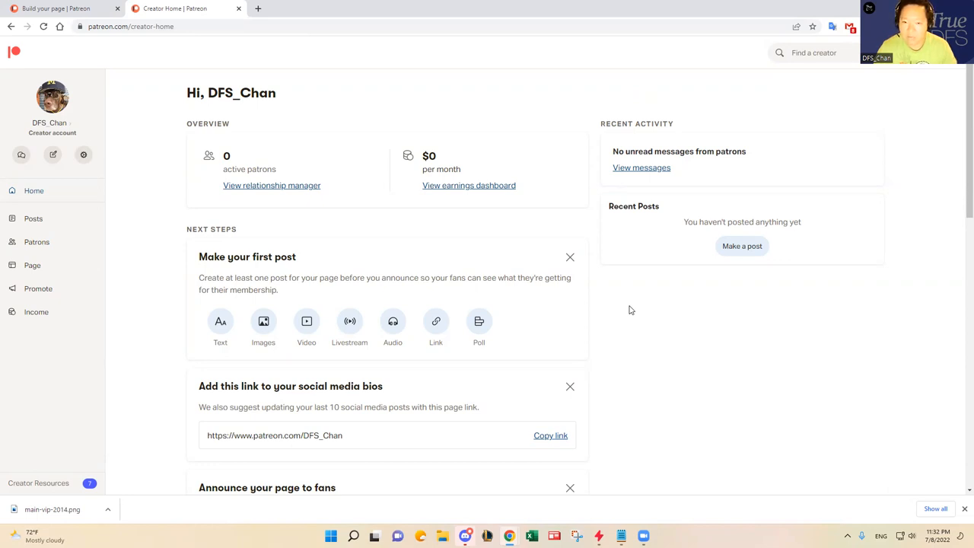
mouse_move(634, 297)
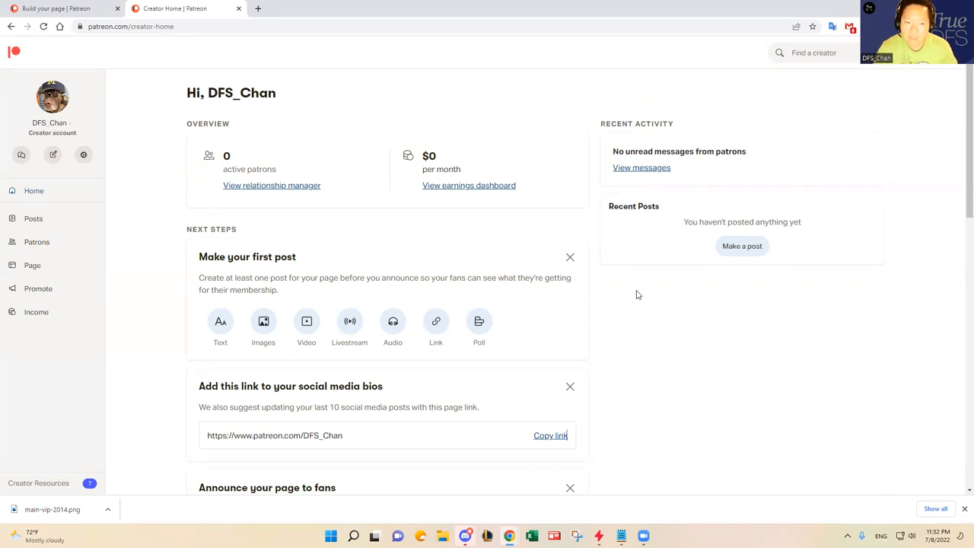
mouse_move(916, 192)
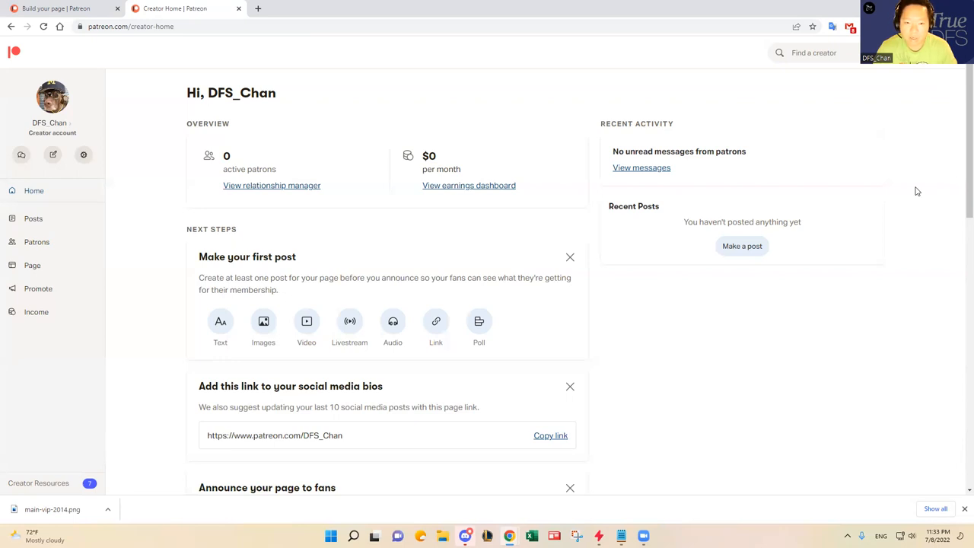
mouse_move(901, 267)
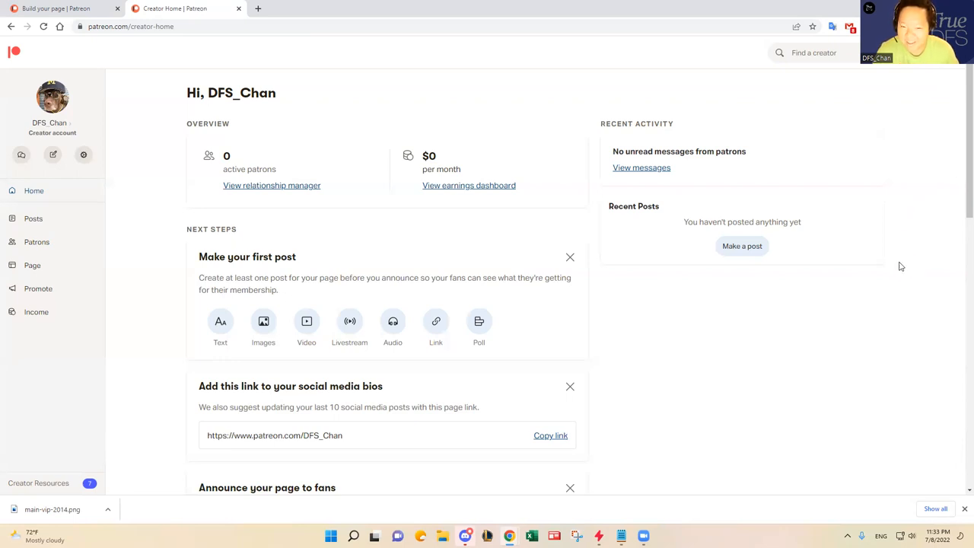
mouse_move(715, 353)
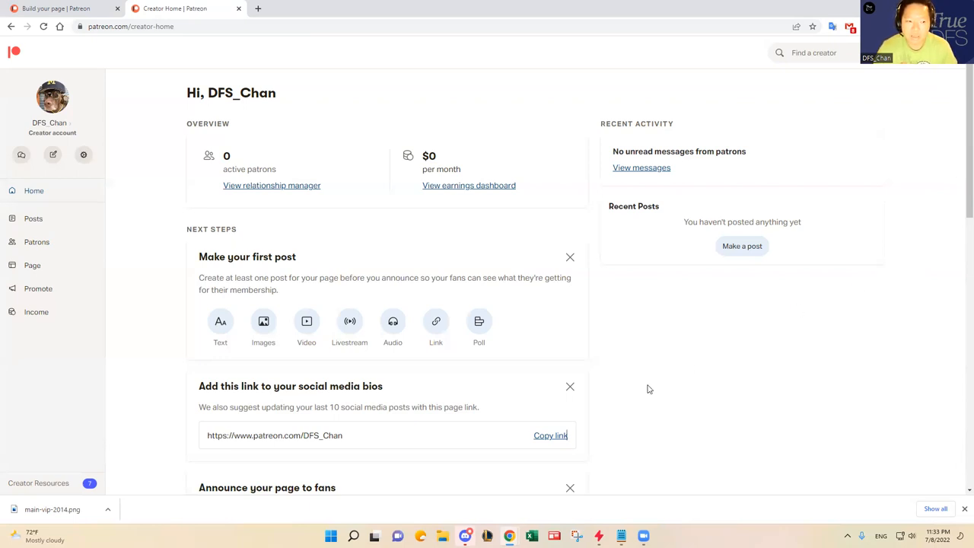
mouse_move(651, 396)
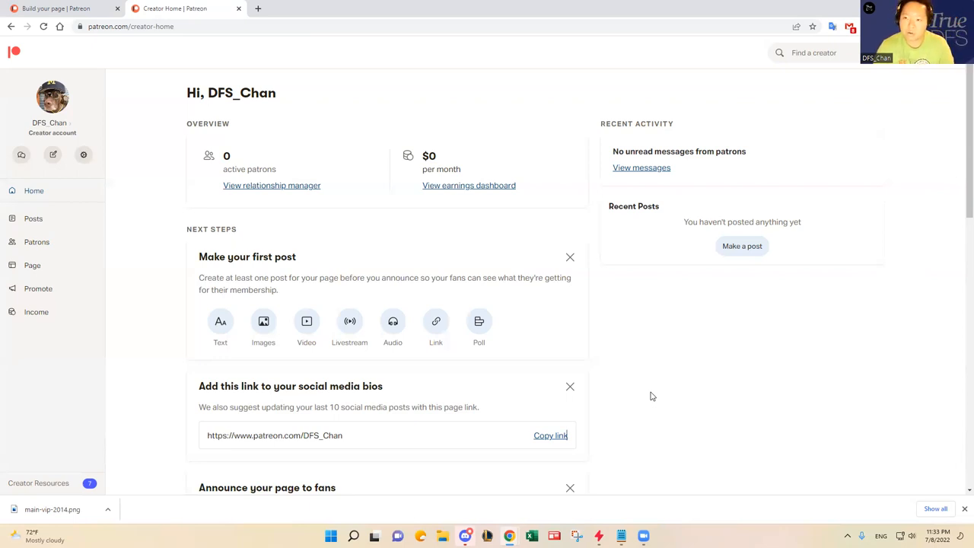
mouse_move(648, 396)
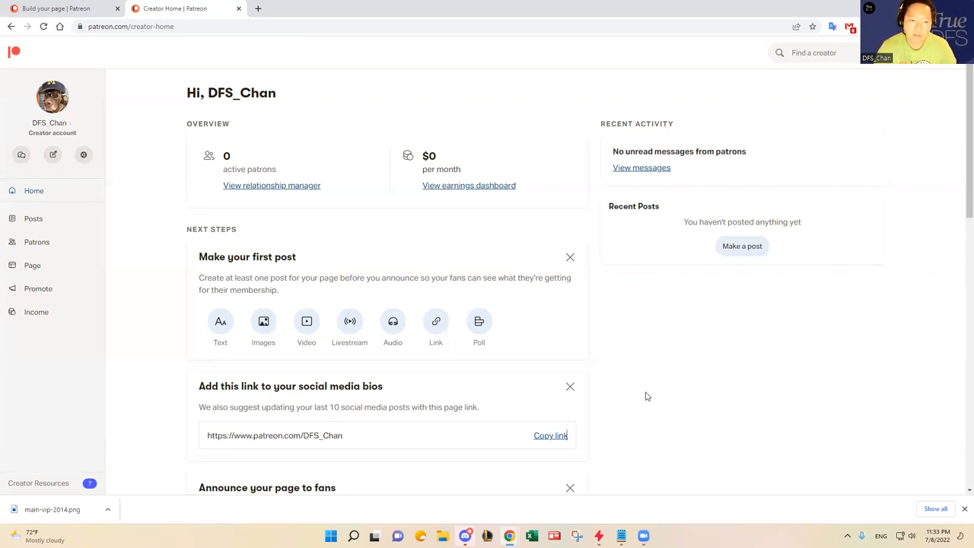
mouse_move(526, 506)
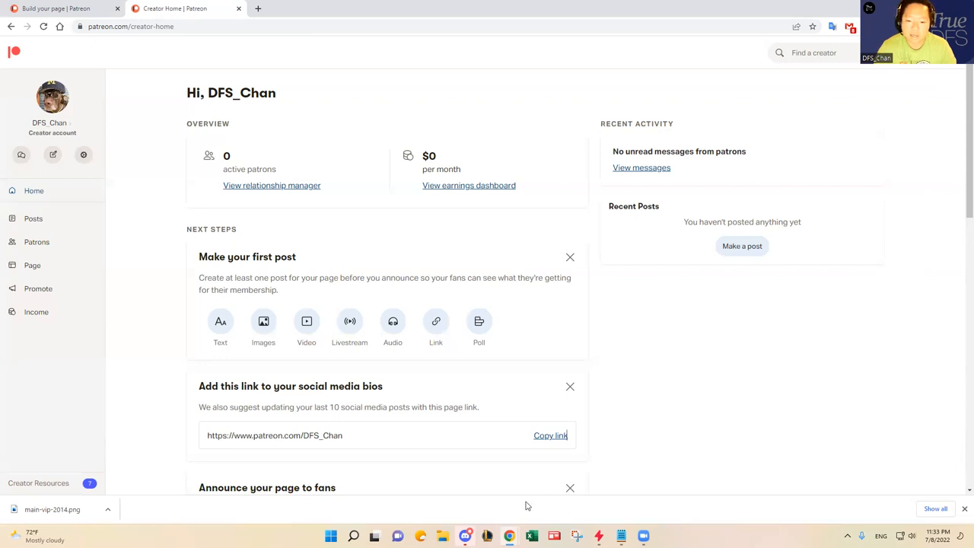